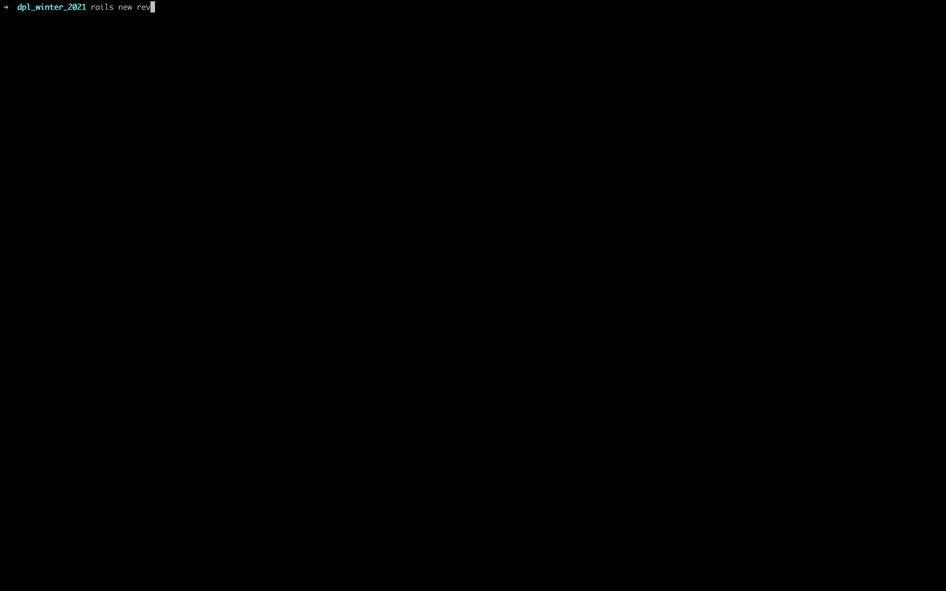
Run rails new review_w21 -d postgresql --api, then cd into review_w21.
text(iew_w21)
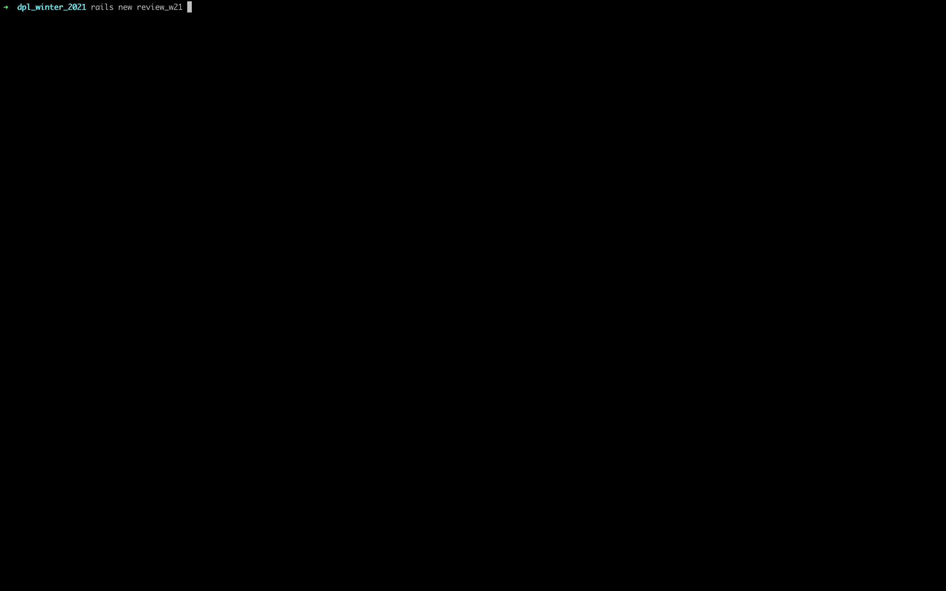
text(-d post)
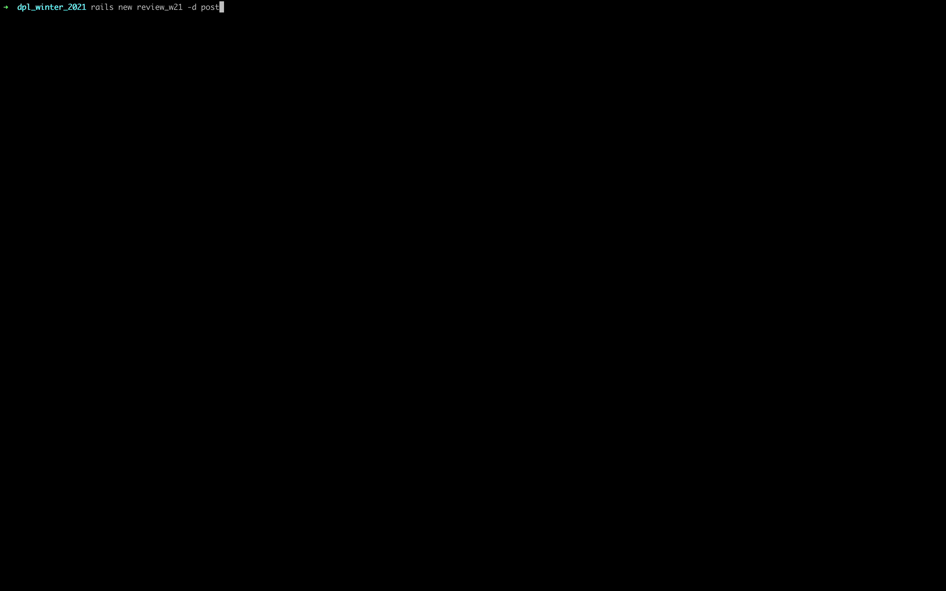
text(gresql)
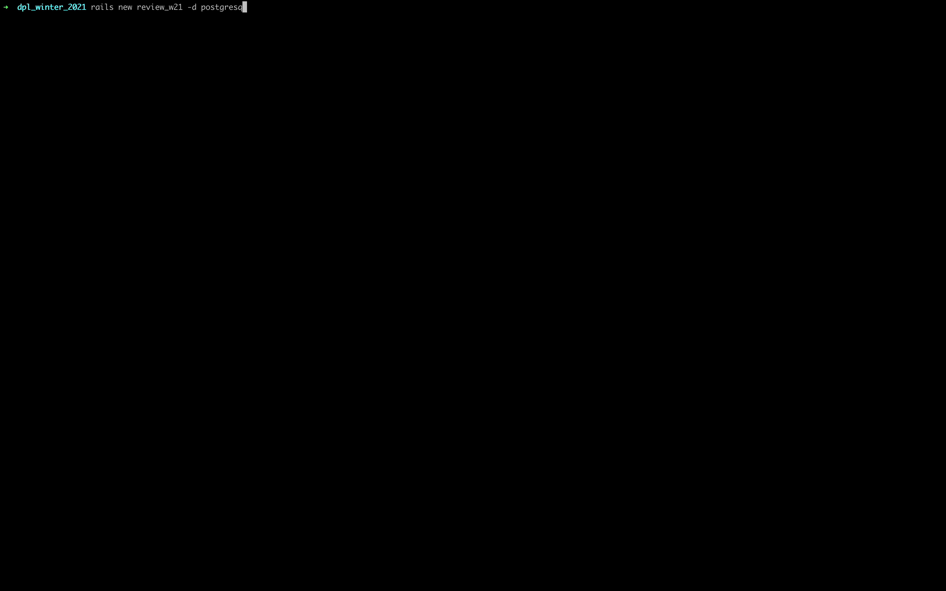
text(--)
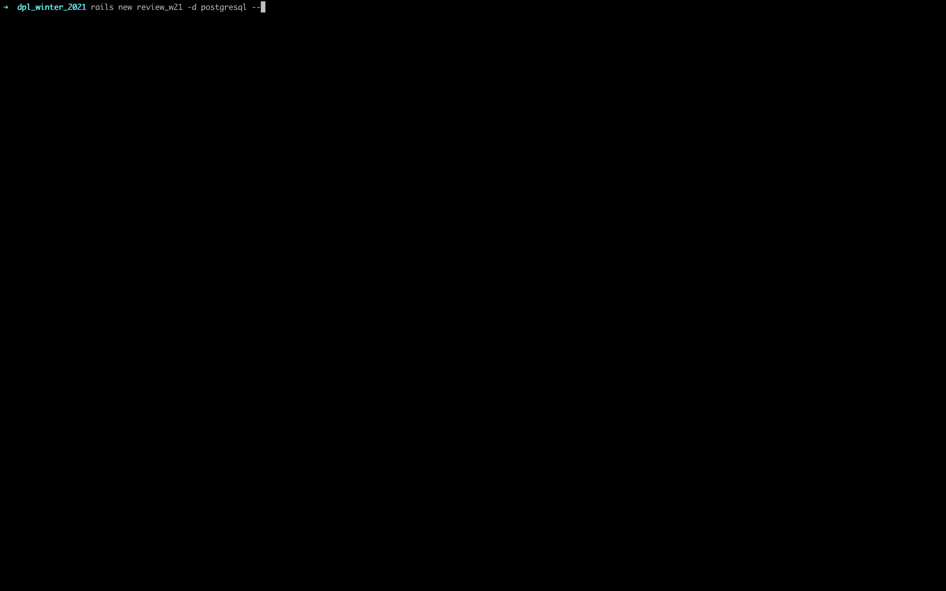
text(ap)
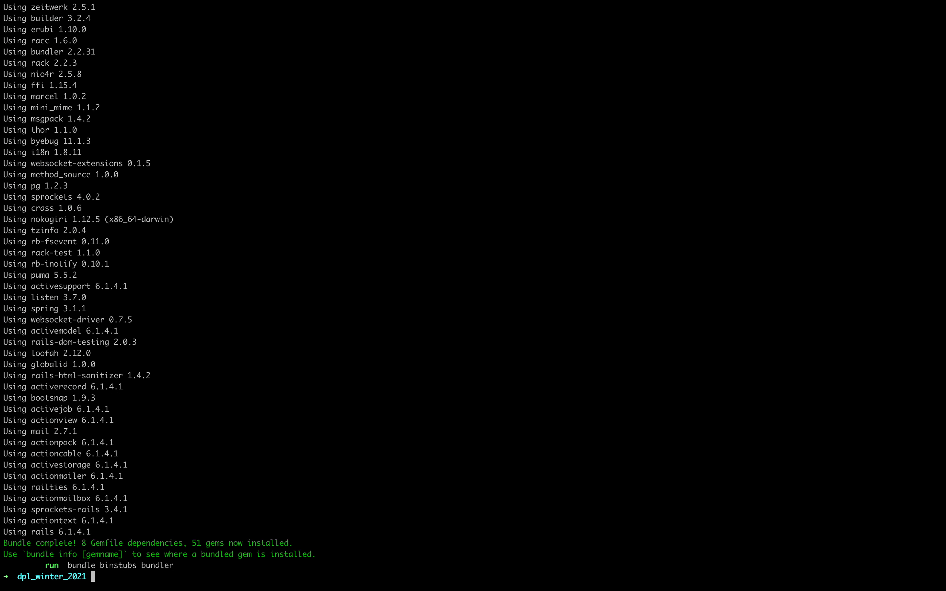
text(c)
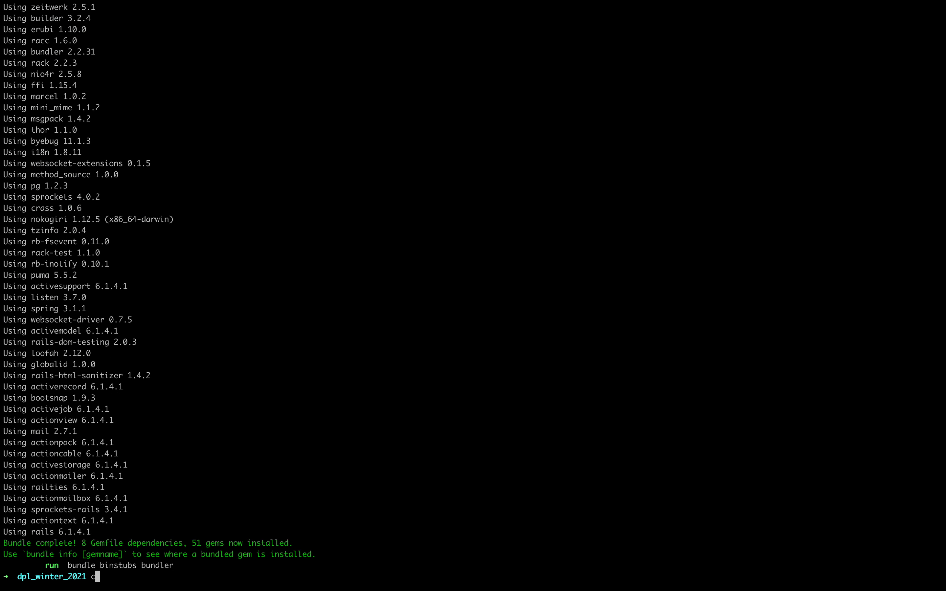
text(d review_w21)
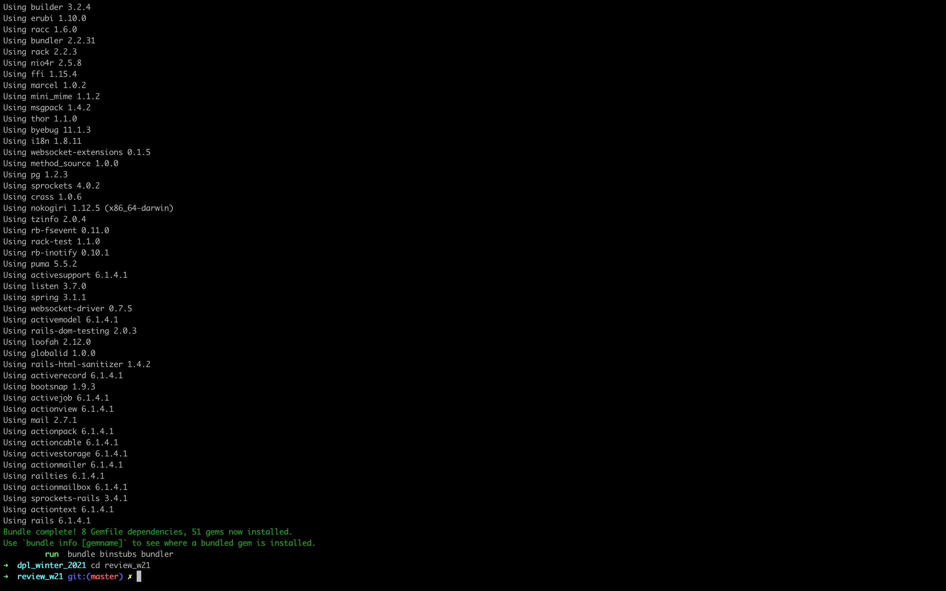
Start yarn create for the client, then open Gemfile at the empty line below rack-cors.
text(yarn cre)
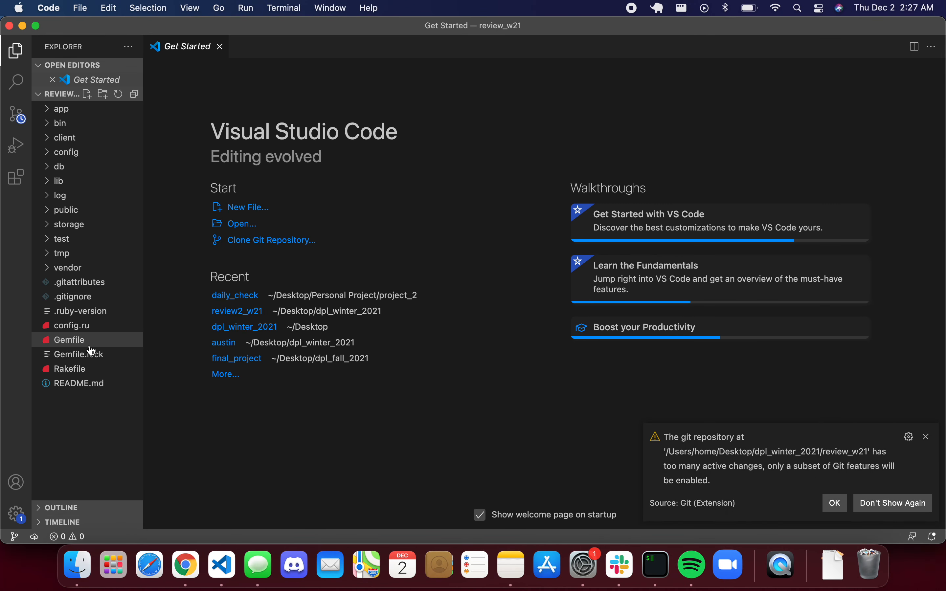
click(69, 340)
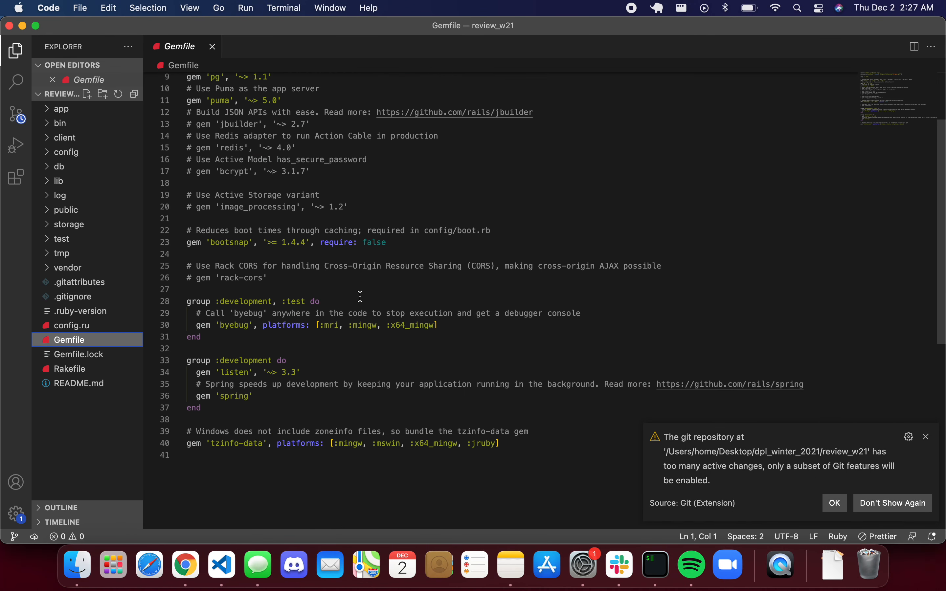
click(350, 289)
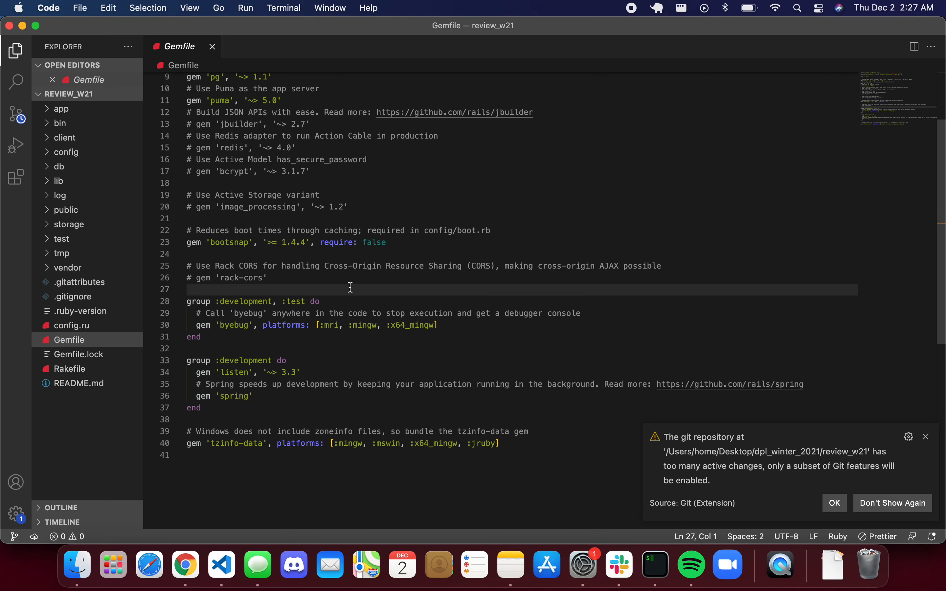
Add the faker gem from GitHub master, bundle, and generate a Theater model with name and loc.
text(gem 'faker', :git => 'https://github.com/faker-ruby/faker.git', :branch => 'master')
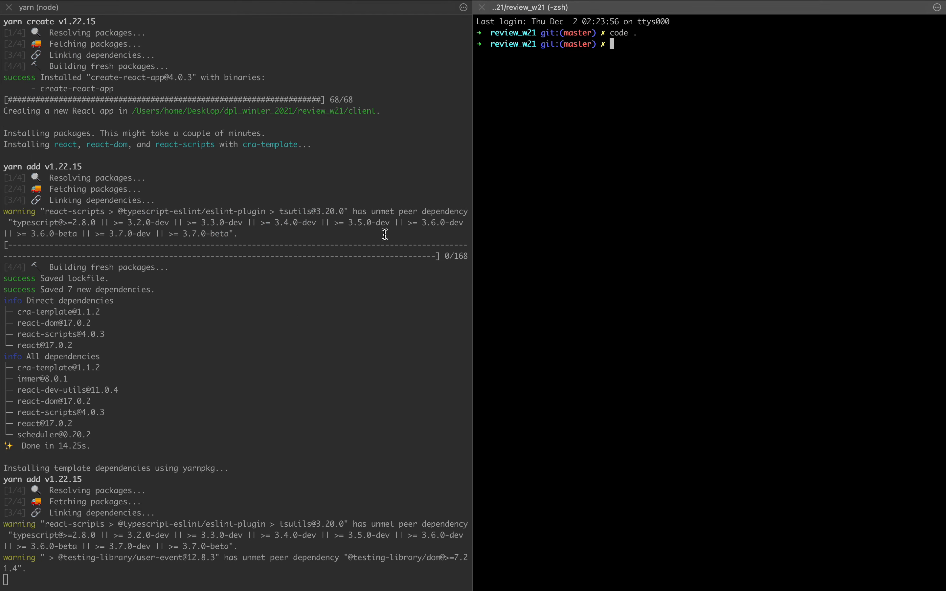
text(bun)
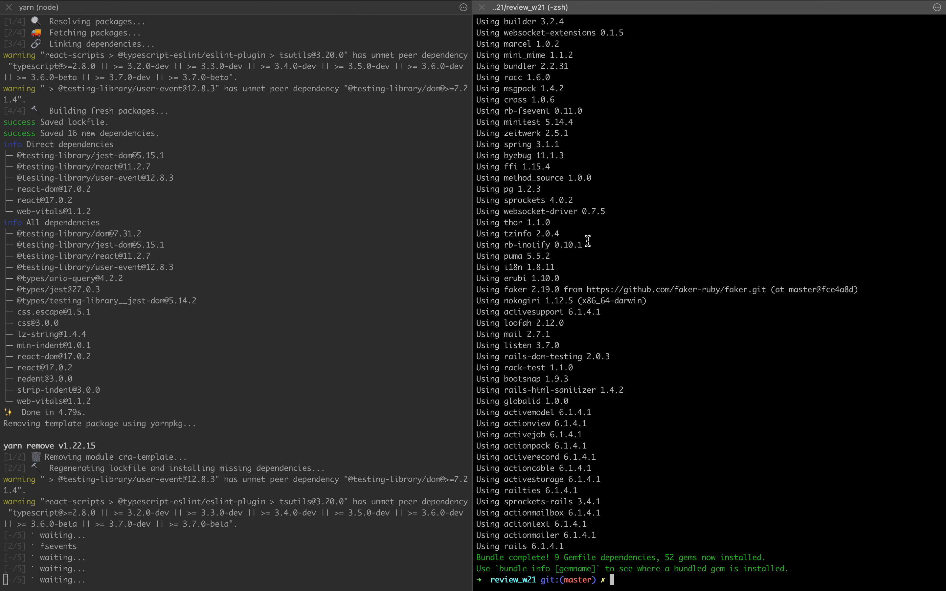
mouse_move(547, 473)
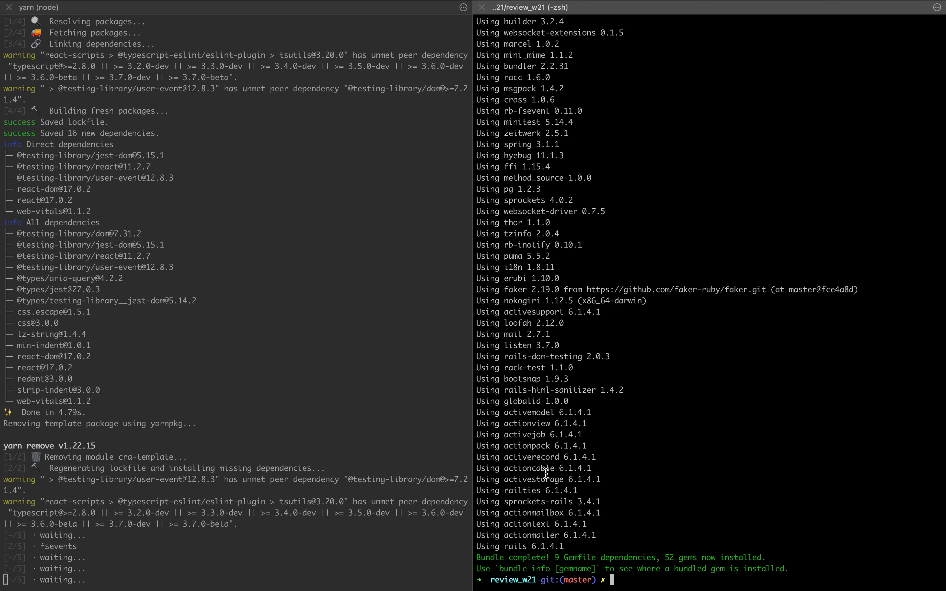
text(rai)
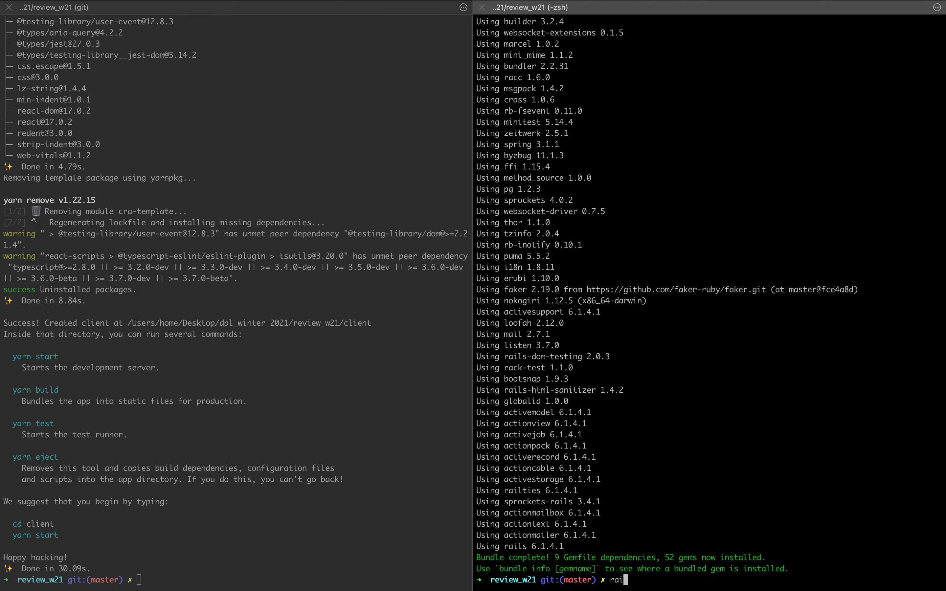
text(ls g model)
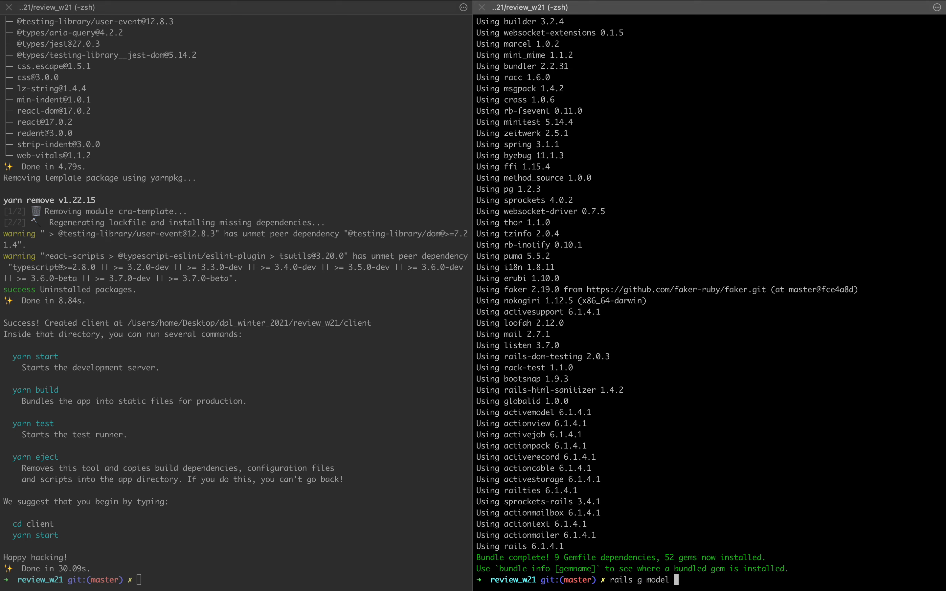
text(theater na)
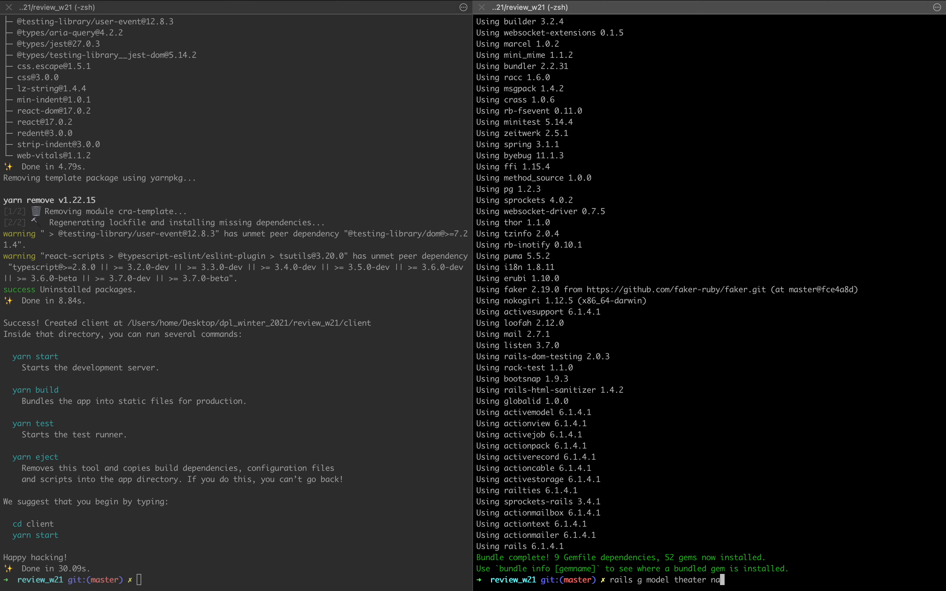
text(name loc)
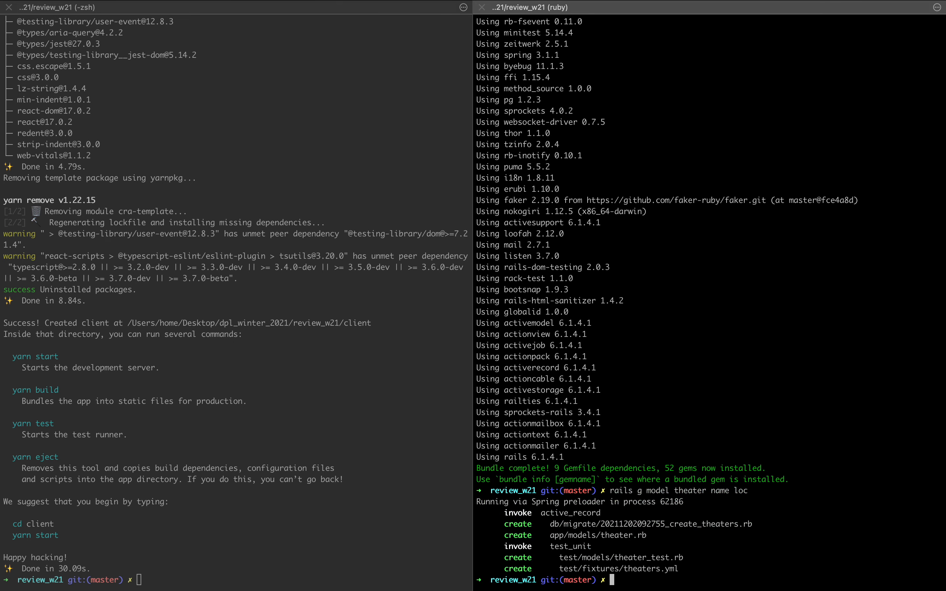
Begin the Movie model generator with name, duration and theater attributes.
text(rails g mo)
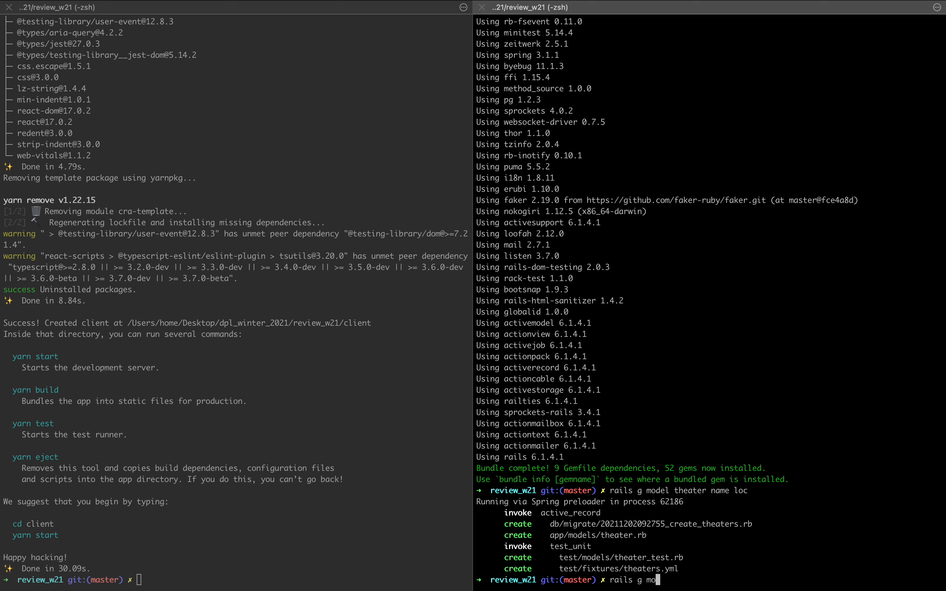
text(del)
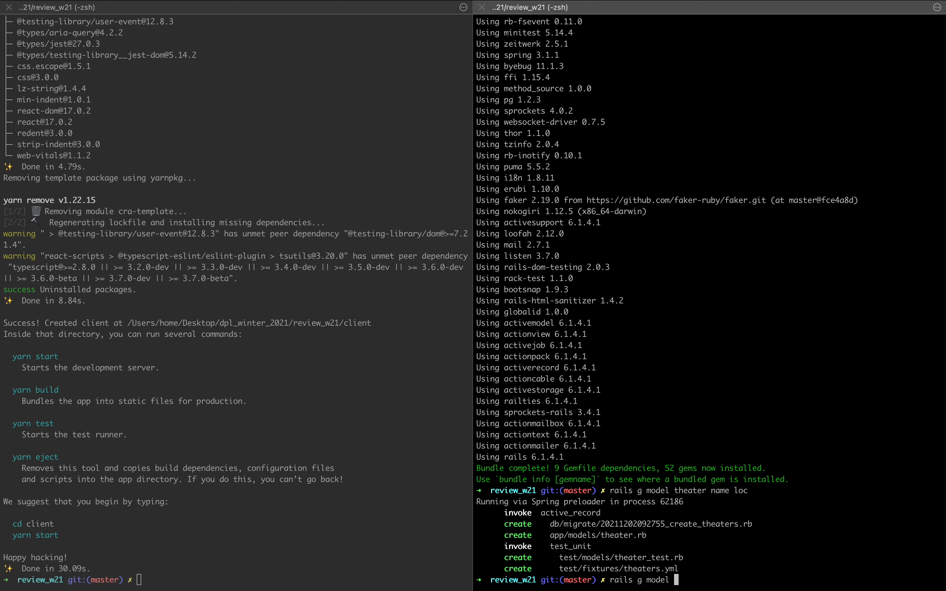
text(movie)
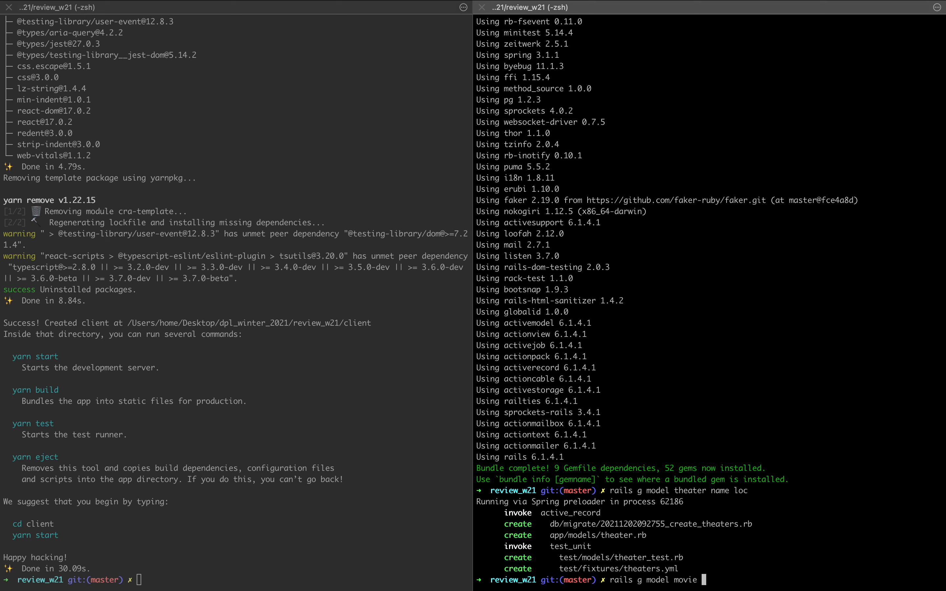
text(name)
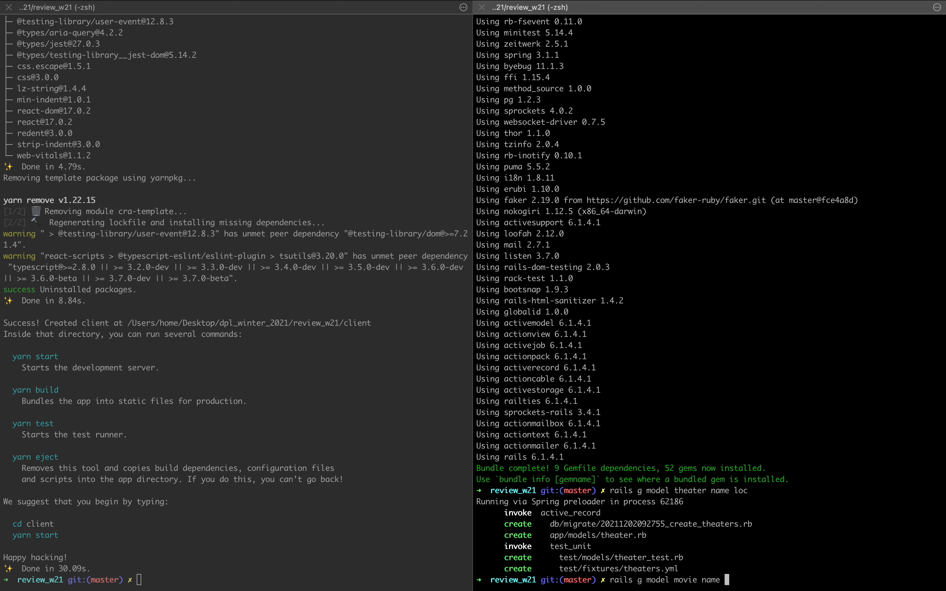
text(dura)
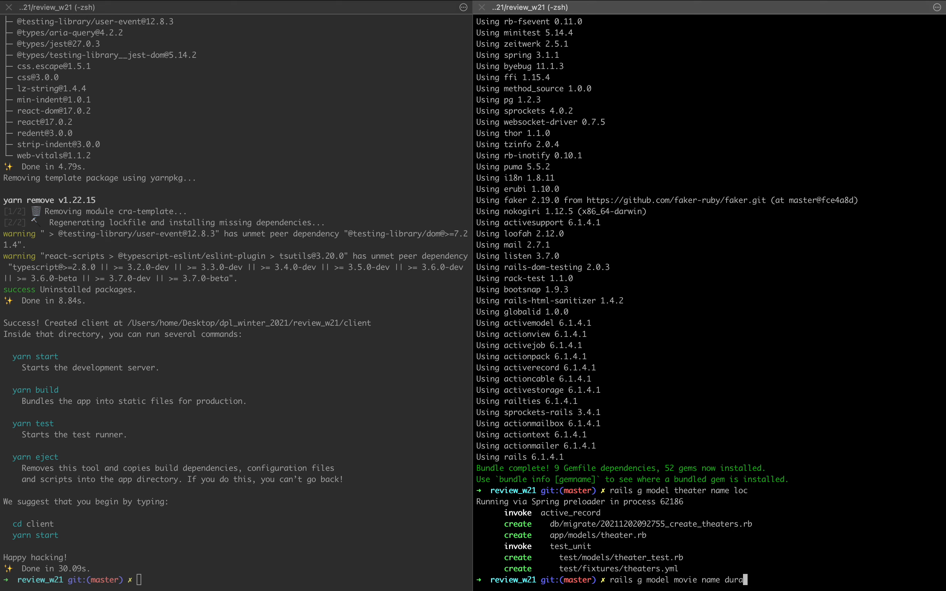
text(tion thea)
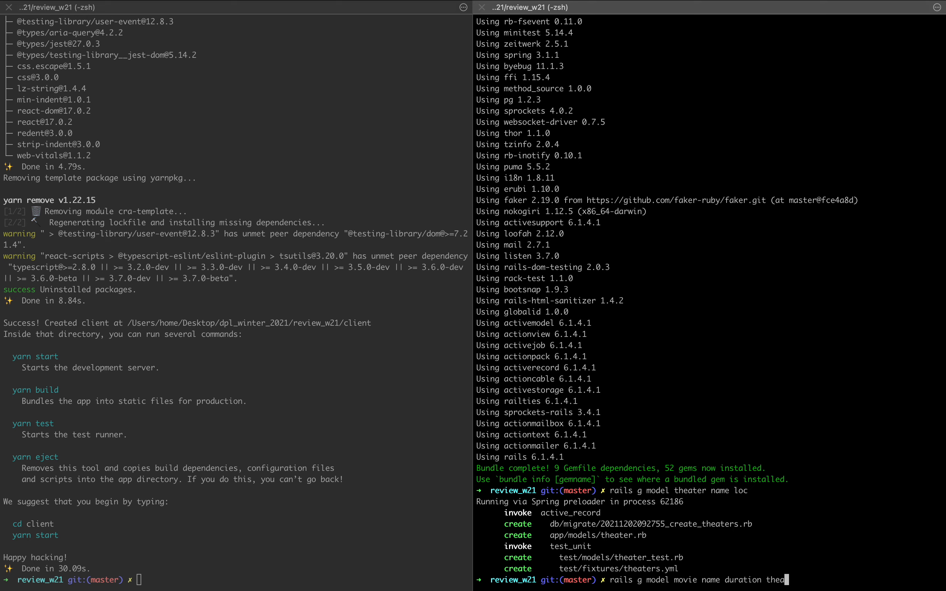
text(er)
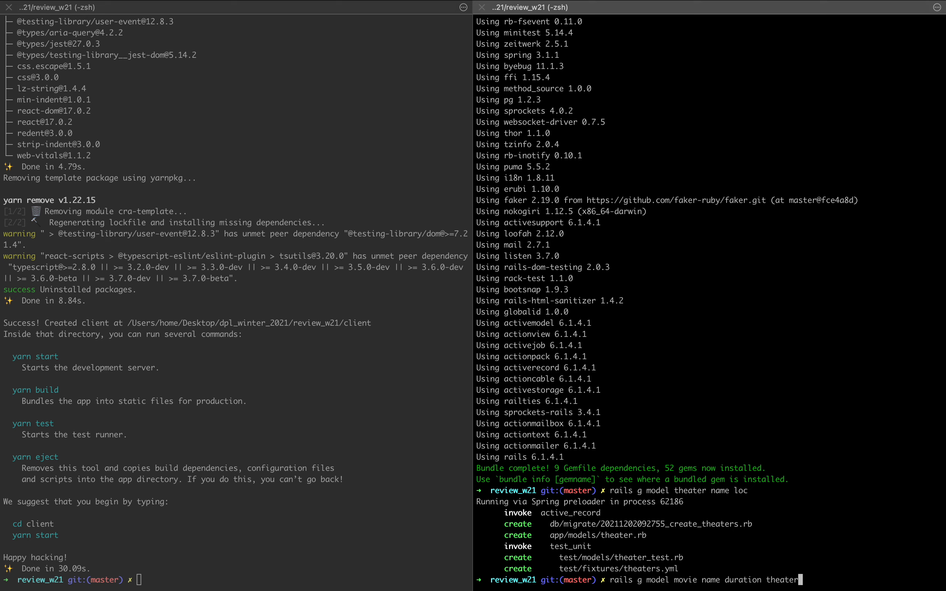
Finish the Movie model with theater:belongs_to and add react-router-dom in client/.
text(:belongs_to)
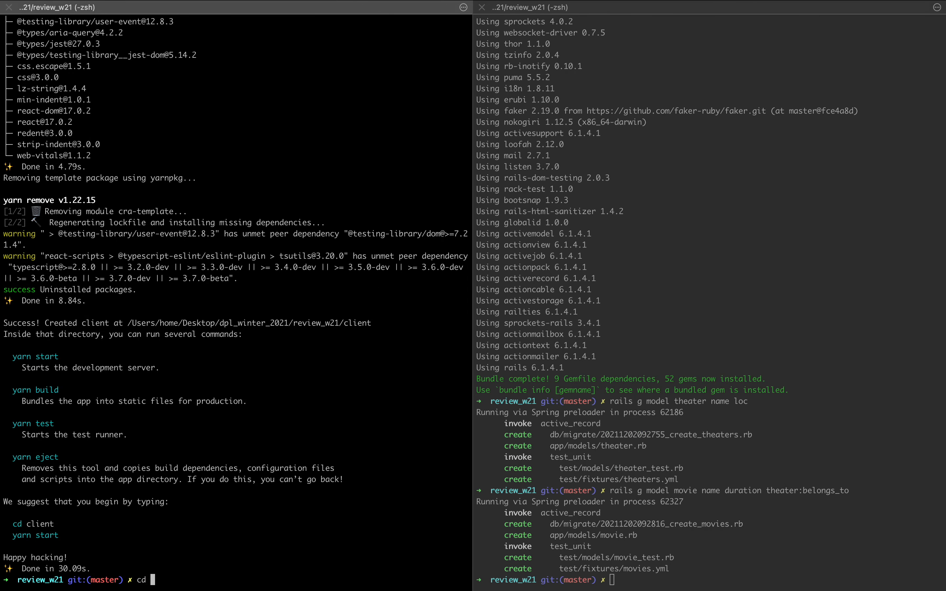
text(client/)
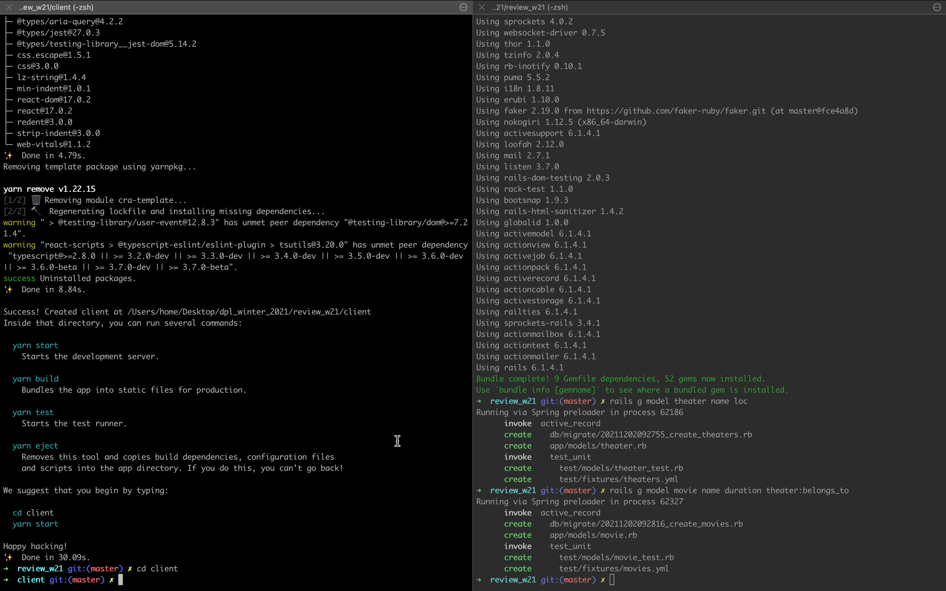
mouse_move(330, 458)
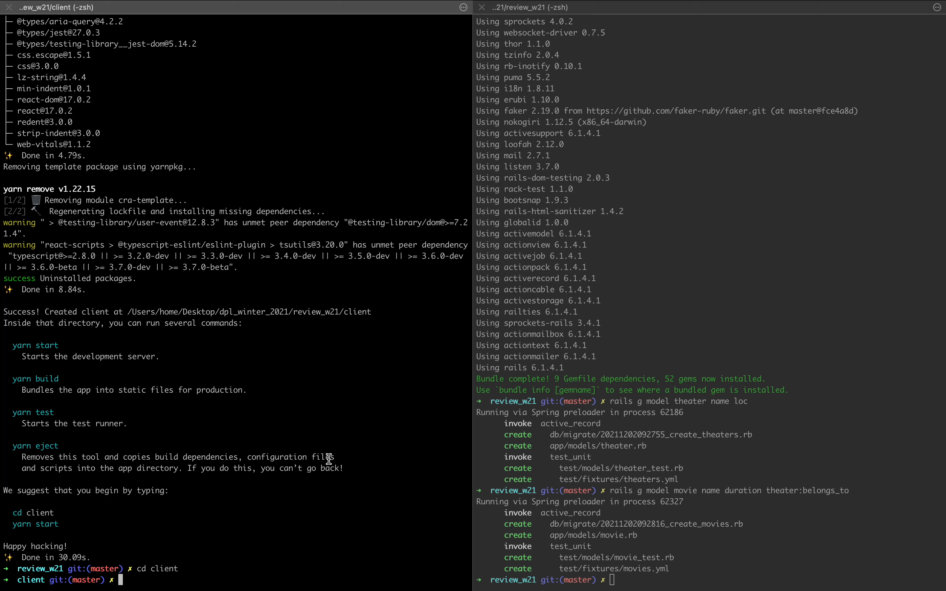
text(yarn add)
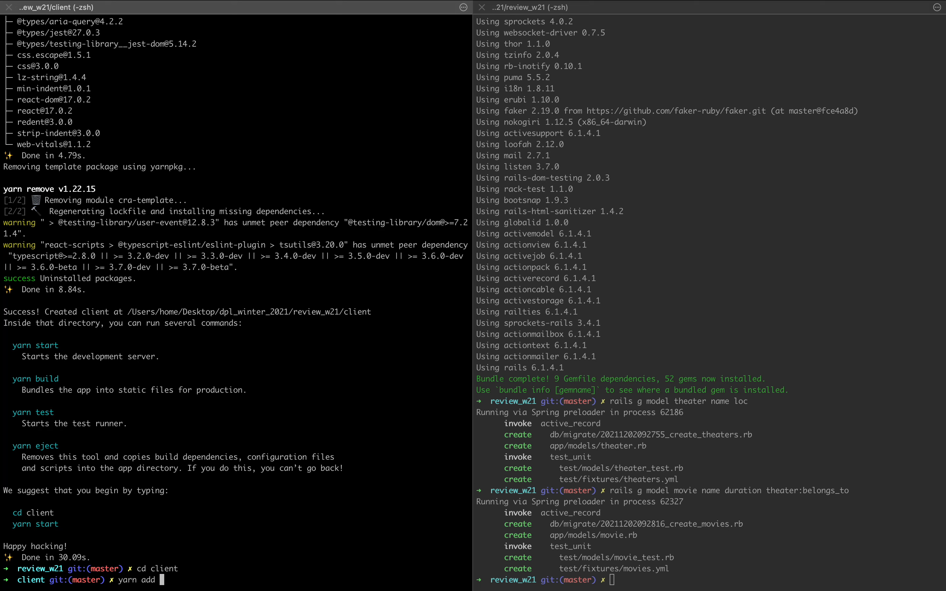
text(README)
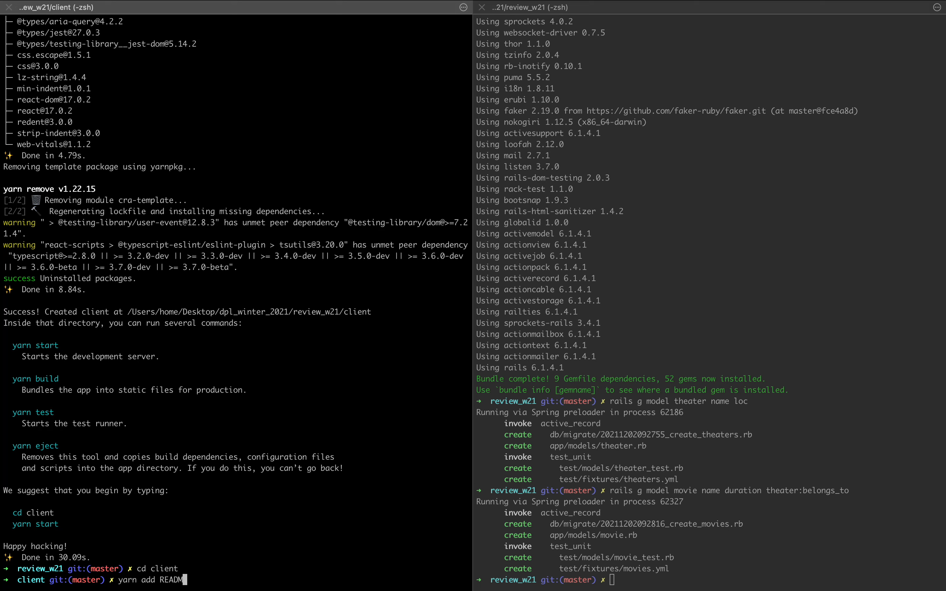
text(react-router-dom)
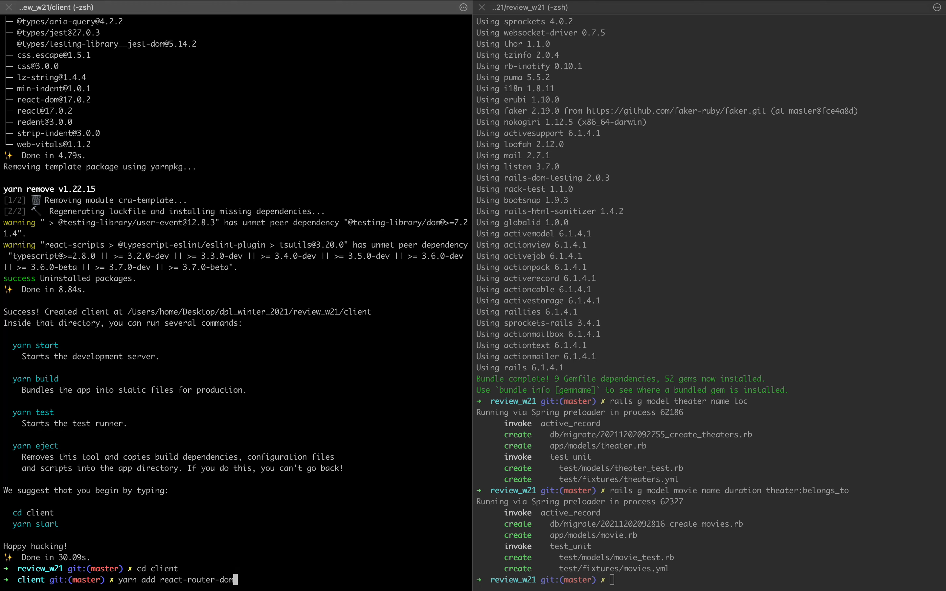
text(,)
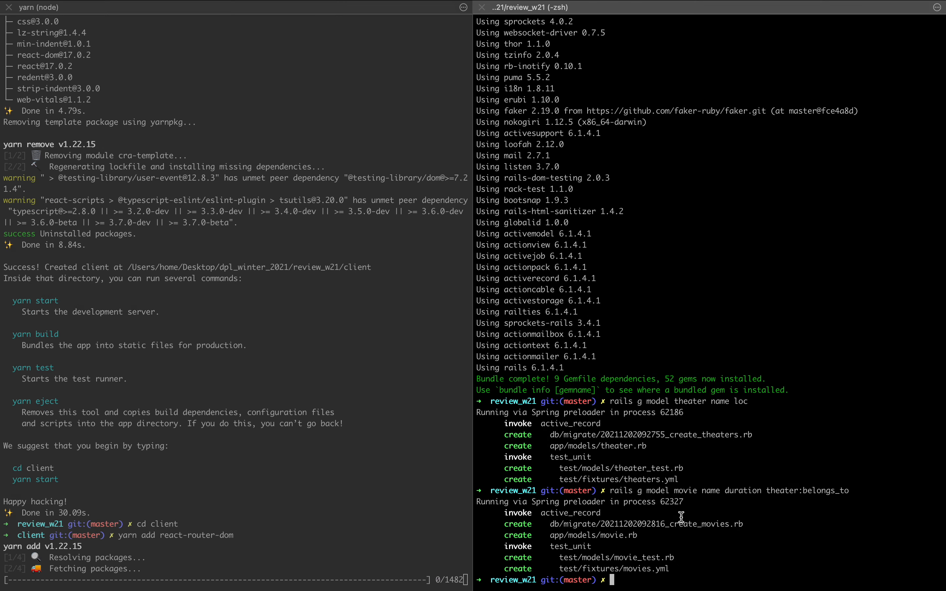
Generate the theaters and movies controllers.
text(rails g)
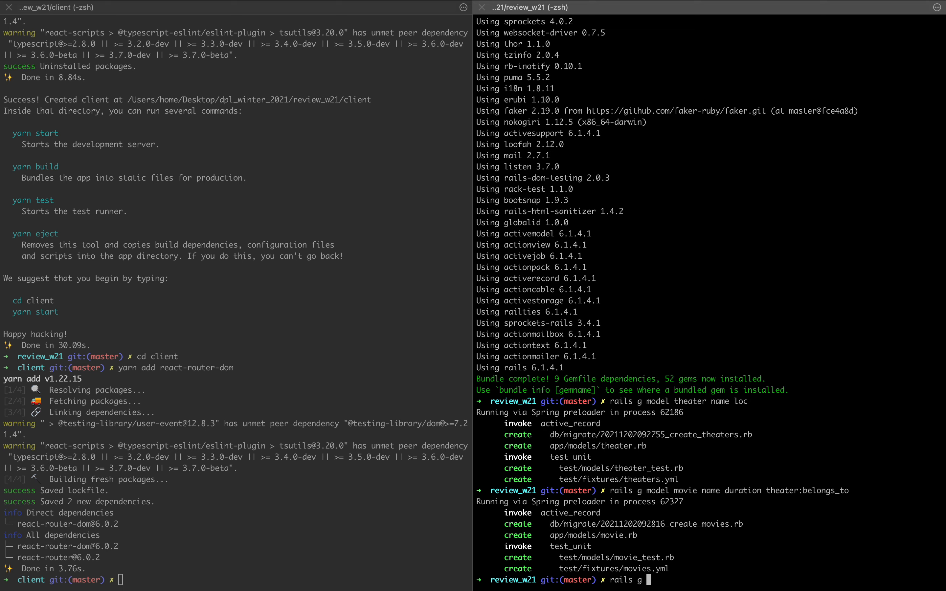
text(con)
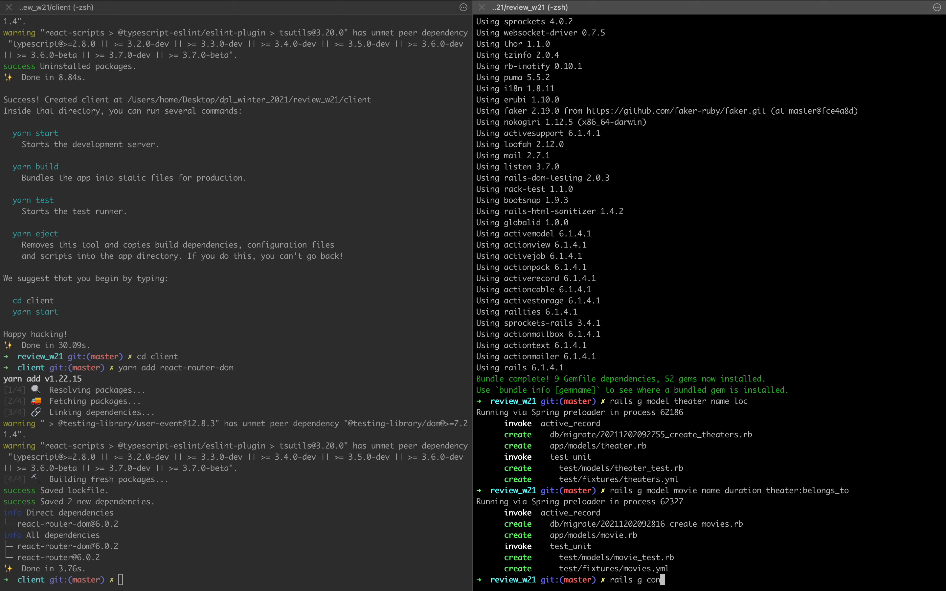
text(troller)
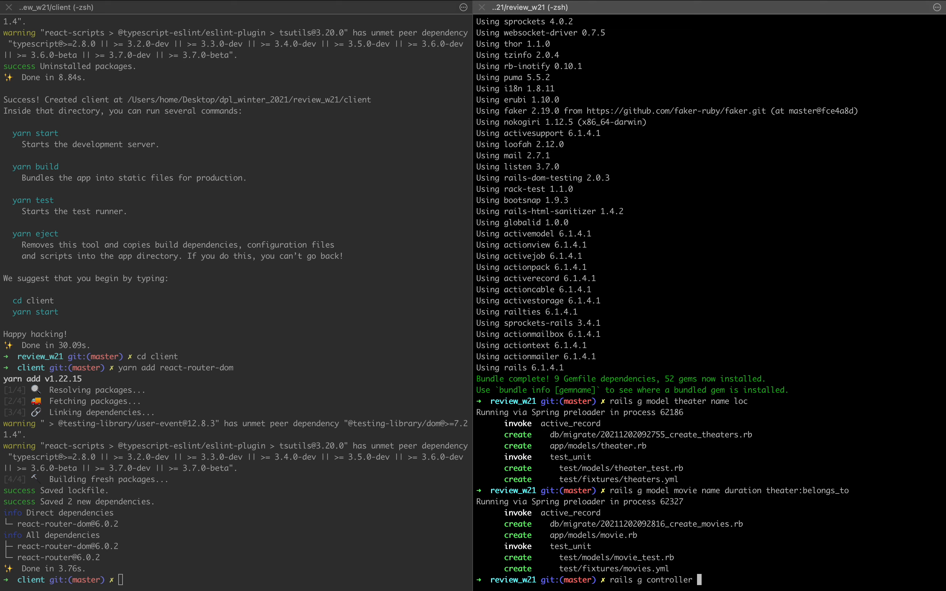
text(theaters)
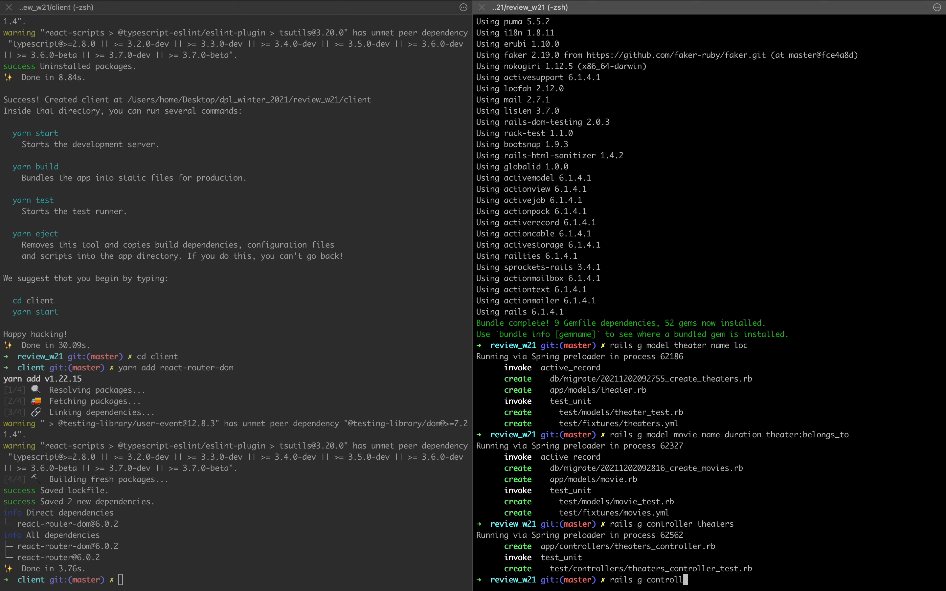
text(movies)
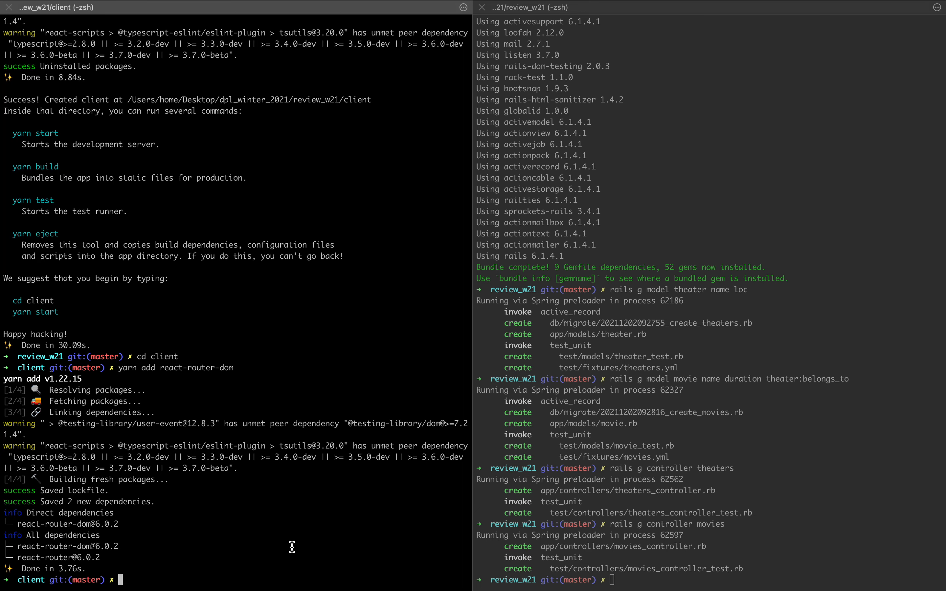
Add axios to the client and run rails db:create with a mistyped db:migate task.
text(yarn add axios)
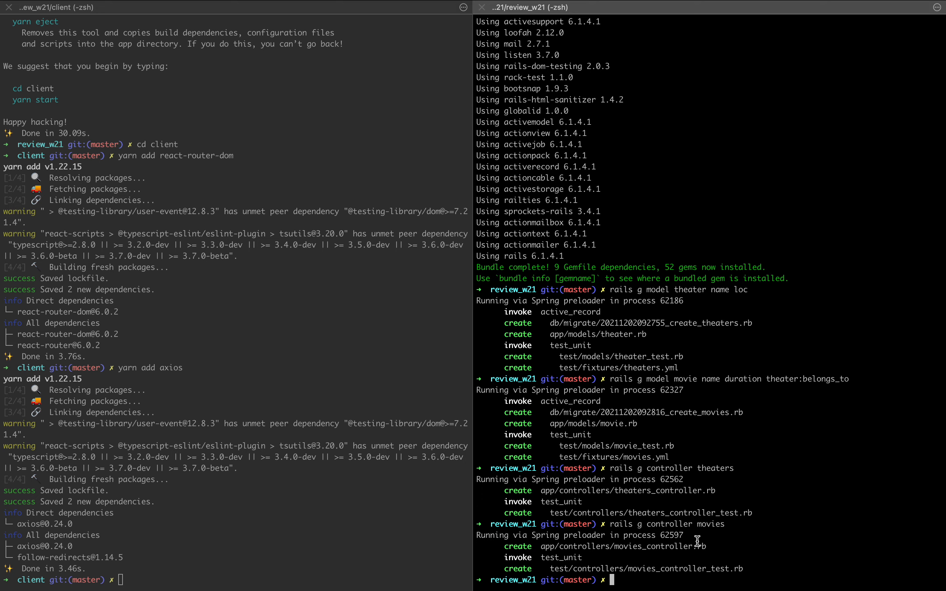
mouse_move(634, 543)
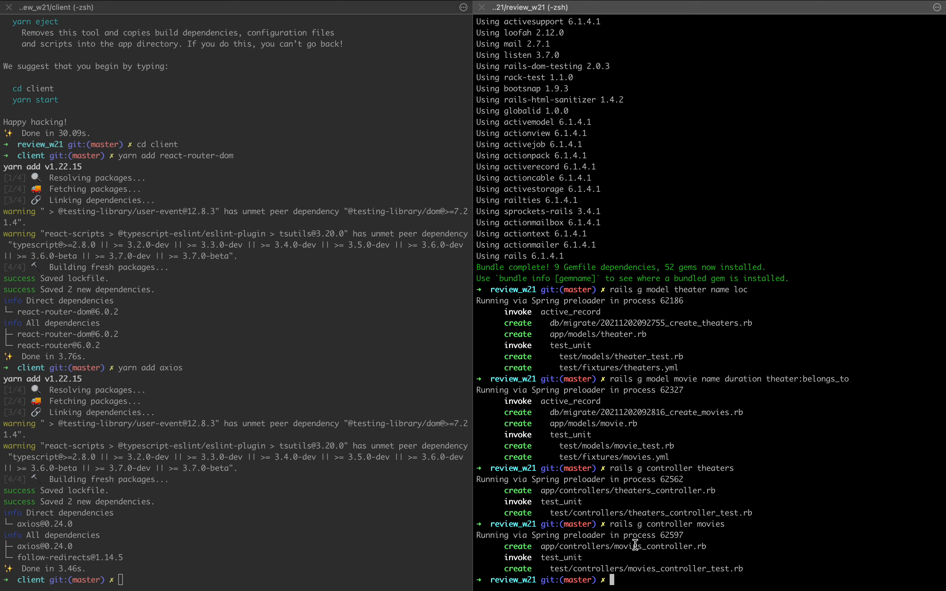
text(rails db)
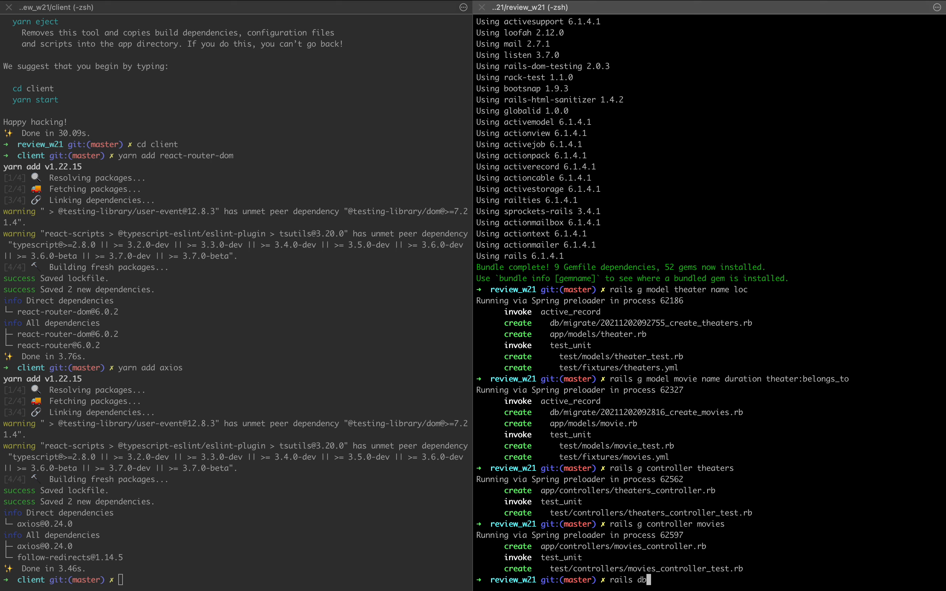
text(:create)
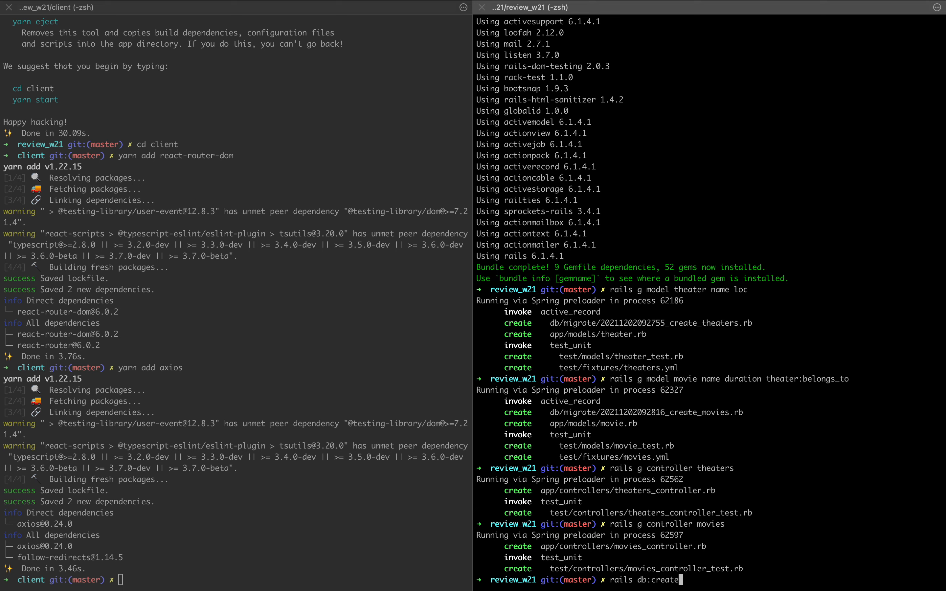
text(d)
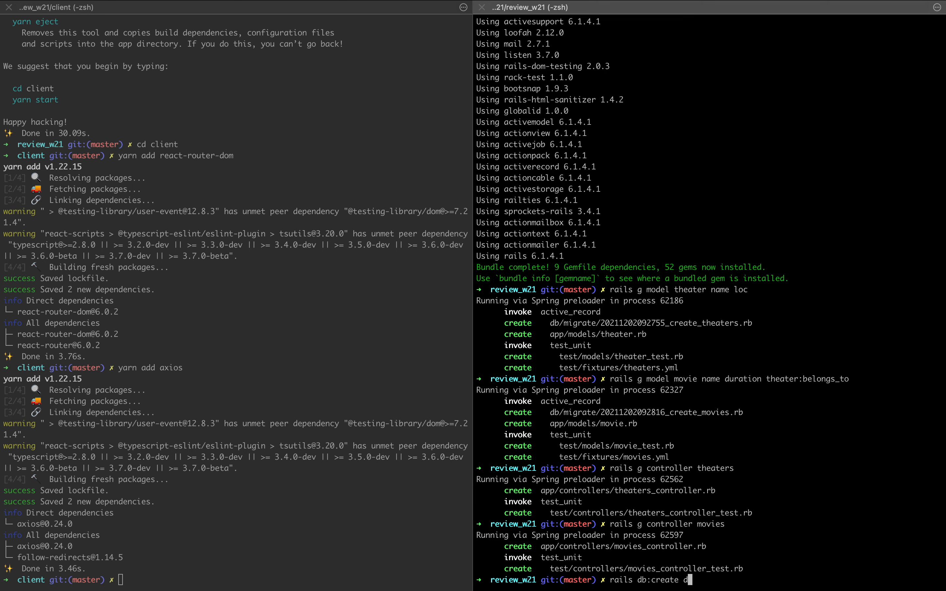
text(b:mig)
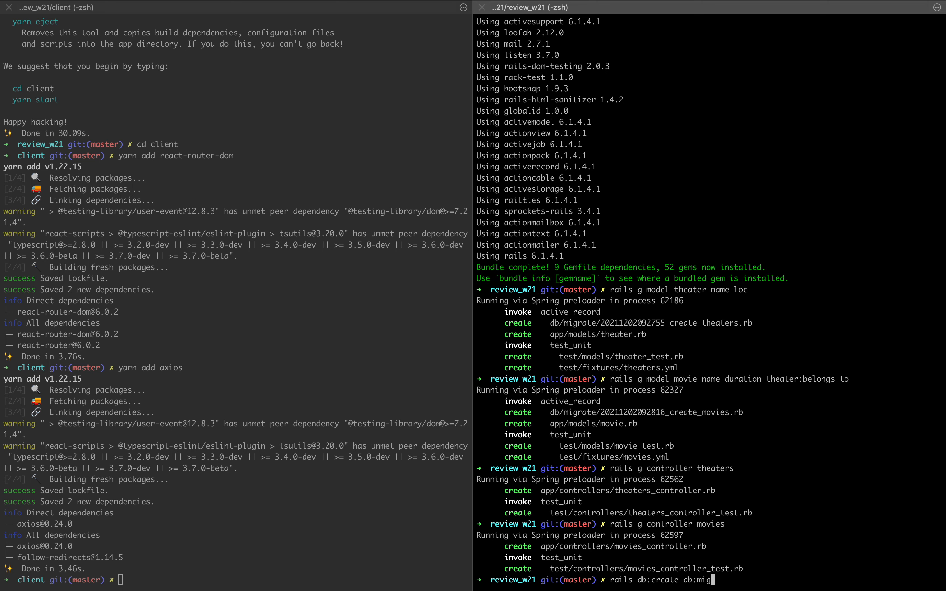
text(te)
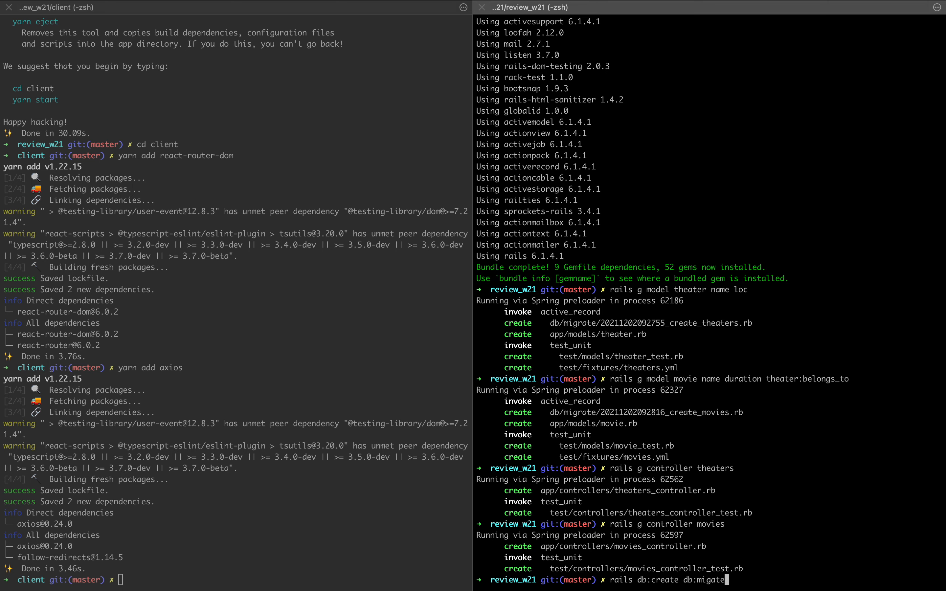
key(Return)
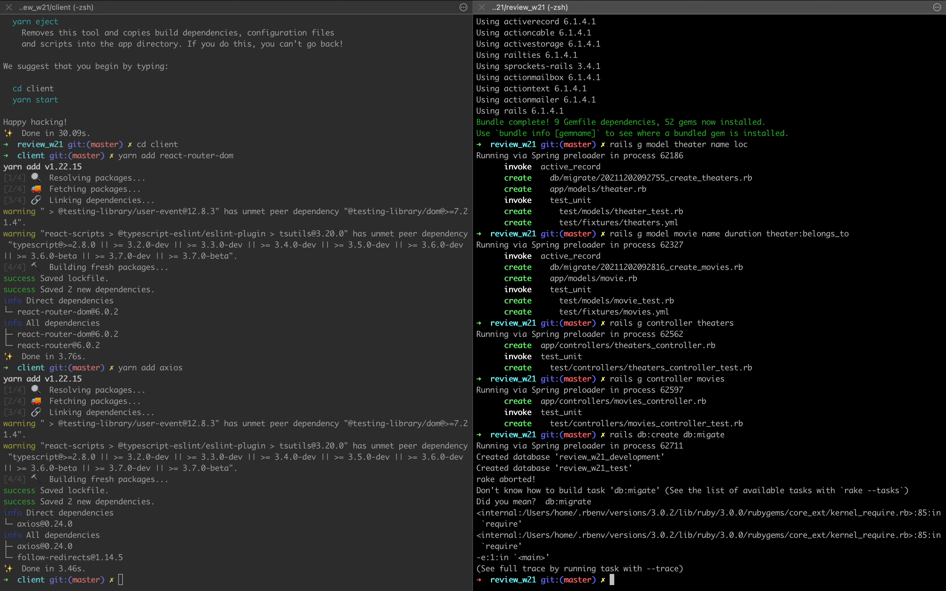
mouse_move(852, 539)
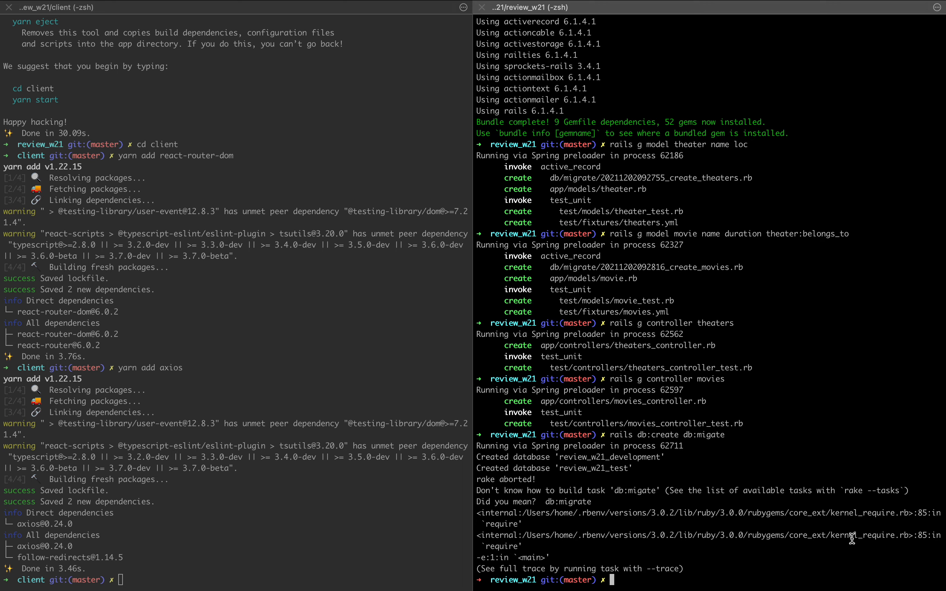
Rerun the migrations correctly with rails db:migrate.
text(rails)
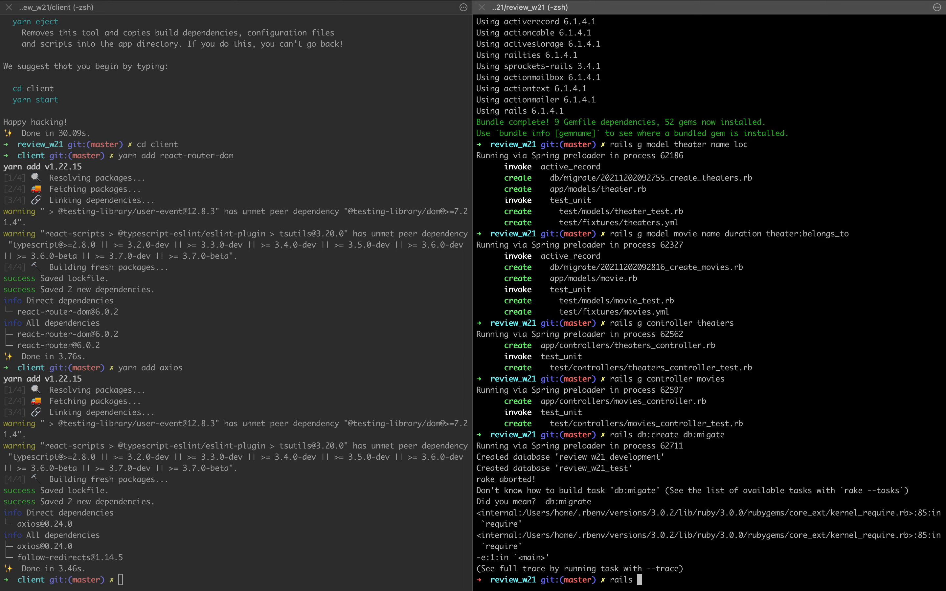
text(db:mig)
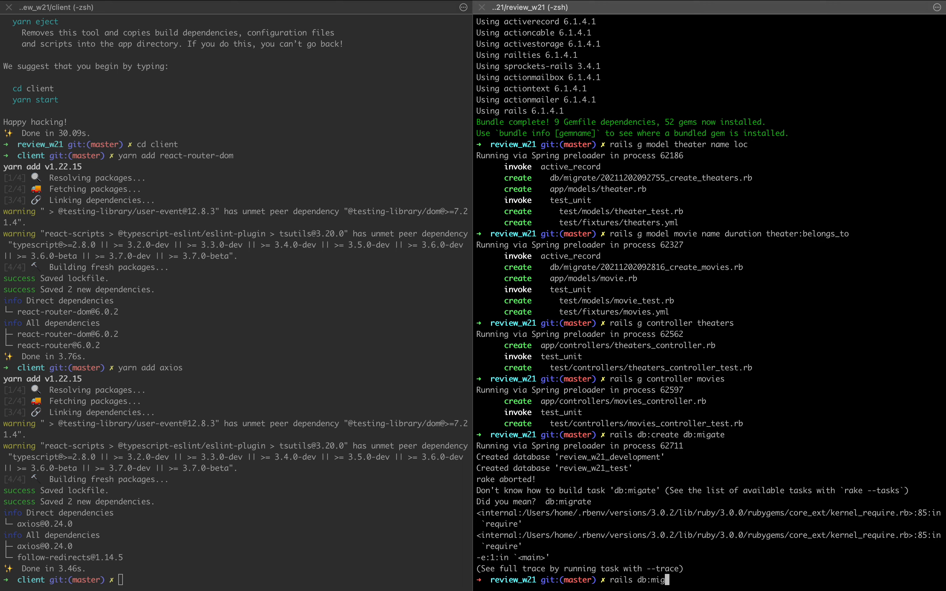
text(rate)
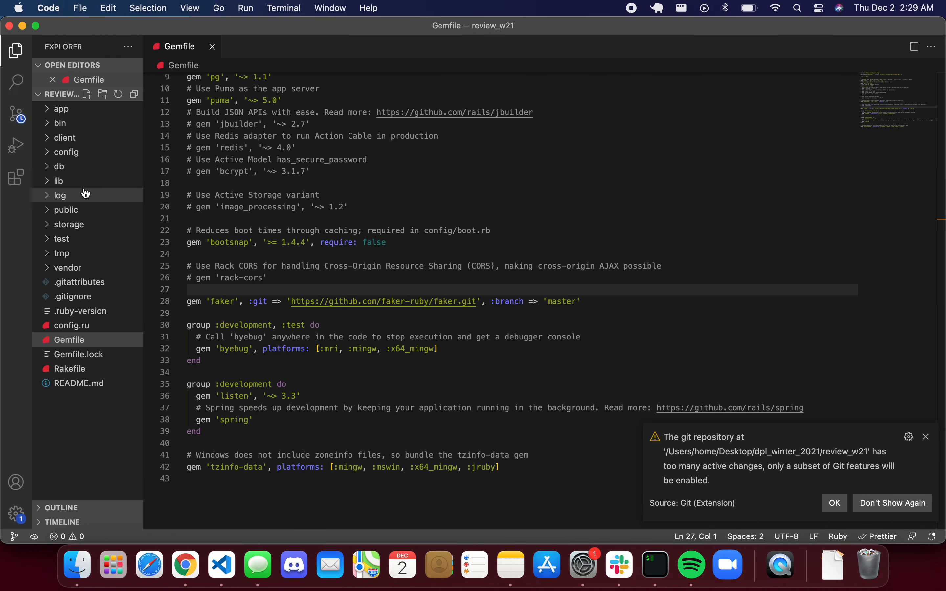
Review the movies migration and schema.rb inside the db folder.
click(59, 166)
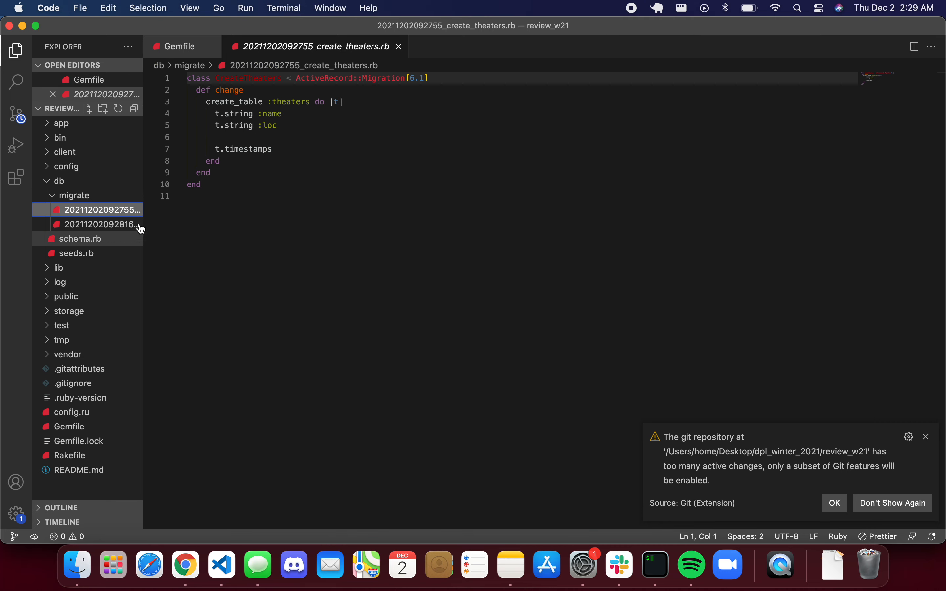
mouse_move(103, 234)
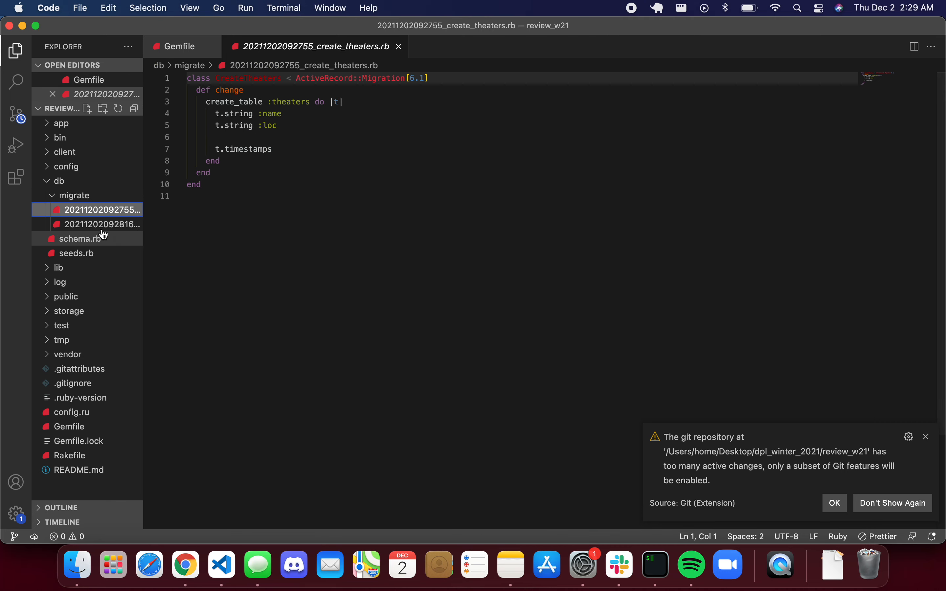
click(101, 224)
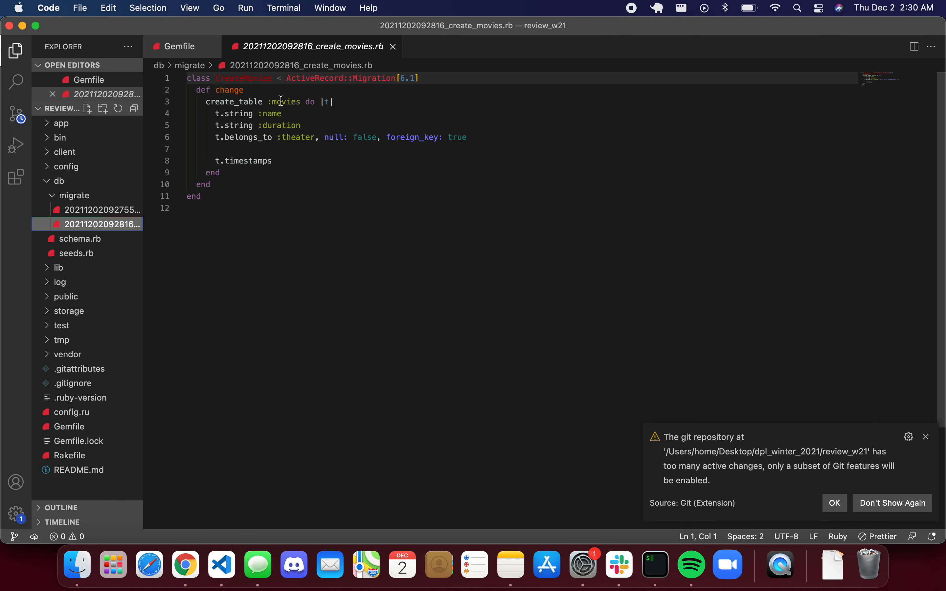
mouse_move(211, 167)
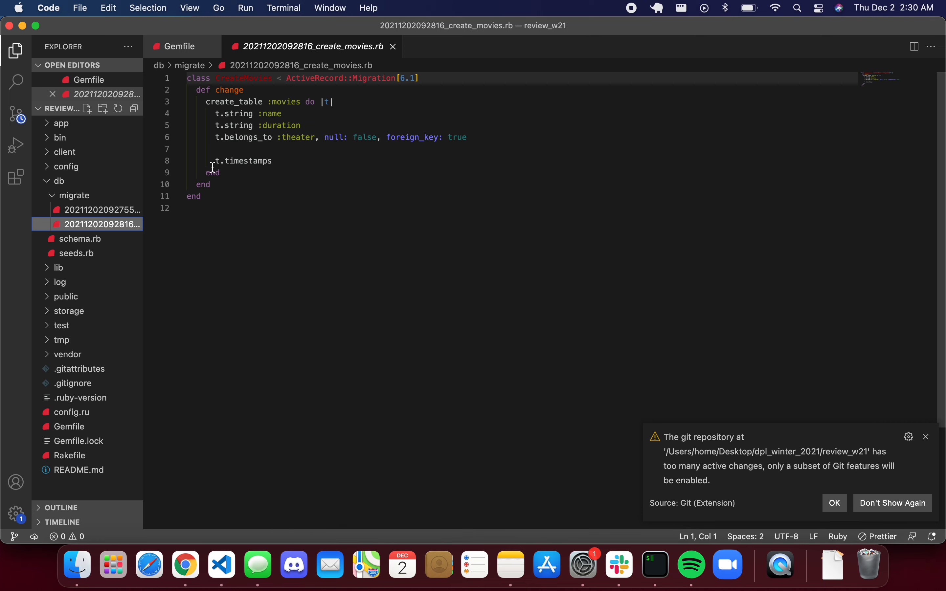
click(79, 238)
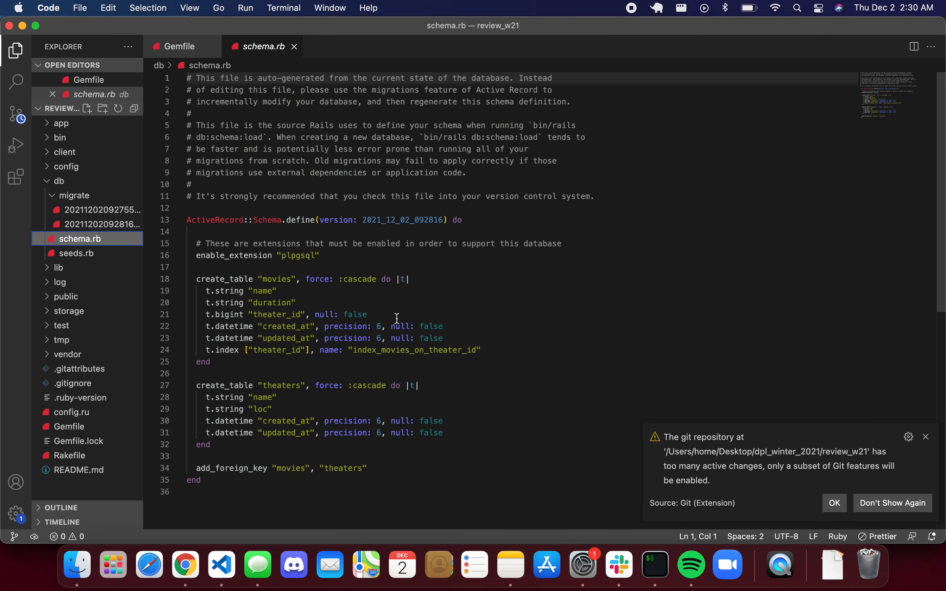
Open movie.rb via file search to confirm it belongs_to theater.
key(cmd+p)
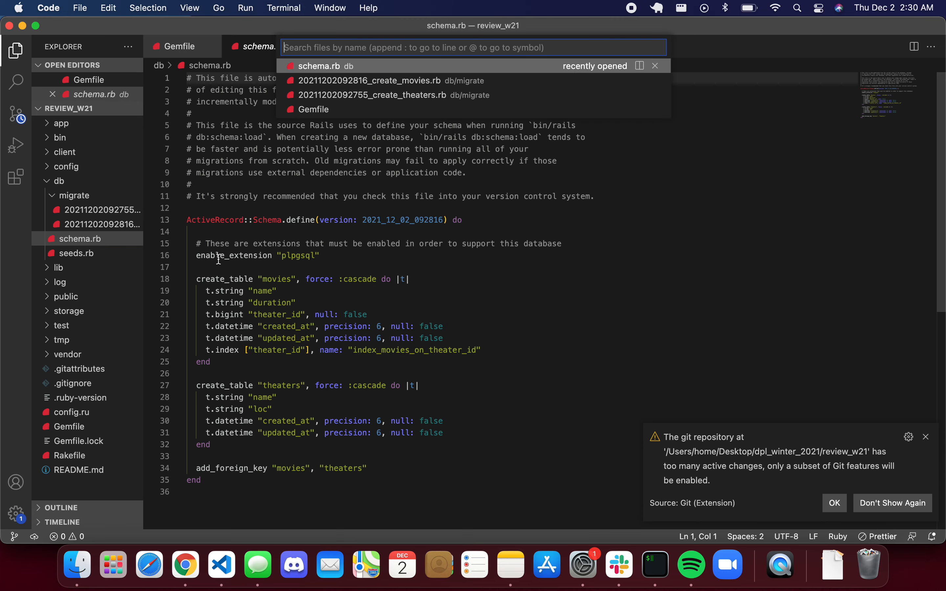
text(movie)
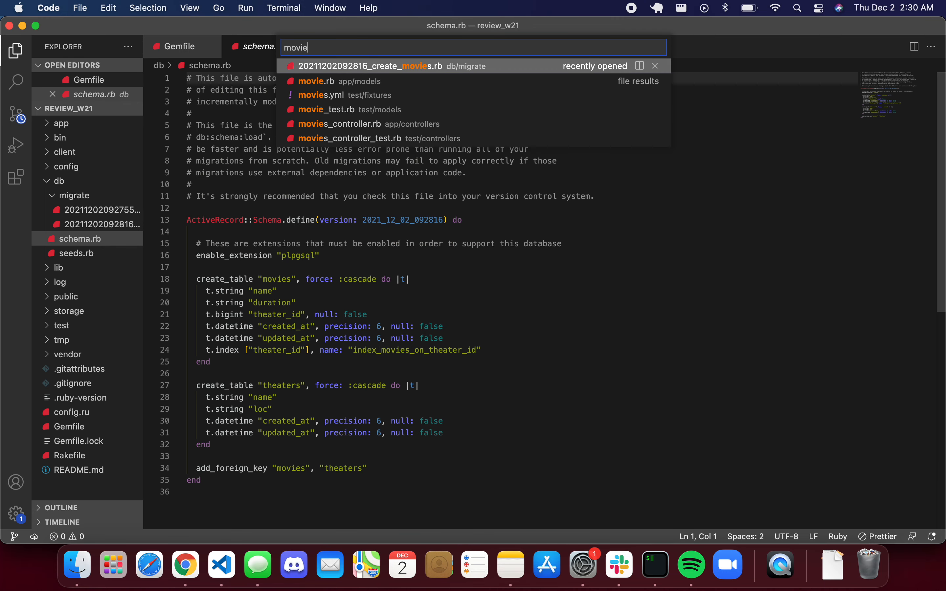
click(316, 81)
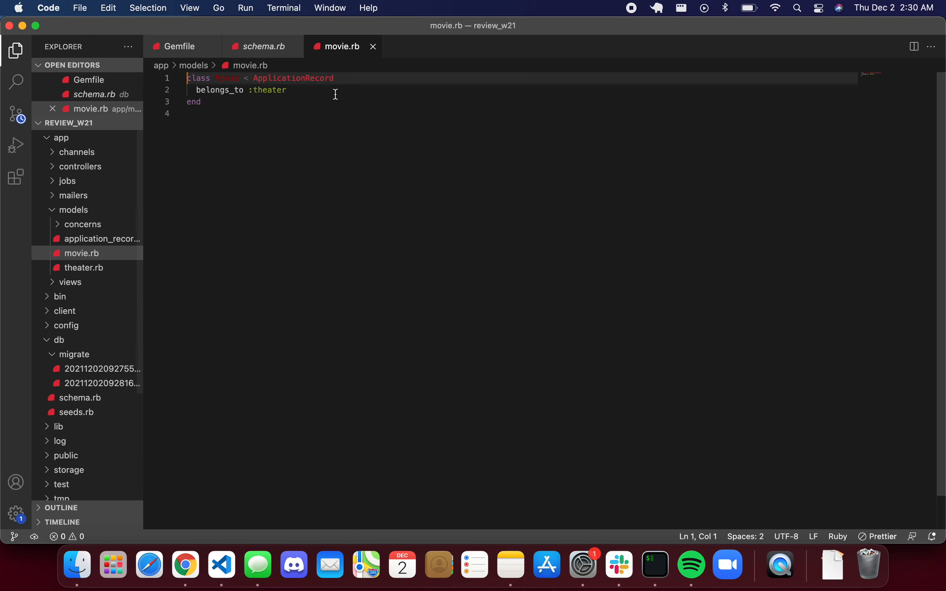
mouse_move(422, 83)
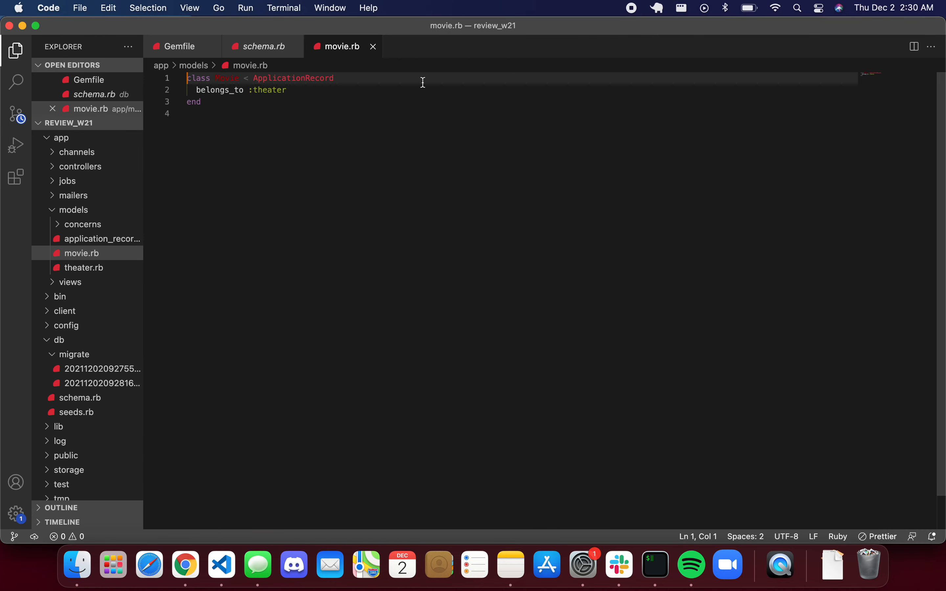
key(cmd+p)
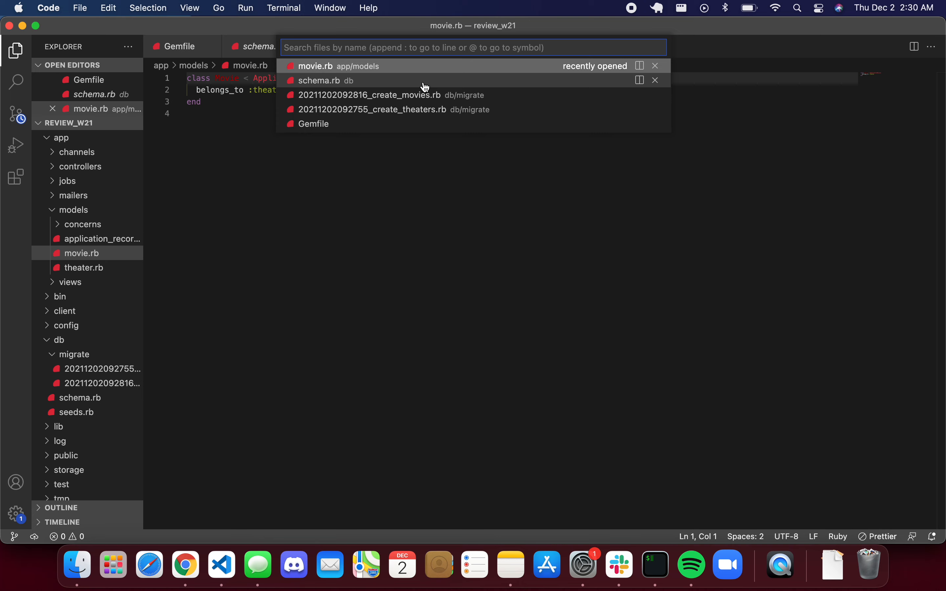
Open theater.rb, add has_many :movies, dependent: :destroy, and save.
text(theat)
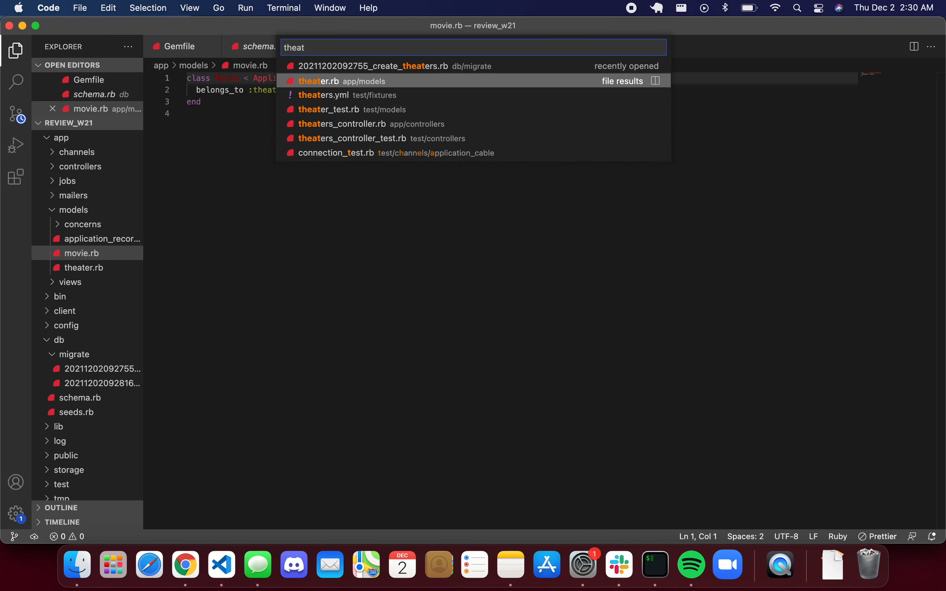
click(336, 81)
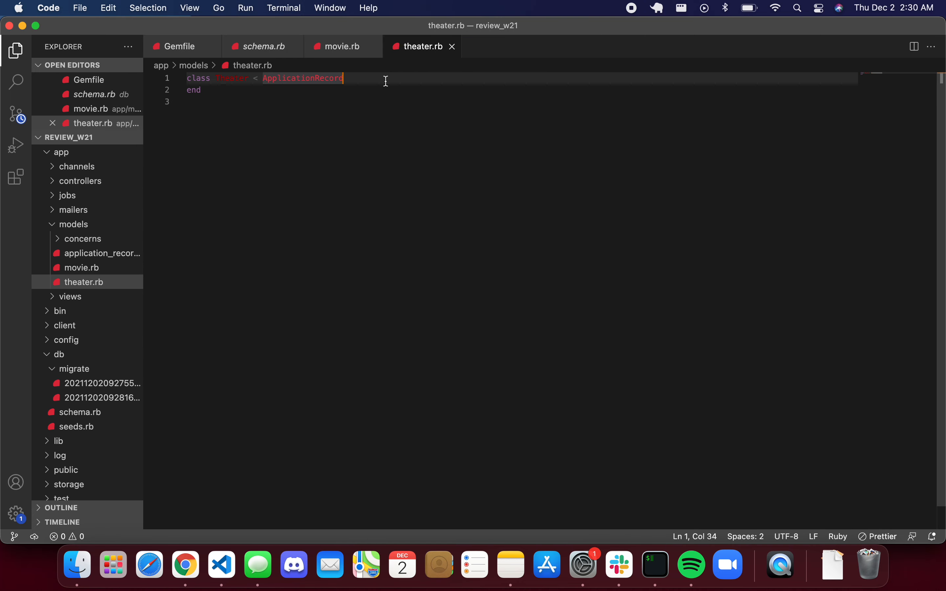
text(h)
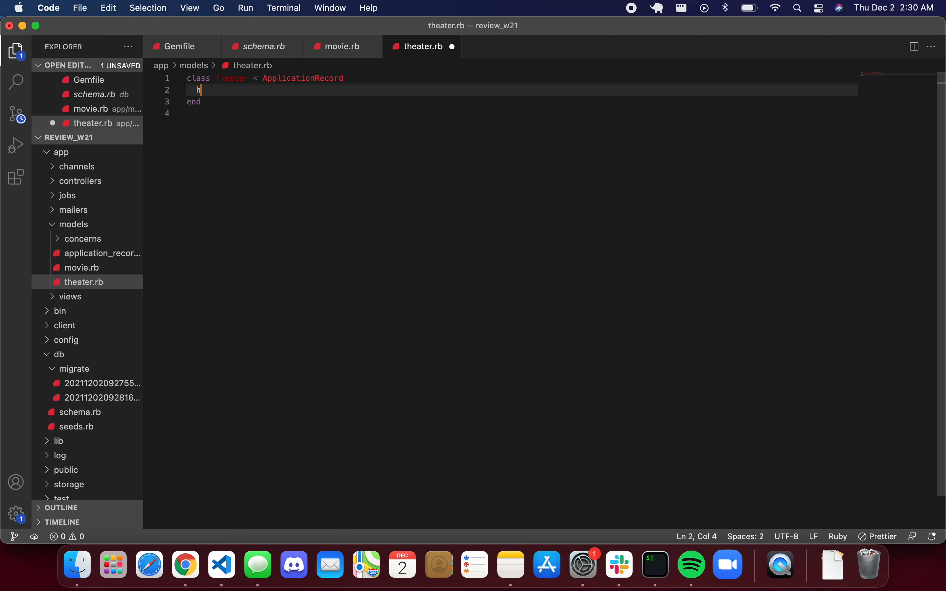
text(as_many:)
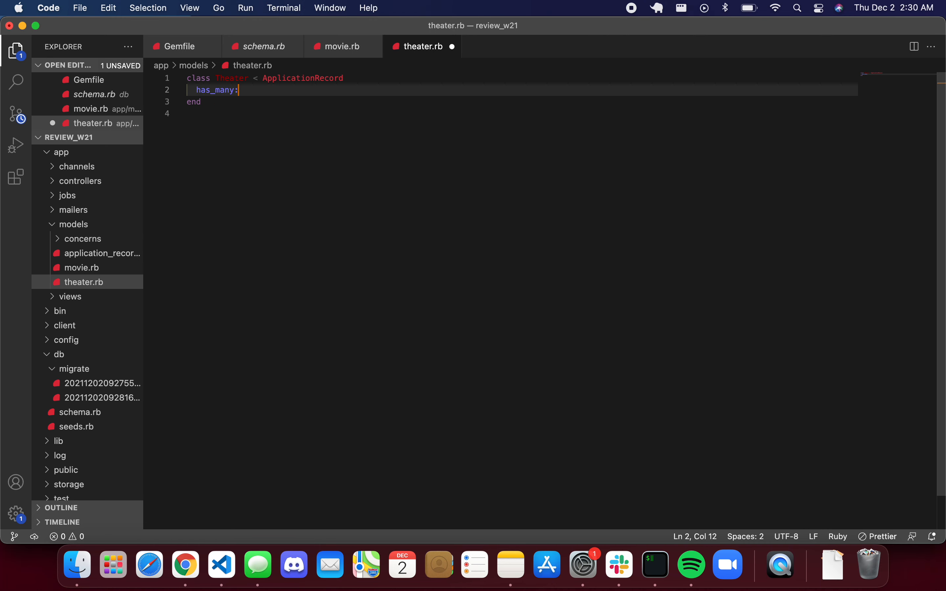
text(" ")
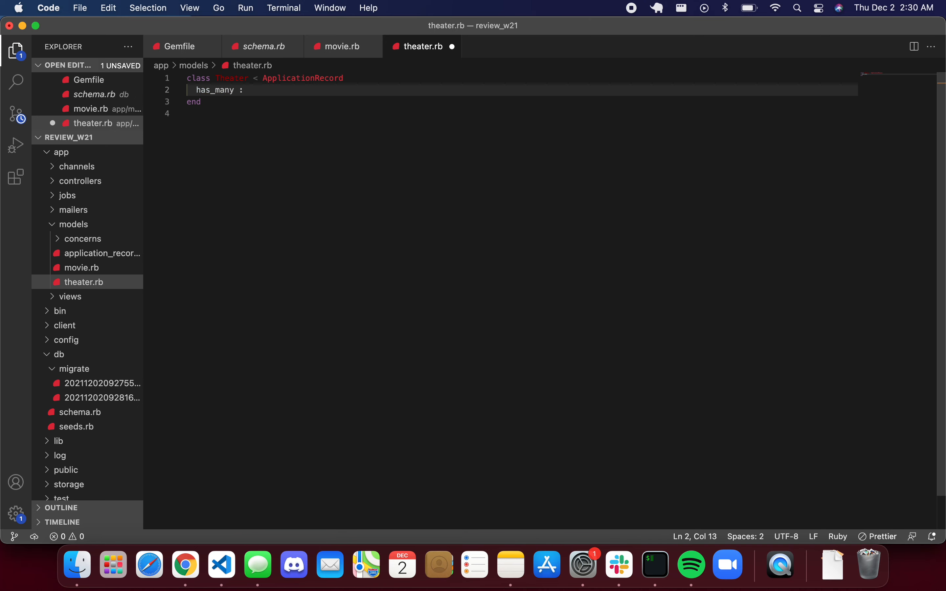
text(:movies,)
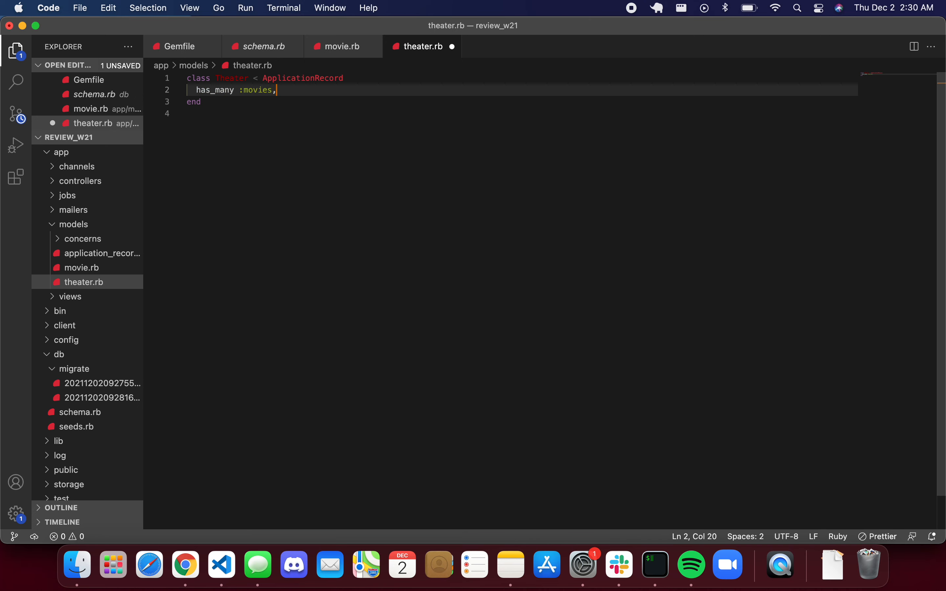
text(dependent)
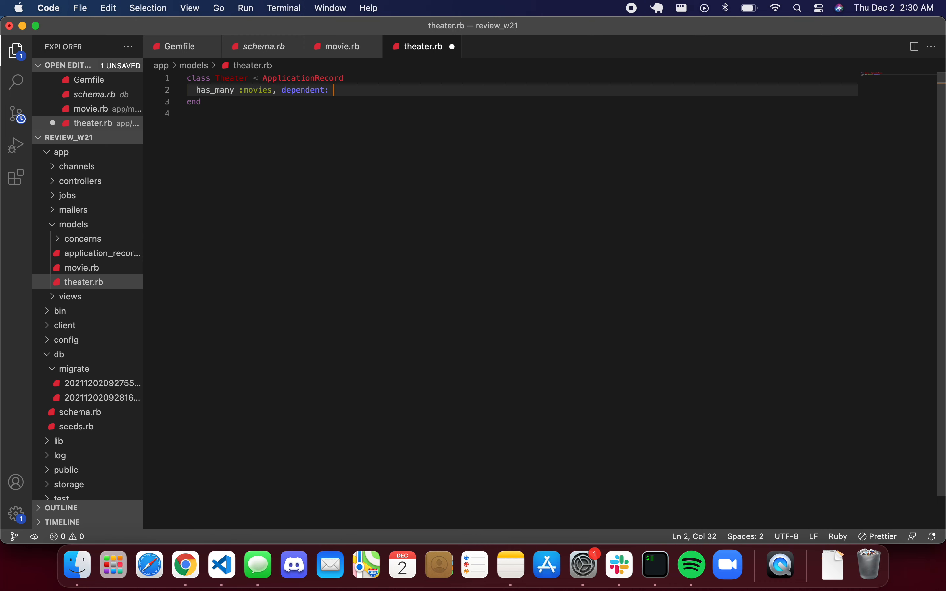
text(:det)
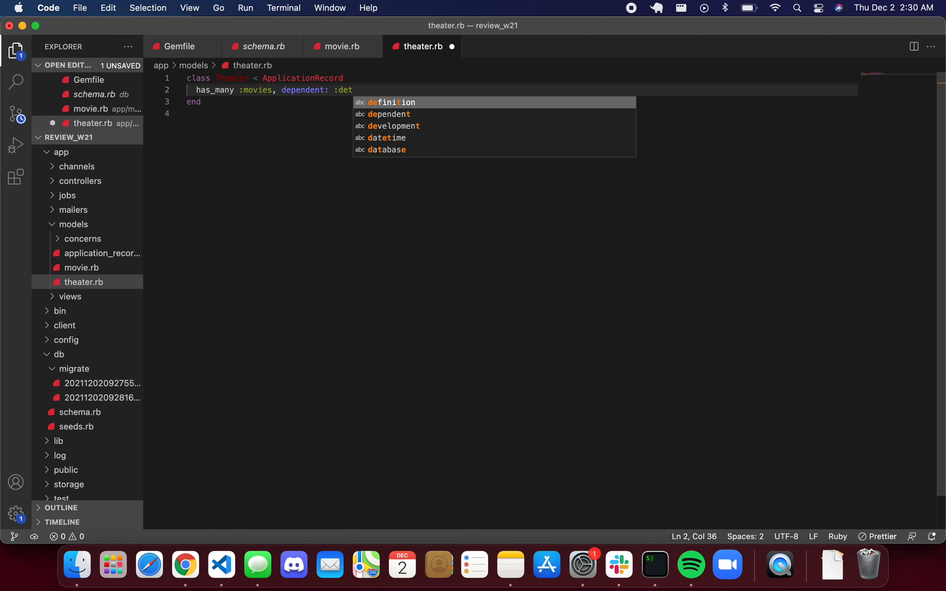
text(toy)
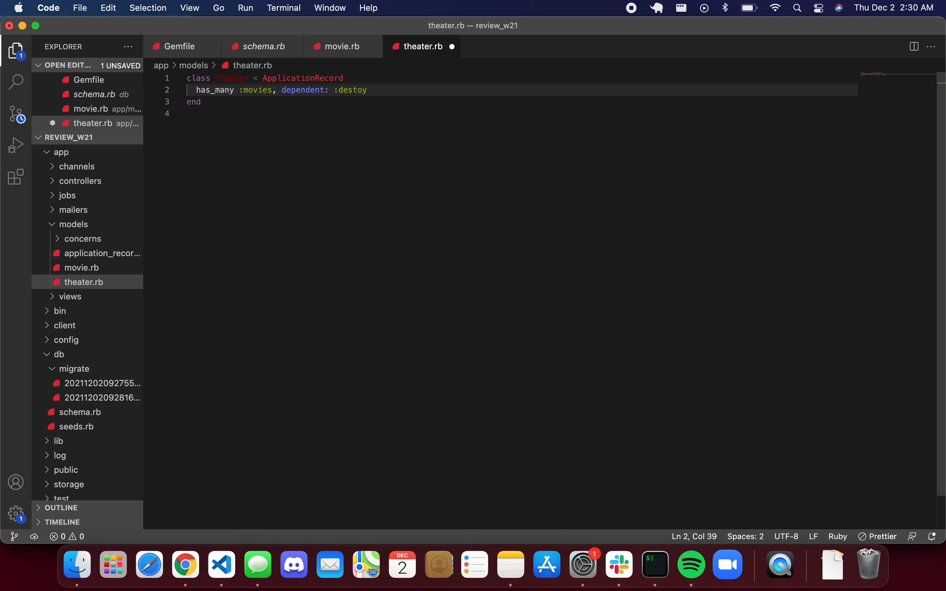
text(r)
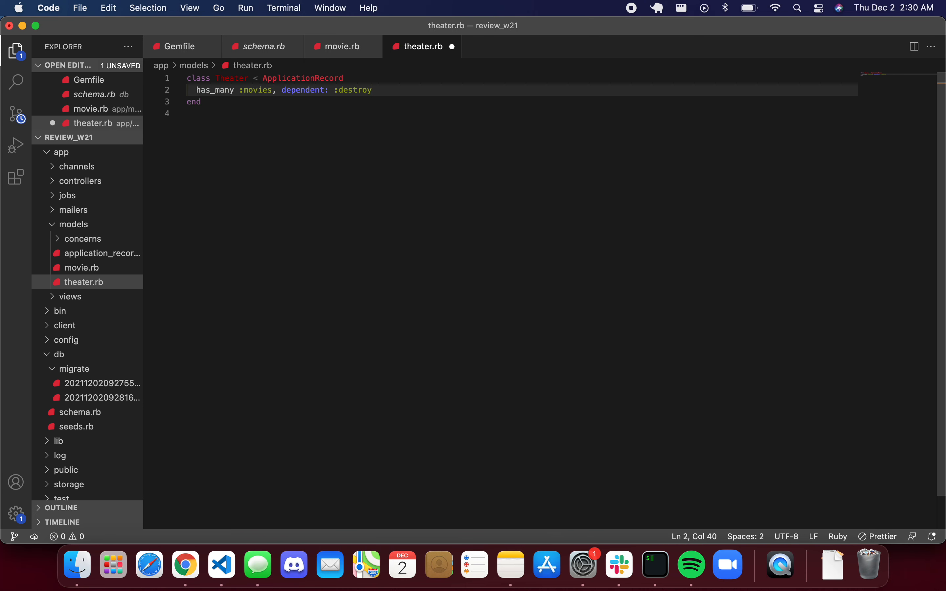
key(cmd+s)
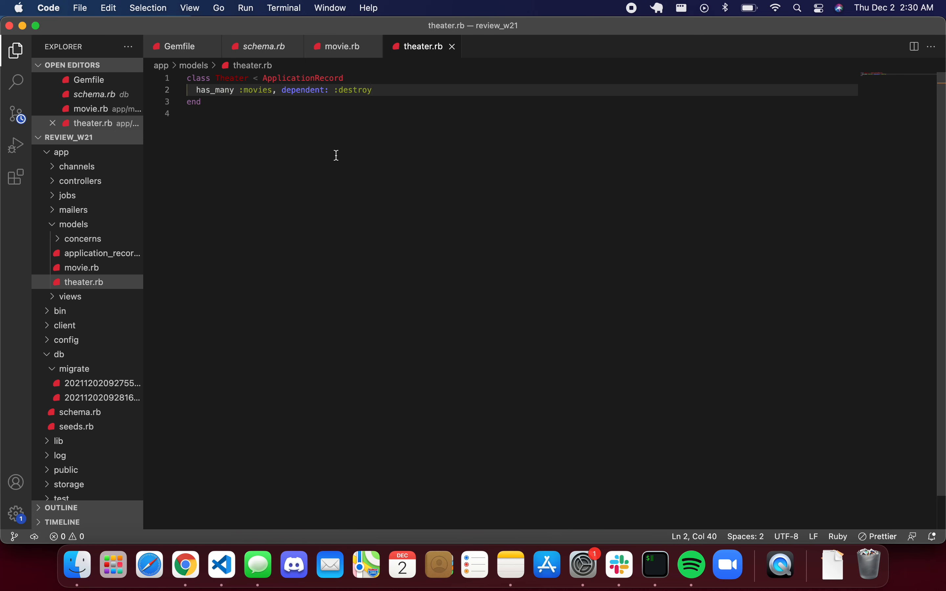
Open seeds.rb and start a spiderman Movie.create( line.
key(cmd+p)
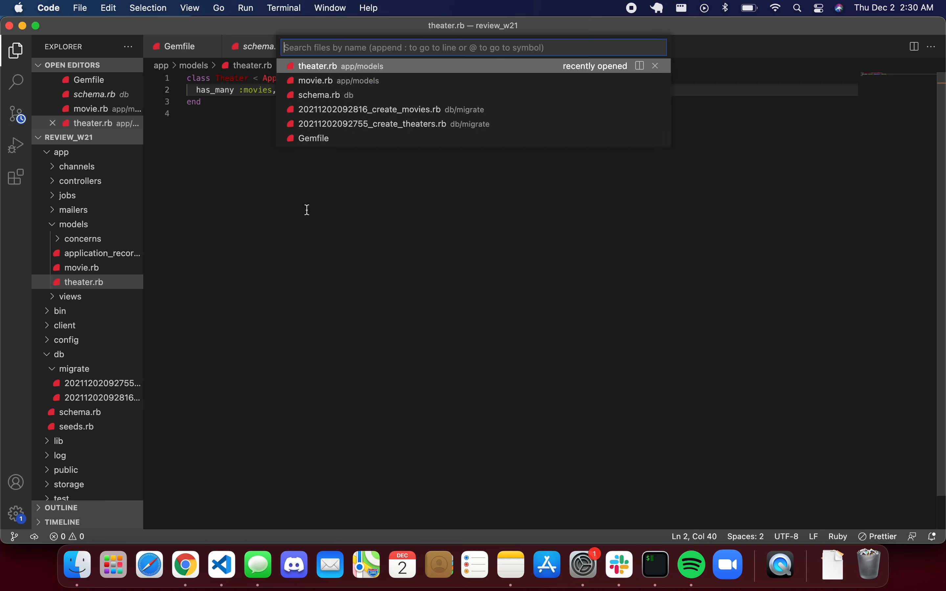
text(se)
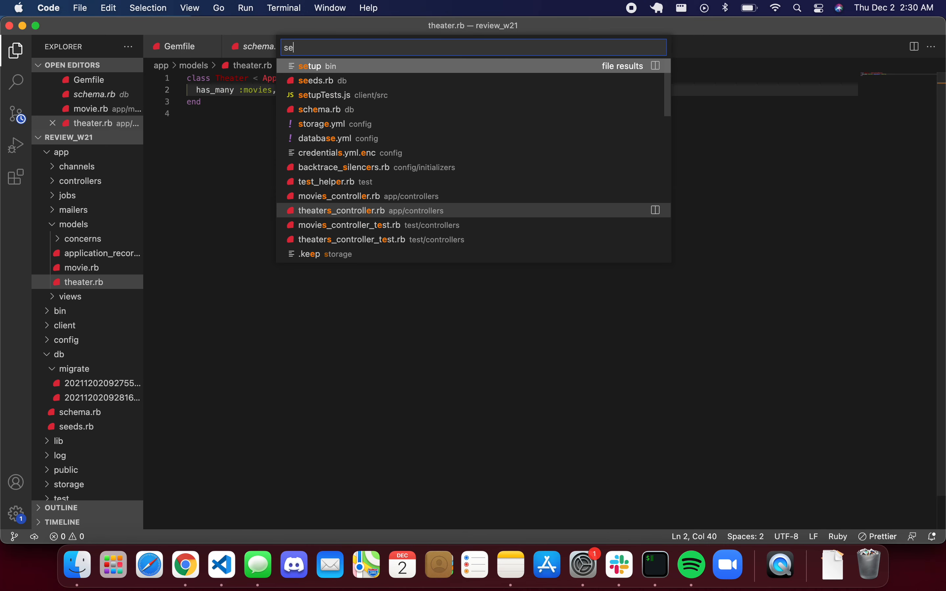
click(316, 80)
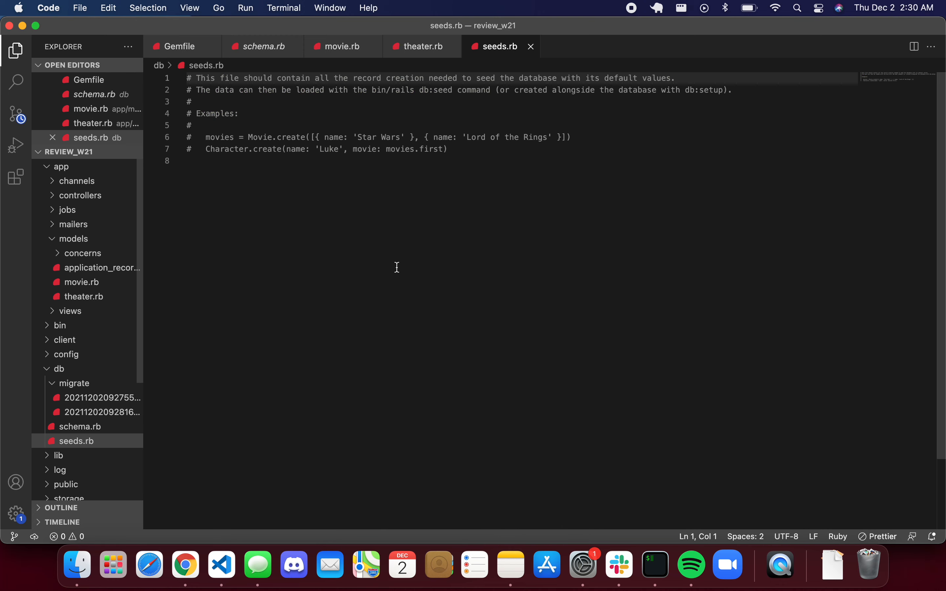
key(Enter)
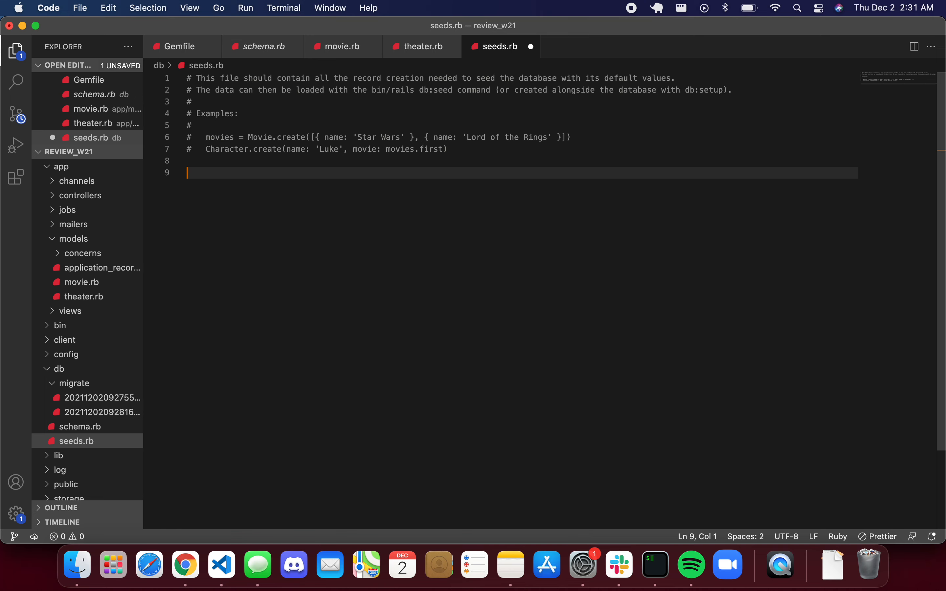
text(spiderman =)
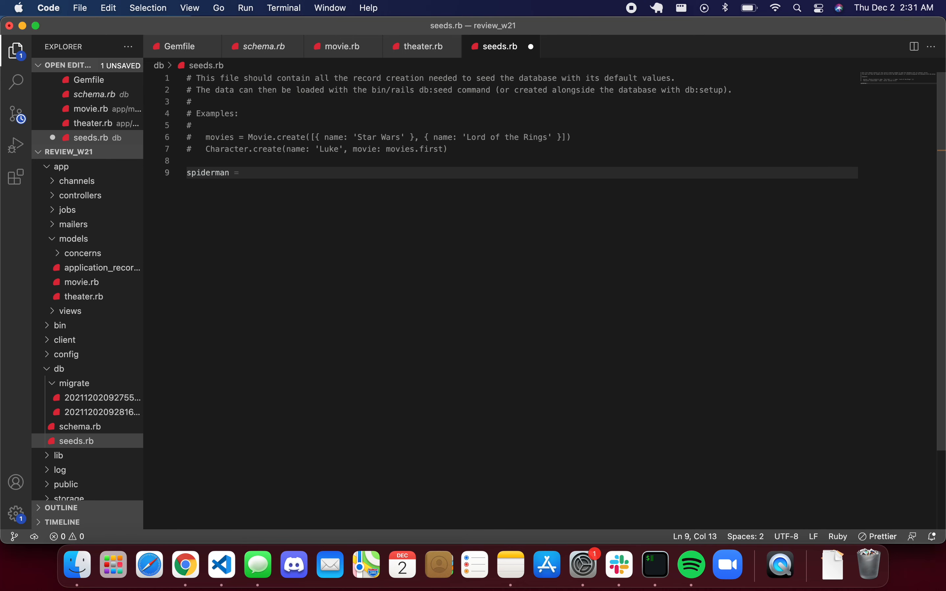
text(mov)
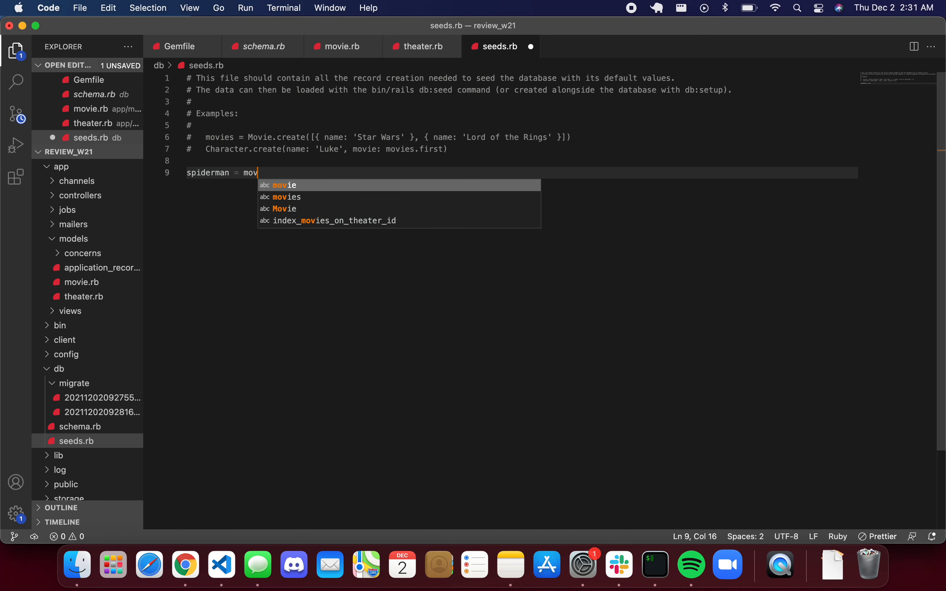
text(Movie.)
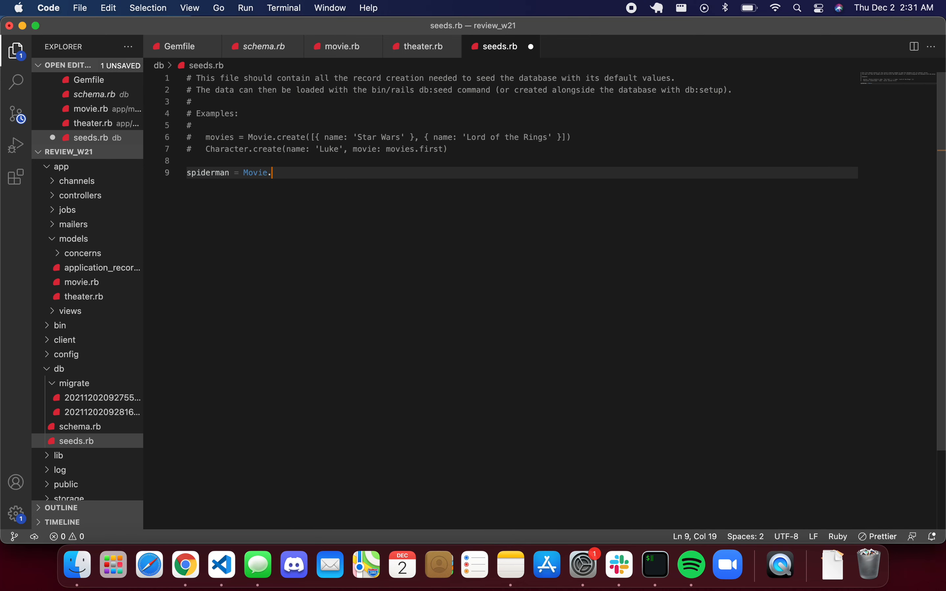
text(create)
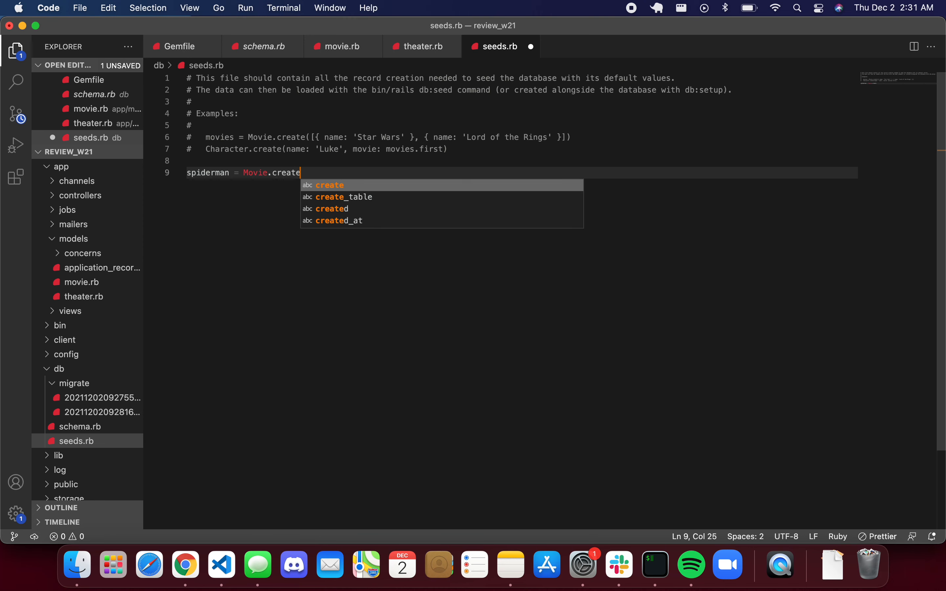
text(()
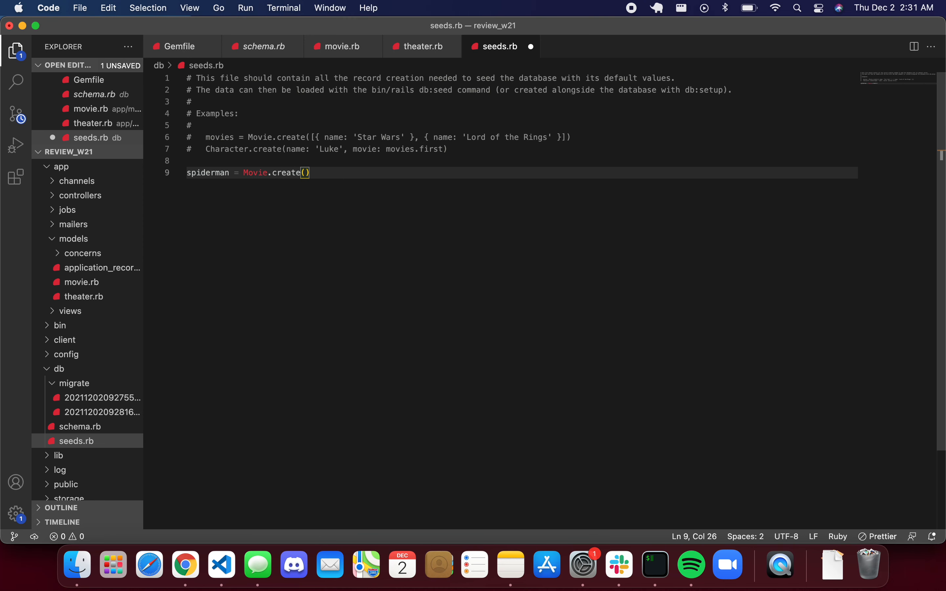
Add theater1 = Theater.create(name: "Cinemark", loc: "Main St.") above it.
key(Enter)
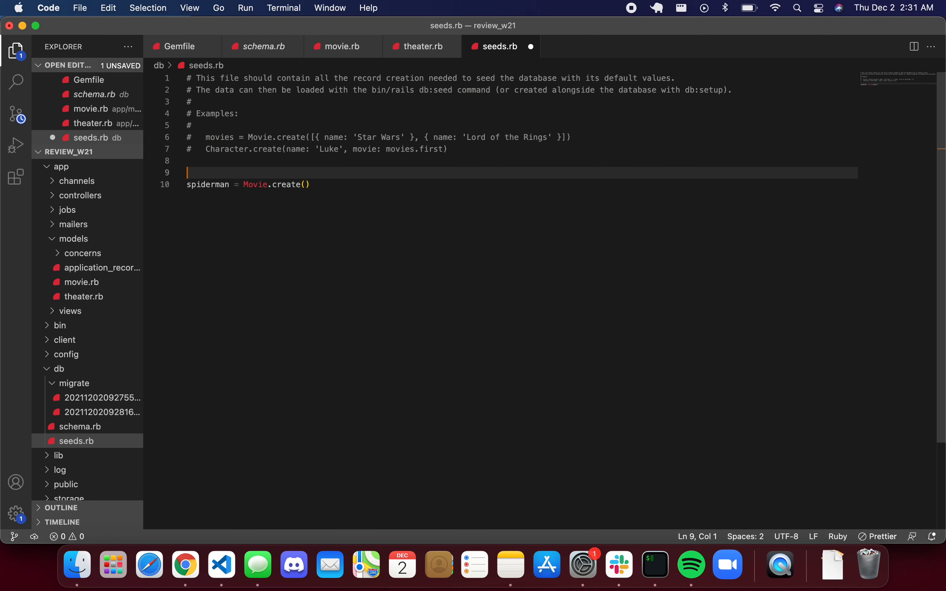
text(theater)
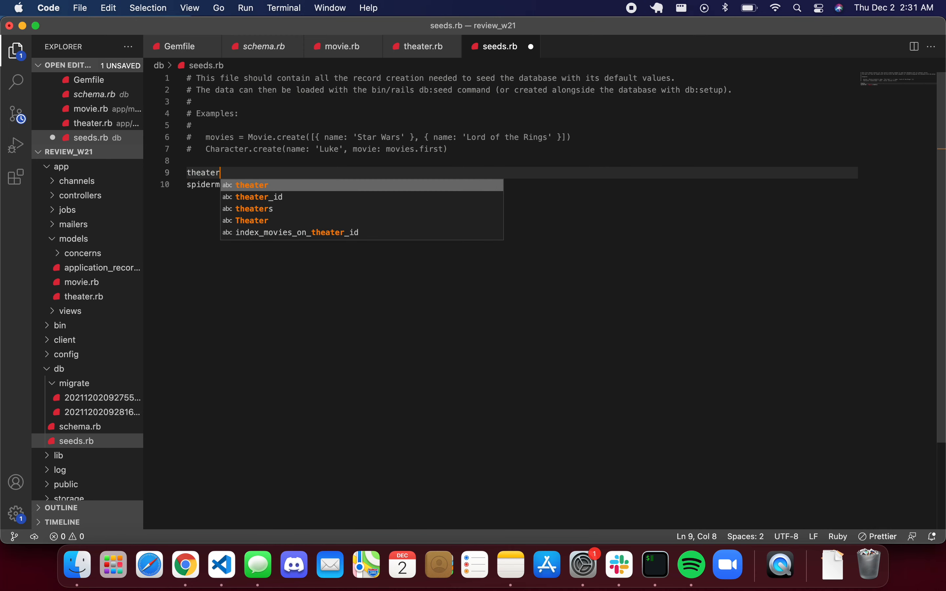
text(1)
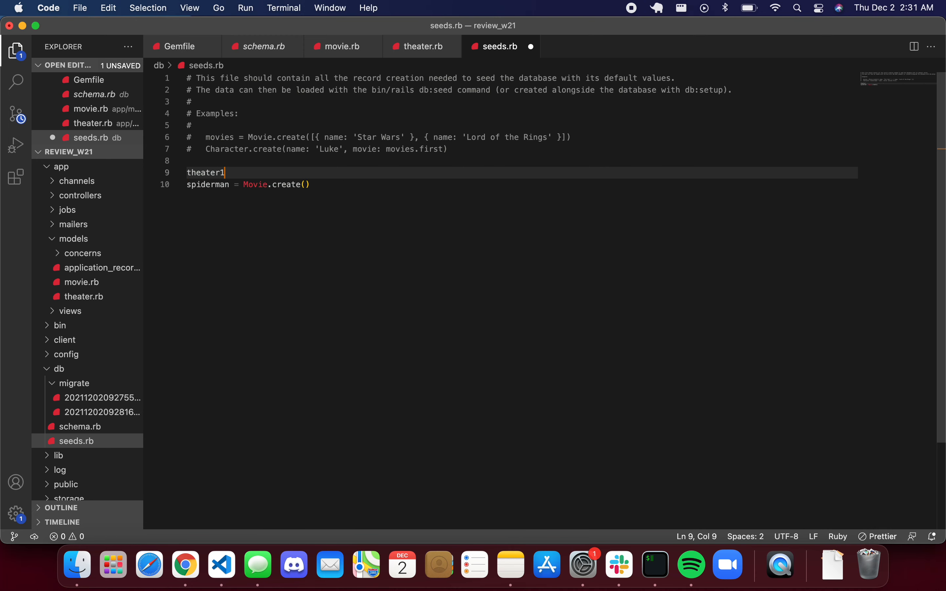
text(= th)
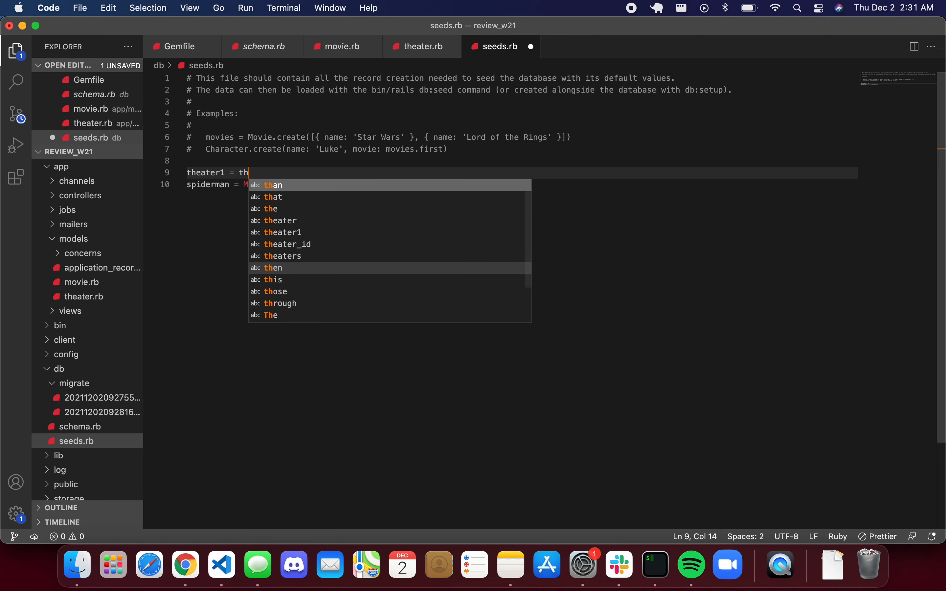
text(eater.ce)
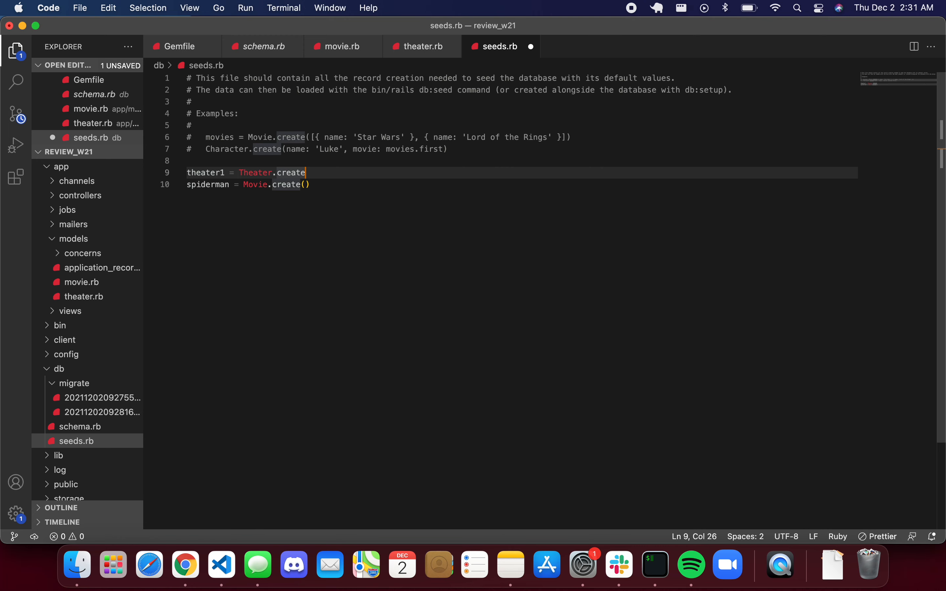
text(())
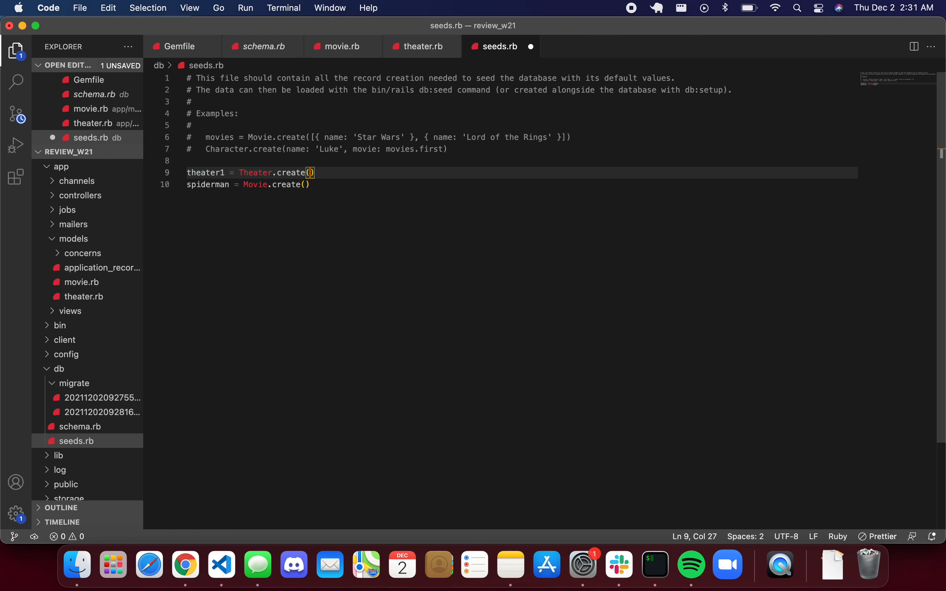
text(name:)
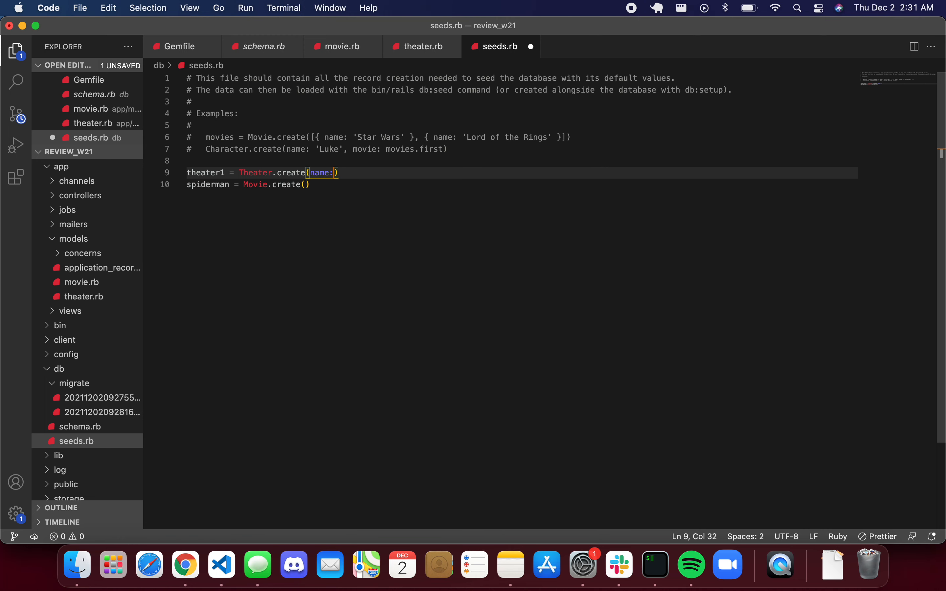
text("")
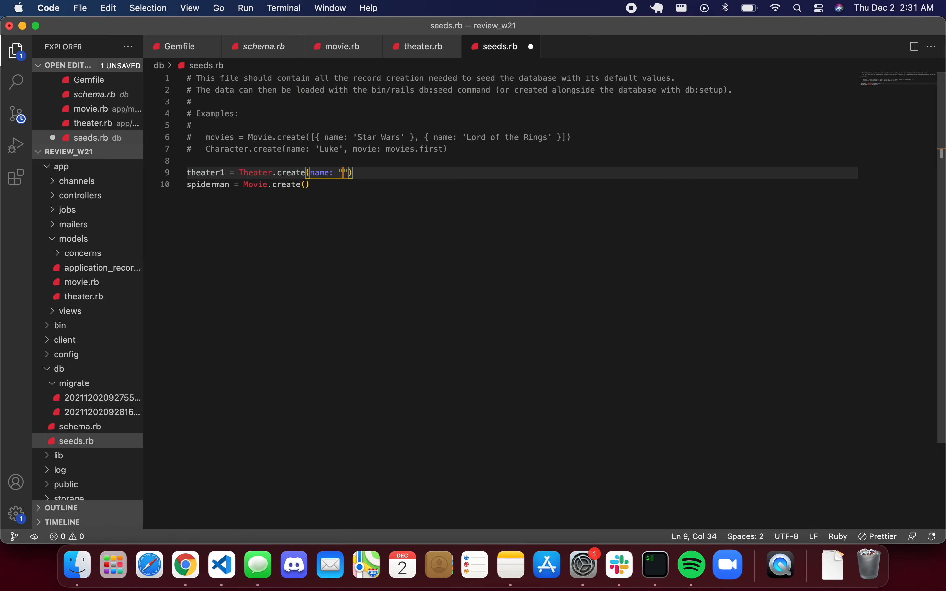
text(Cinemark)
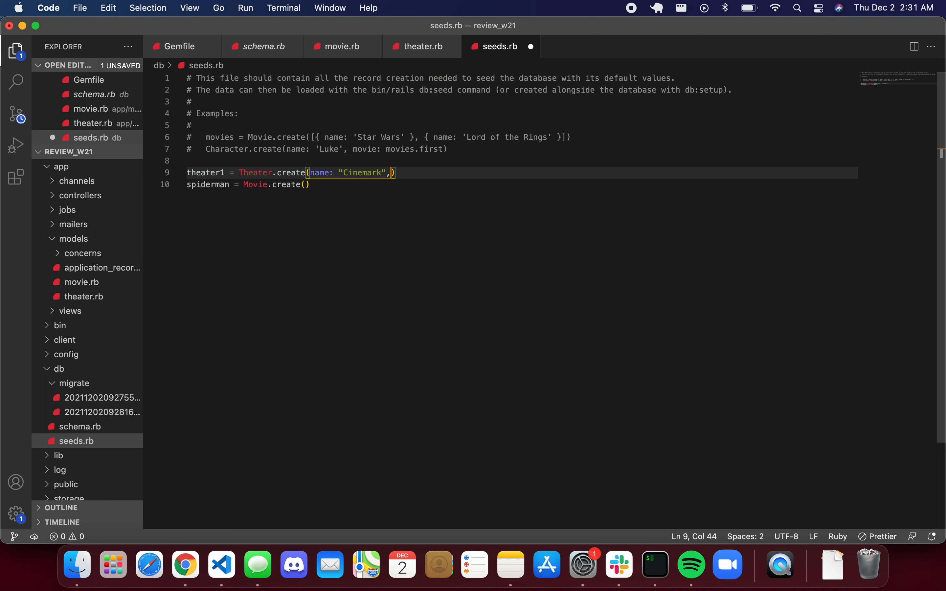
text("")
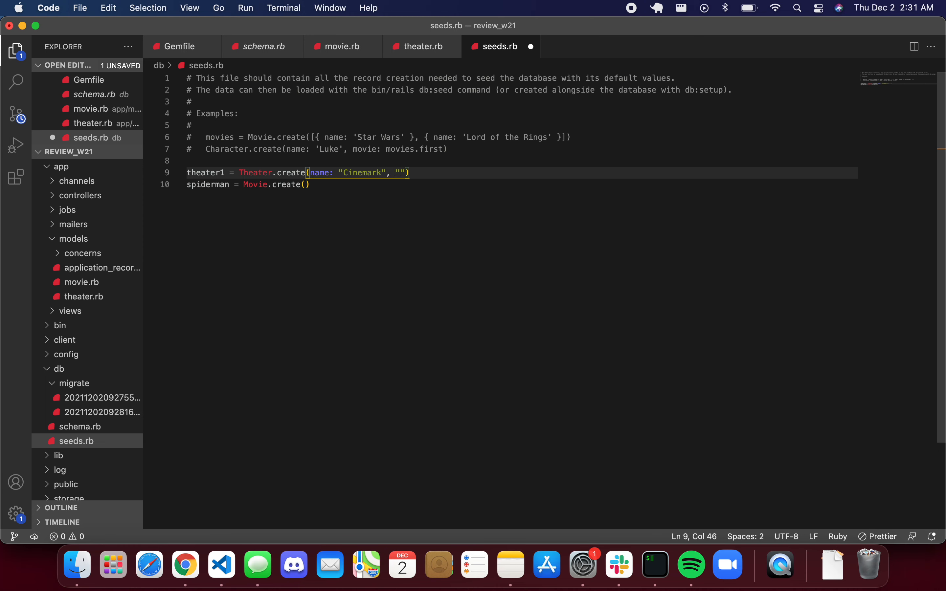
text(loc:)
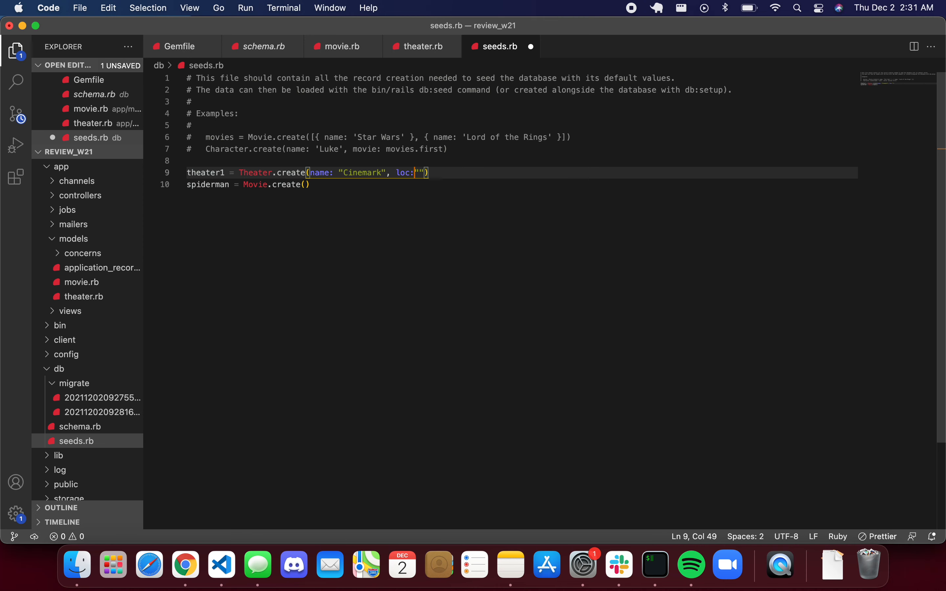
text(M)
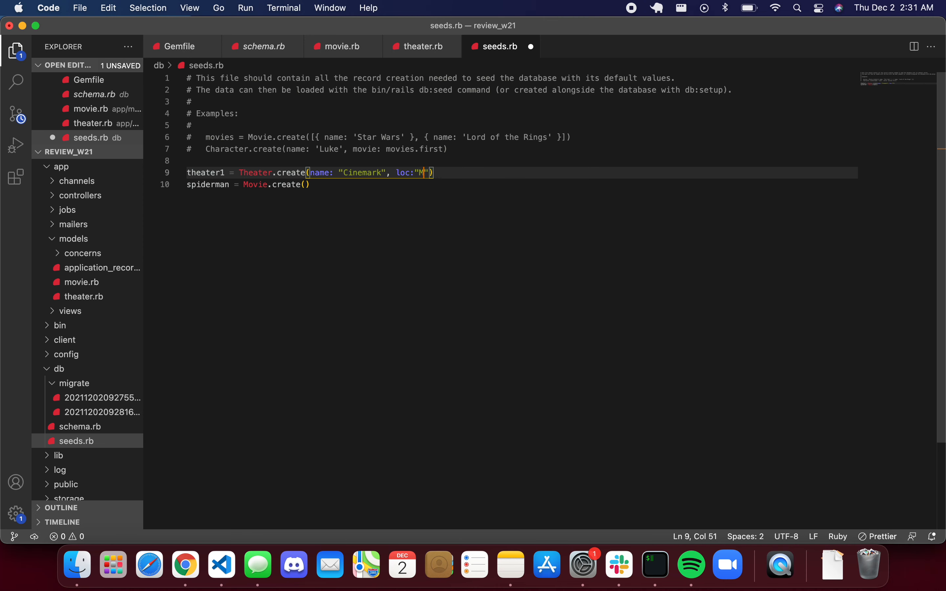
text(ain st)
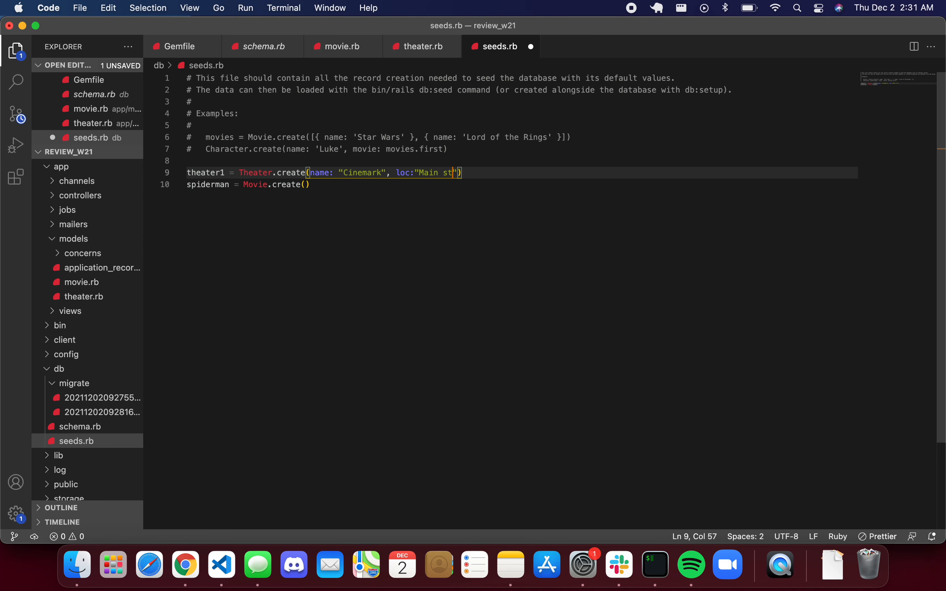
key(Backspace)
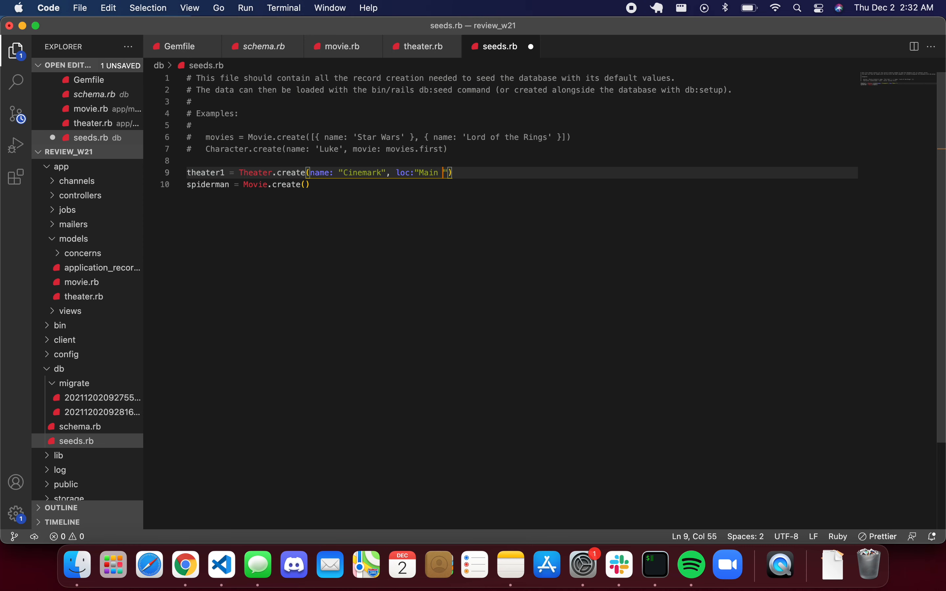
text(St)
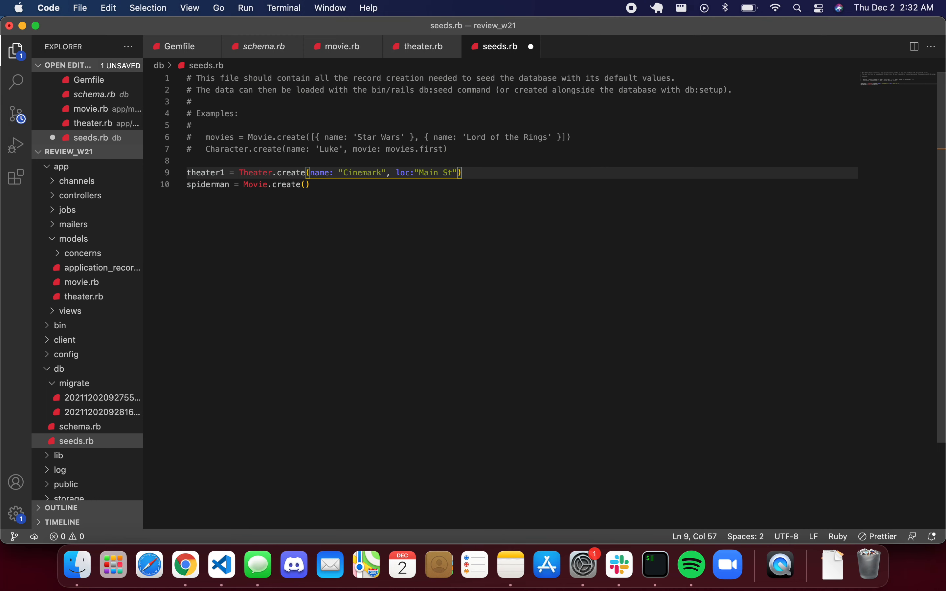
text(.)
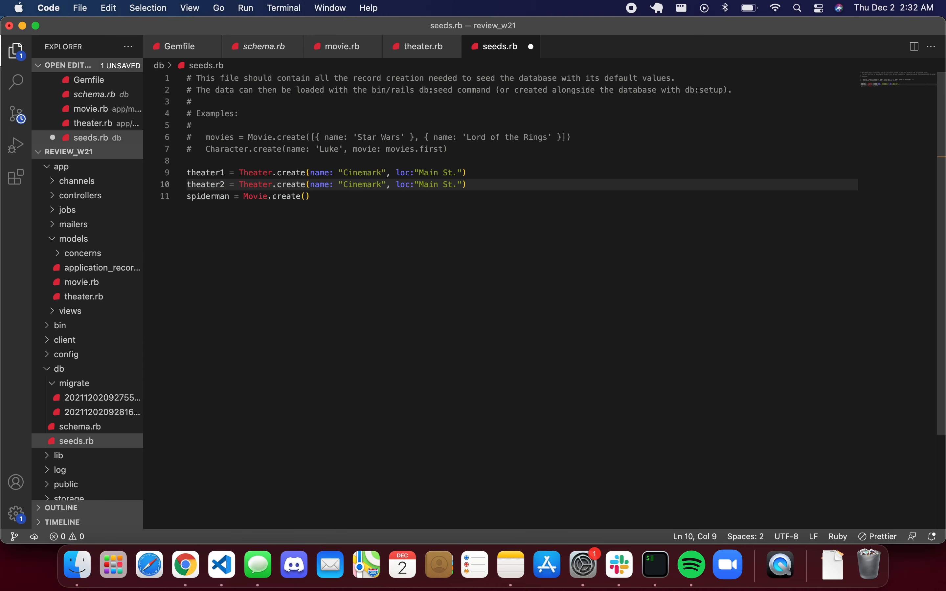
mouse_move(283, 237)
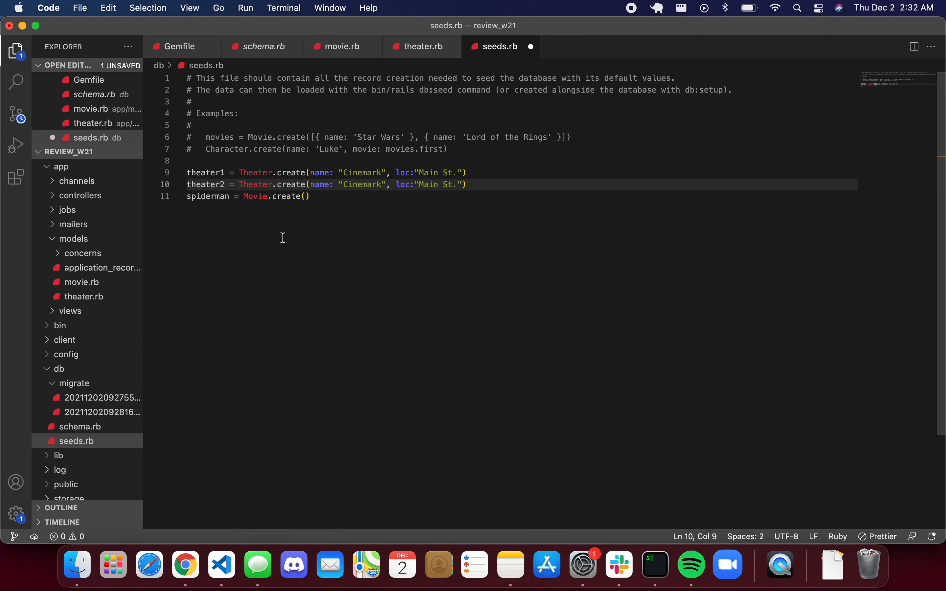
mouse_move(328, 193)
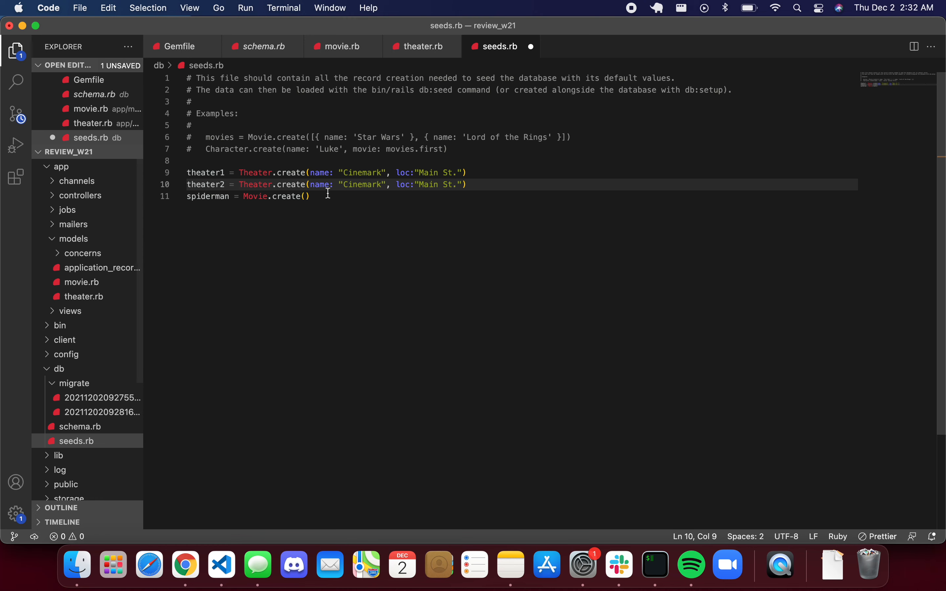
Edit the duplicated line into Century 16 on State St.
double_click(363, 185)
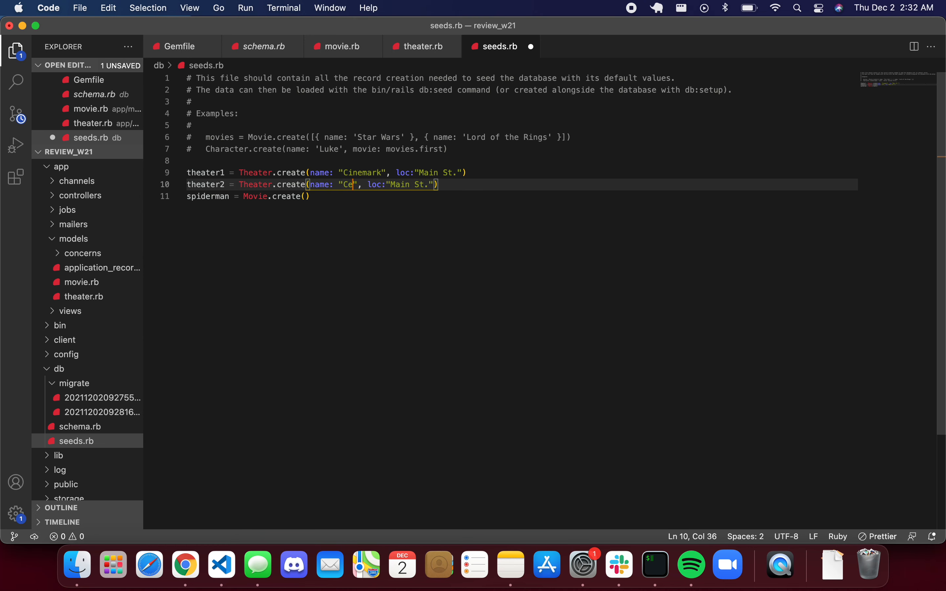
text(ntr)
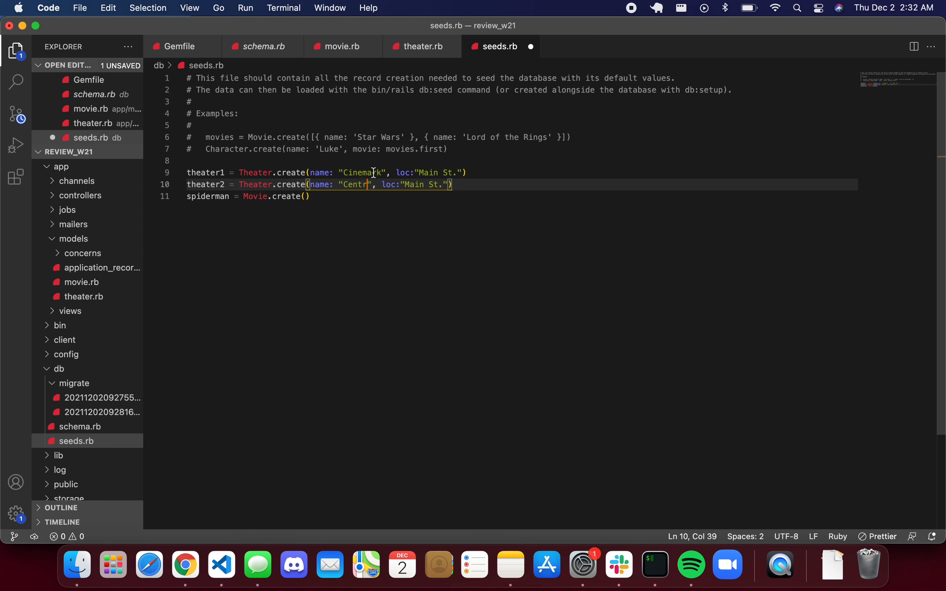
text(u)
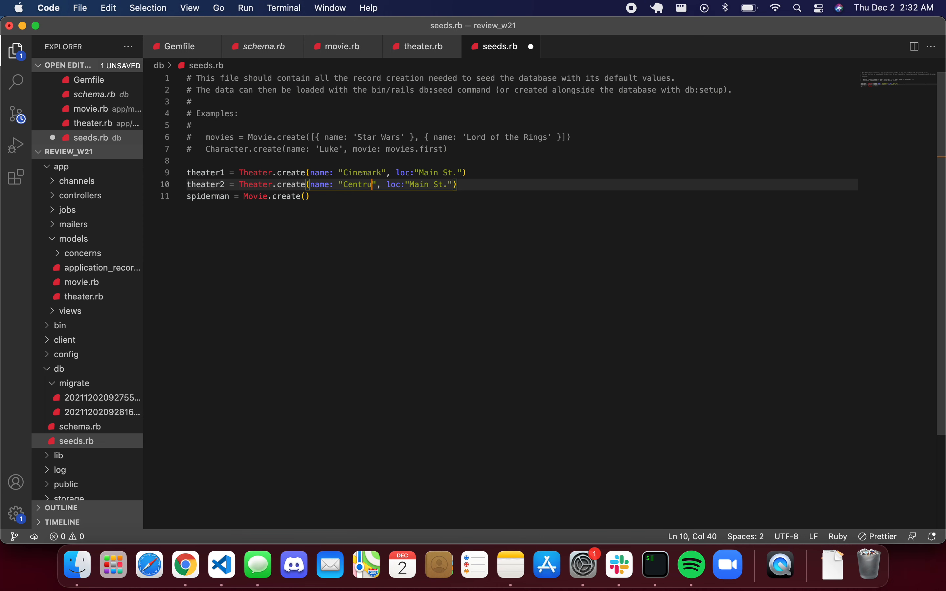
key(Backspace)
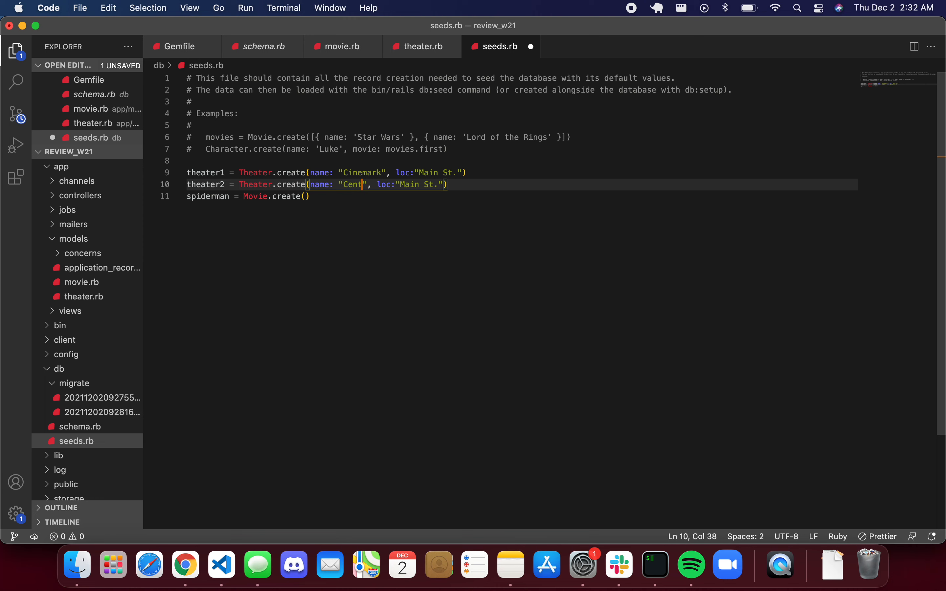
text(ury)
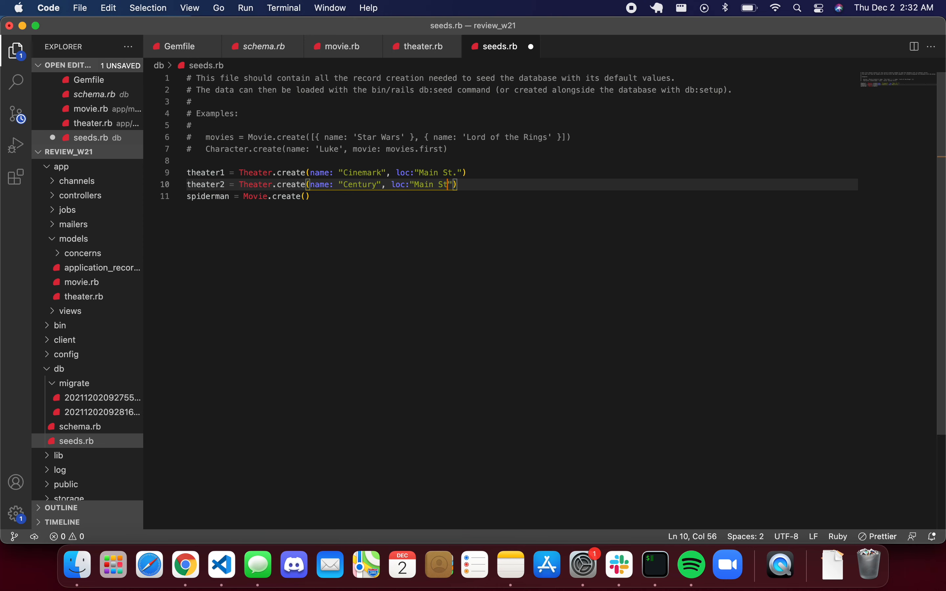
key(BackSpace)
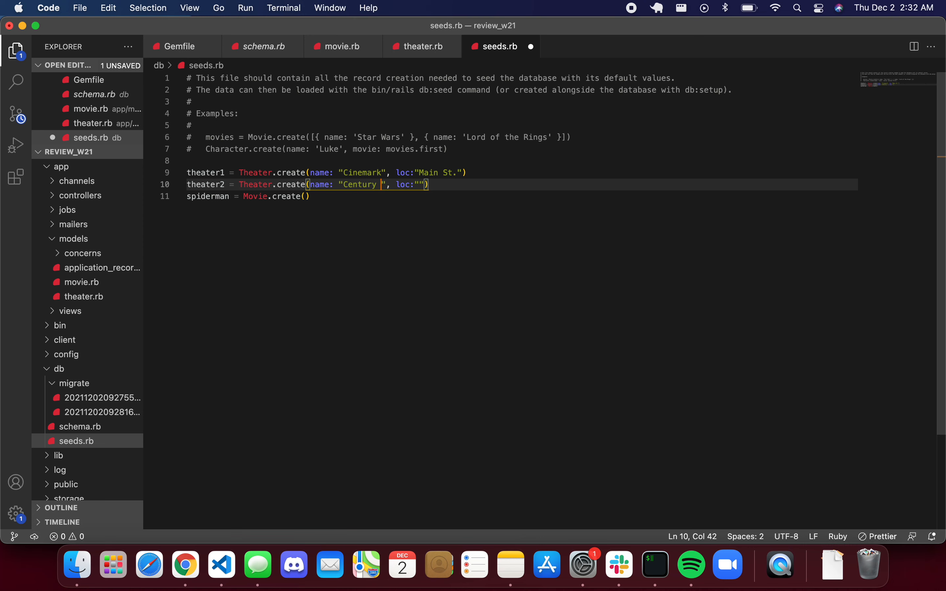
text(16)
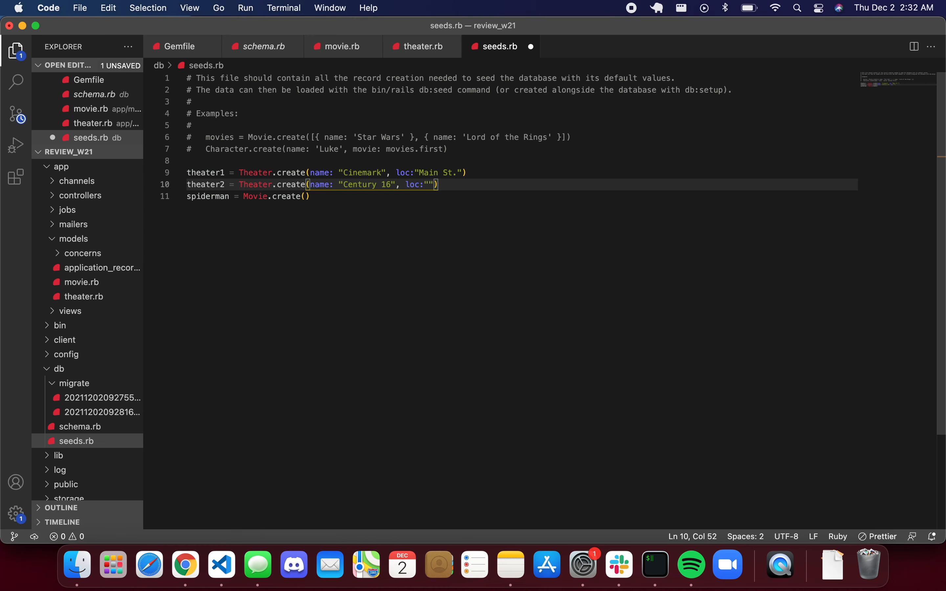
text(State s)
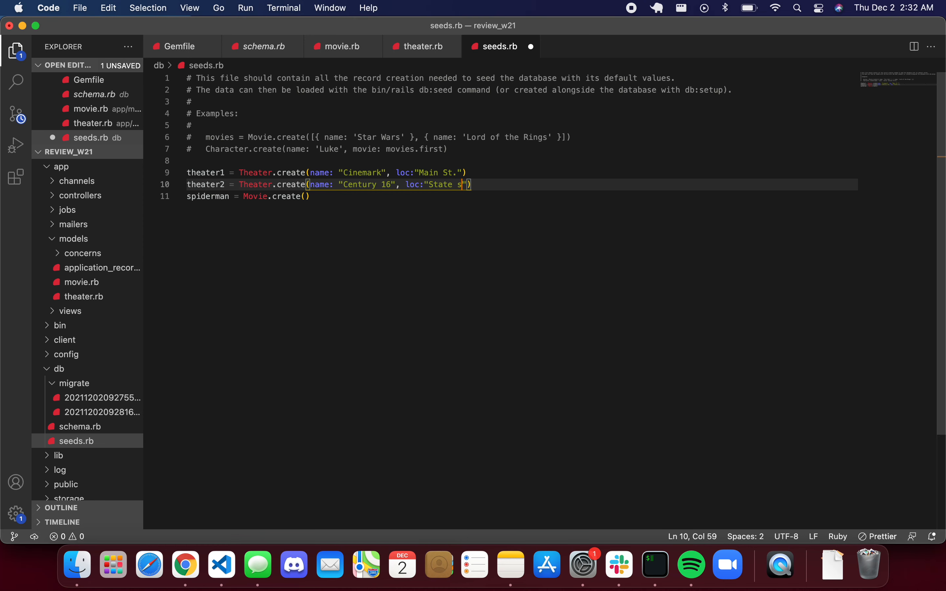
text(T.)
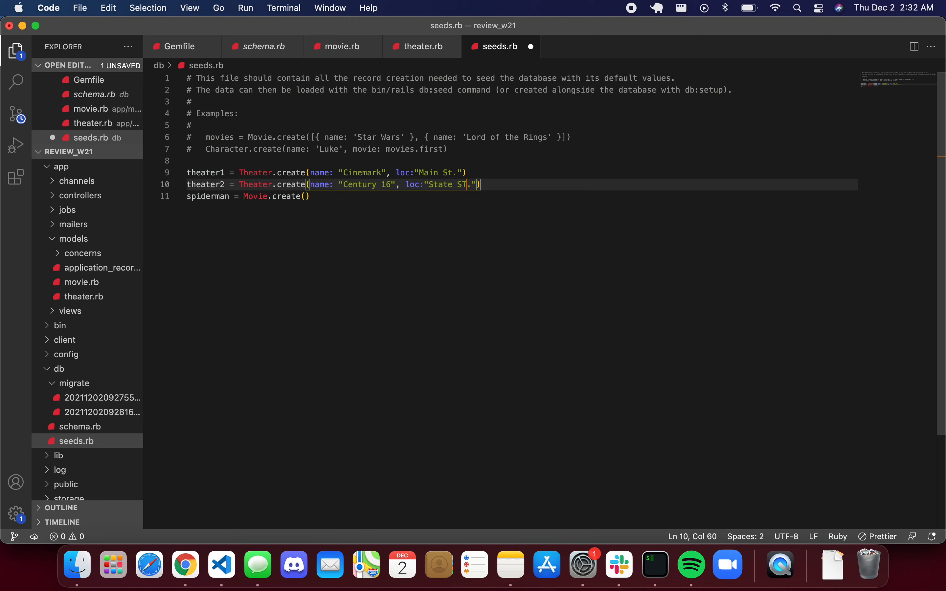
key(backspace)
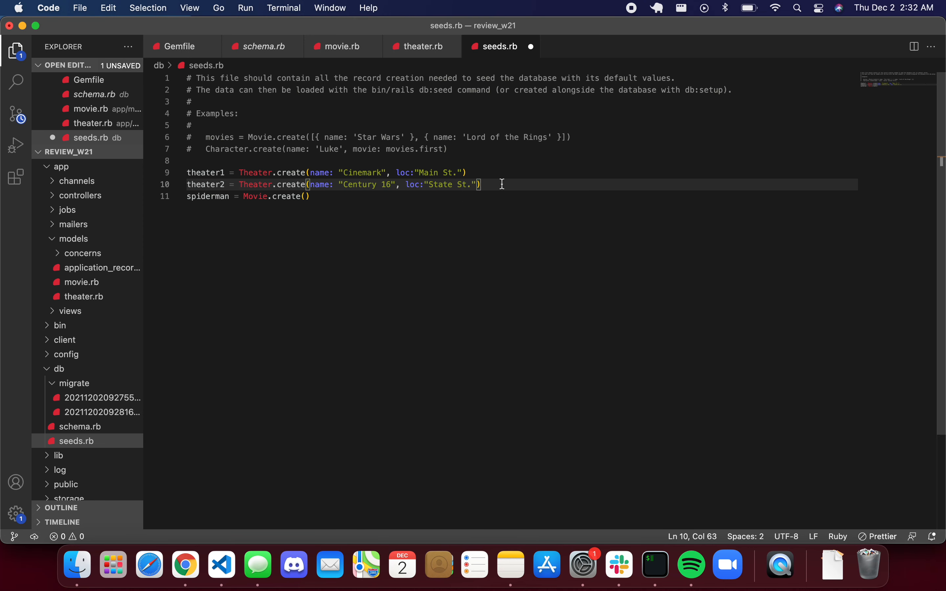
Add theater3 as Dollar Theater located at Somewhere.
key(enter)
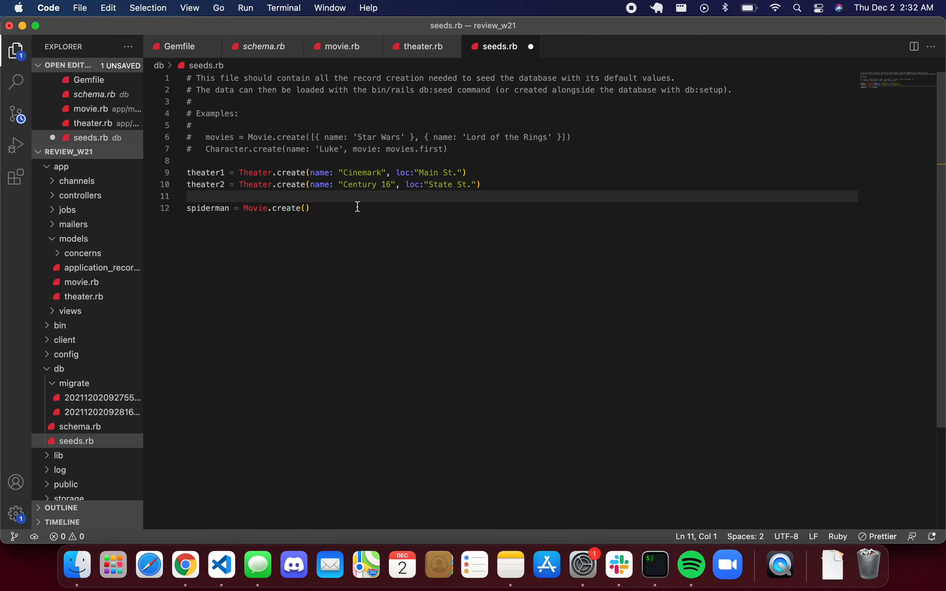
text(theater2 = Theater.create(name: "Century 16", loc:"State St."))
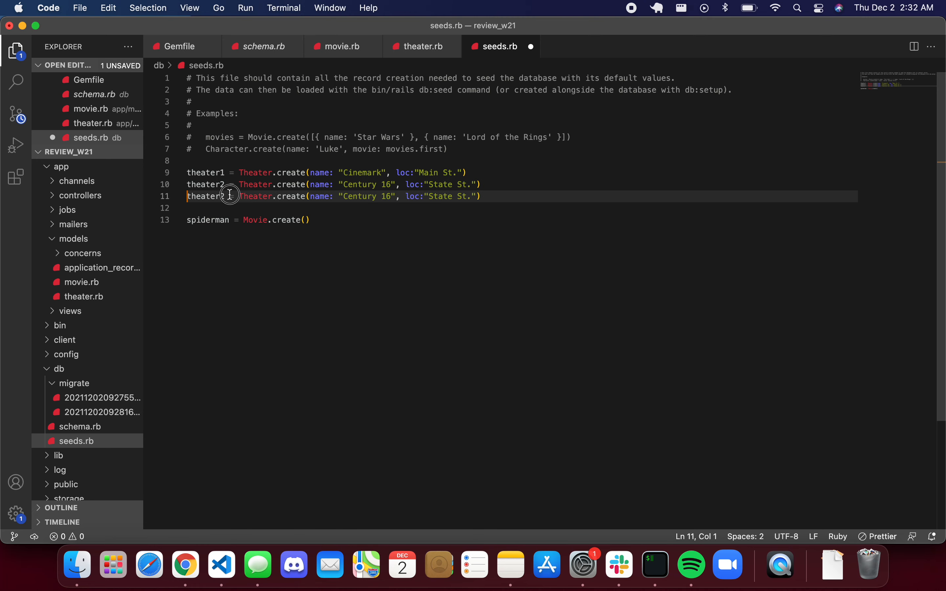
key(backspace)
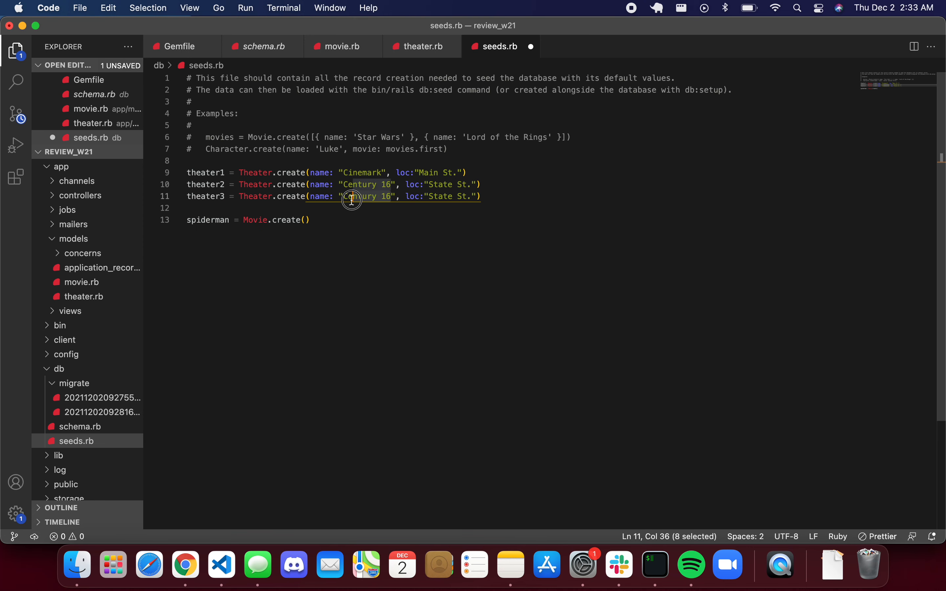
text(Dola)
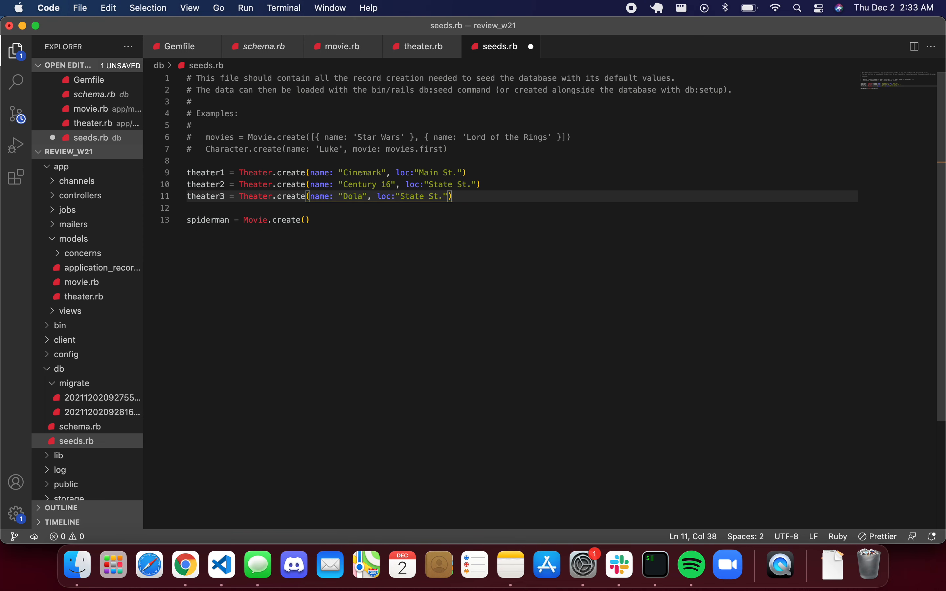
text(lr)
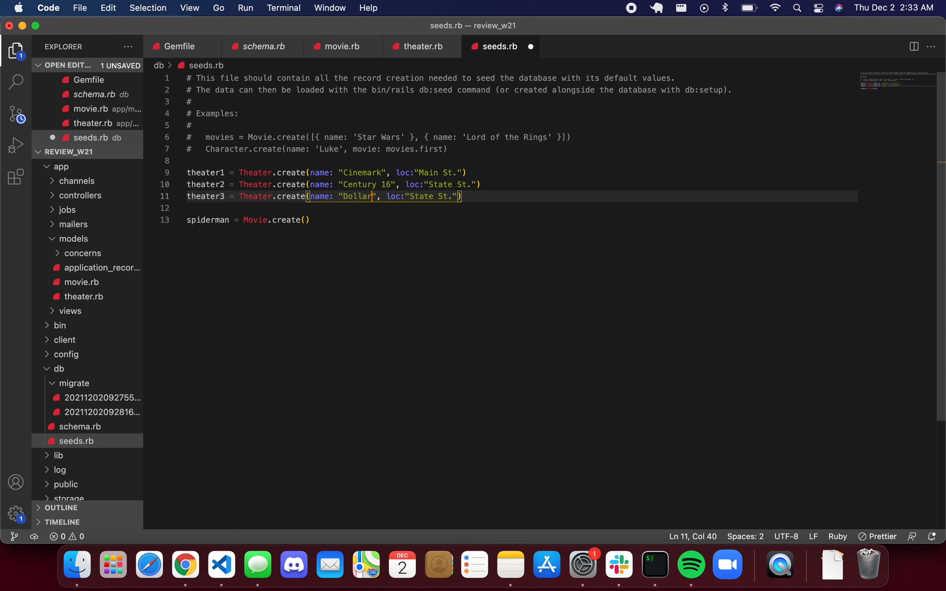
text(" ")
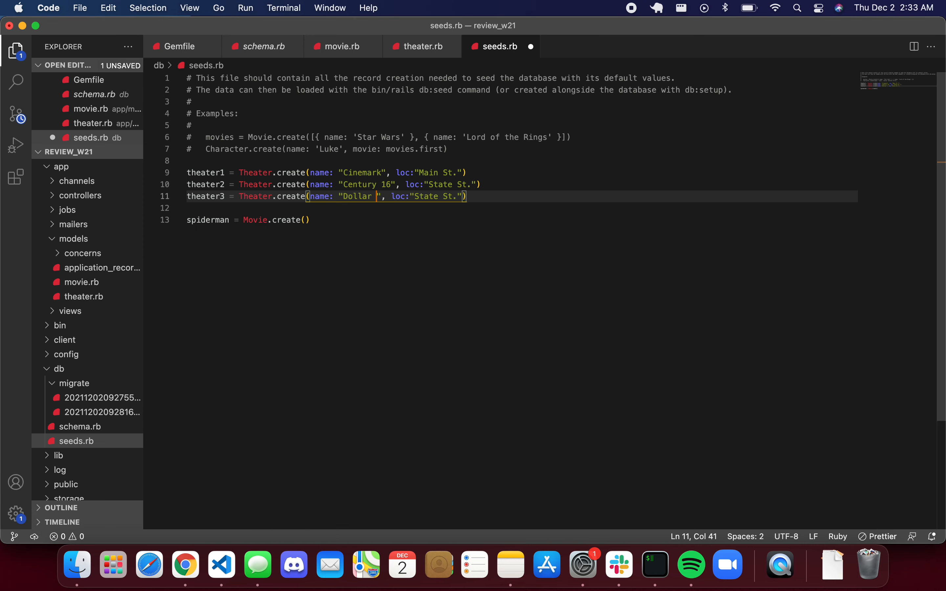
text(Theater)
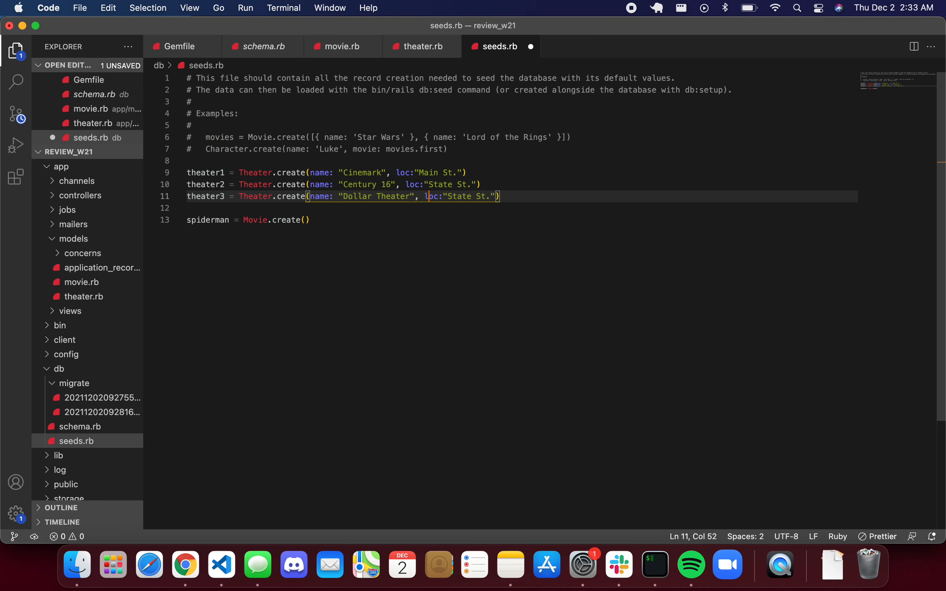
click(481, 196)
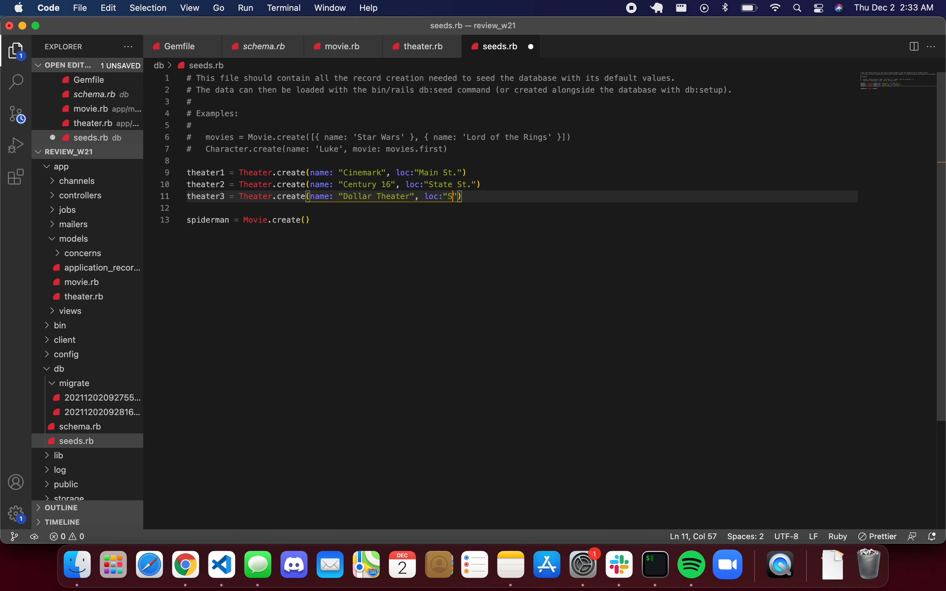
text(omewhere)
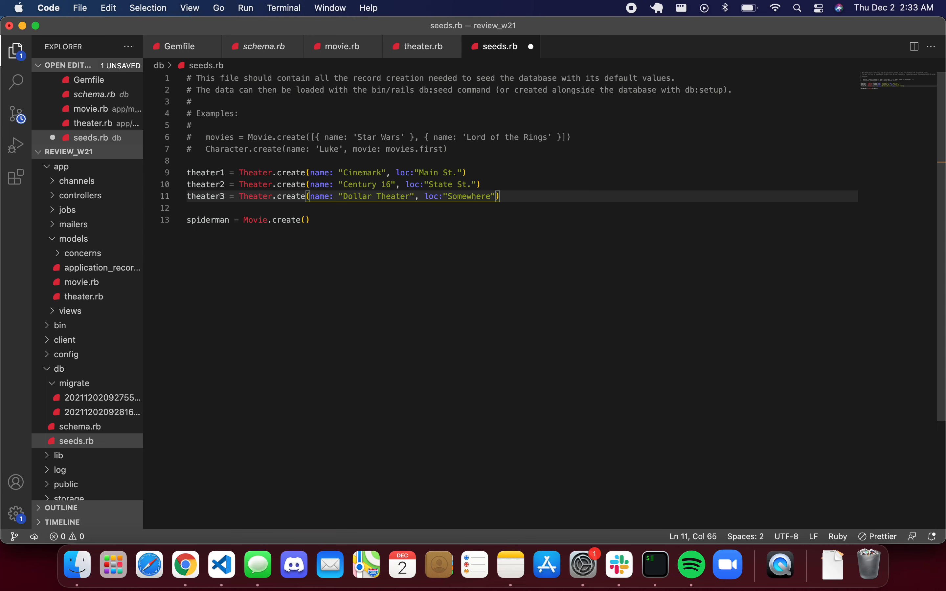
click(253, 219)
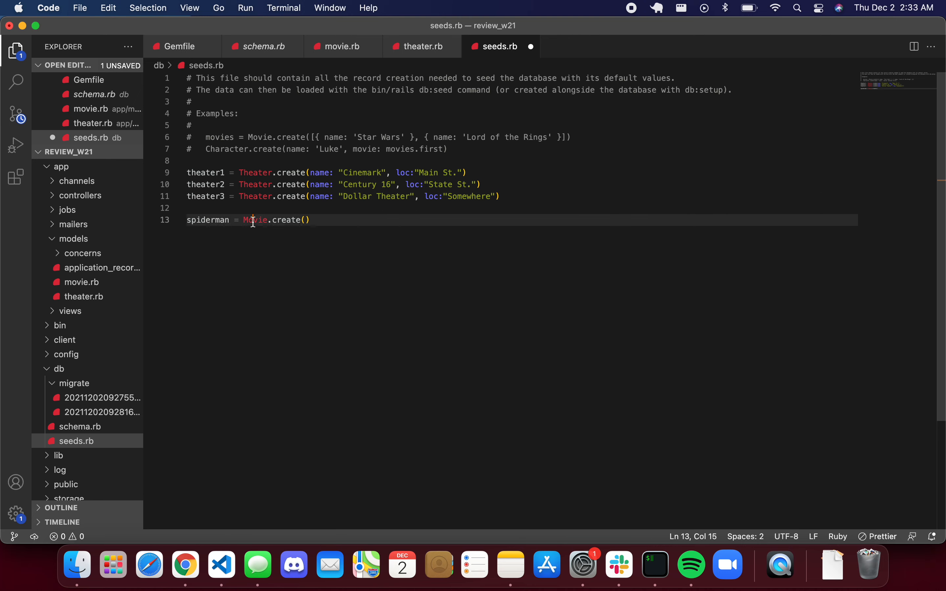
Write Movie.create lines for Spider-man 1, 2, 3 per theater with a 2 hours duration.
text(thet)
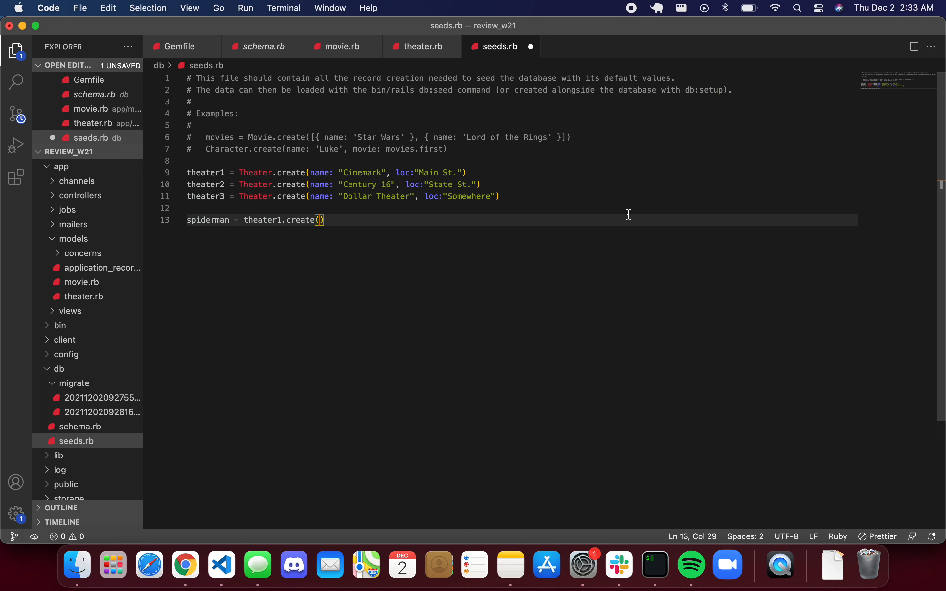
text(name:)
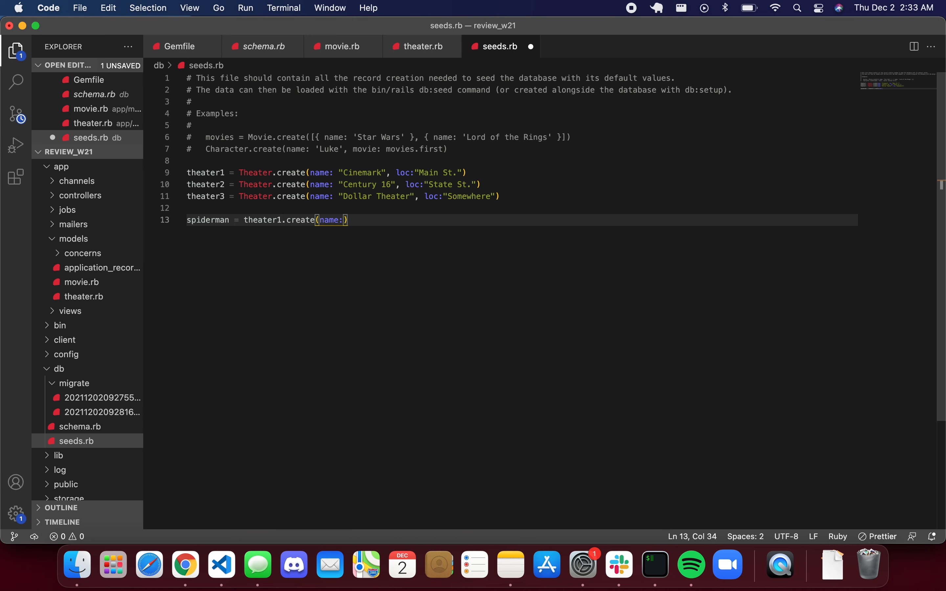
text("")
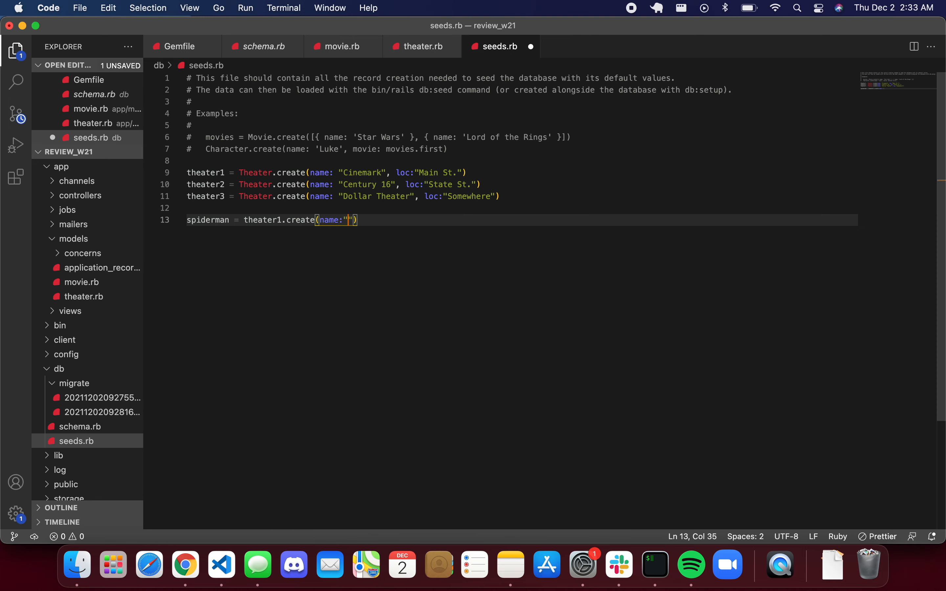
text(Spider)
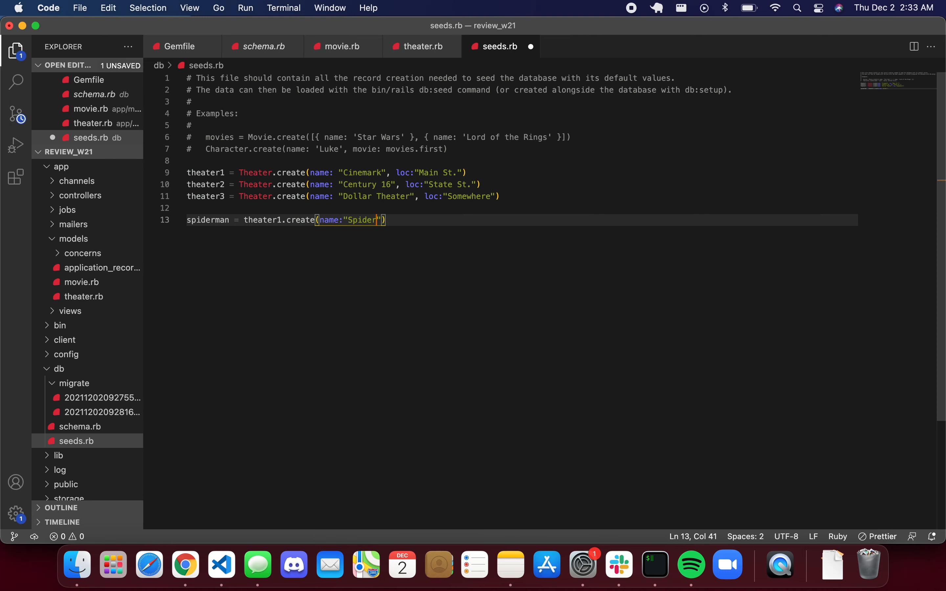
text(-man)
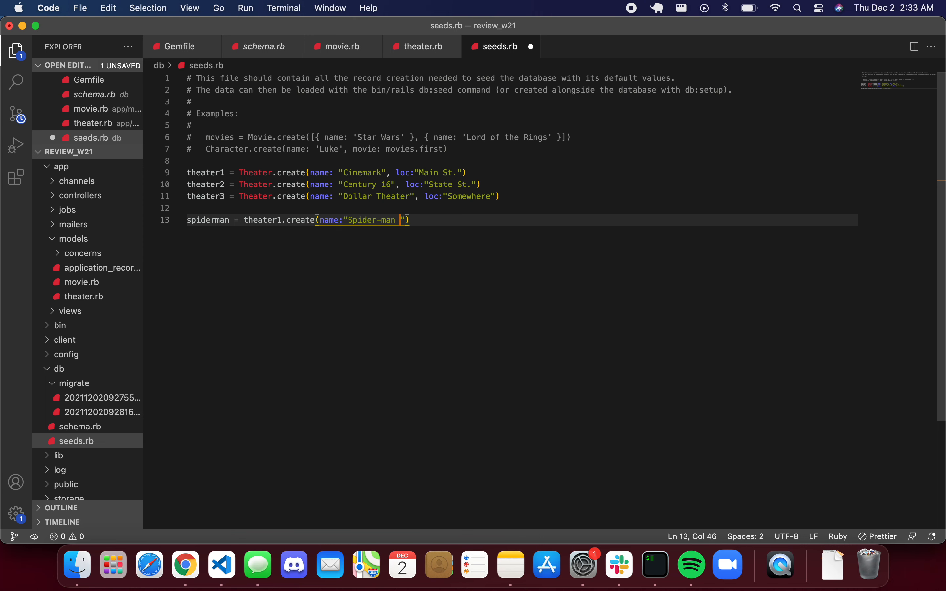
text(1", duration:)
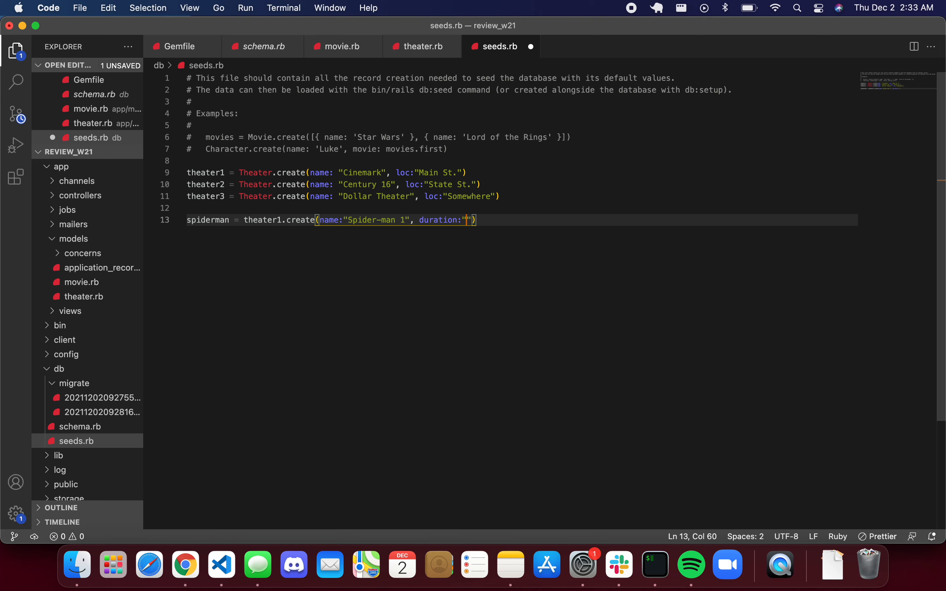
text(2)
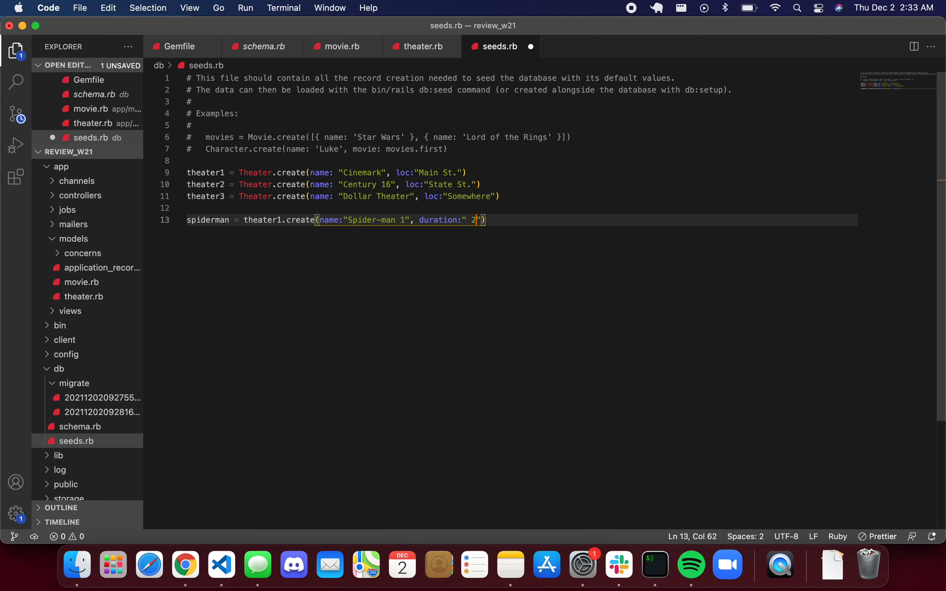
text(hours)
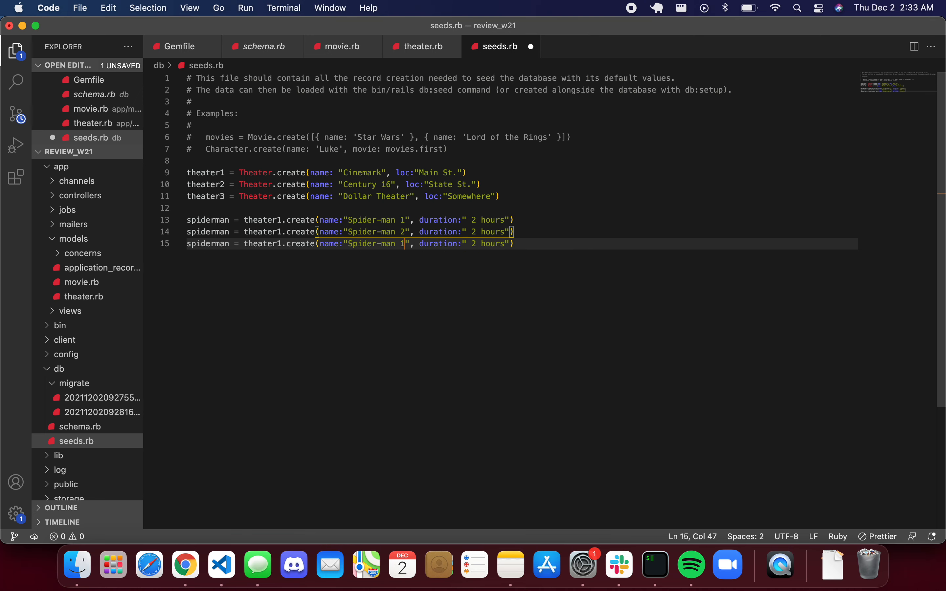
text(3)
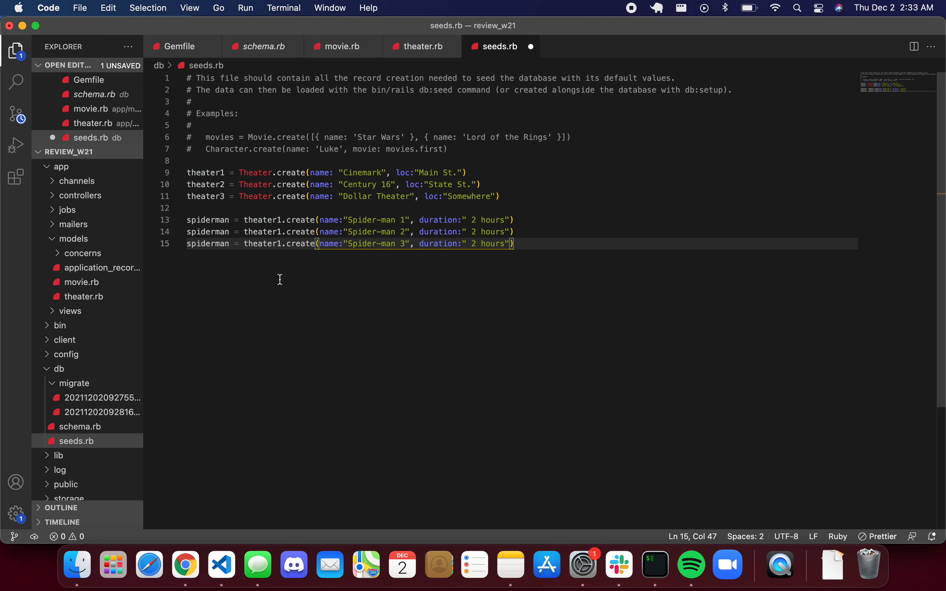
click(230, 232)
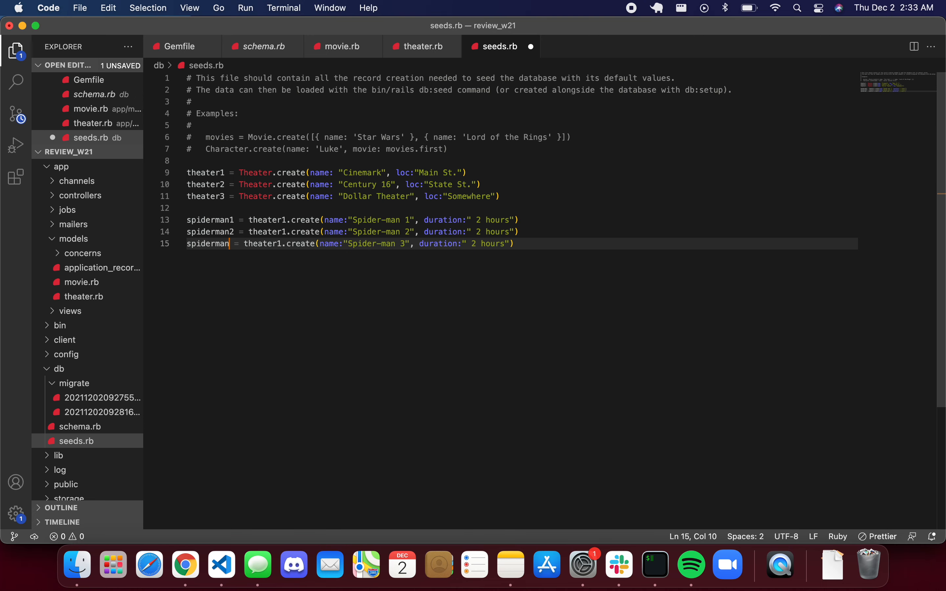
text(3)
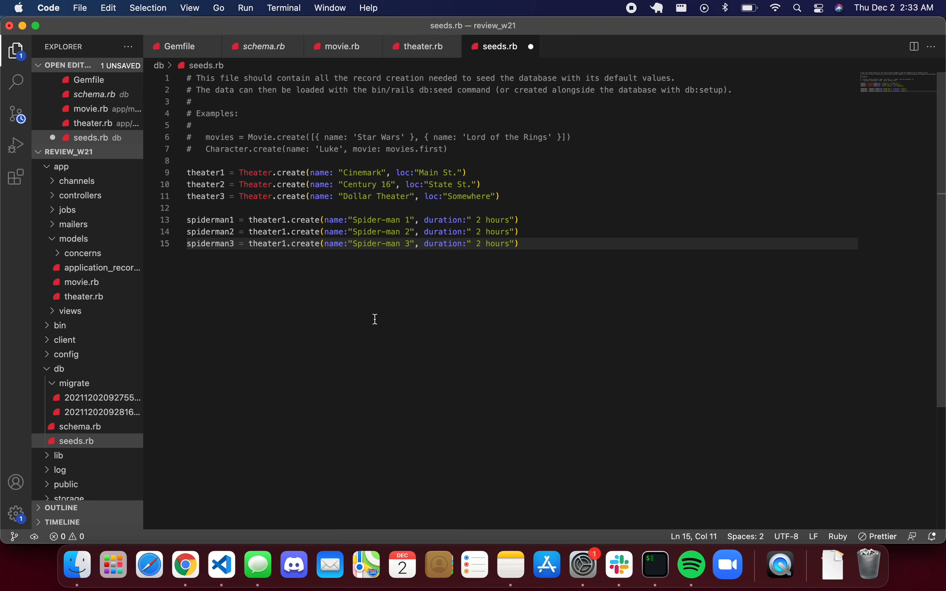
mouse_move(347, 266)
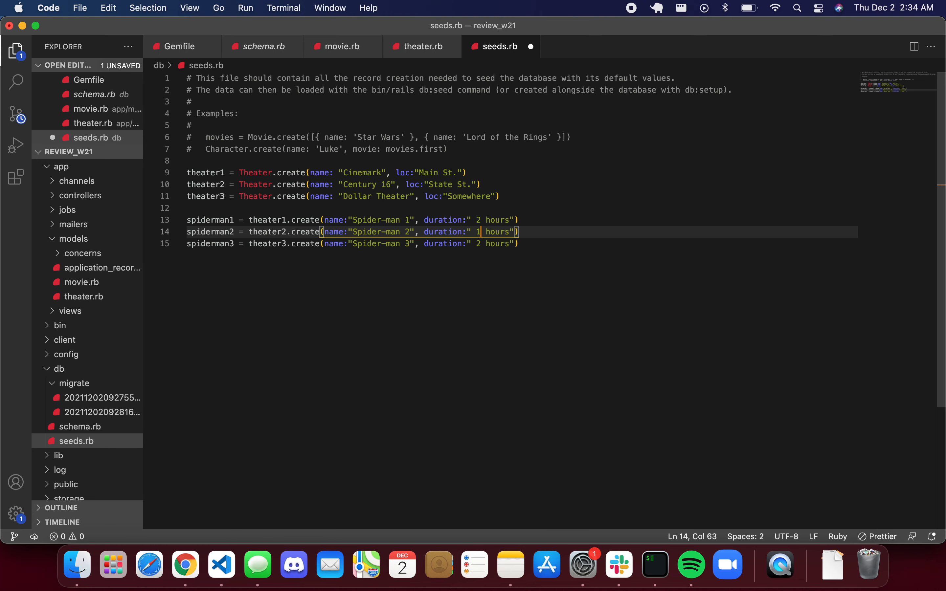
Set Spider-man 2 to 1 hour 30 mins and Spider-man 3 to 1 hours 45 mins.
click(477, 244)
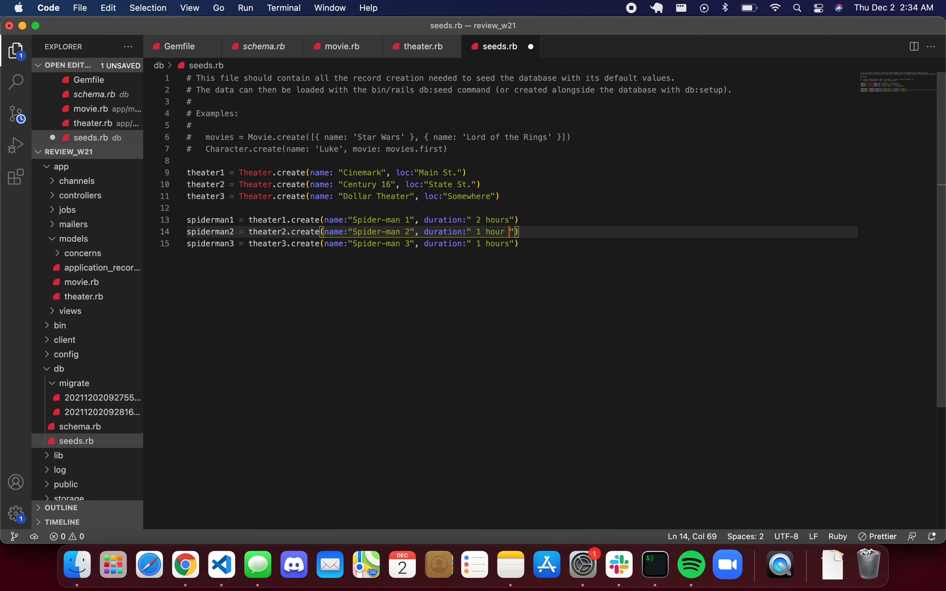
text(30)
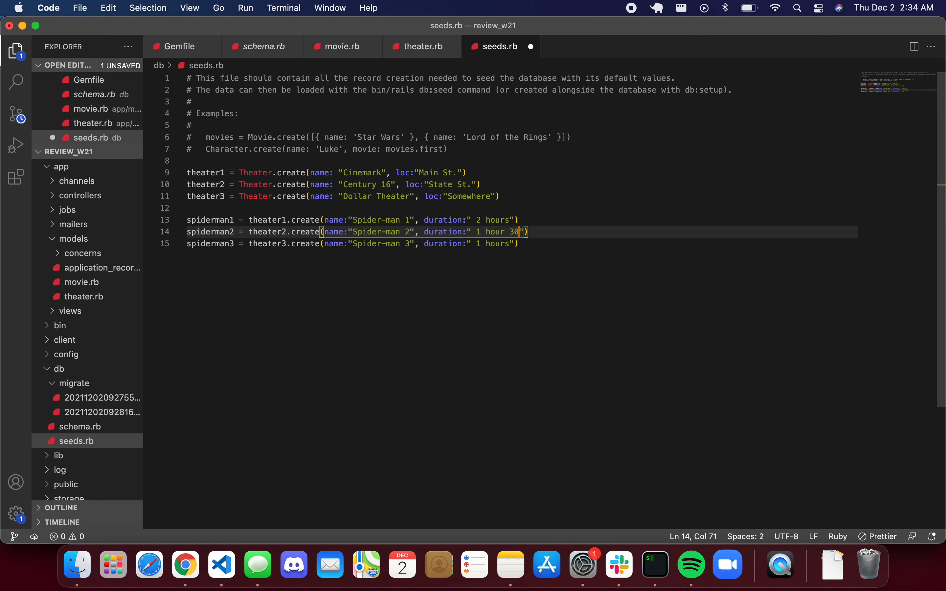
text(mins)
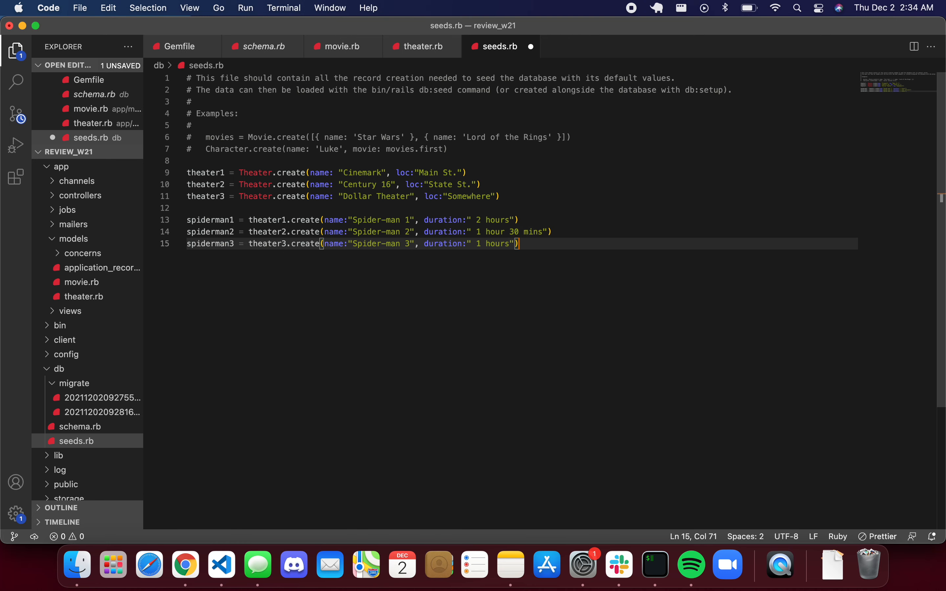
key(Left)
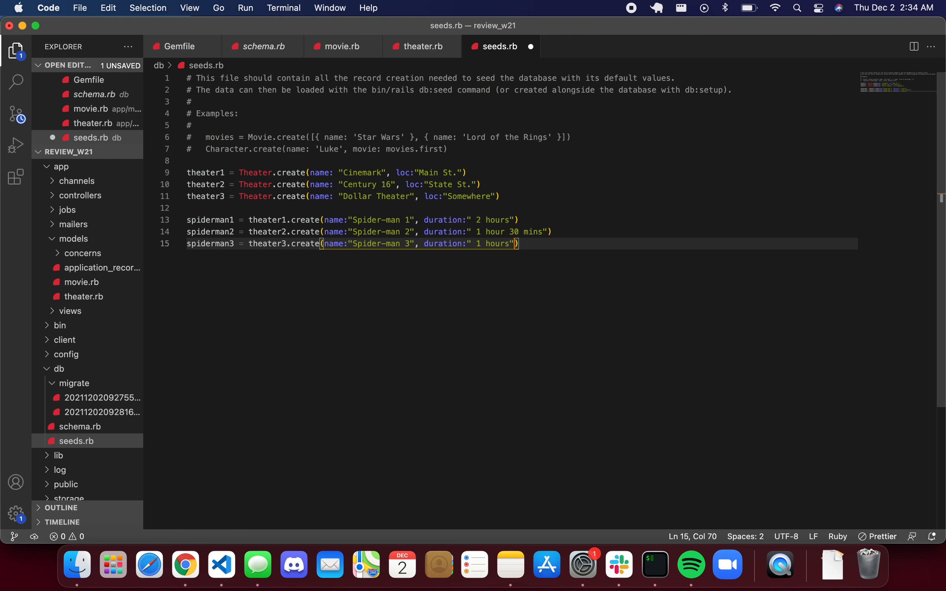
text(45 mins)
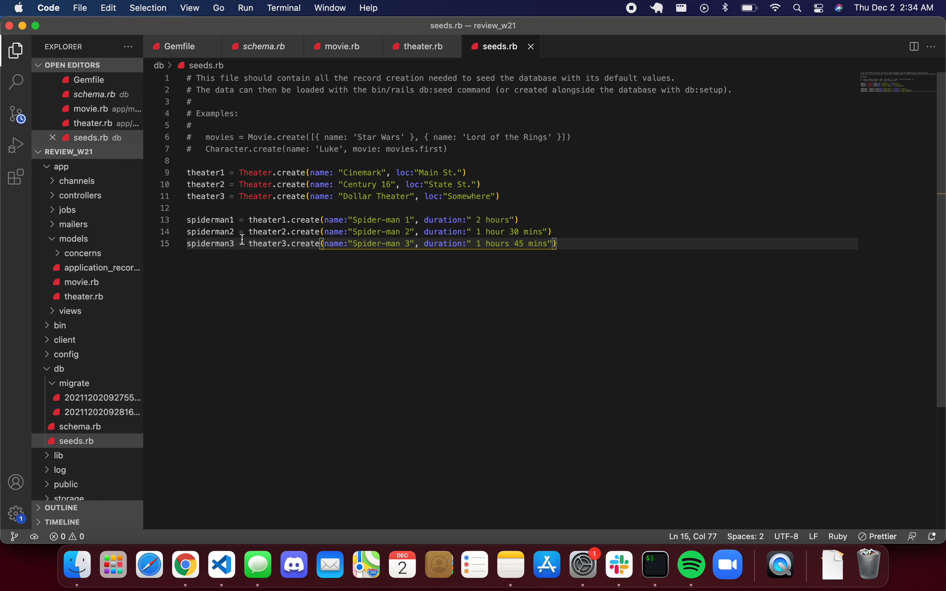
mouse_move(295, 232)
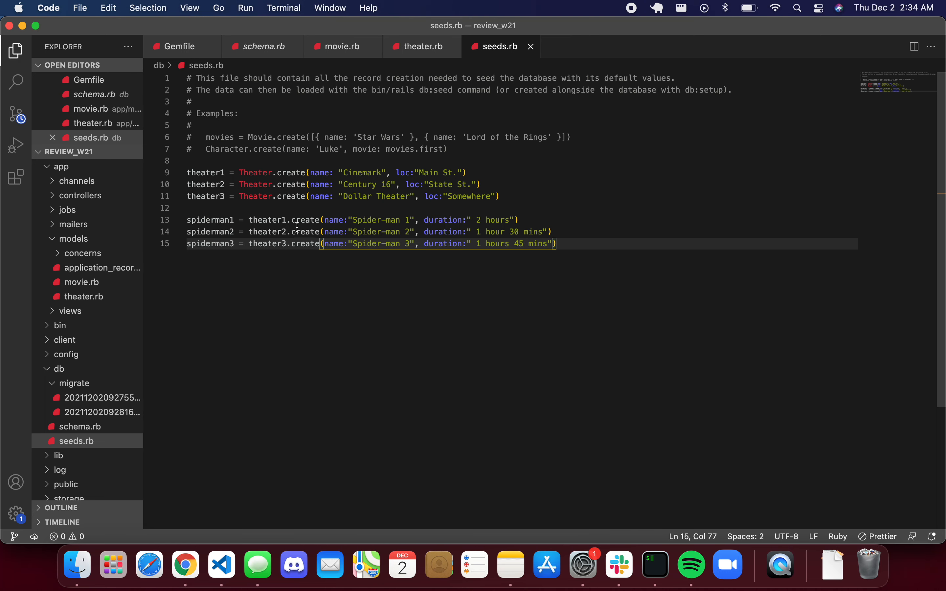
mouse_move(291, 252)
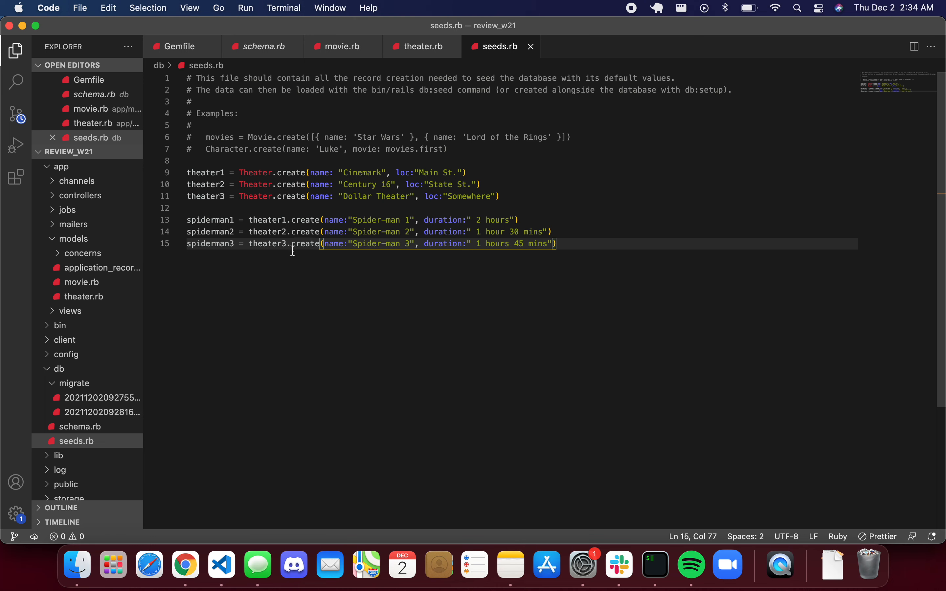
mouse_move(600, 251)
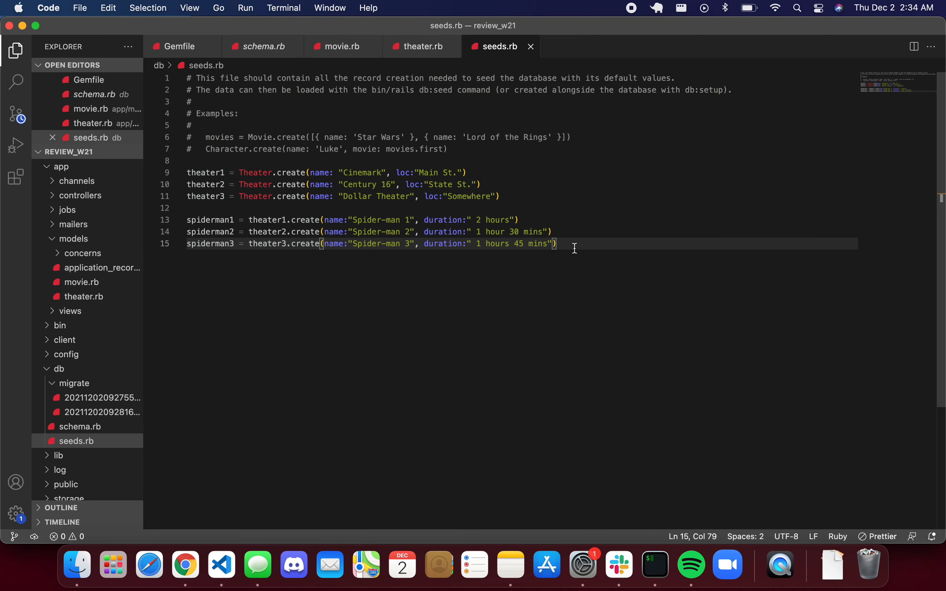
mouse_move(824, 224)
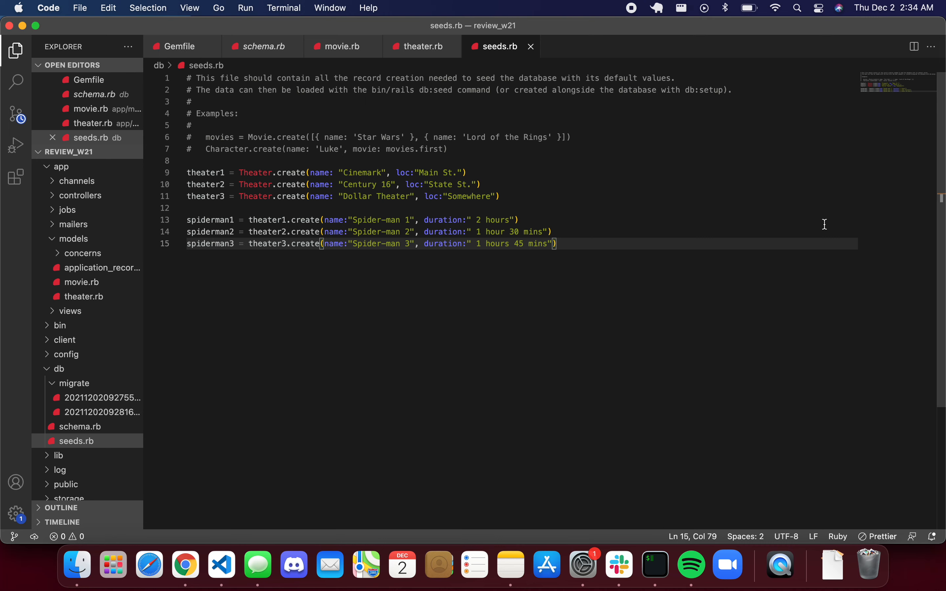
text(sp)
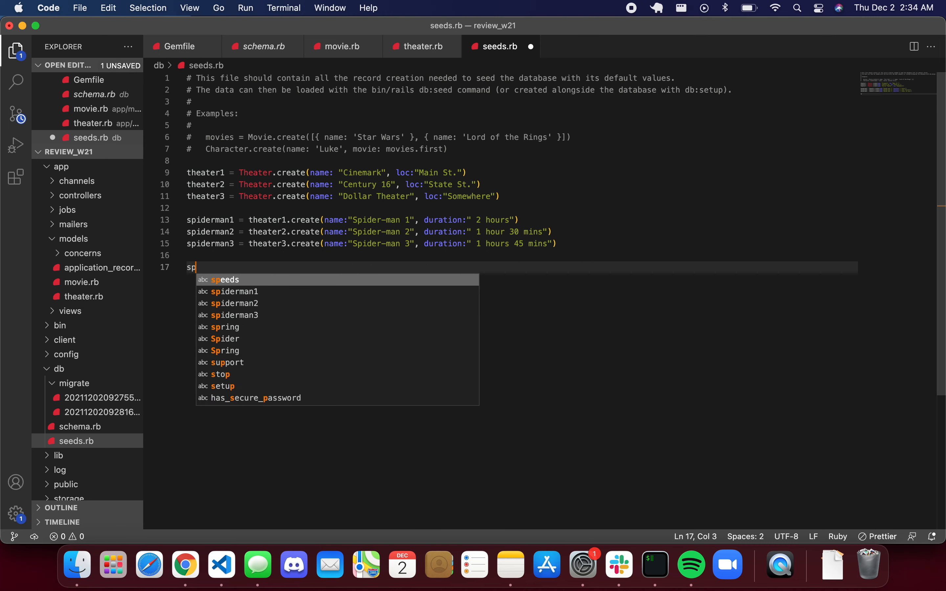
Start a spiderman4 = Movie.create( line with name: "The Amazing Spider-Man".
text(ider)
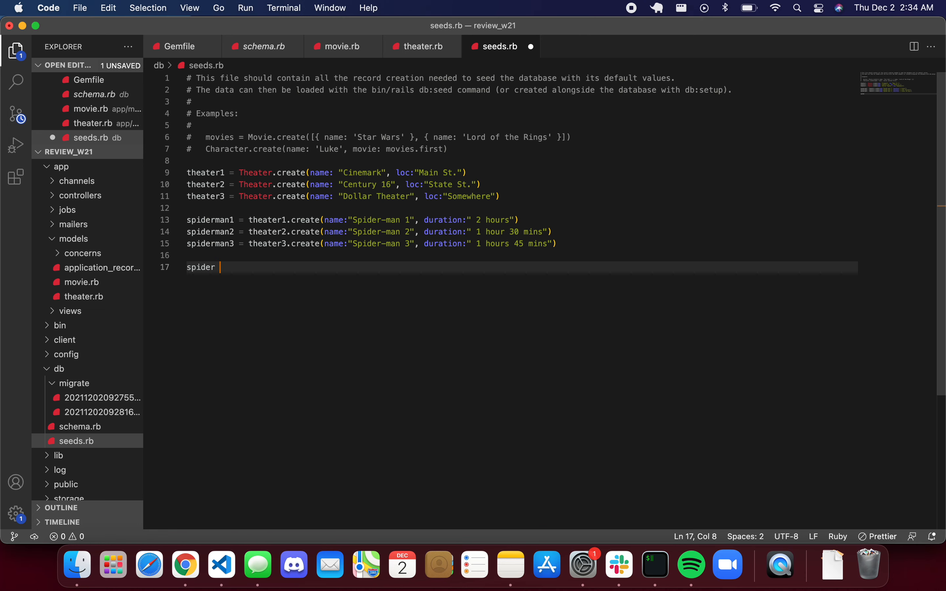
text(man)
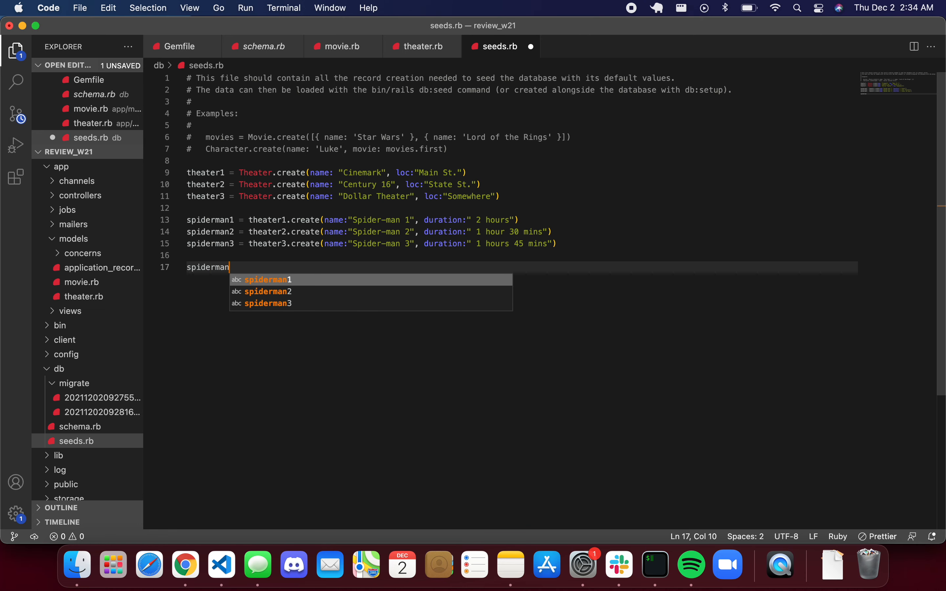
text(4 =)
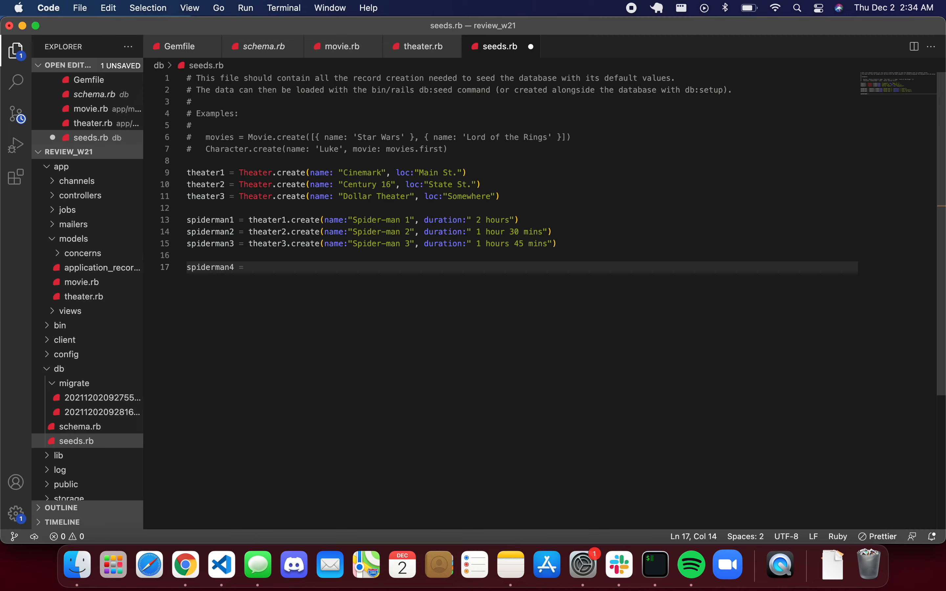
text(Mo)
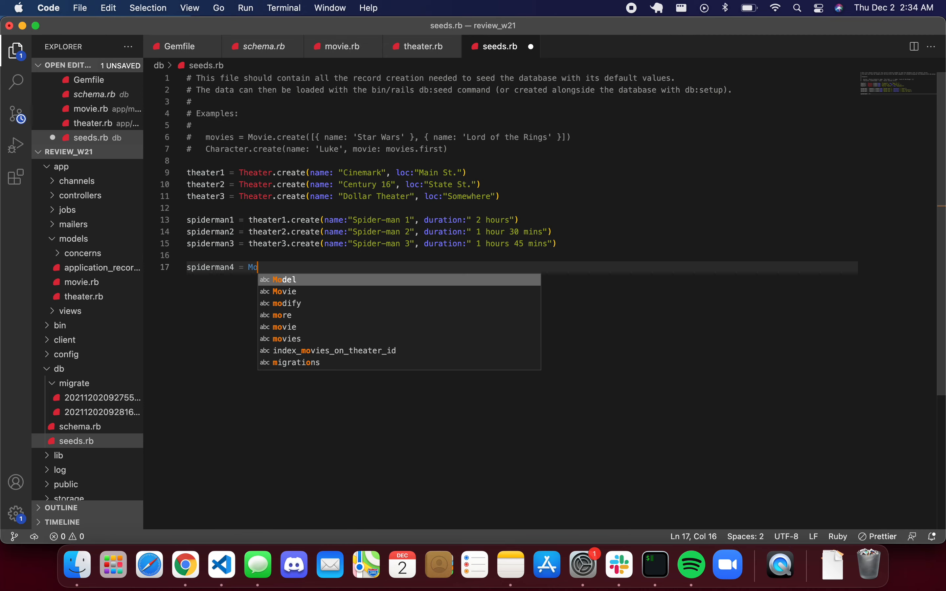
text(vie.create()
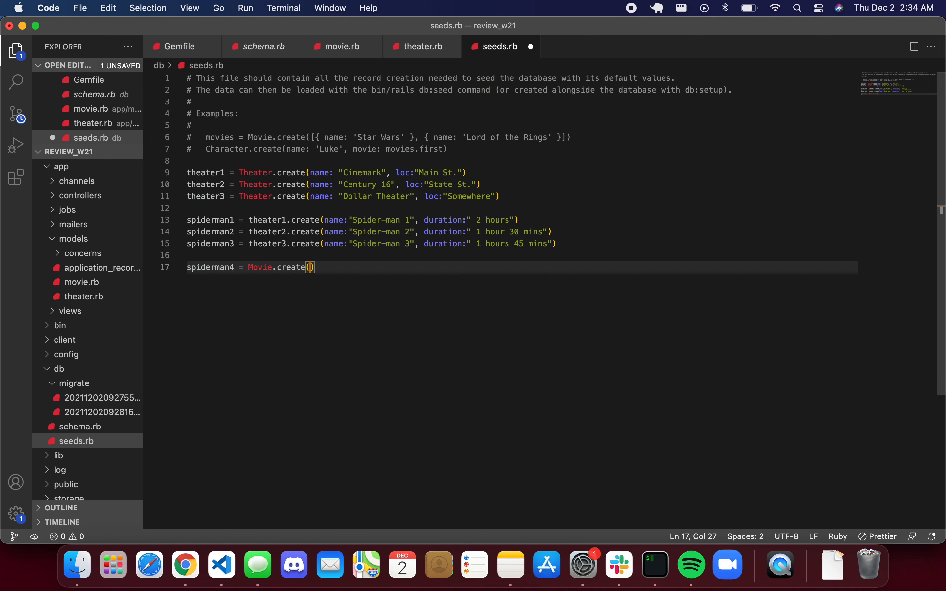
text(name:)
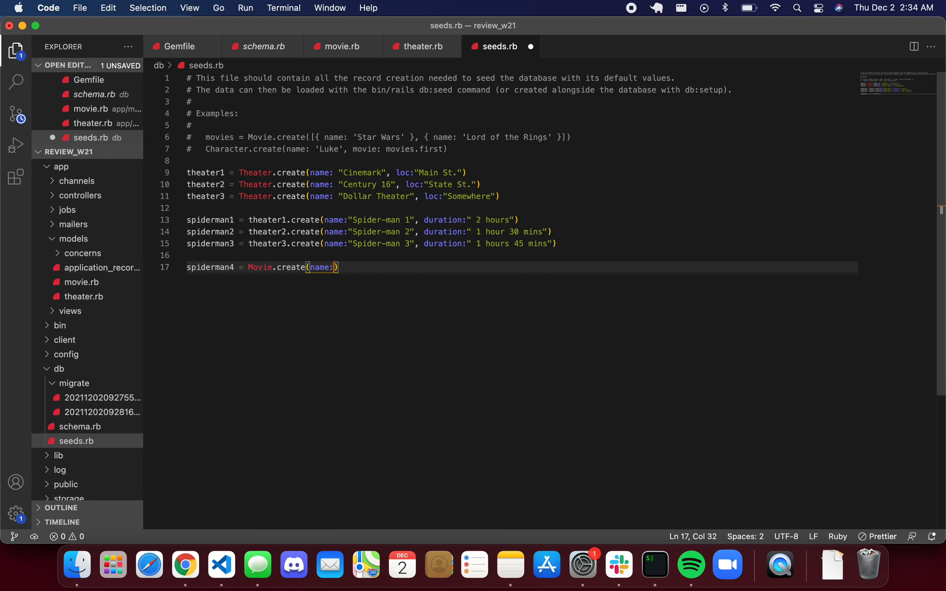
text(")
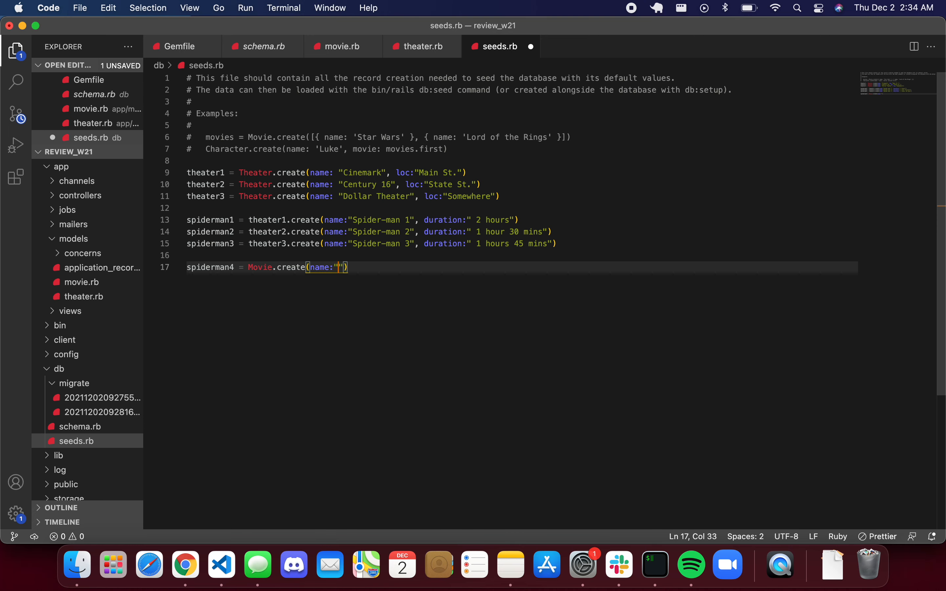
text(Spider)
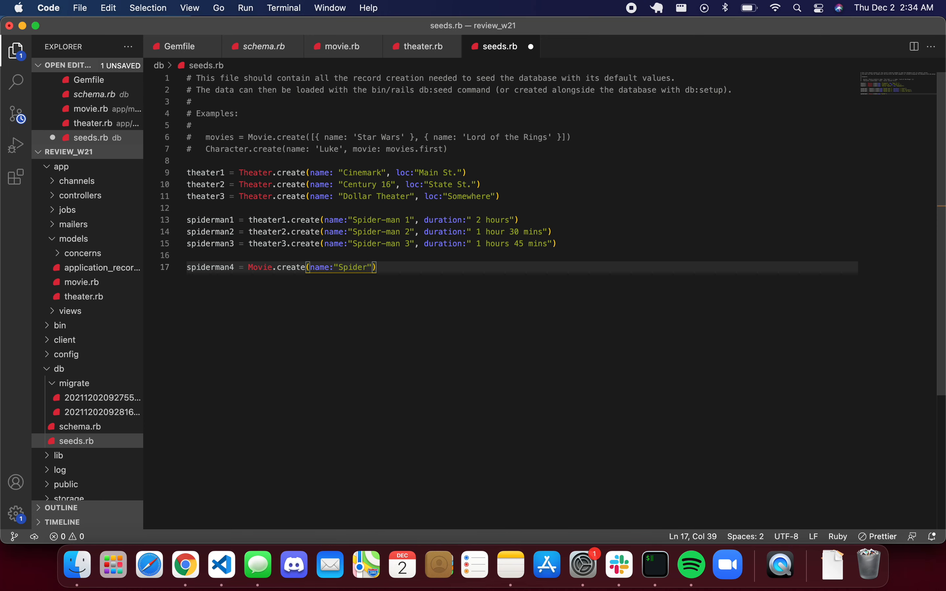
text(The)
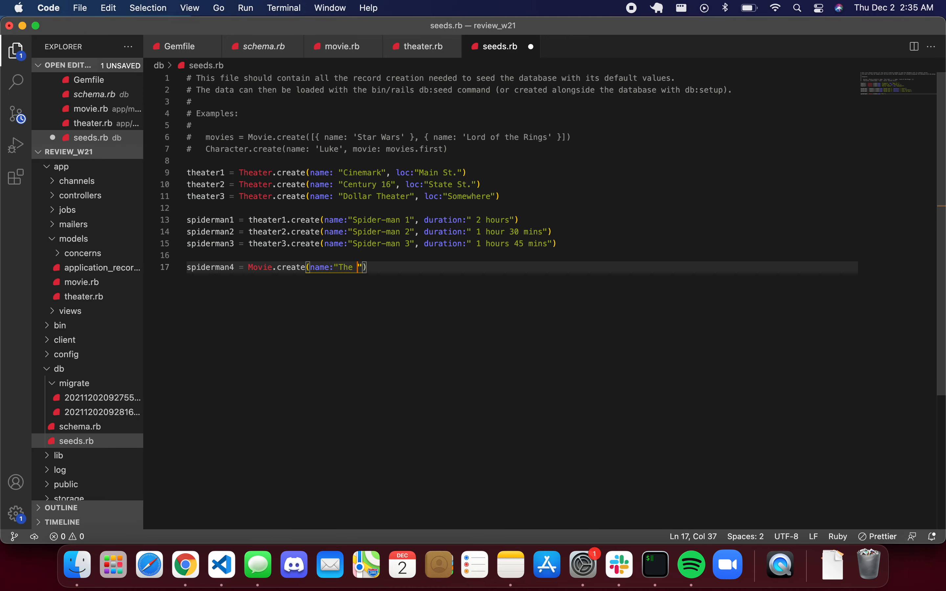
text(Amaz)
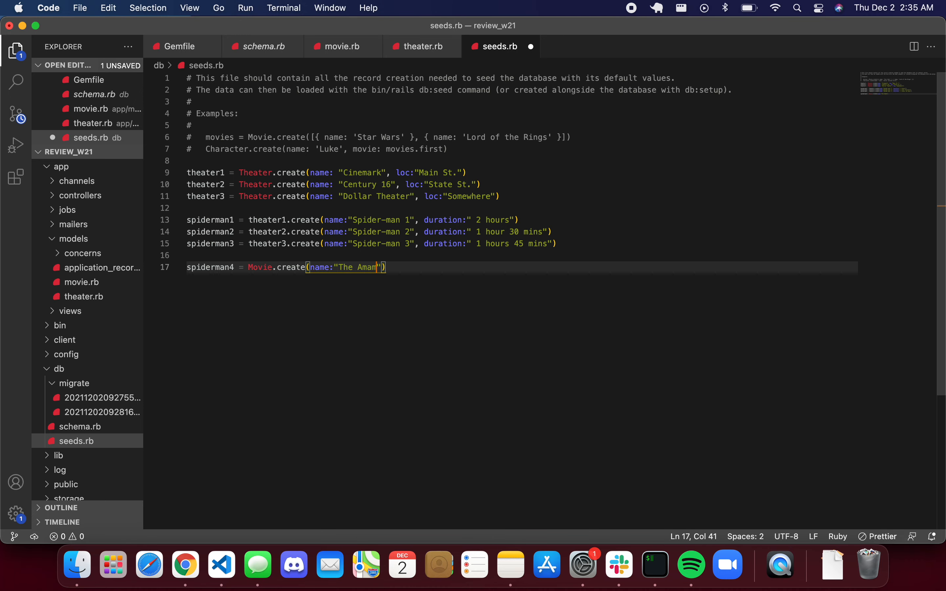
text(zing)
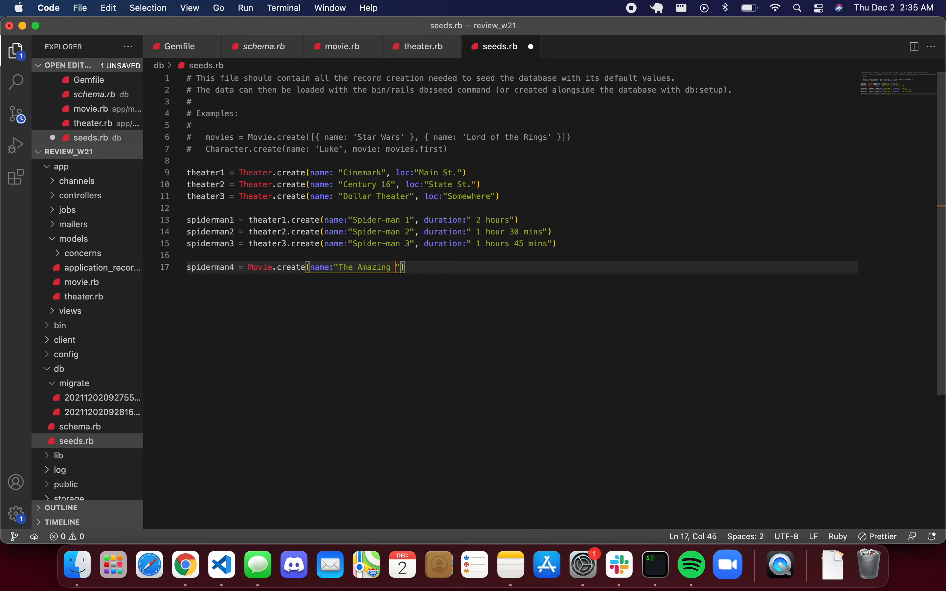
text(Spid)
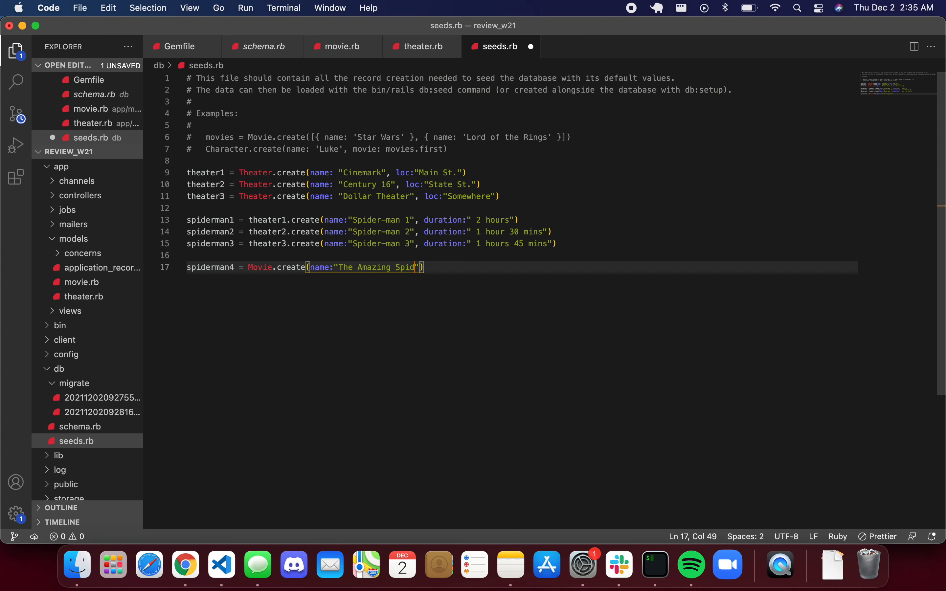
text(er-M)
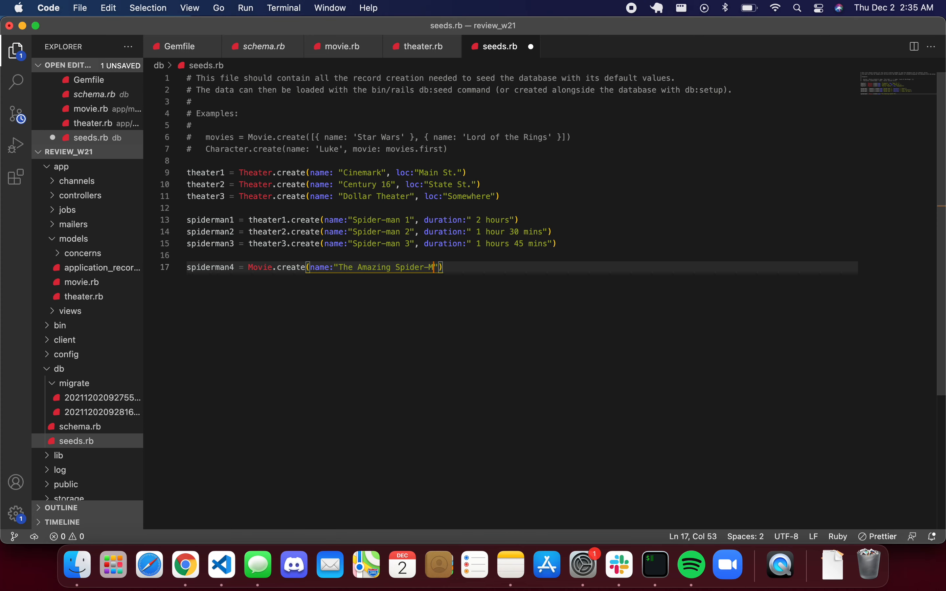
text(an)
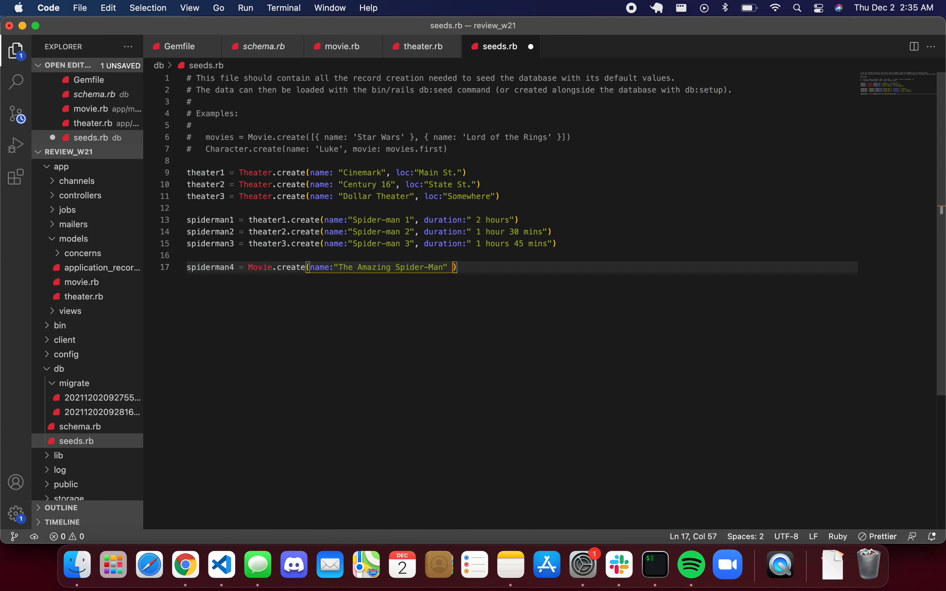
Add duration: "3 hours" to the new Movie.create call, followed by a comma.
text(, duration)
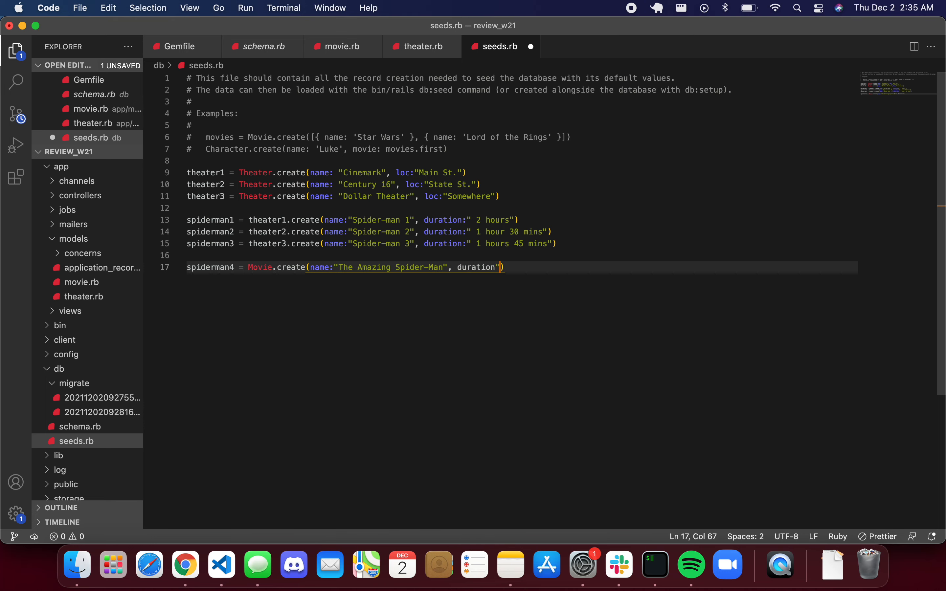
text("")
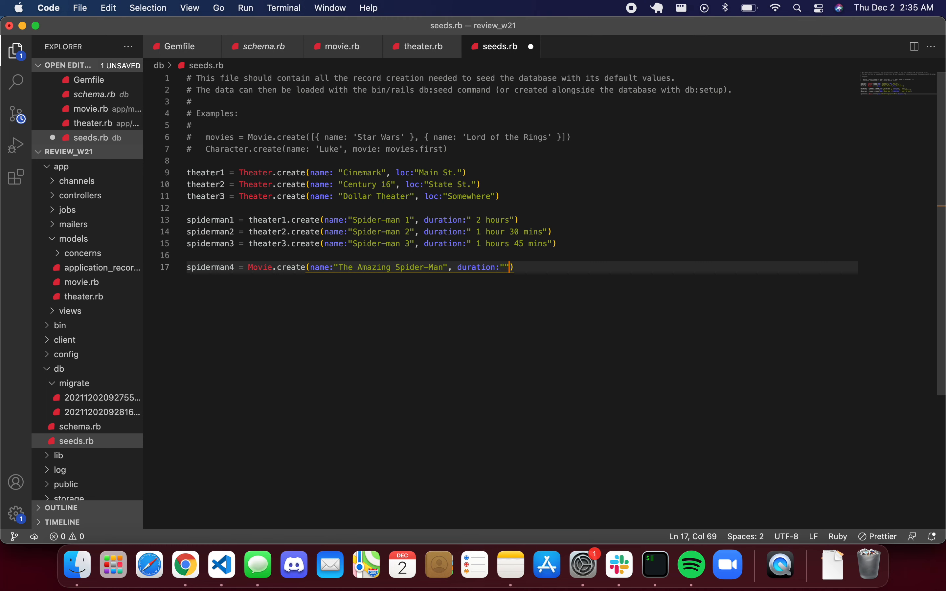
key(Left)
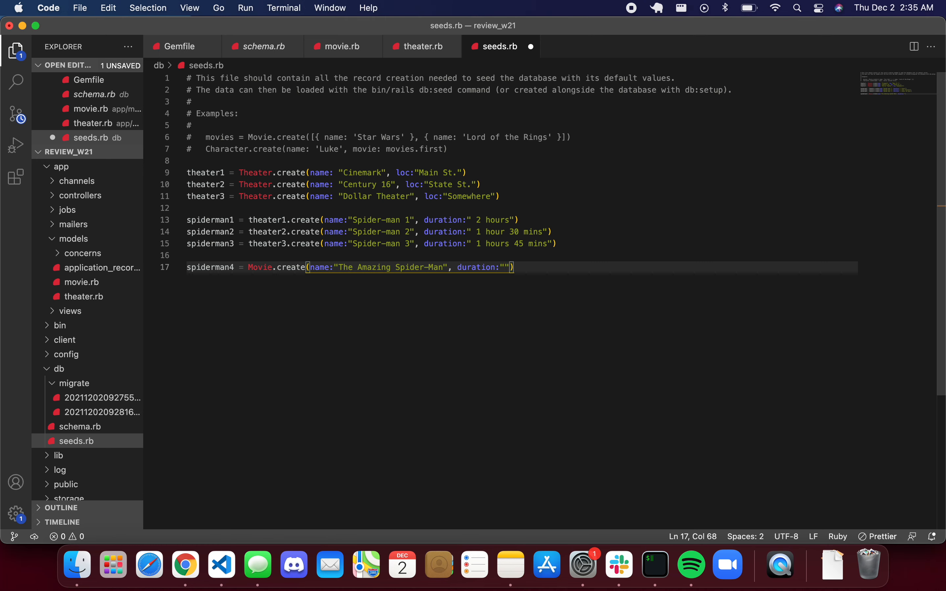
text(3 h)
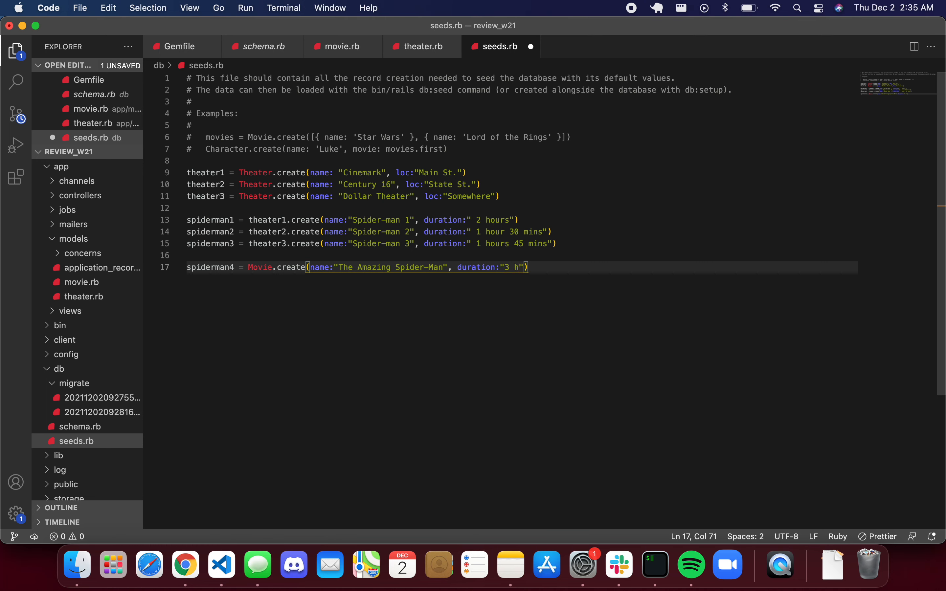
text(h)
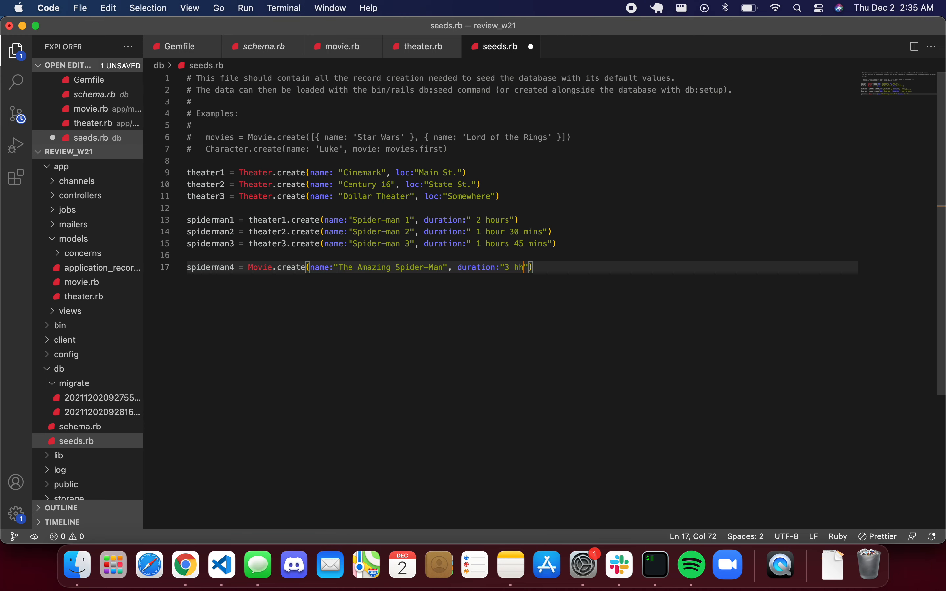
text(ours)
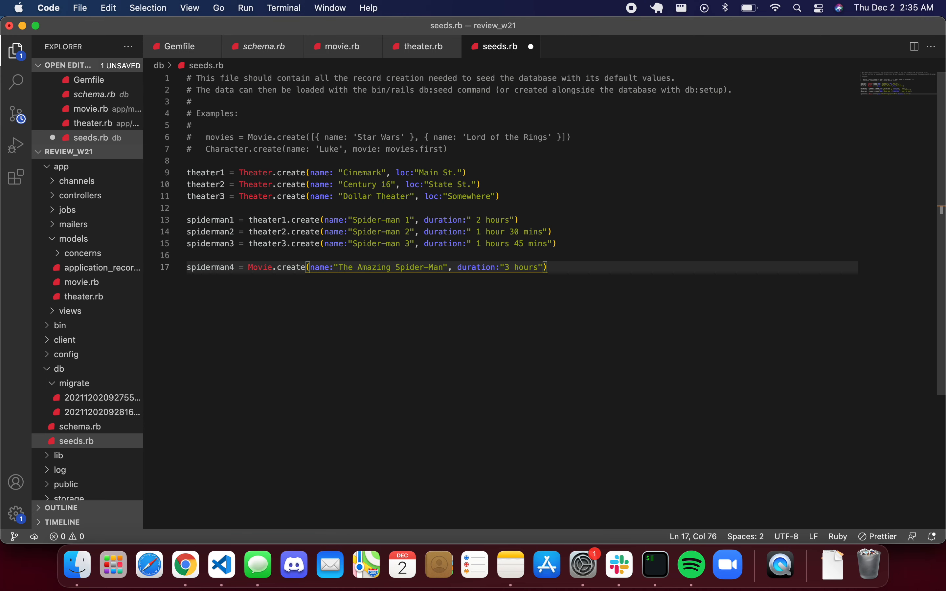
text(,)
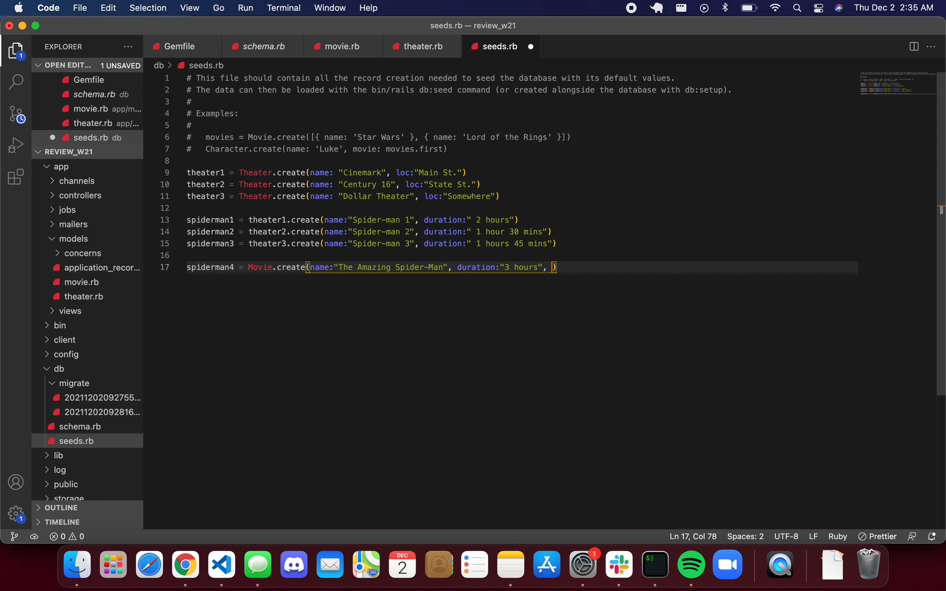
mouse_move(256, 63)
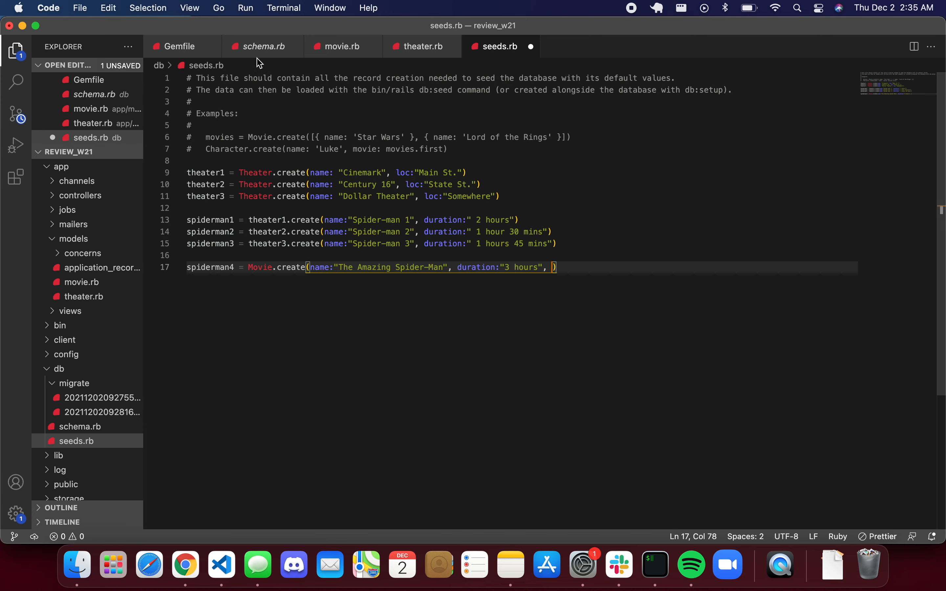
After checking schema.rb, set theater_id: Theater.first.id on the fourth seed movie and save seeds.rb.
click(258, 47)
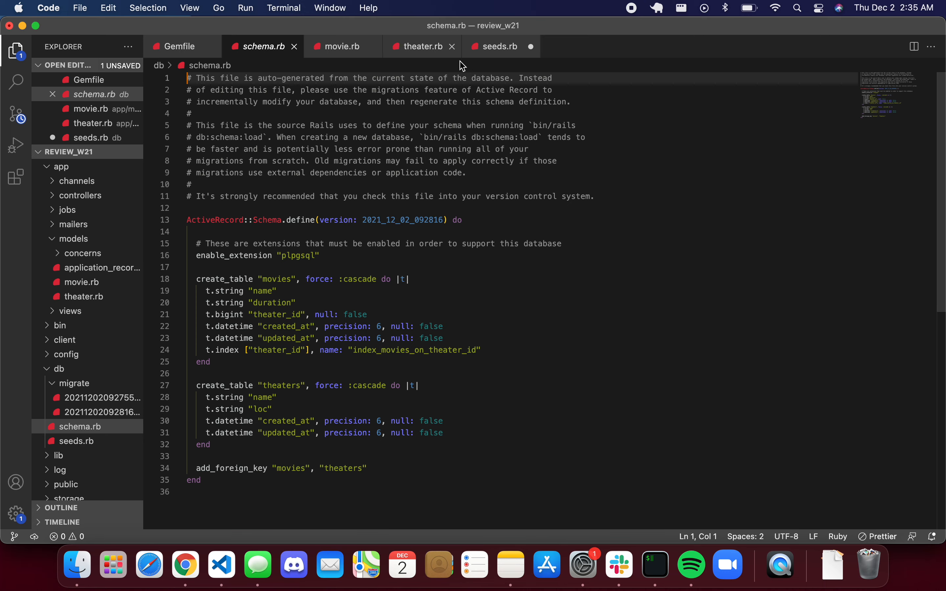
click(495, 46)
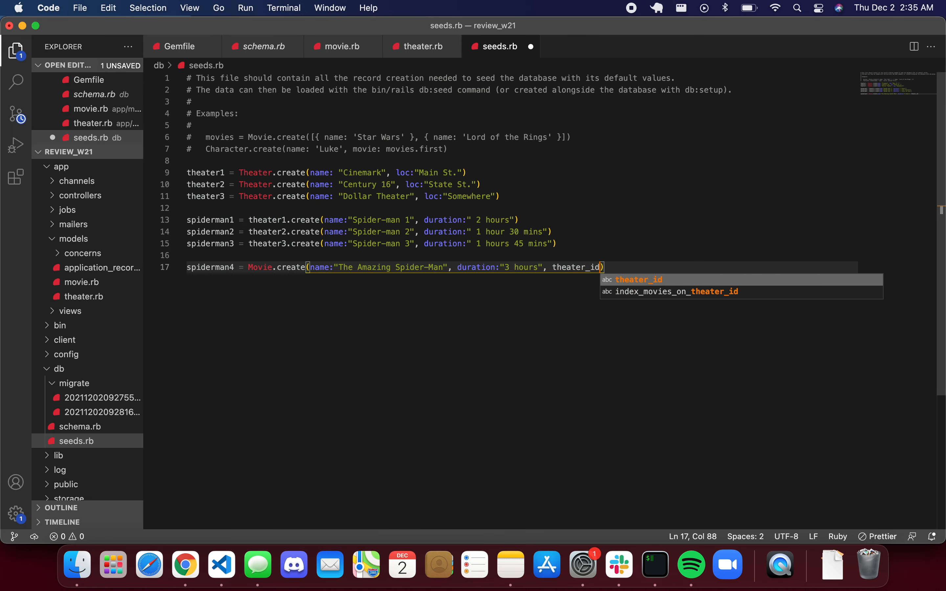
text("")
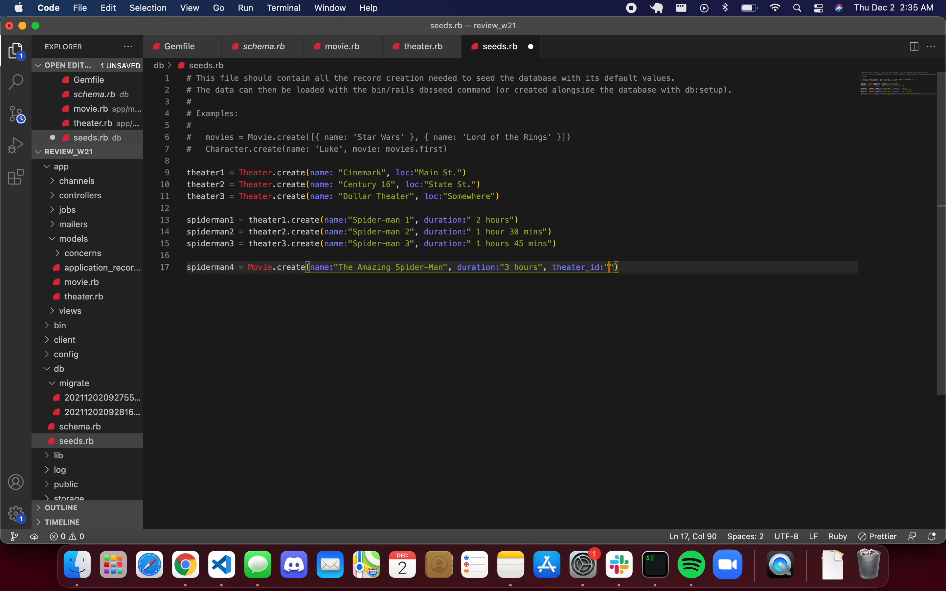
key(Backspace)
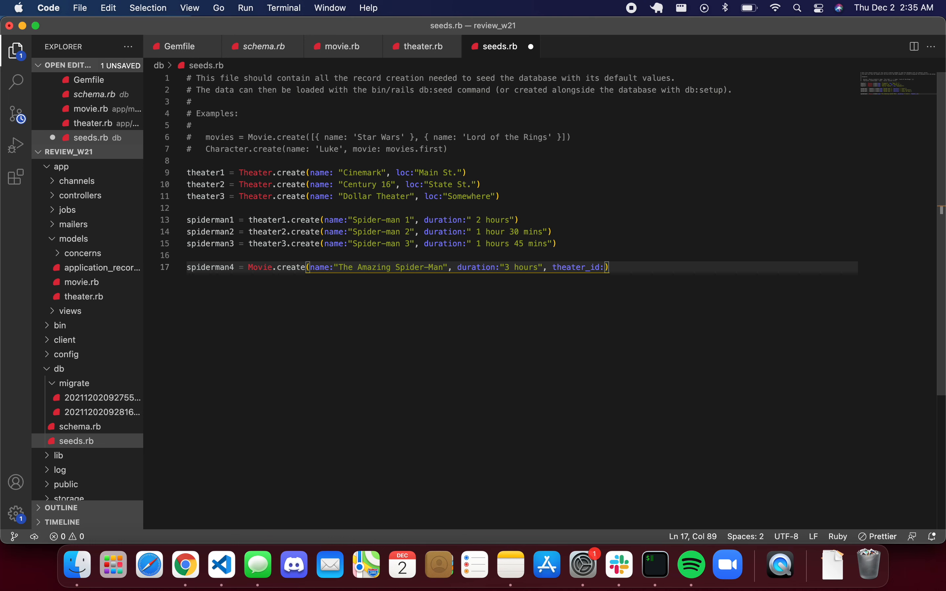
text(1)
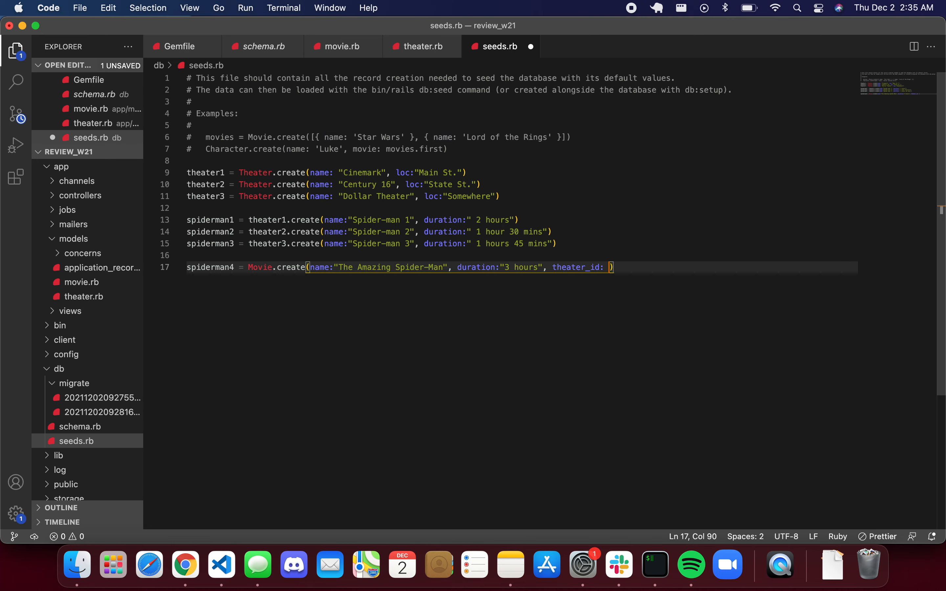
text(theater.firs)
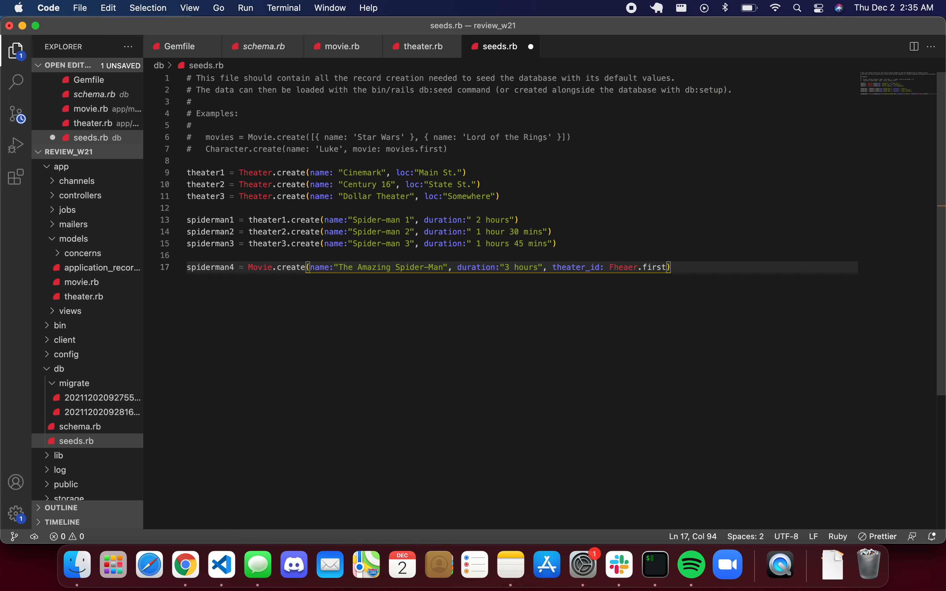
text(theater)
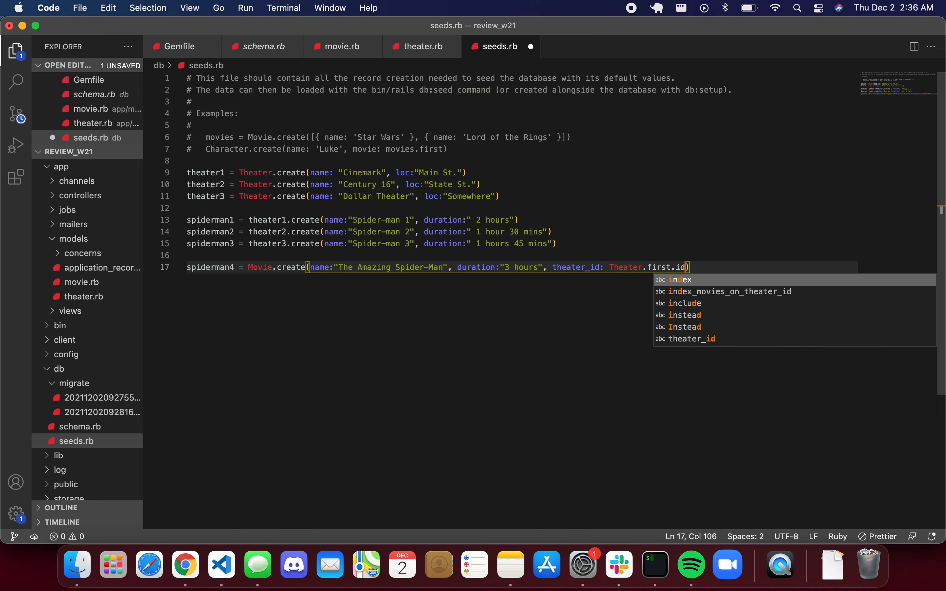
mouse_move(601, 339)
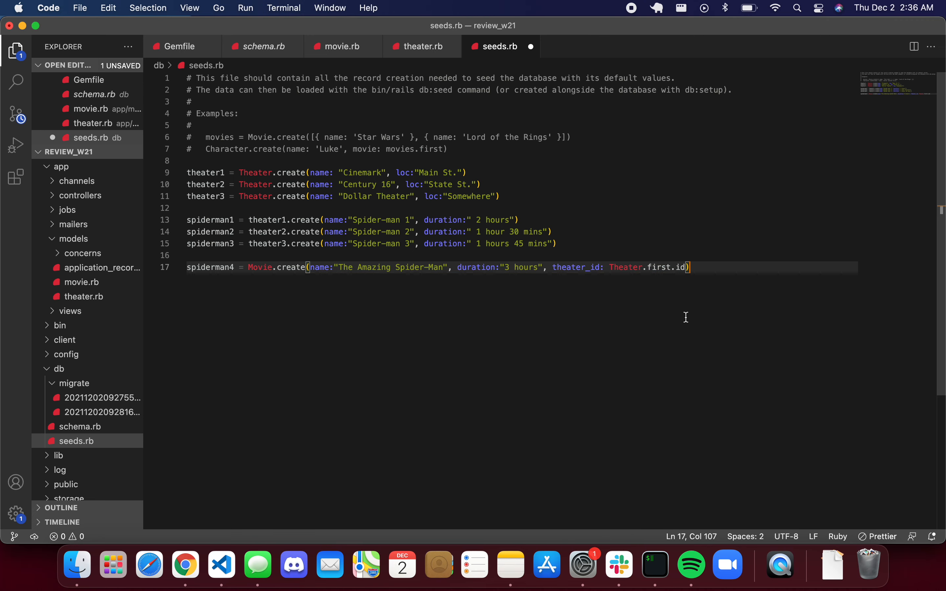
key(cmd+s)
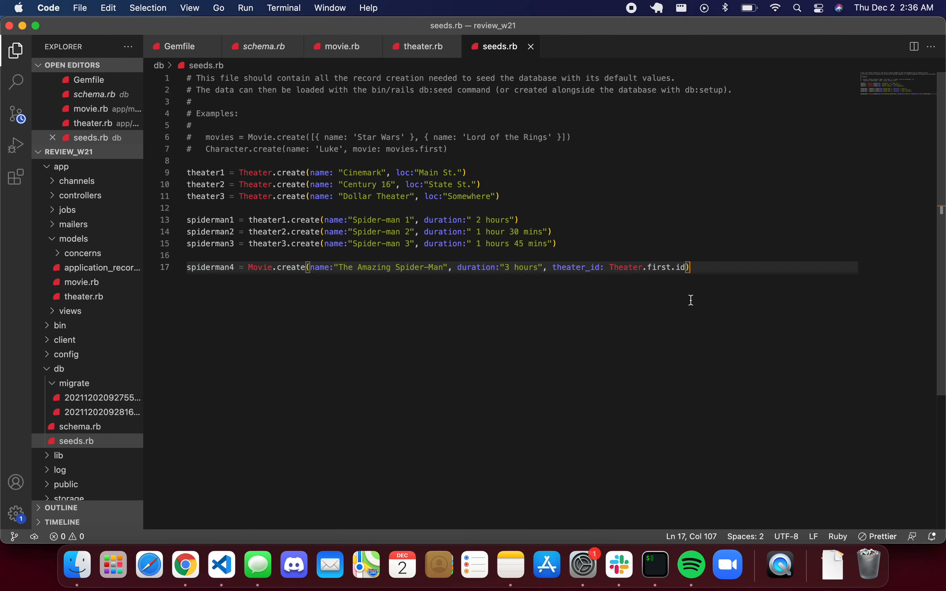
mouse_move(709, 293)
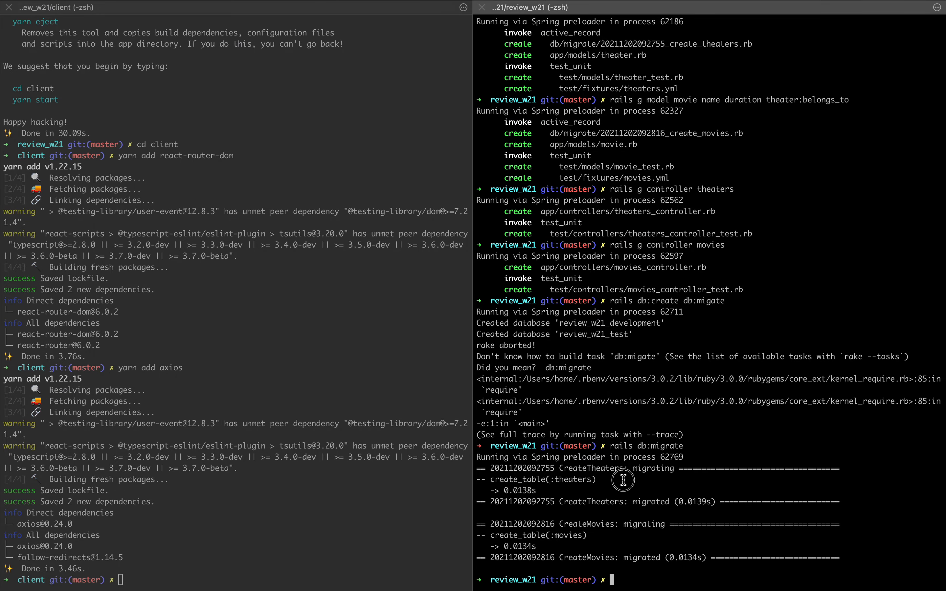
Run rails db:seed, which aborts with NoMethodError undefined method create for a Theater.
text(rails db:seed)
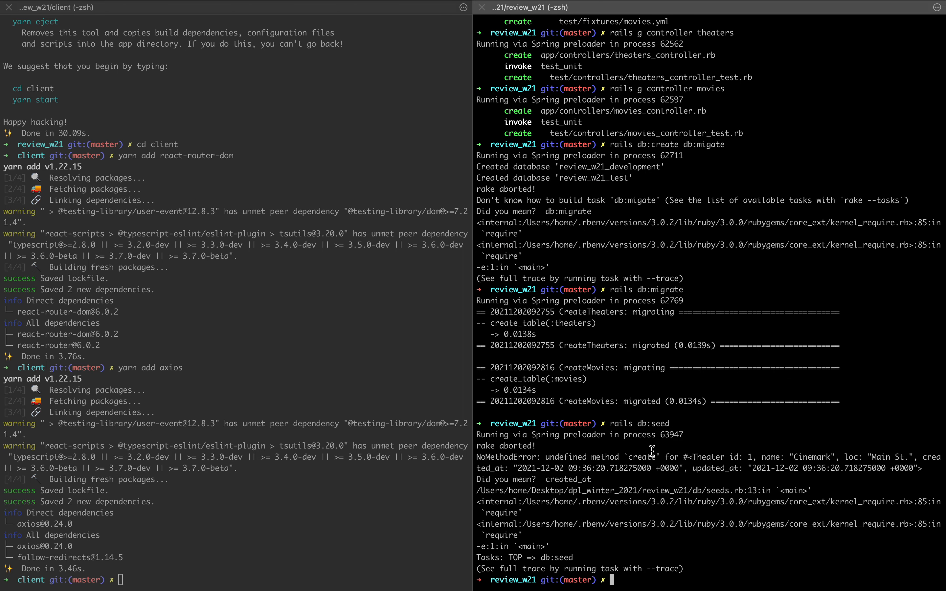
mouse_move(675, 473)
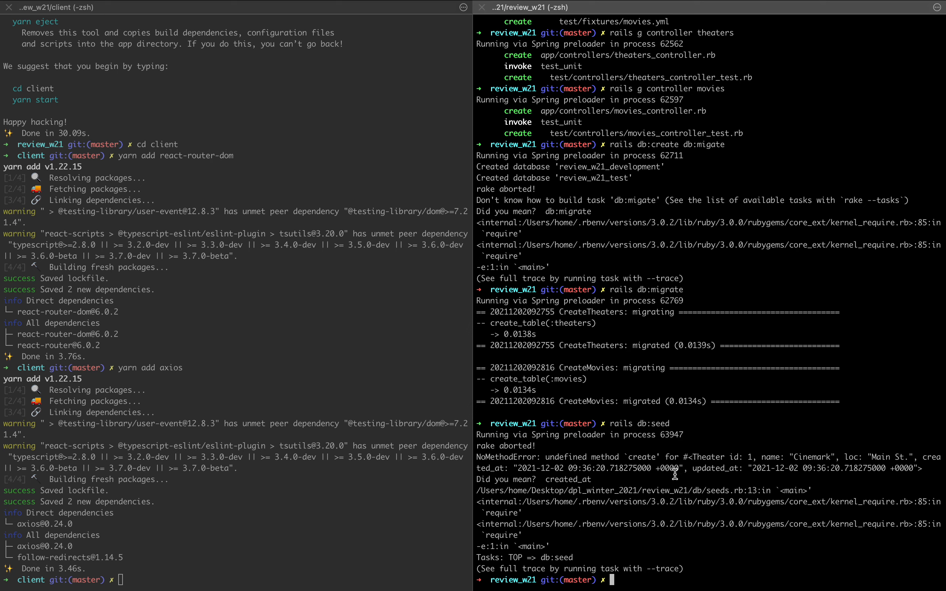
mouse_move(640, 479)
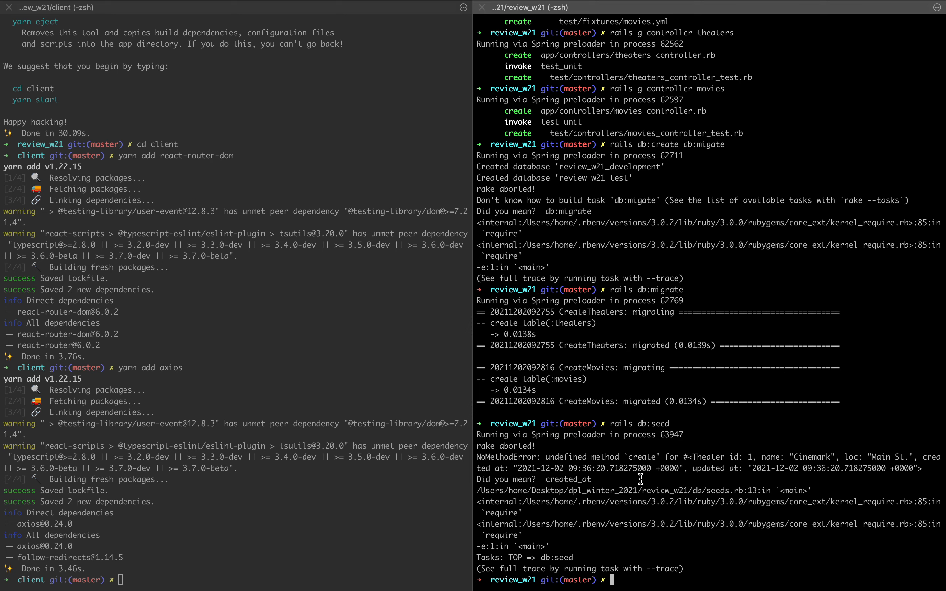
mouse_move(632, 519)
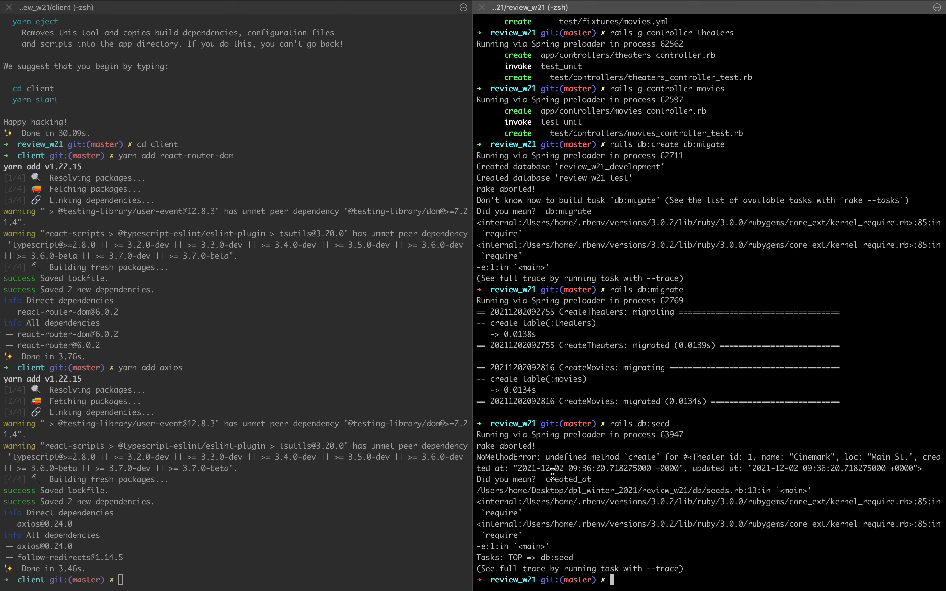
mouse_move(558, 483)
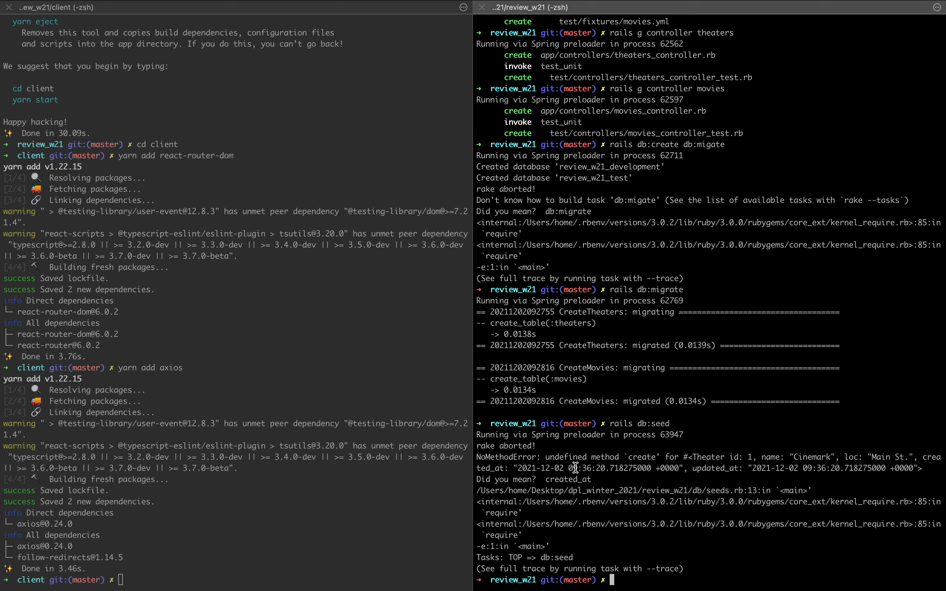
mouse_move(669, 508)
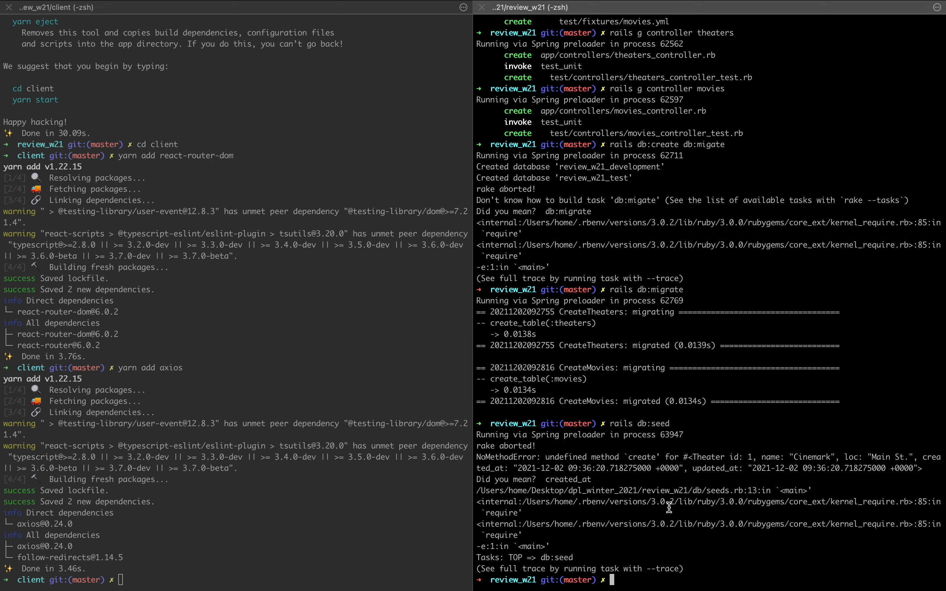
mouse_move(535, 508)
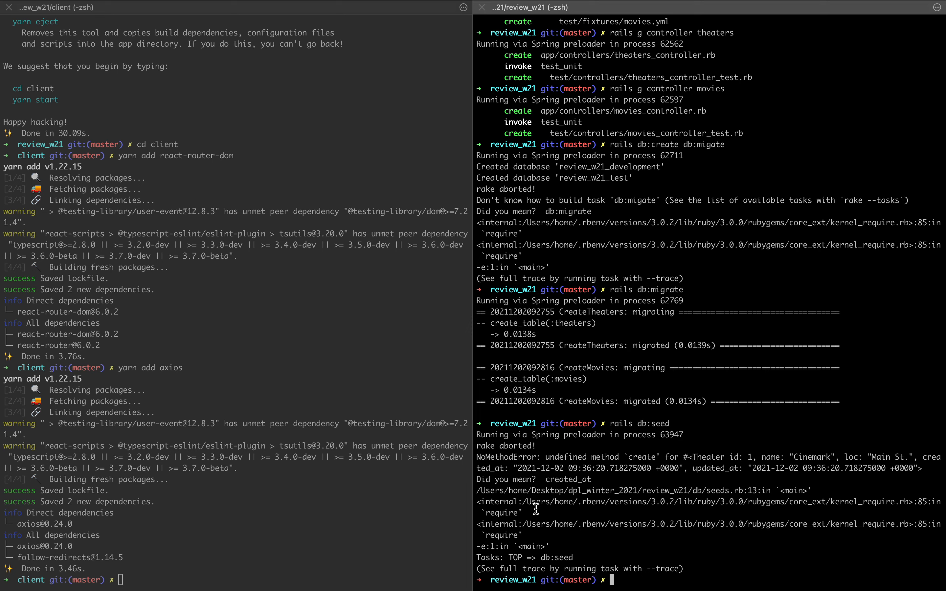
Run rails c and query Theater.all, listing Cinemark, Century 16 and Dollar Theater.
text(rails)
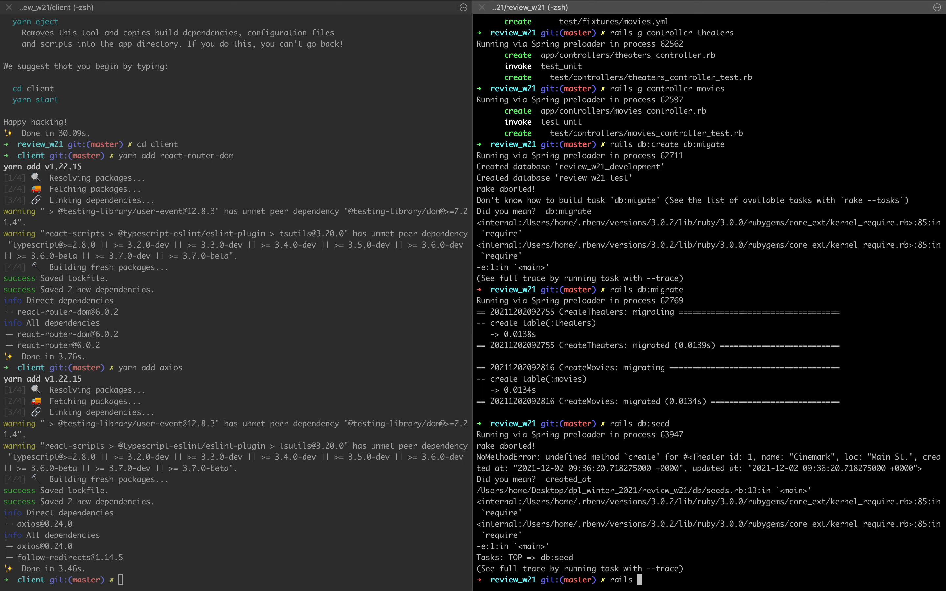
text(c)
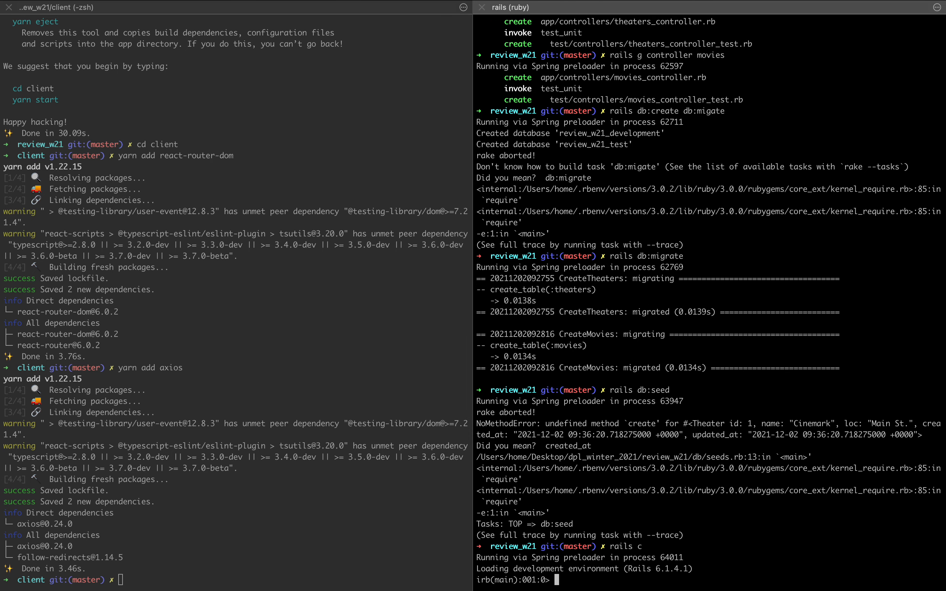
text(Theater.all)
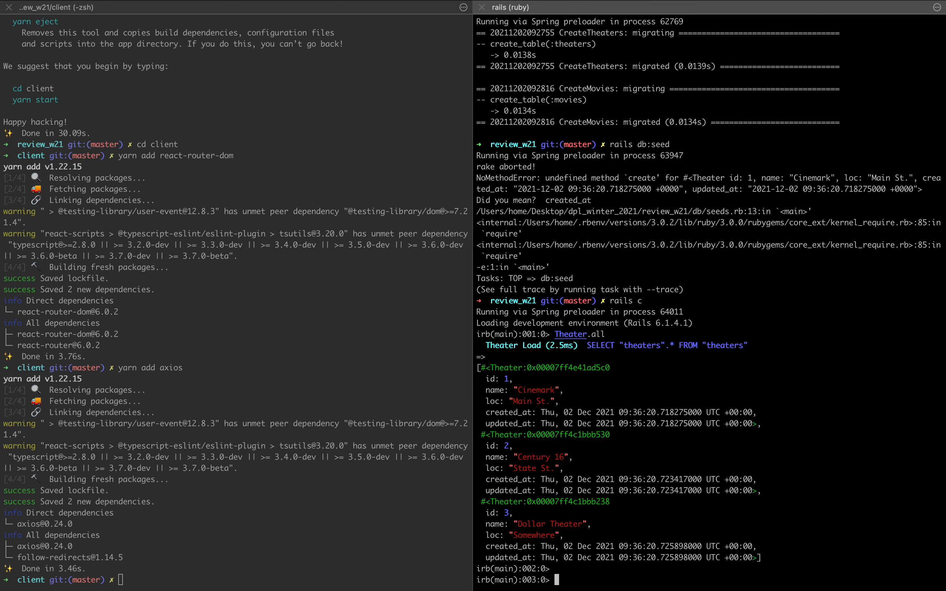
text(mo)
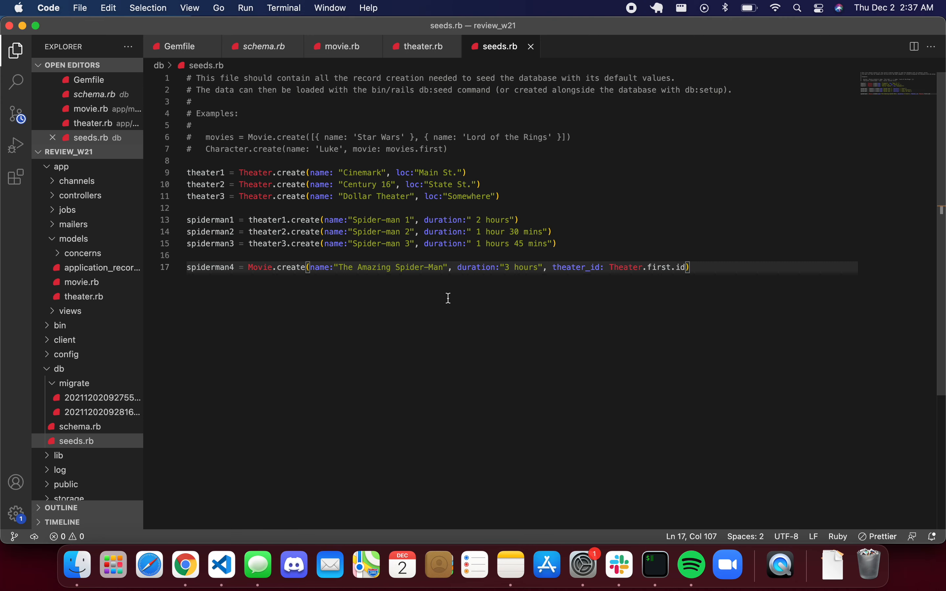
mouse_move(292, 55)
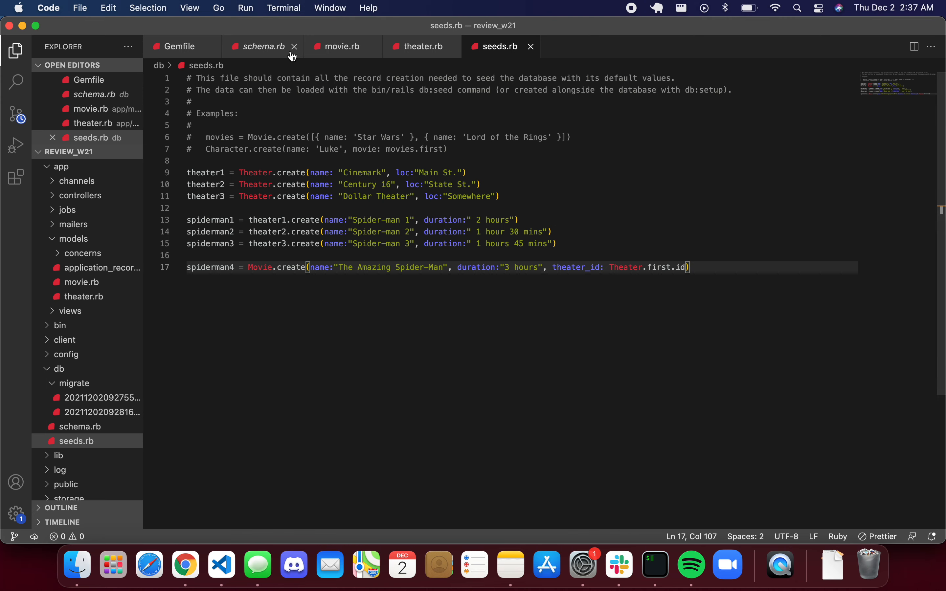
After checking schema.rb, change the Spider-man seed lines to theater.movie.create.
click(262, 47)
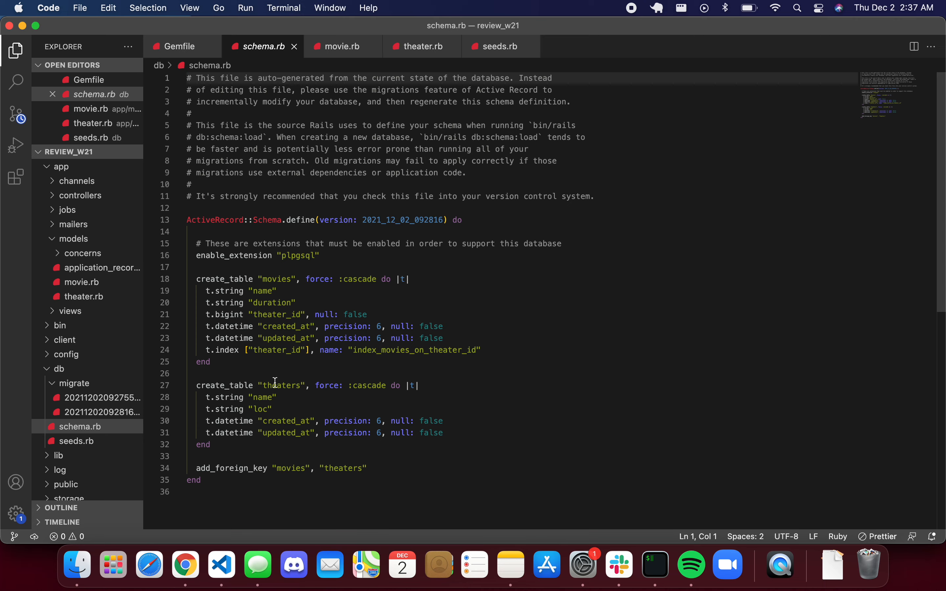
mouse_move(295, 316)
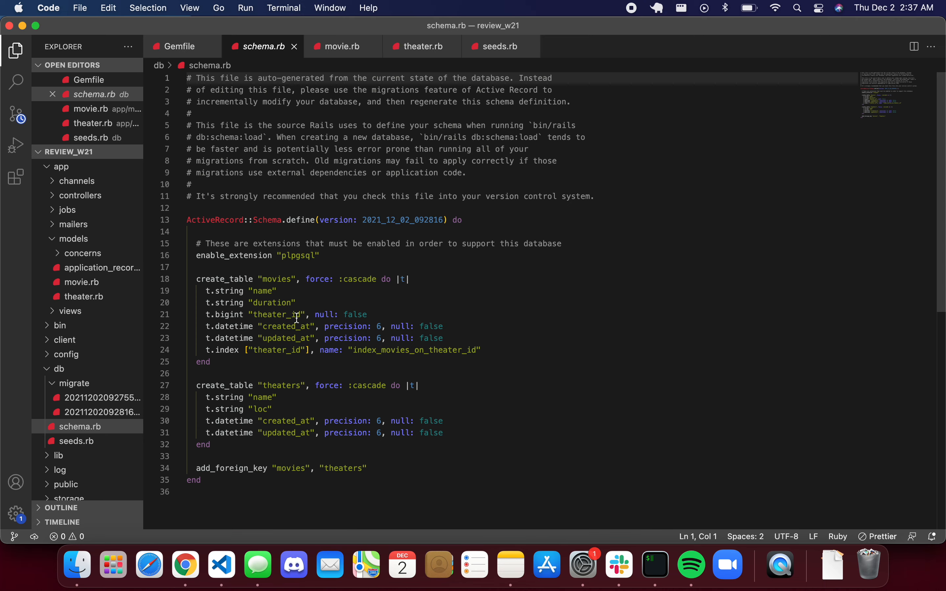
mouse_move(405, 184)
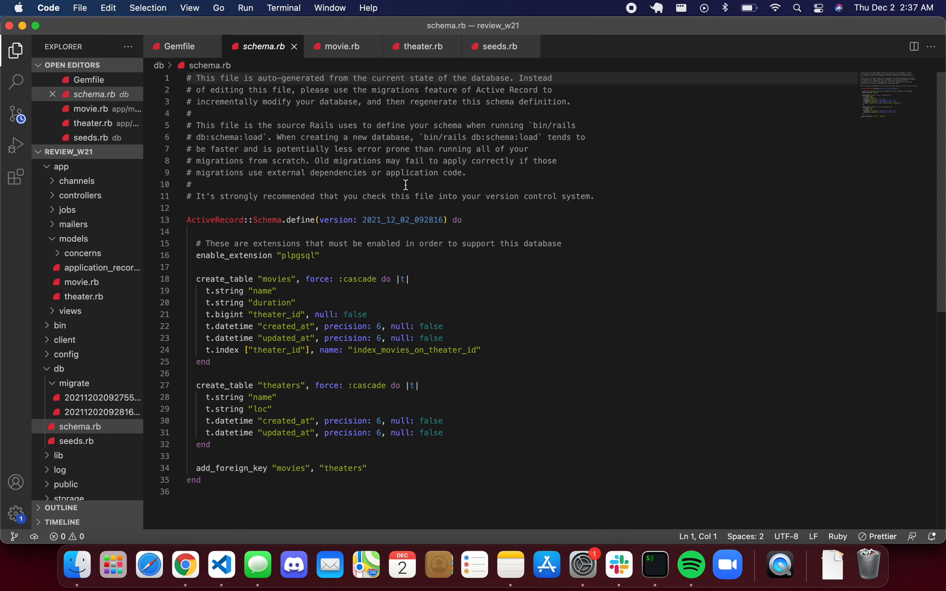
click(496, 46)
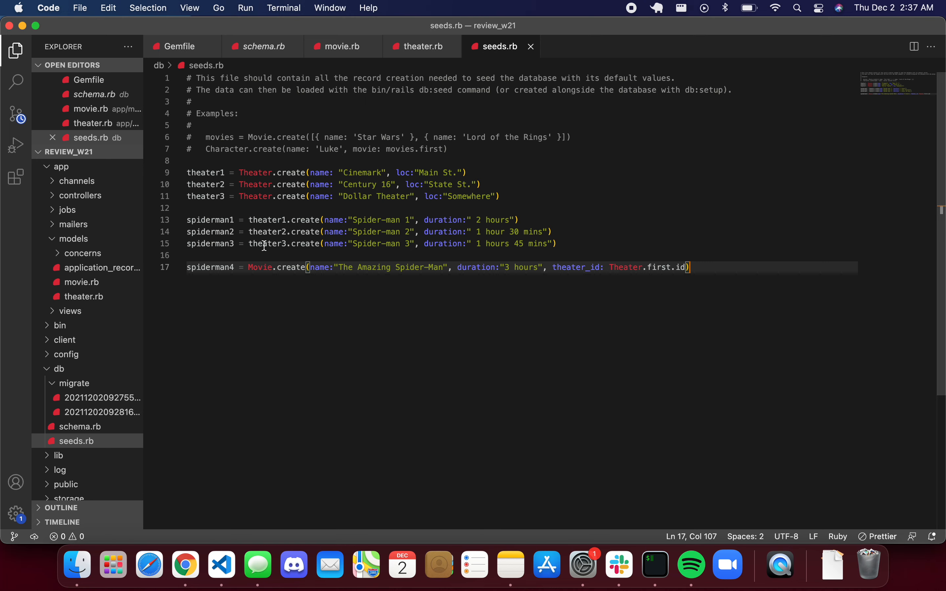
mouse_move(371, 224)
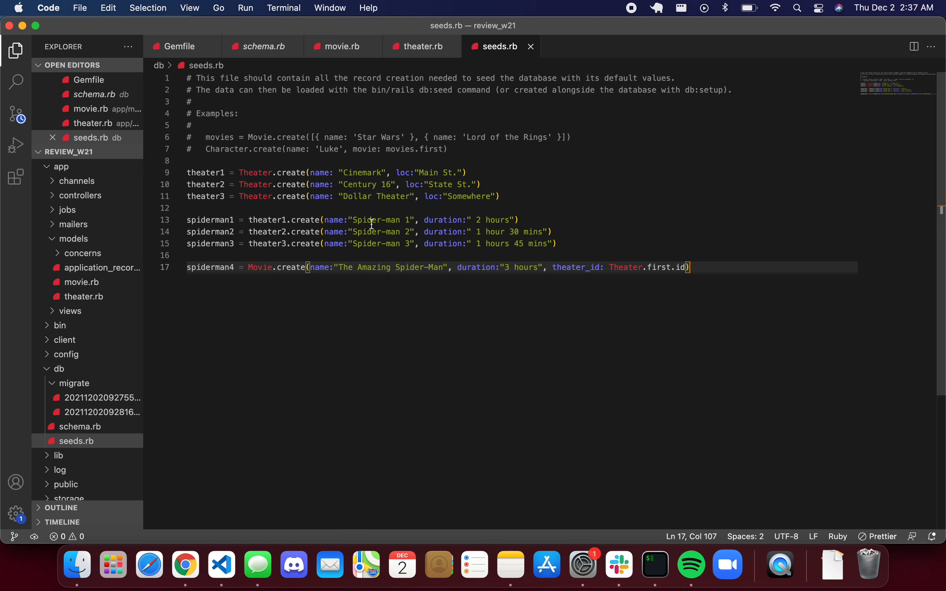
mouse_move(352, 215)
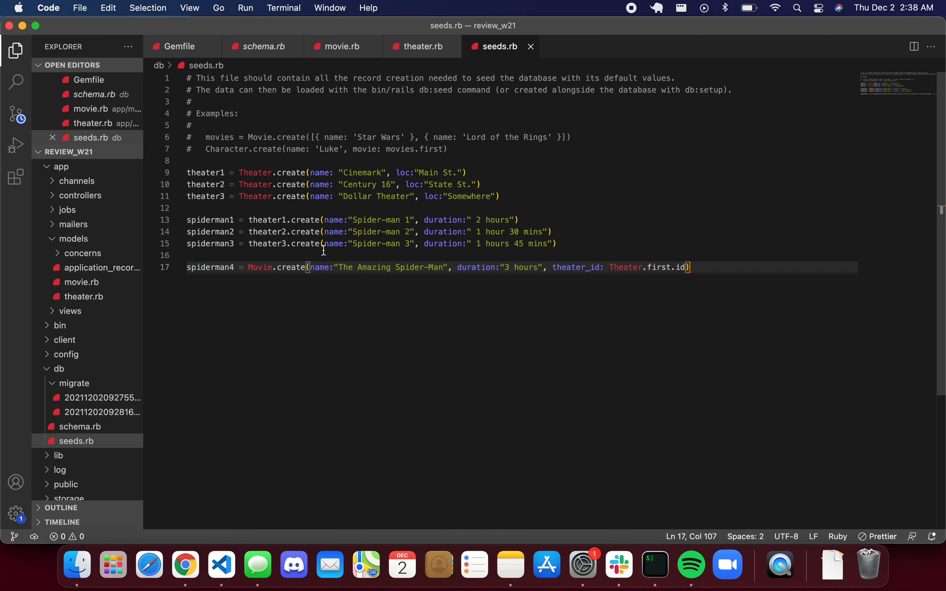
click(291, 220)
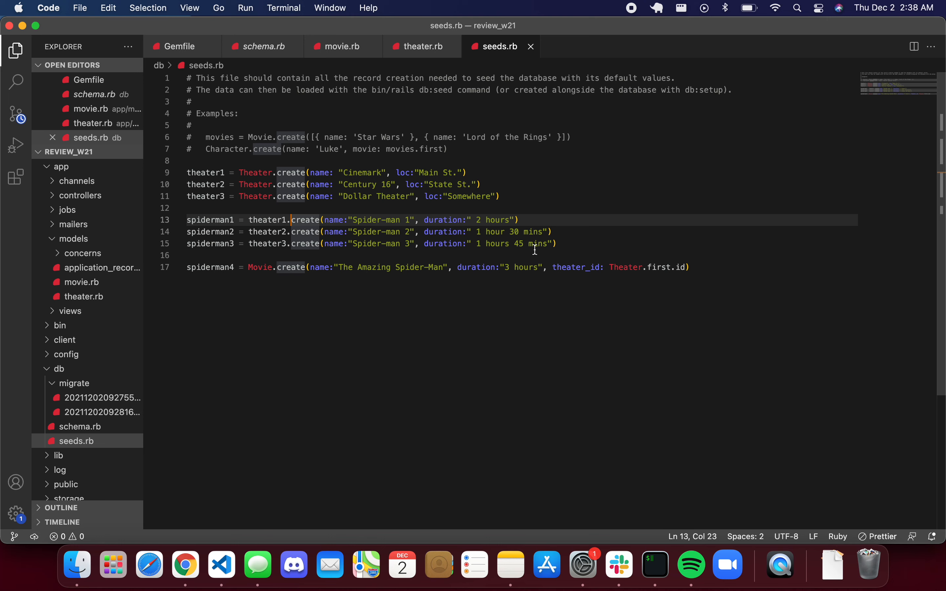
text(movie)
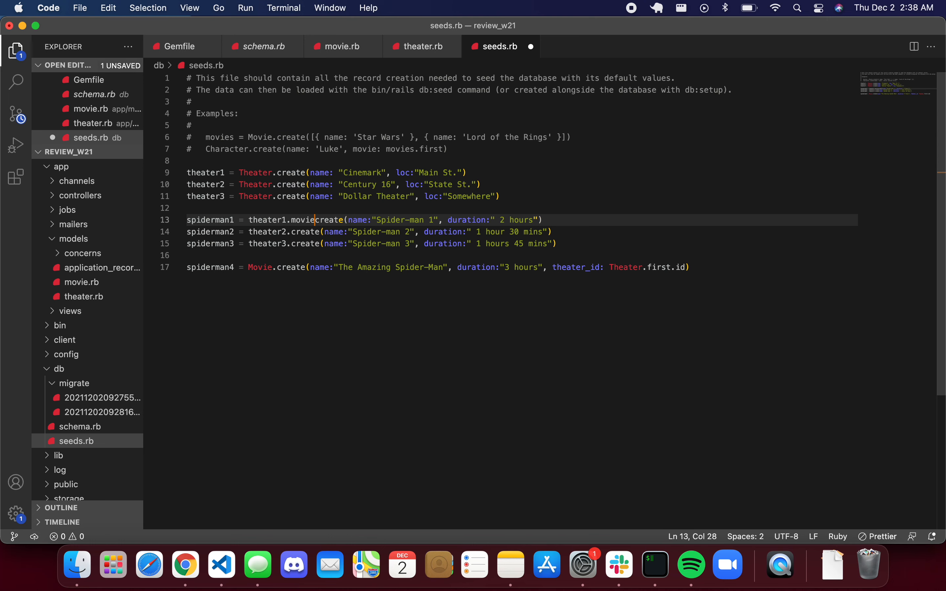
text(.)
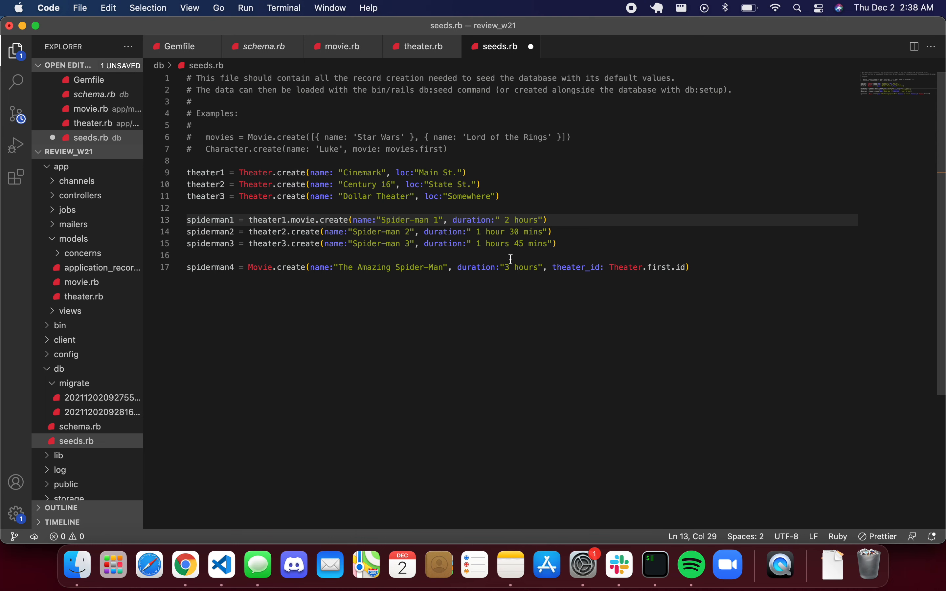
click(292, 232)
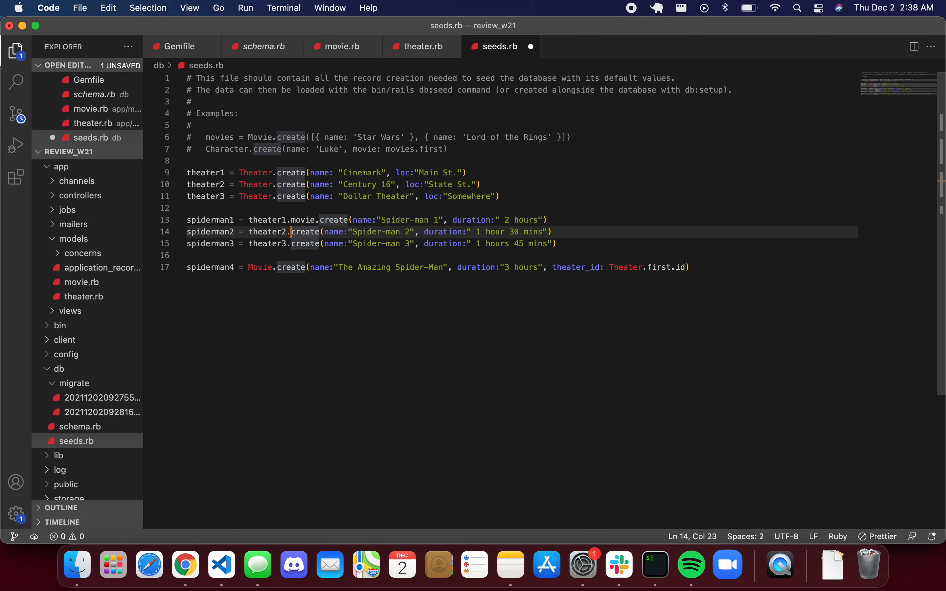
text(.mo)
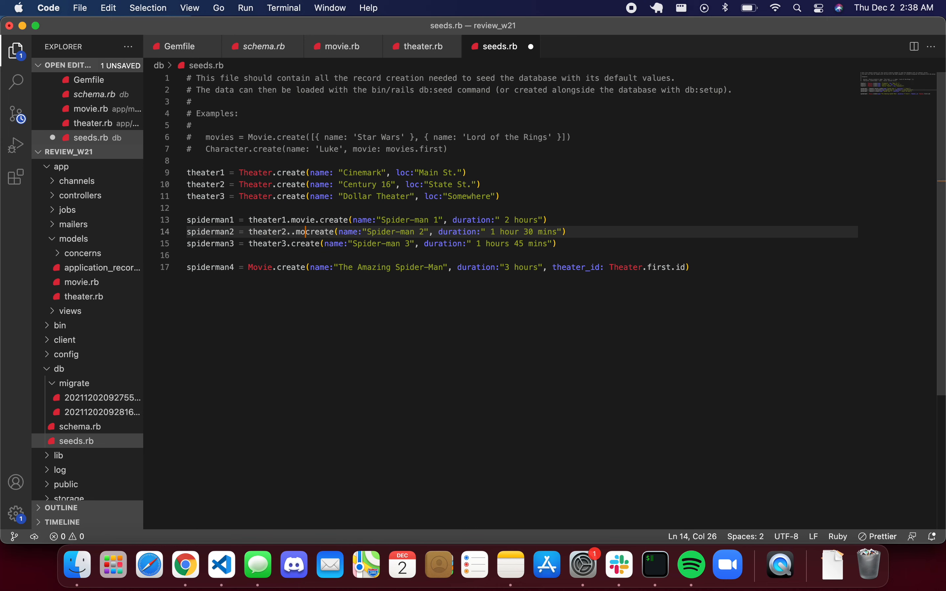
key(Backspace)
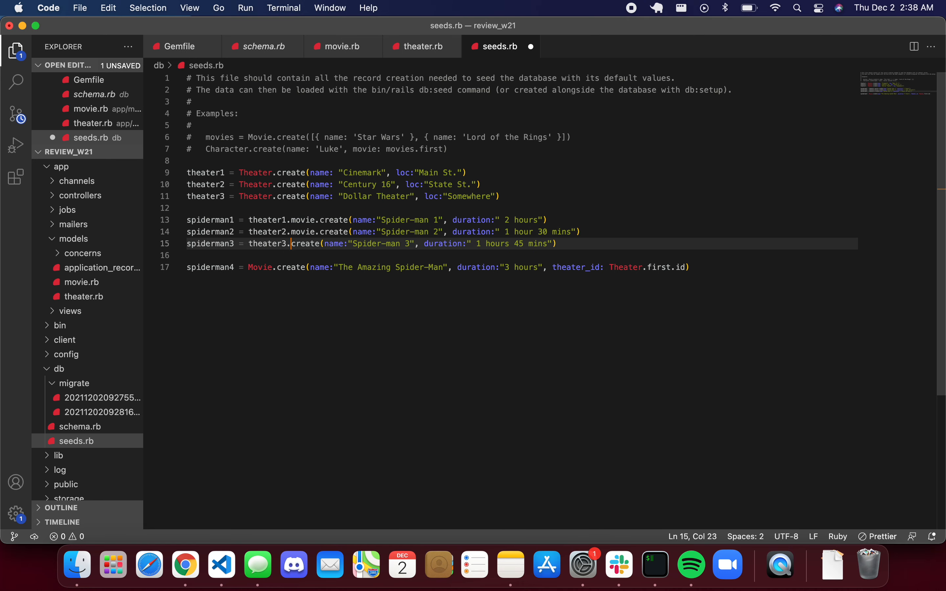
text(movi)
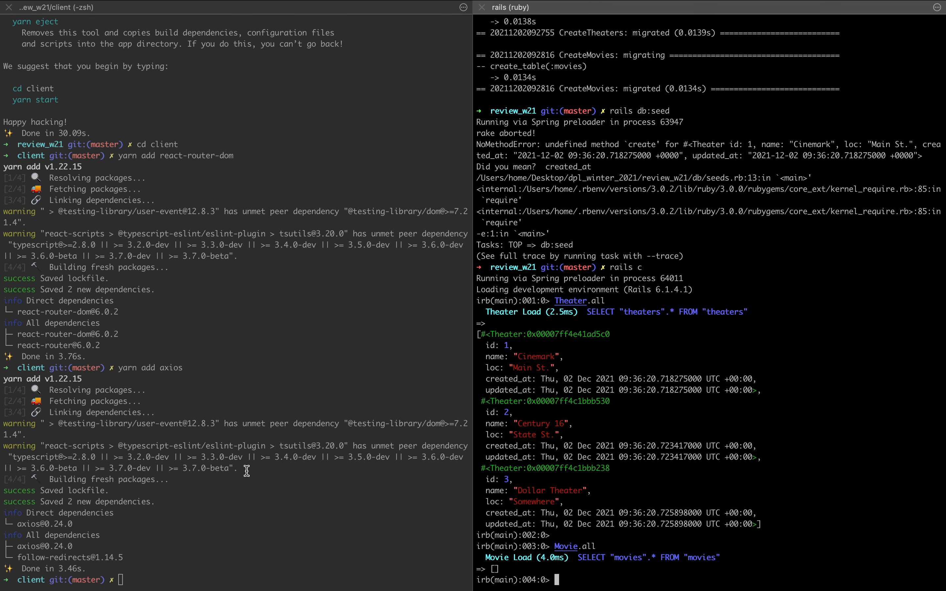
Exit the Rails console, rerun rails db:seed, and return to seeds.rb in the editor.
text(exit)
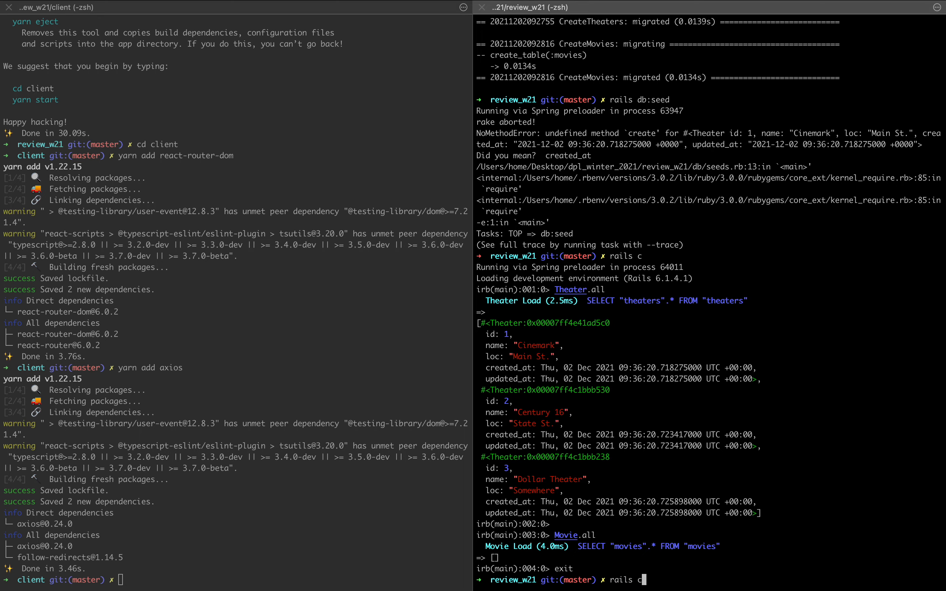
text(db:seed)
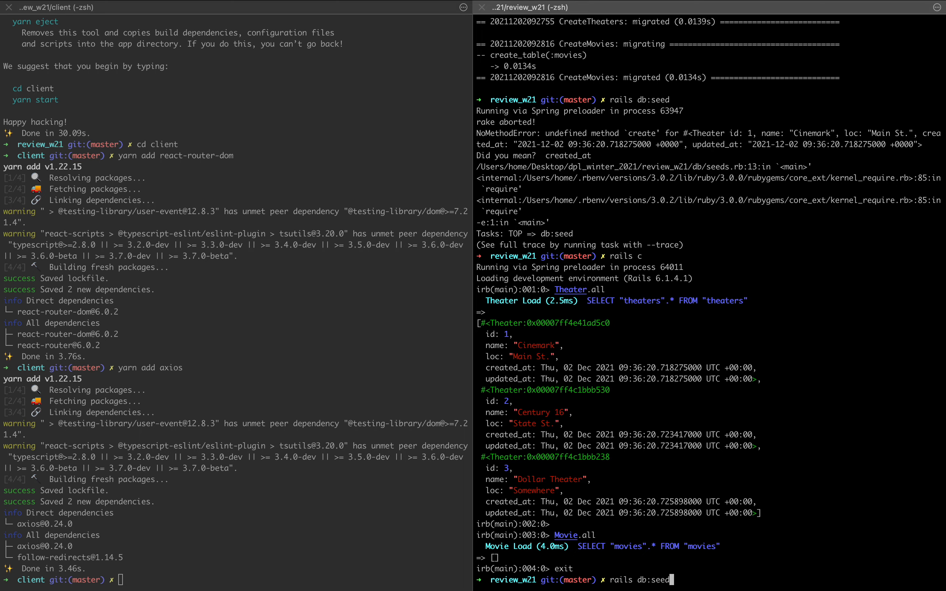
click(221, 565)
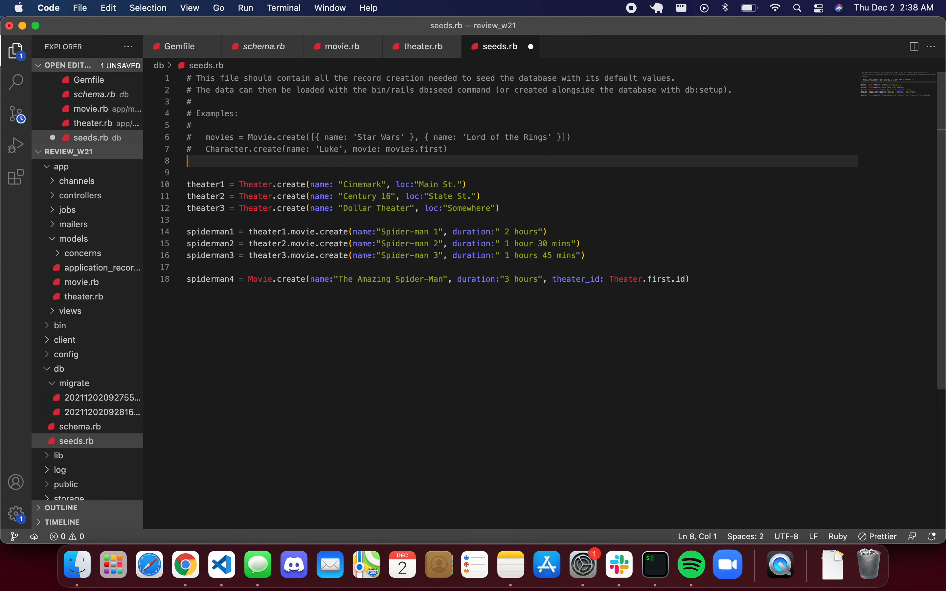
Add a Theater.destroy_all line above the theater records in seeds.rb.
text(The)
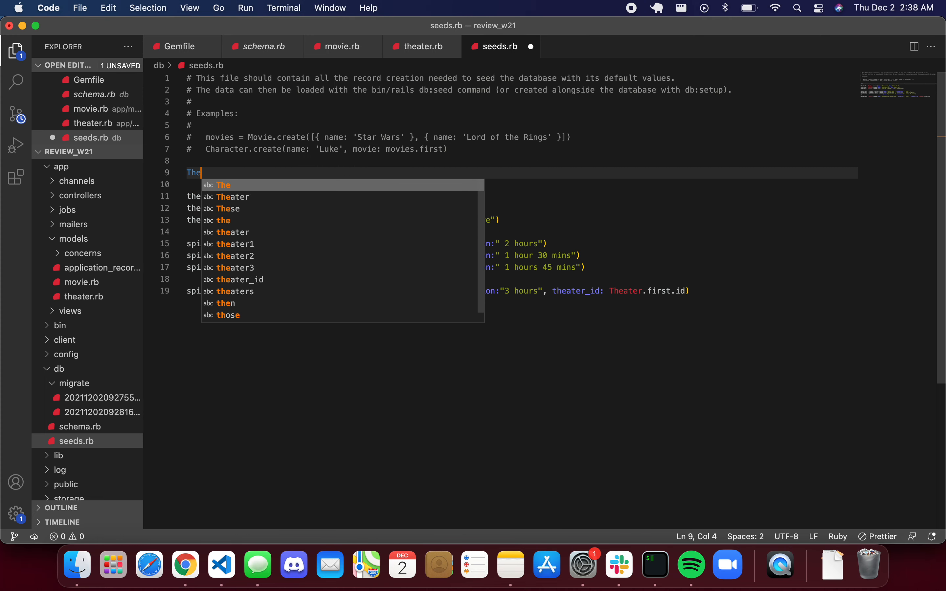
text(ath)
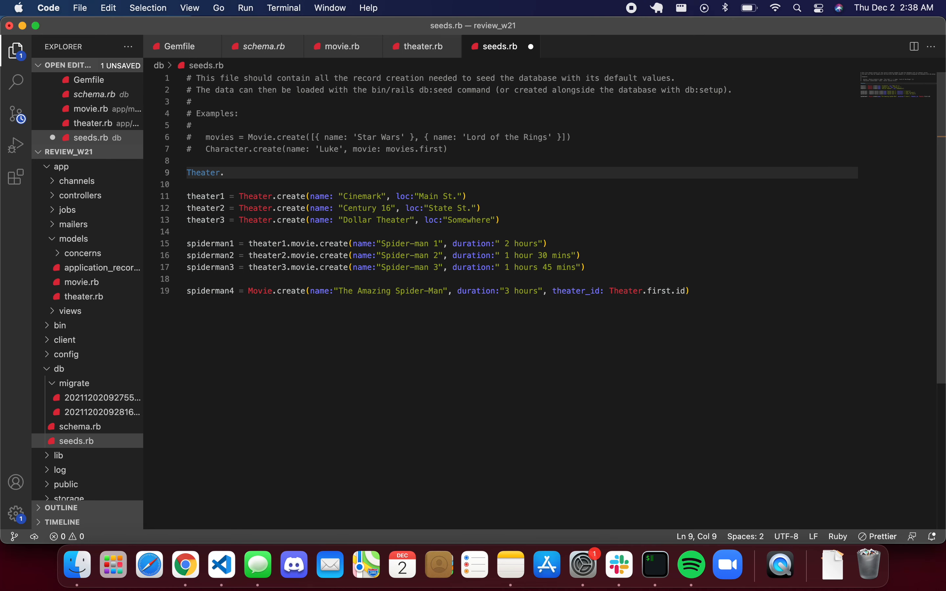
text(dest)
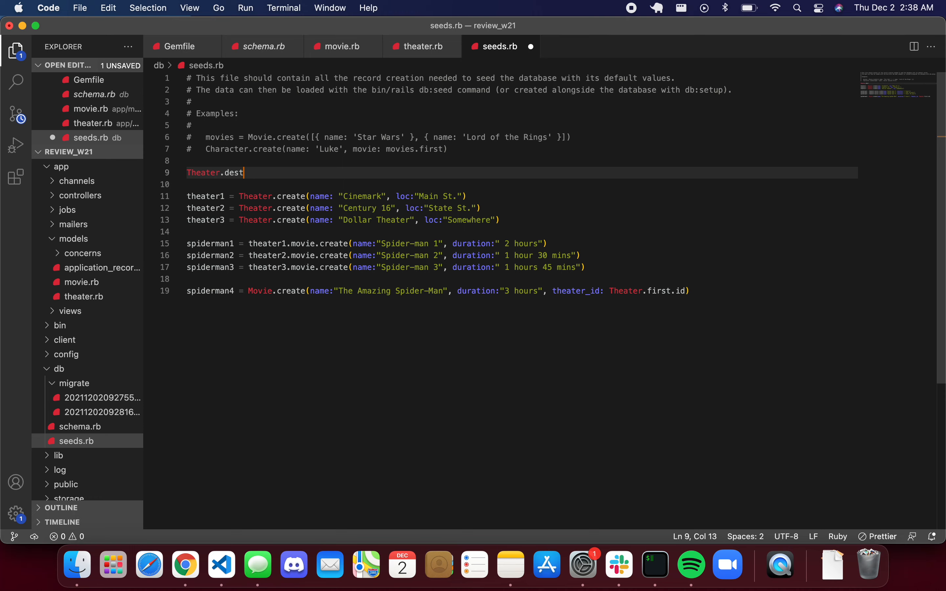
text(roy)
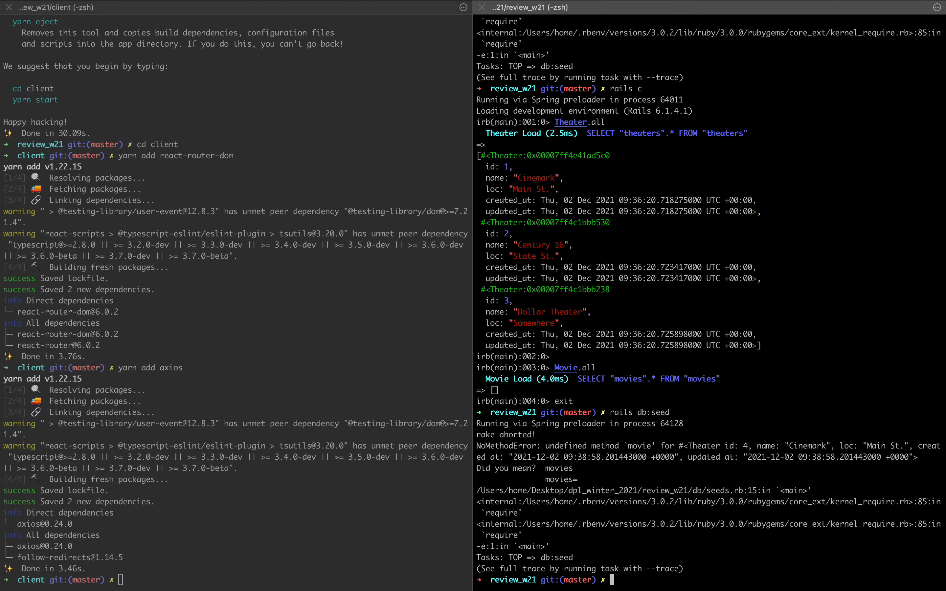
mouse_move(632, 449)
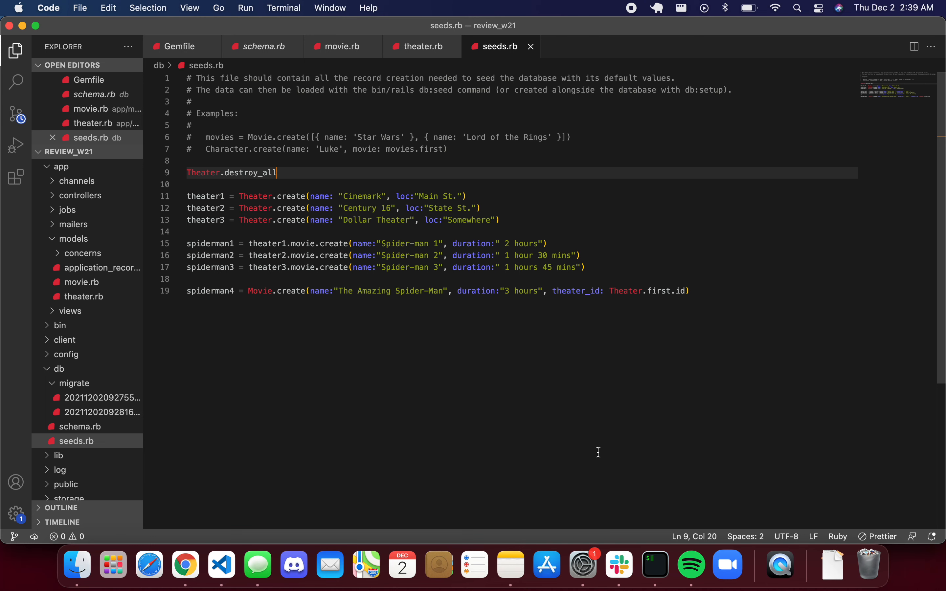
mouse_move(621, 428)
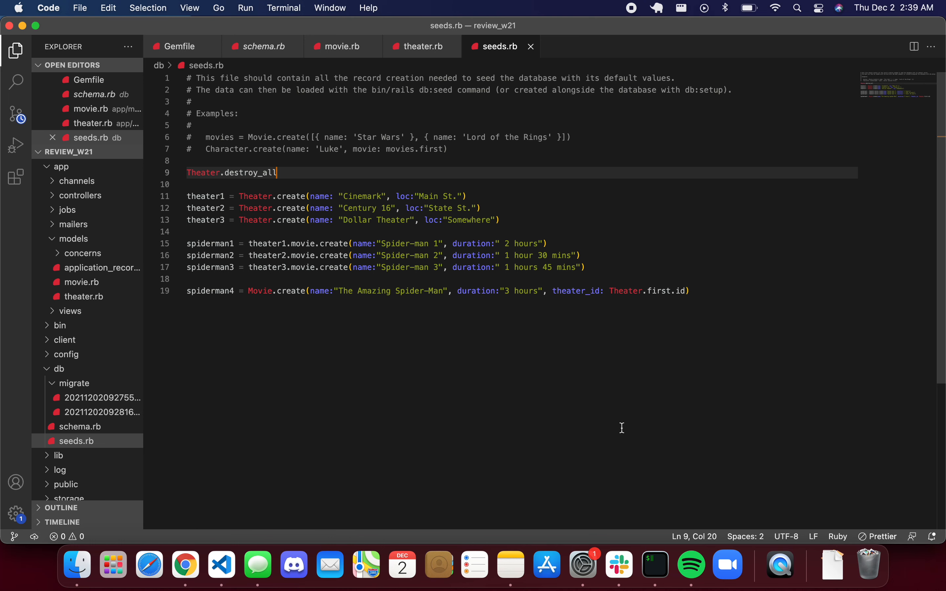
mouse_move(617, 281)
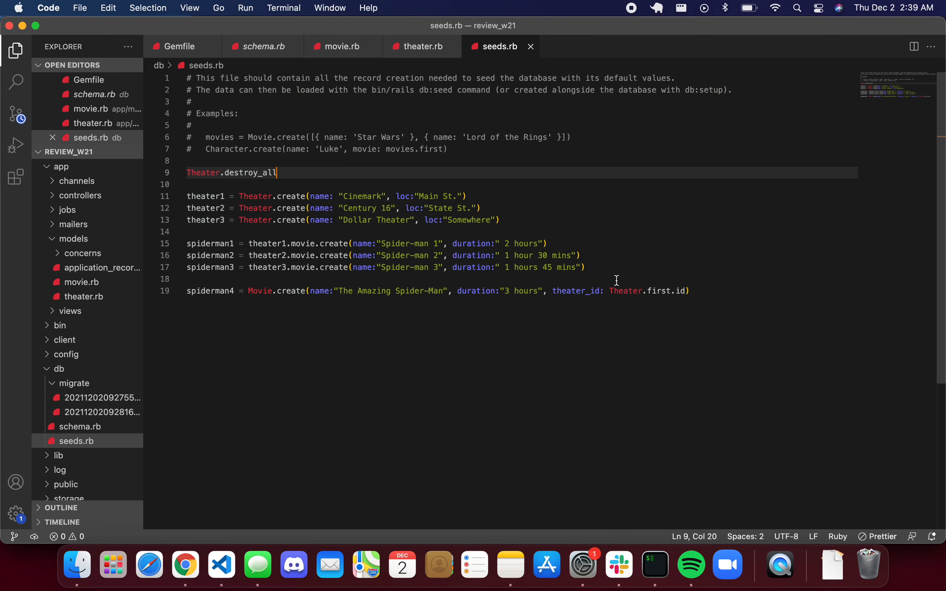
mouse_move(608, 266)
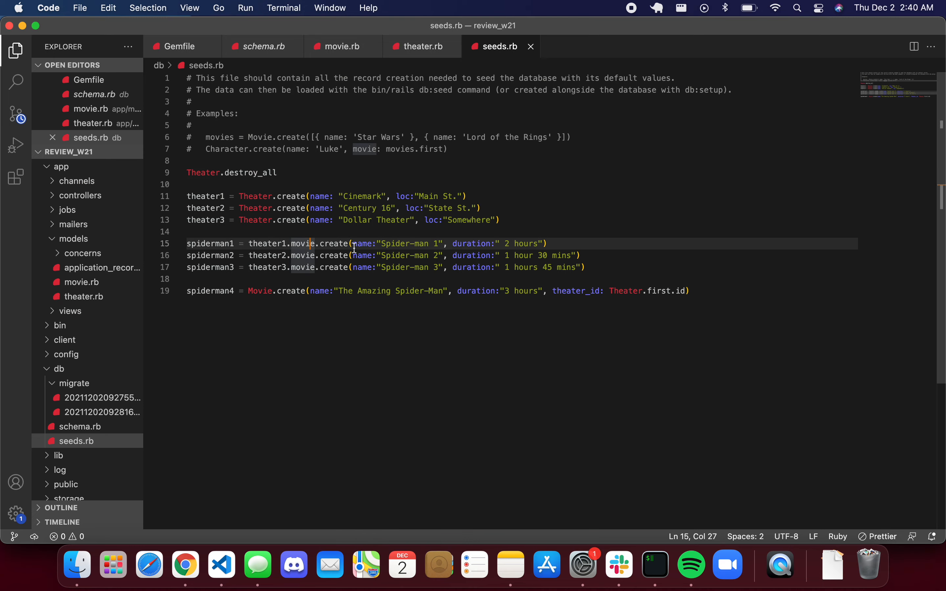
Change .movie.create to .movies.create on the three Spider-man seed lines and save.
text(s)
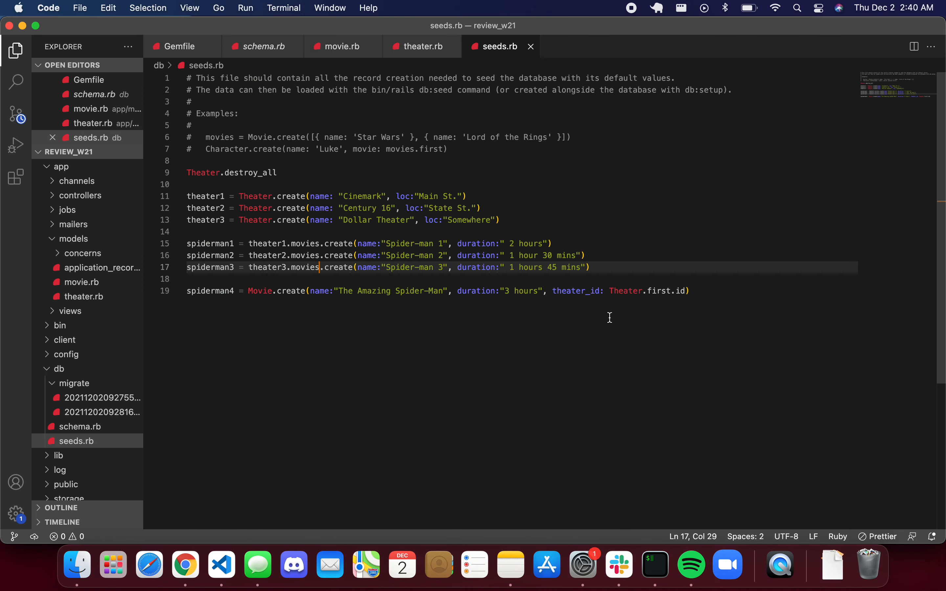
mouse_move(465, 280)
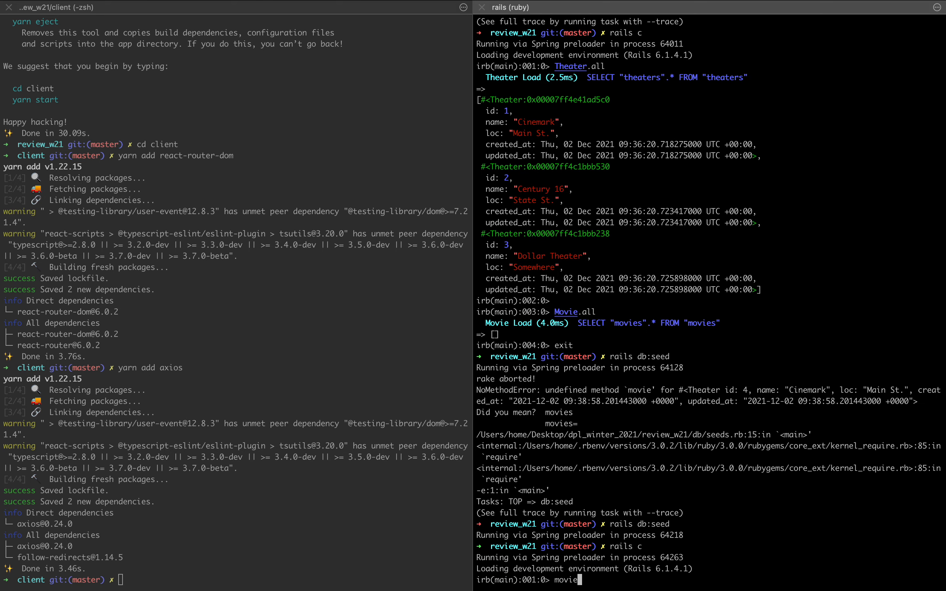
In the Rails console query Movie.all, showing four Spider-man records with theater ids, then exit.
key(Backspace)
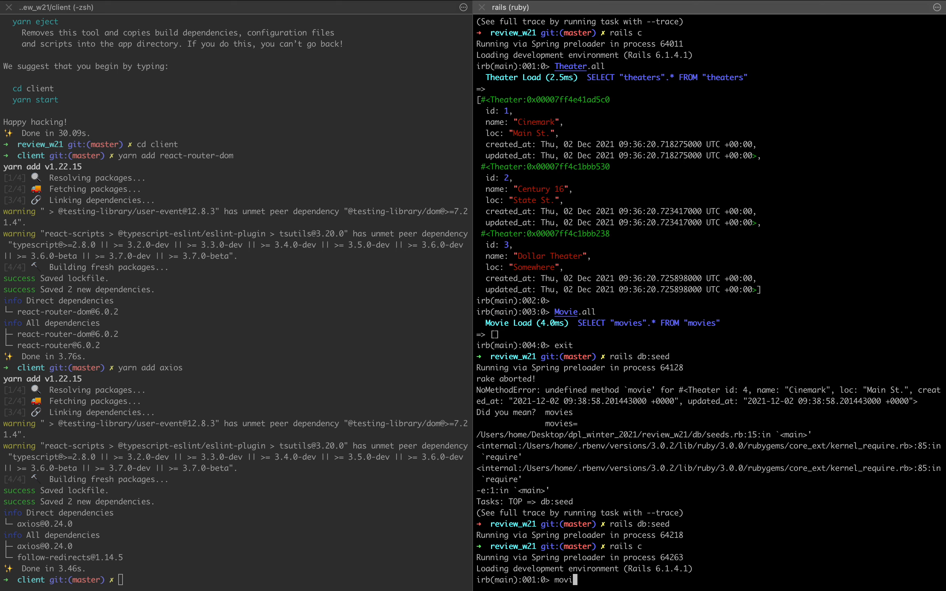
text(Movi)
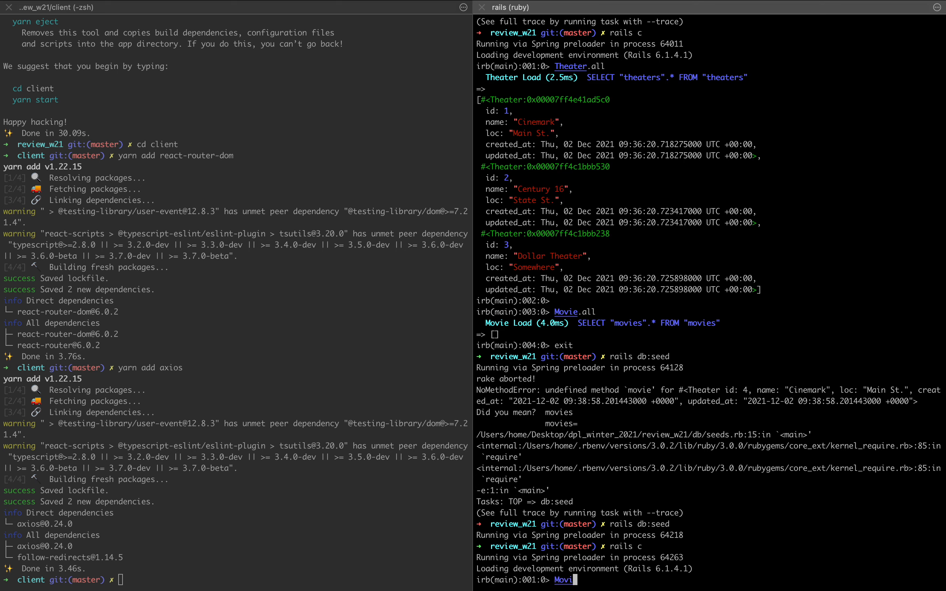
text(.all)
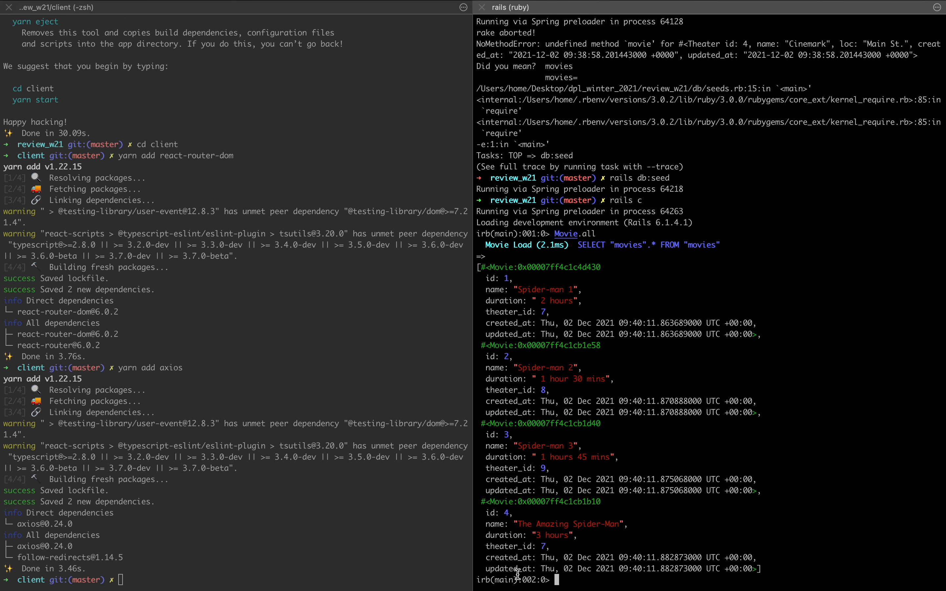
mouse_move(554, 380)
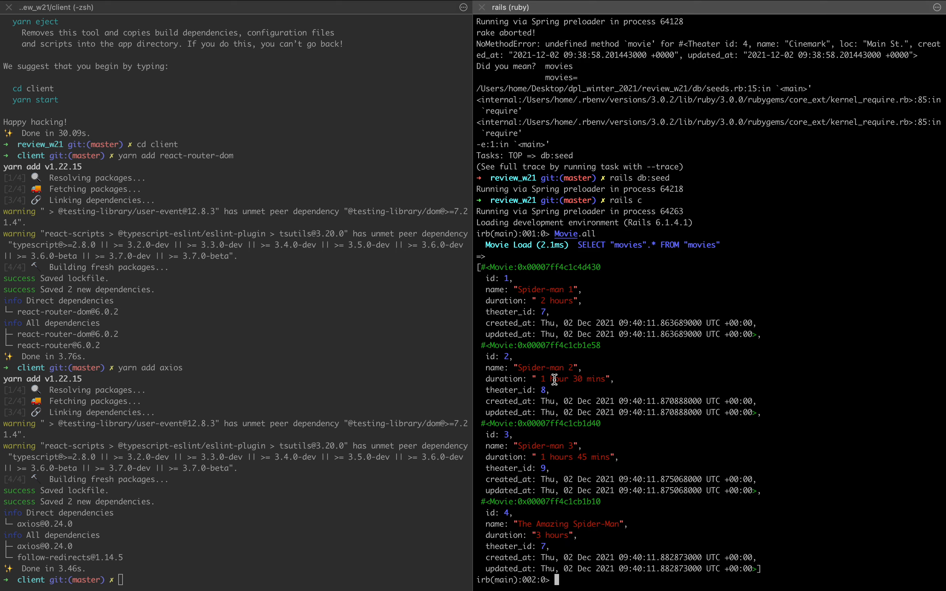
mouse_move(545, 334)
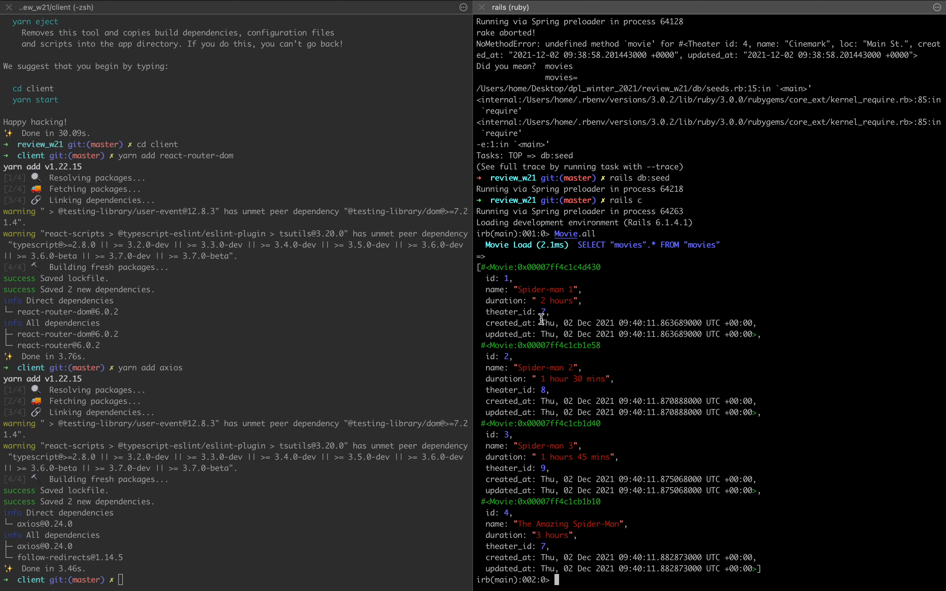
mouse_move(540, 335)
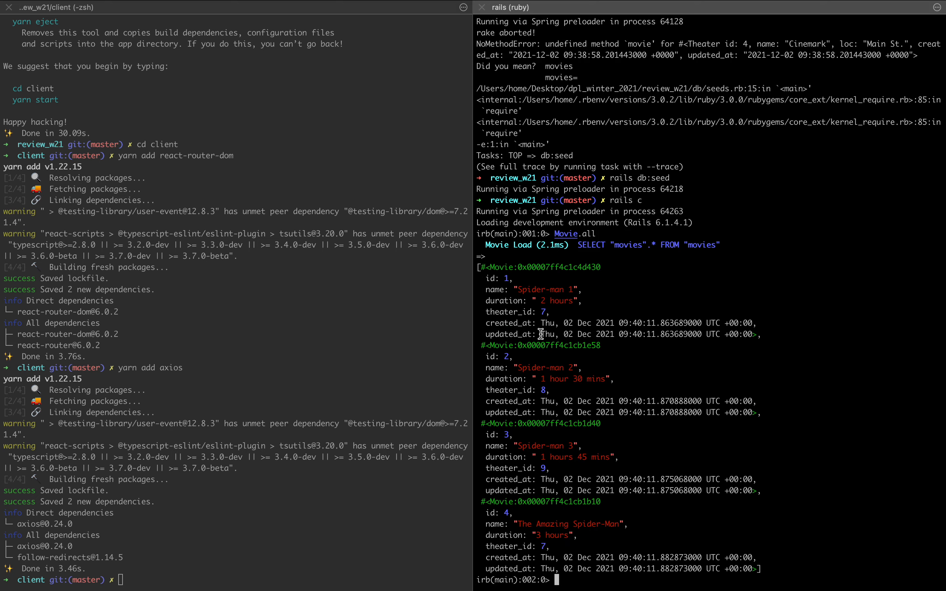
mouse_move(601, 578)
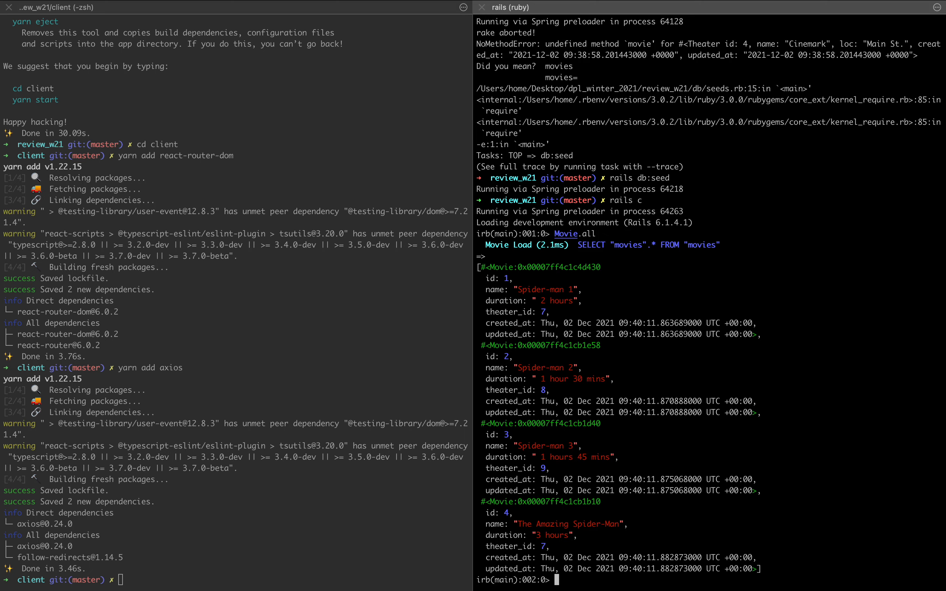
text(exit)
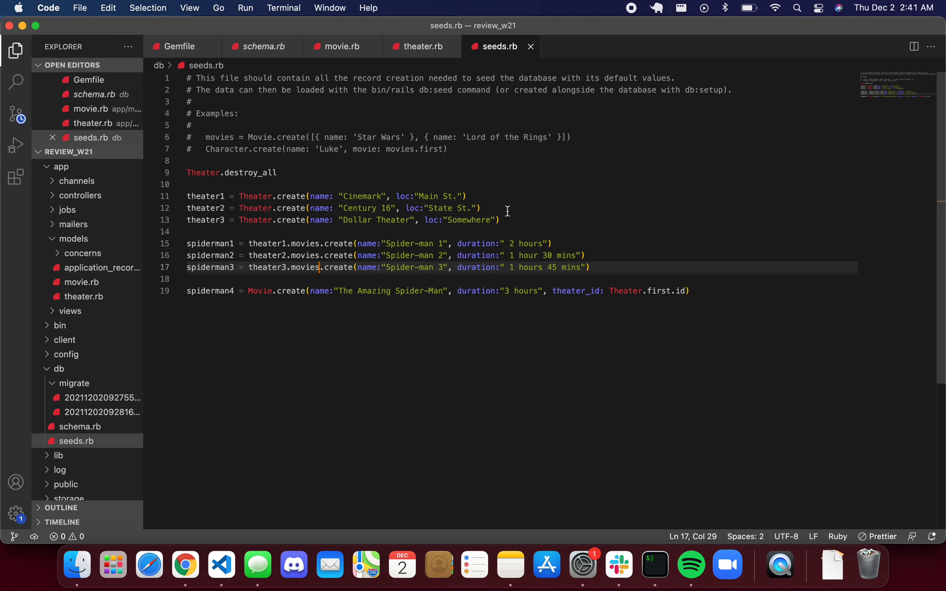
mouse_move(529, 47)
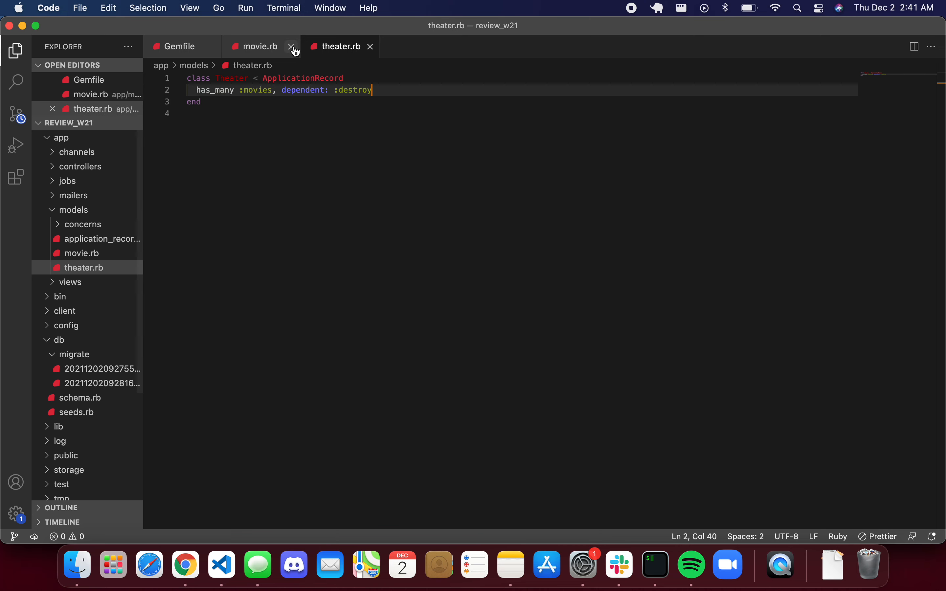
Close the remaining editor tabs so Visual Studio Code shows its empty start screen.
click(291, 47)
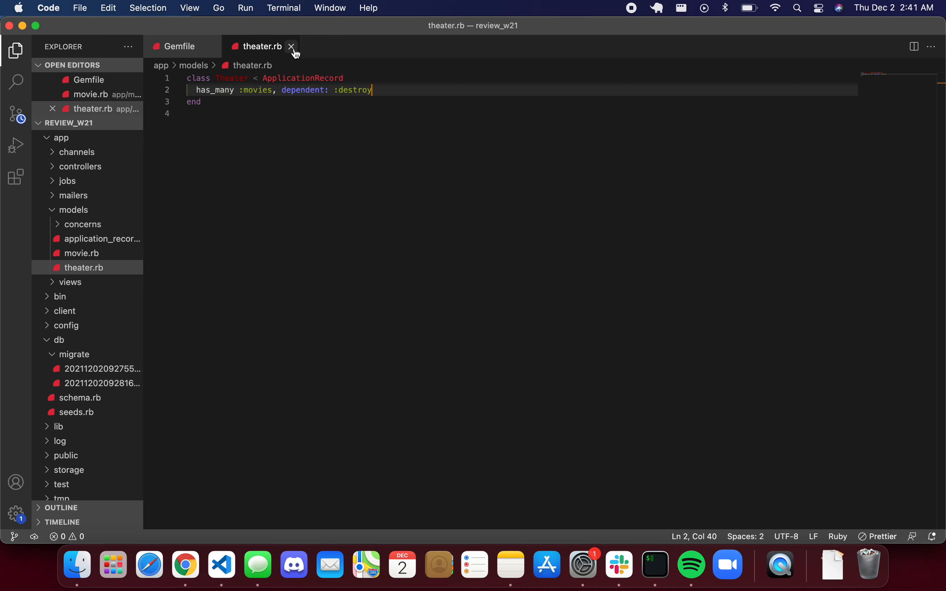
click(291, 46)
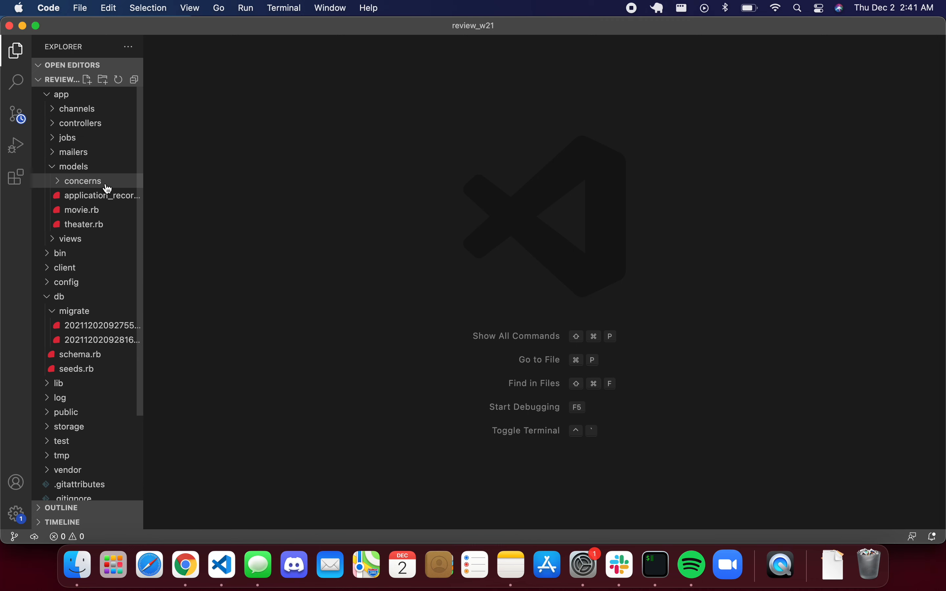
click(79, 122)
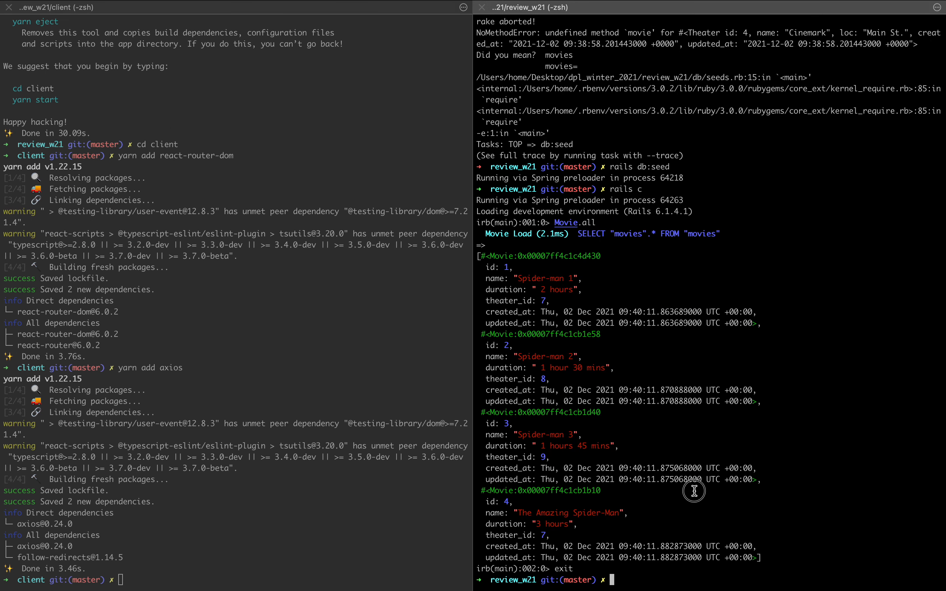
Destroy the old movies and theaters controllers from the rails project shell.
text(rails d co)
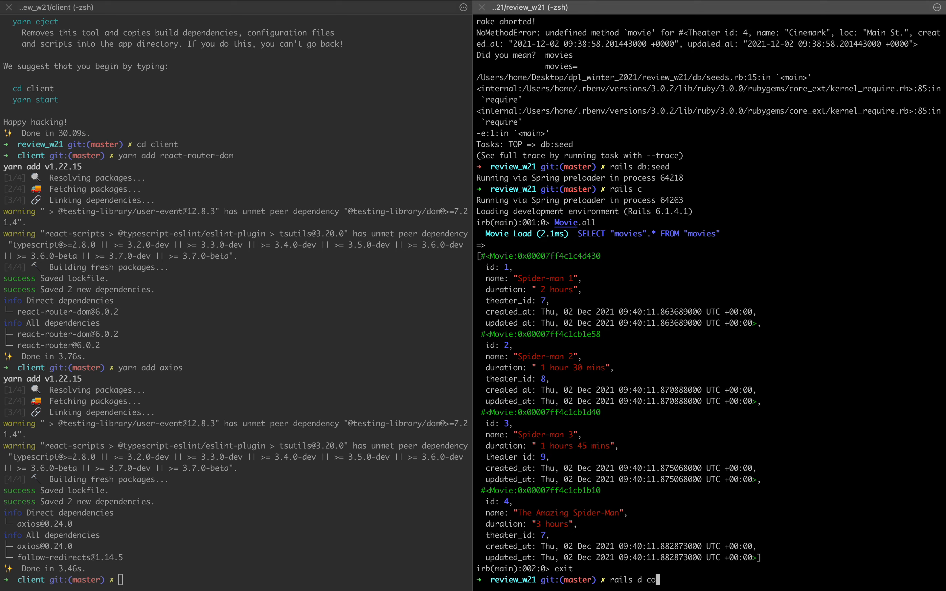
text(ntroller)
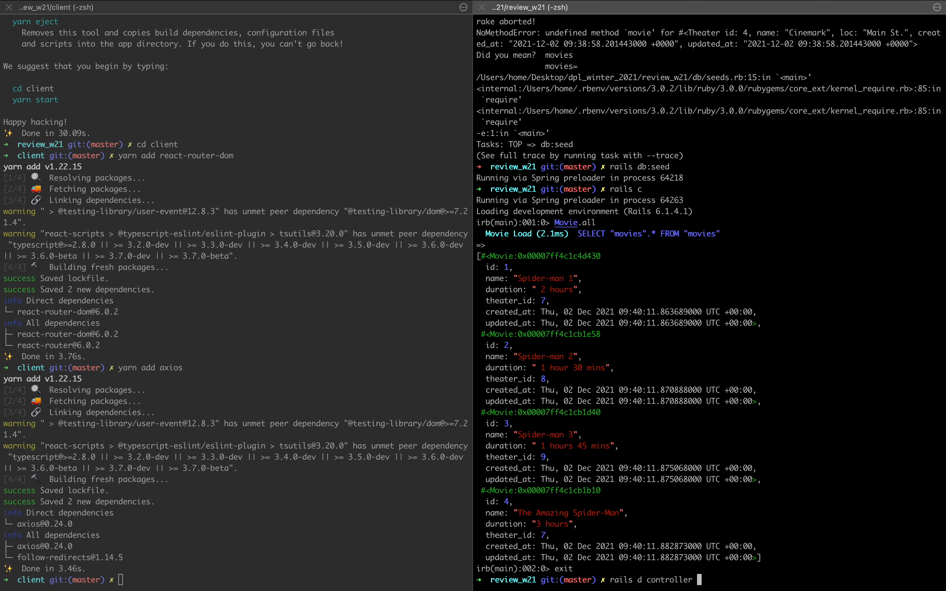
text(movies)
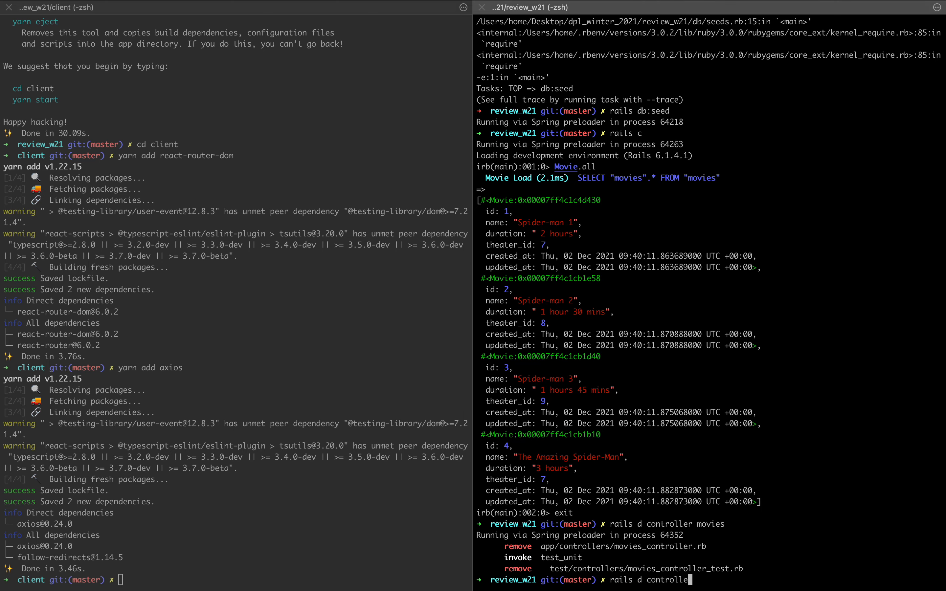
text(theaters)
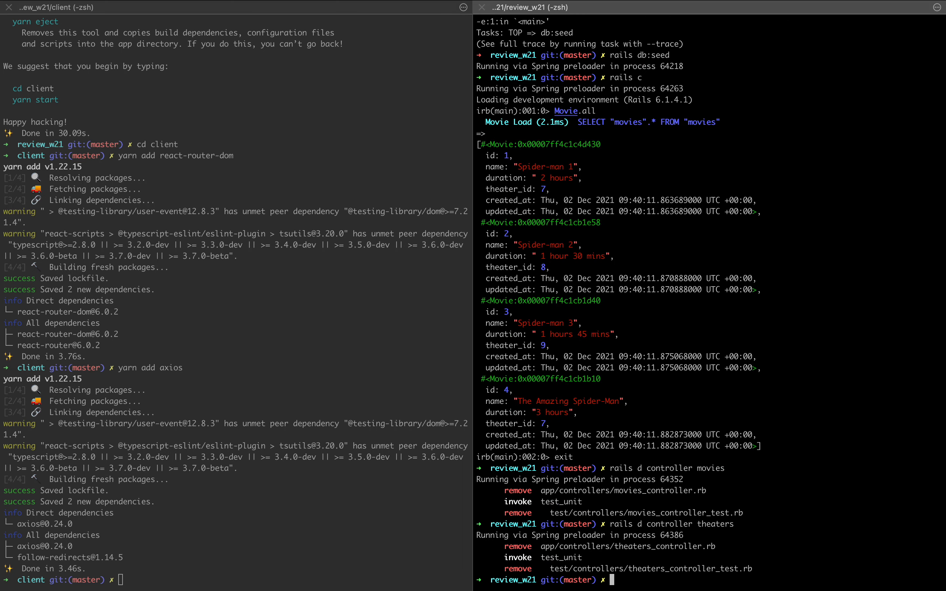
click(221, 565)
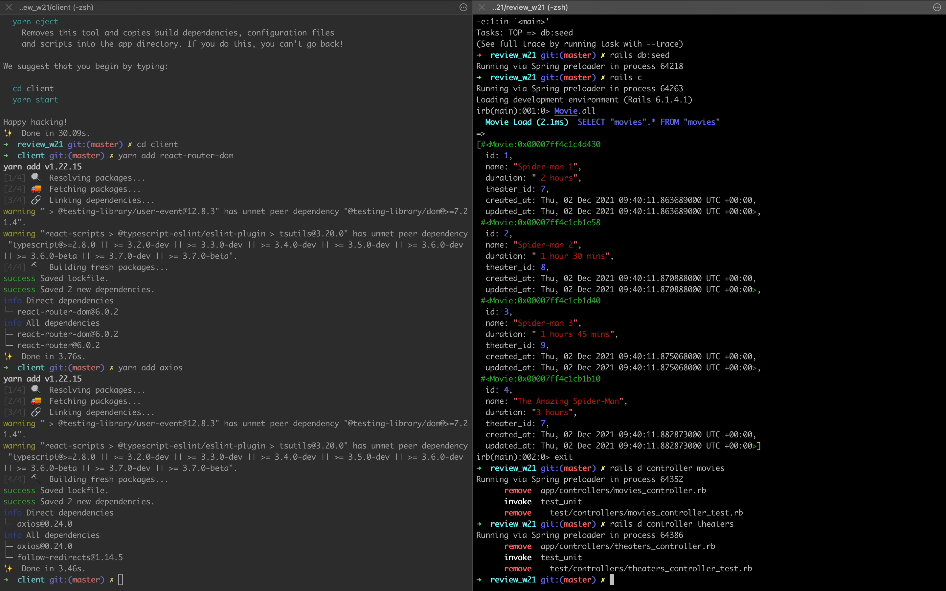
Generate api/movies and api/theaters controllers with rails g controller.
text(rails g)
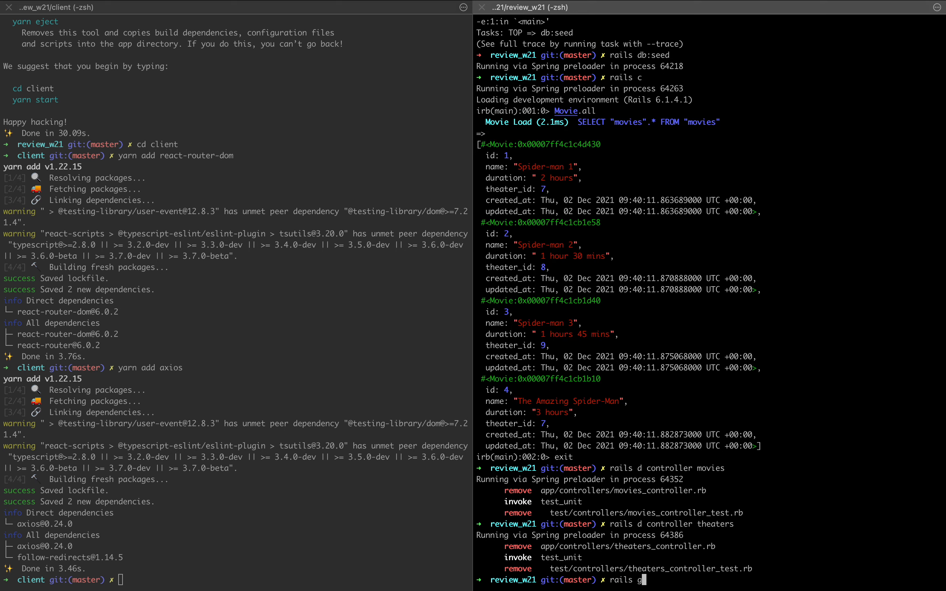
text(controller movies)
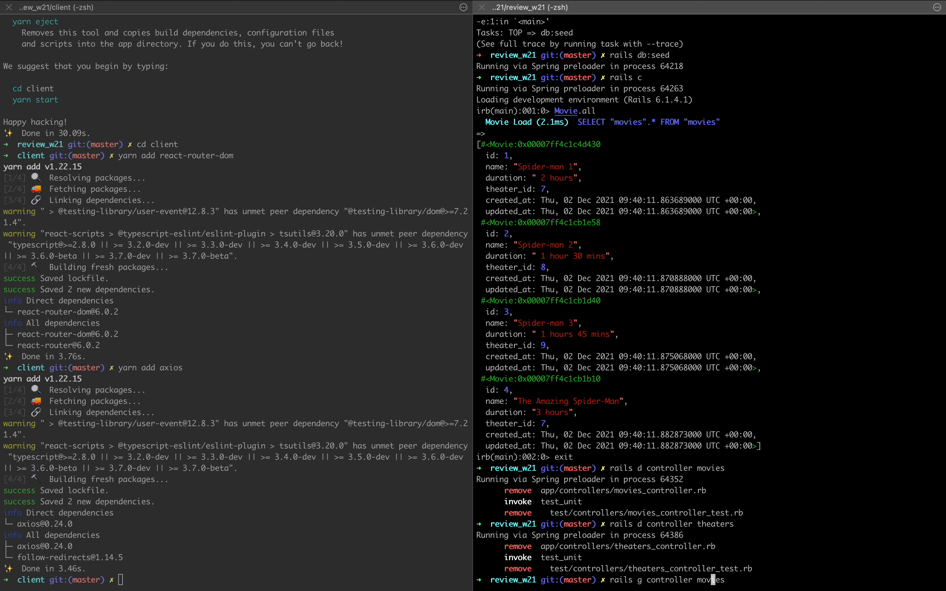
text(/)
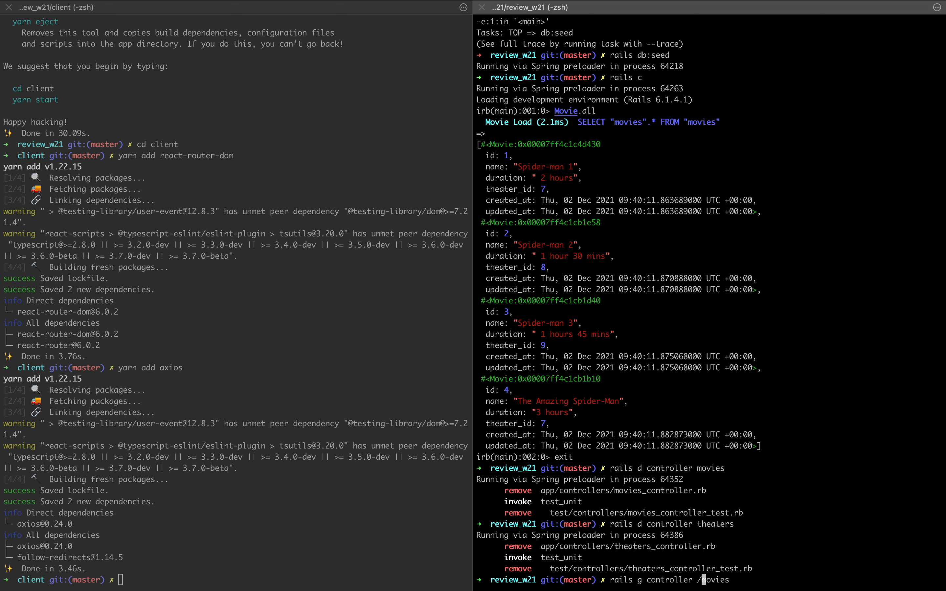
text(api)
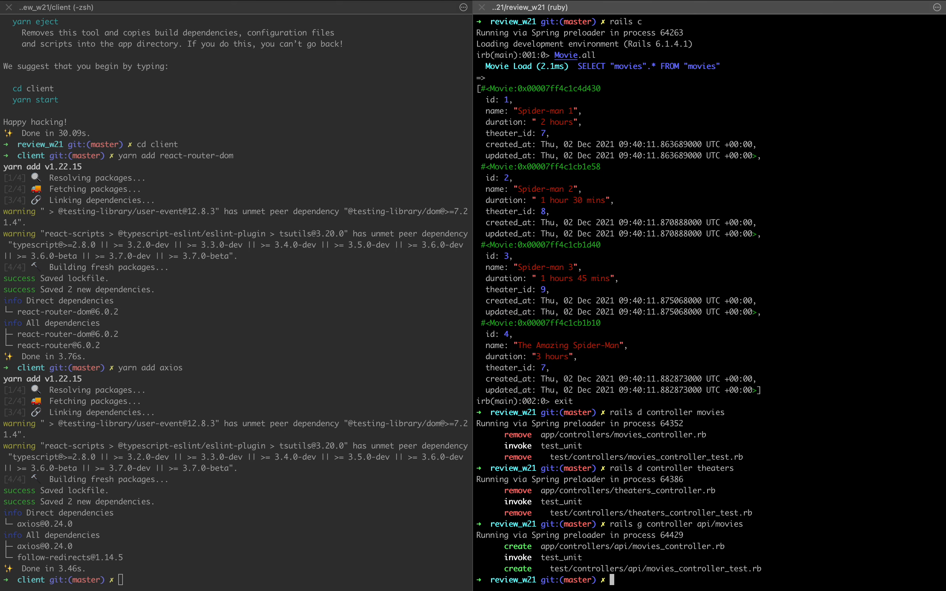
text(rails g controller api/movi)
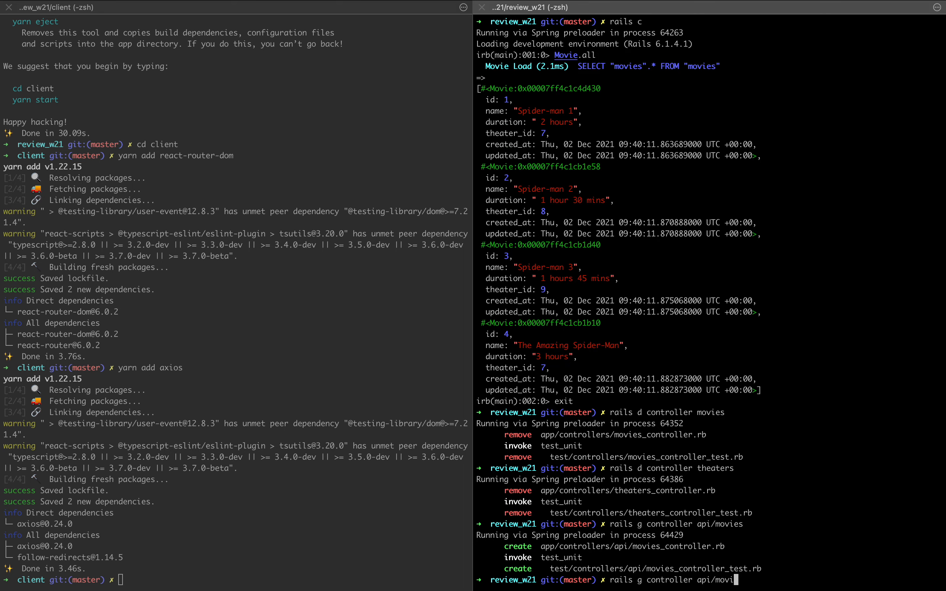
text(heat)
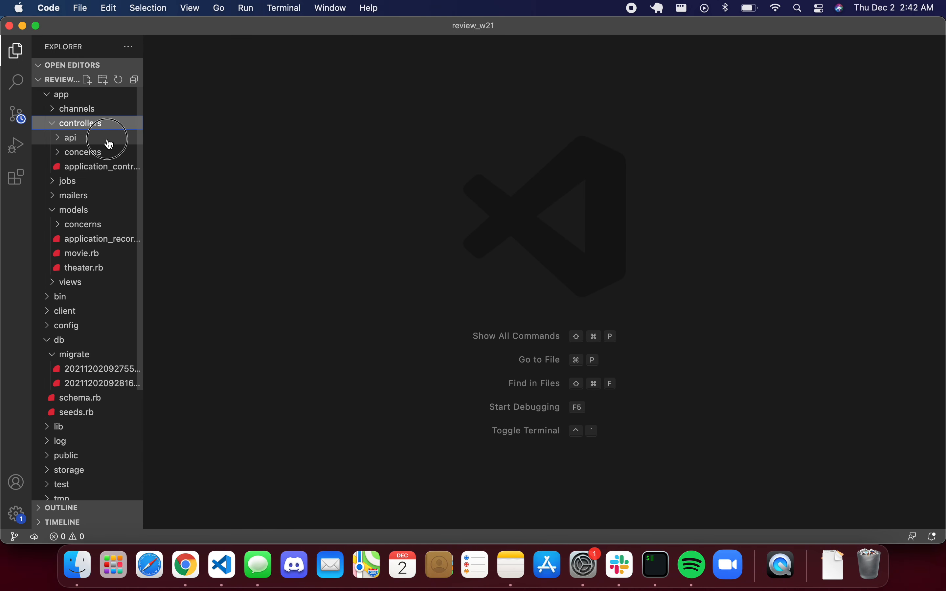
Expand controllers/api and bring up movies_controller.rb in the editor.
click(70, 137)
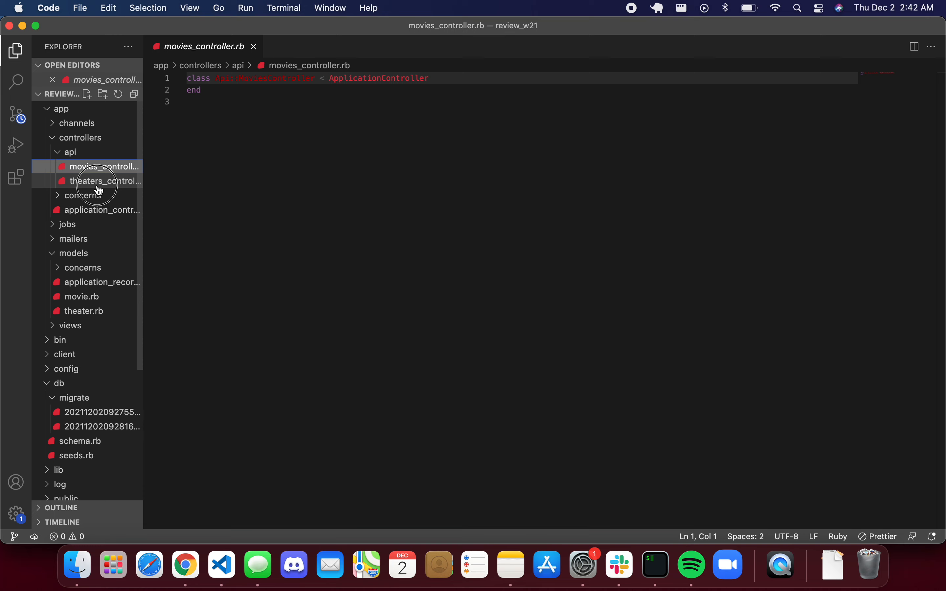
click(109, 182)
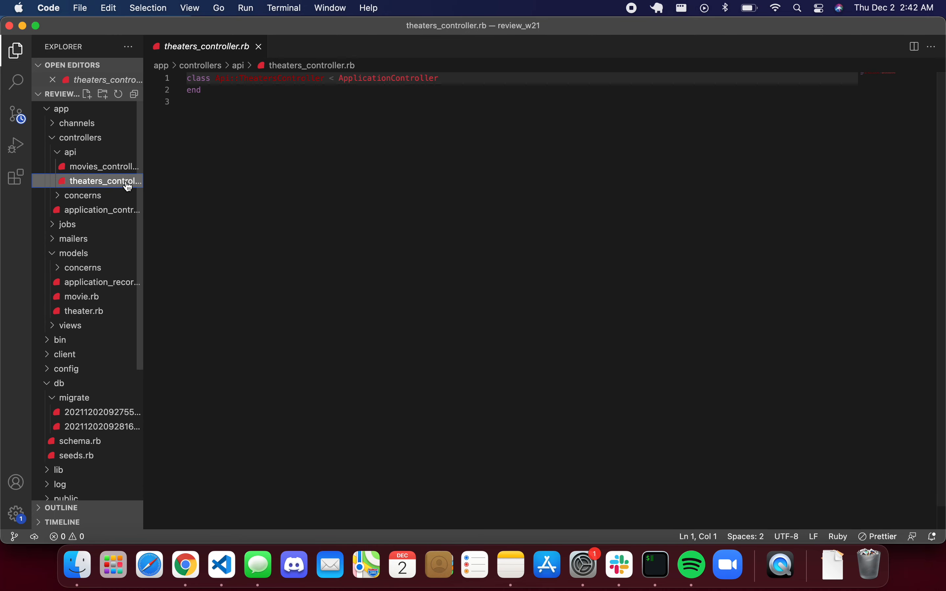
click(104, 167)
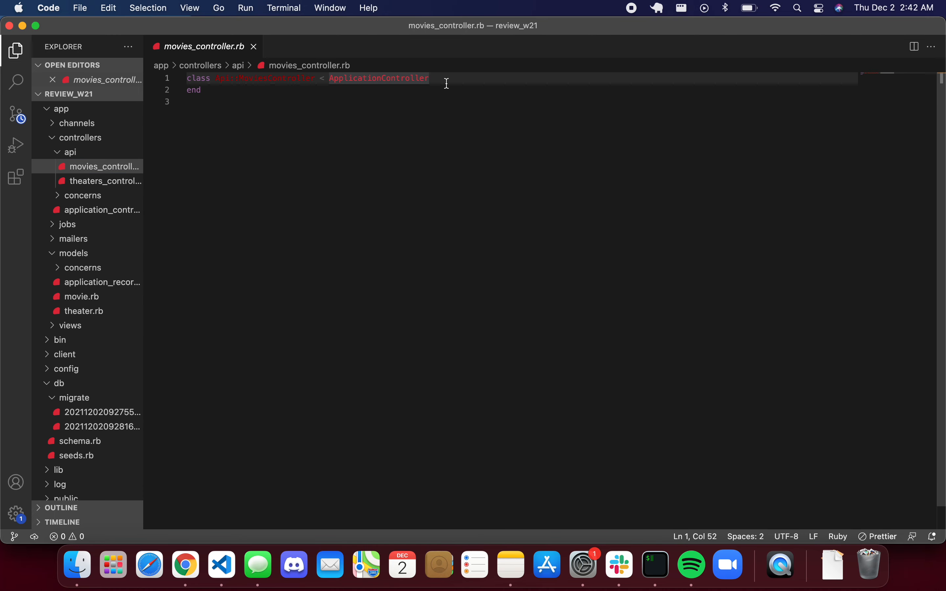
Add an index action rendering json: Movie.all.
key(enter)
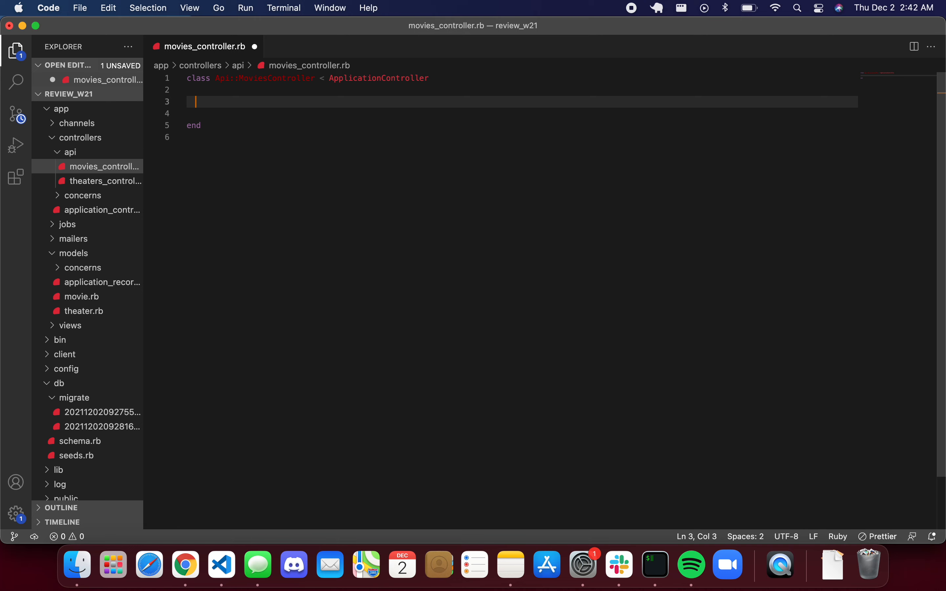
text(deff)
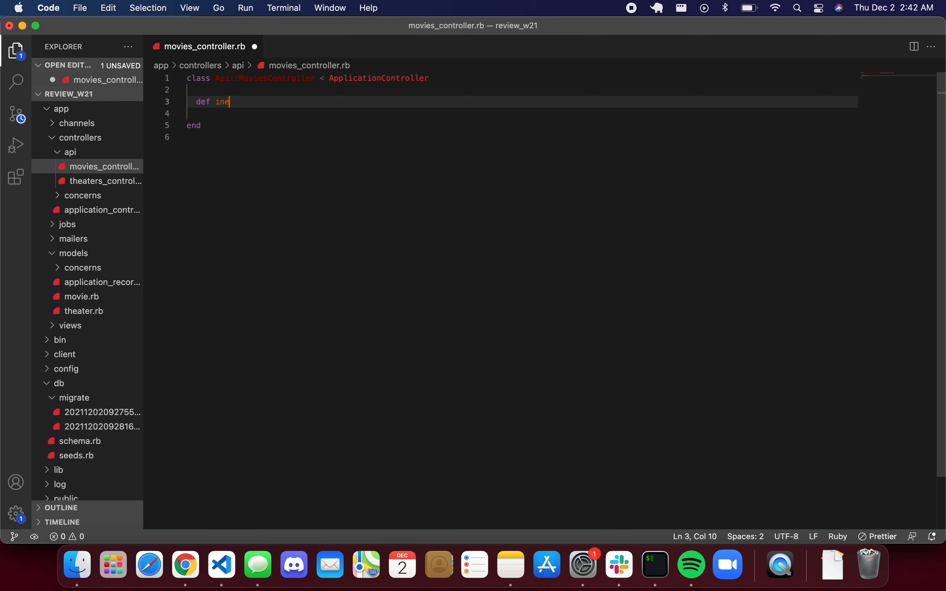
text(ex)
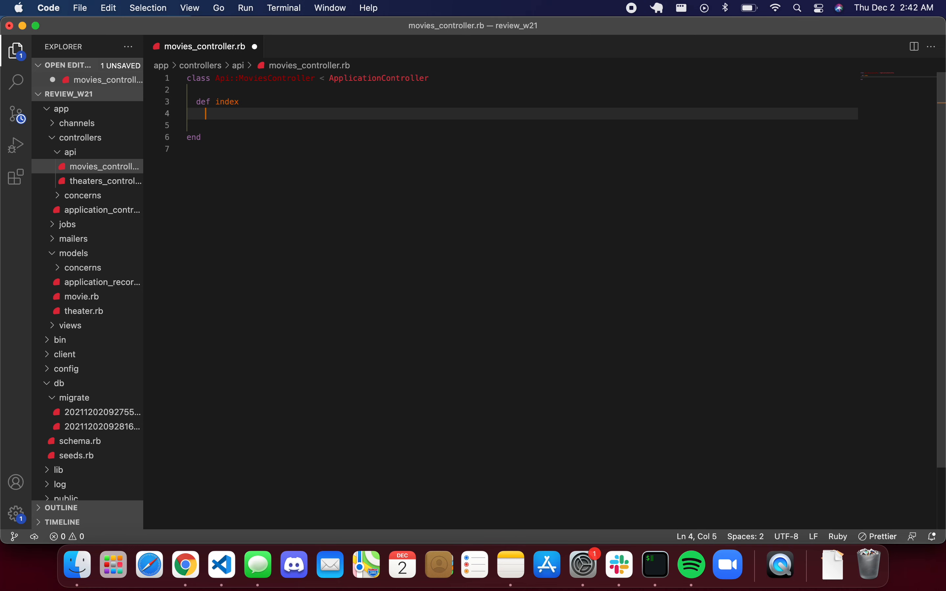
text(render)
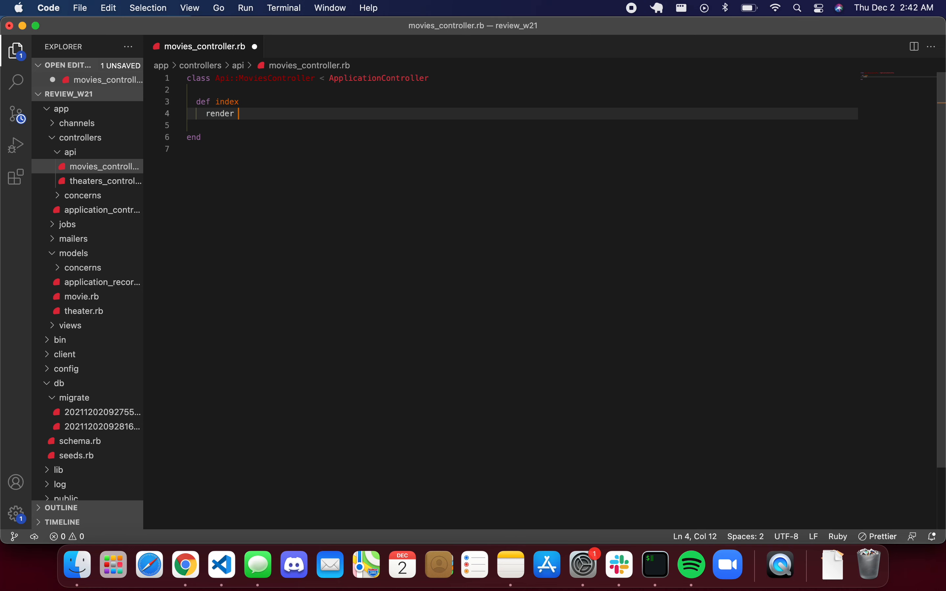
text(json:)
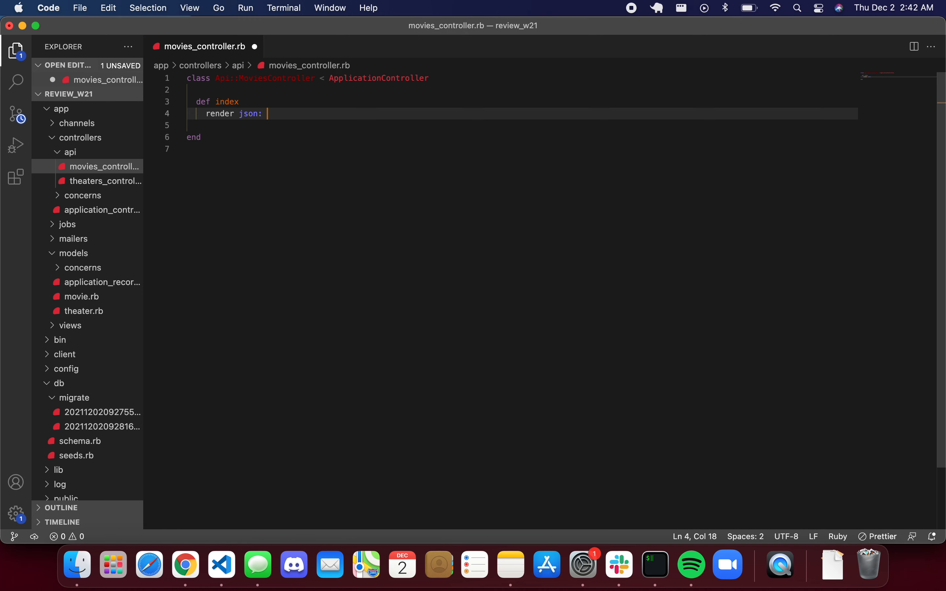
text(Mo)
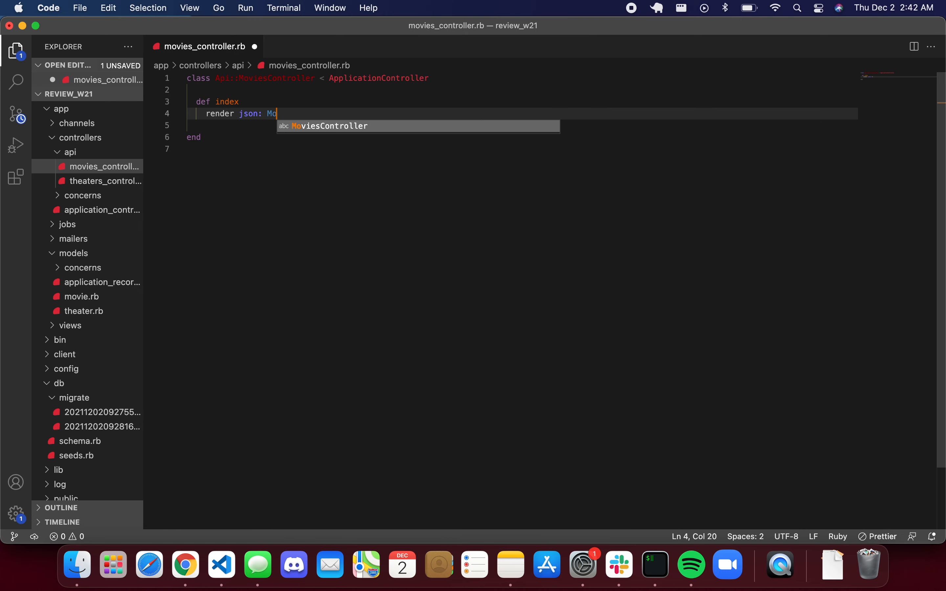
text(vi)
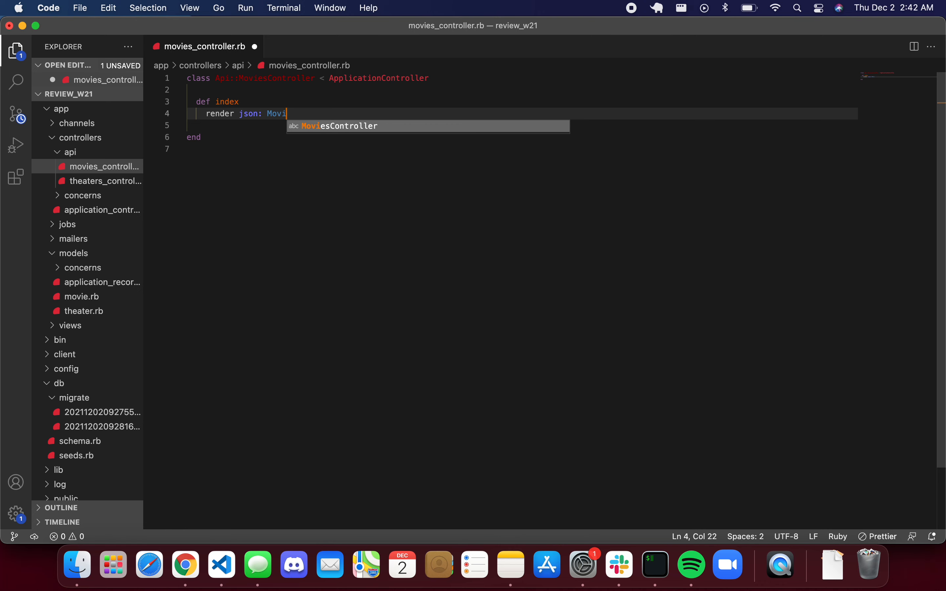
text(e.all)
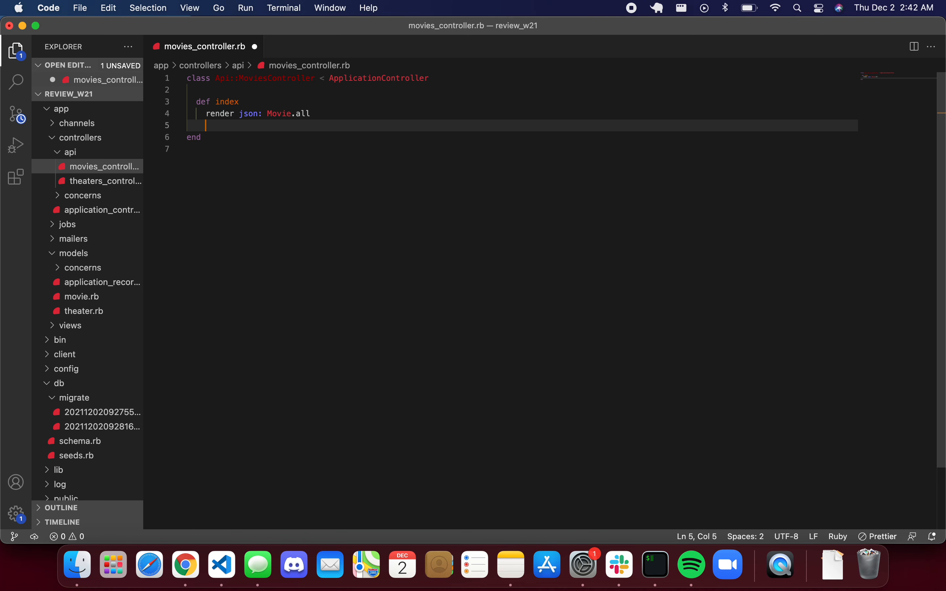
text(end)
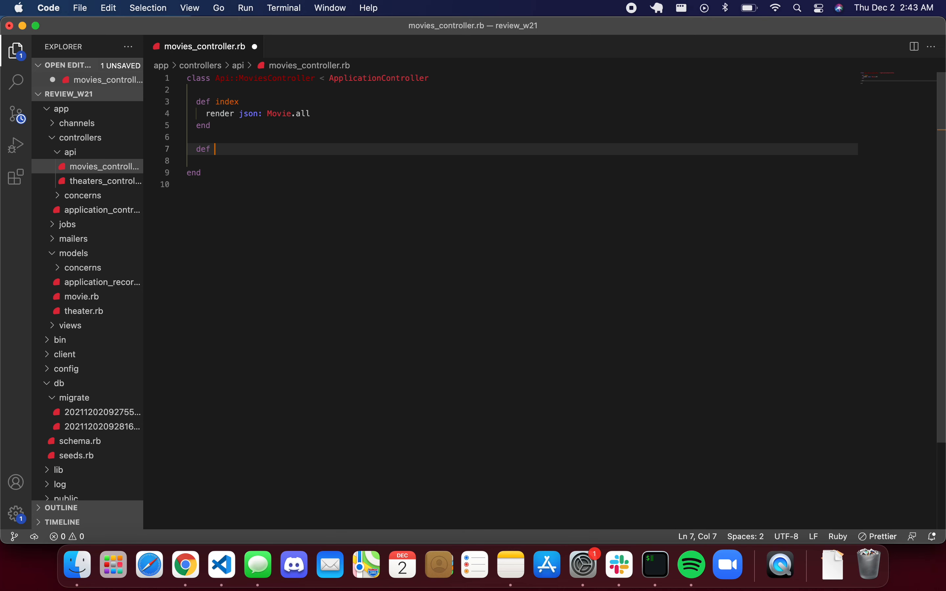
text(show)
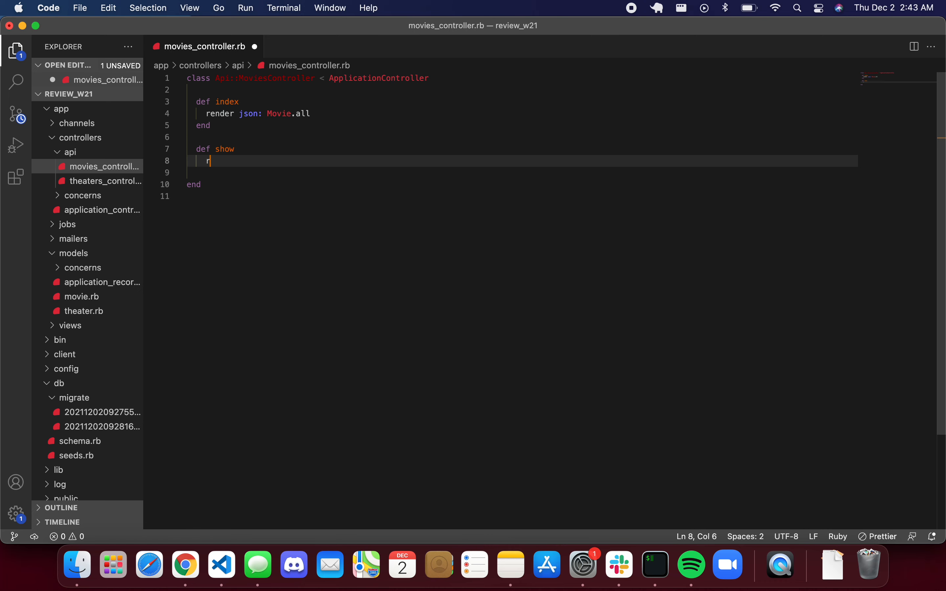
text(ender json)
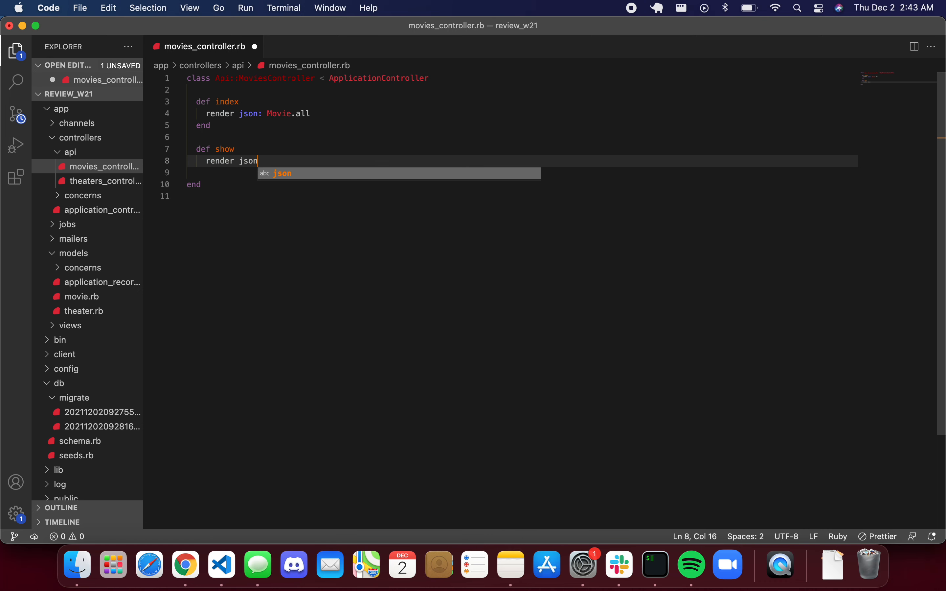
text(:)
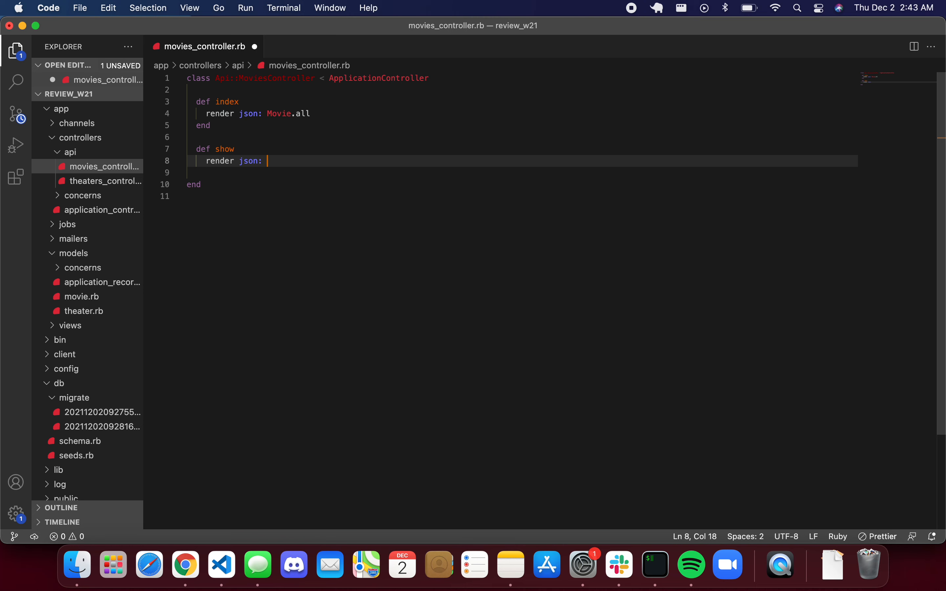
text(movie)
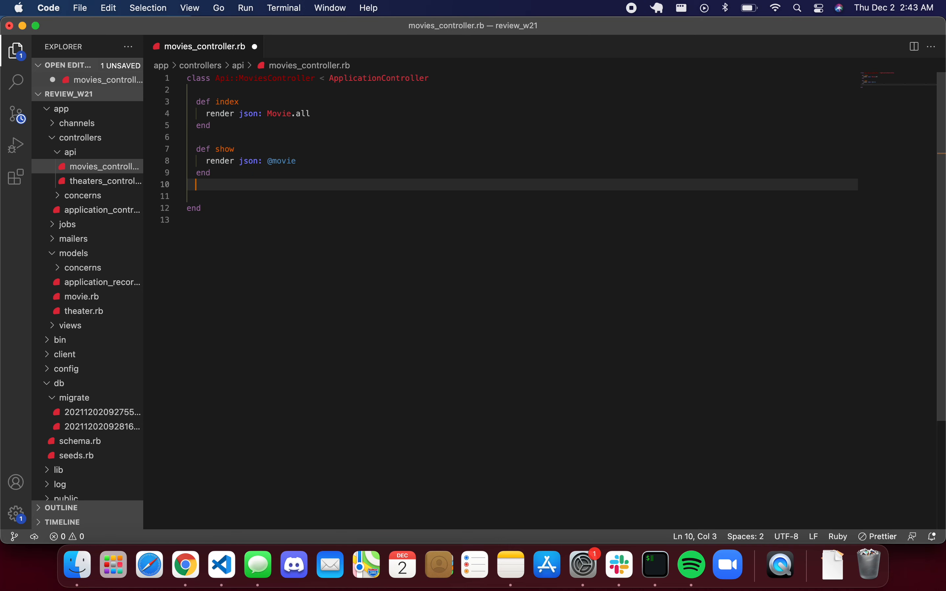
Start a private set_movie method with its end.
text(privat)
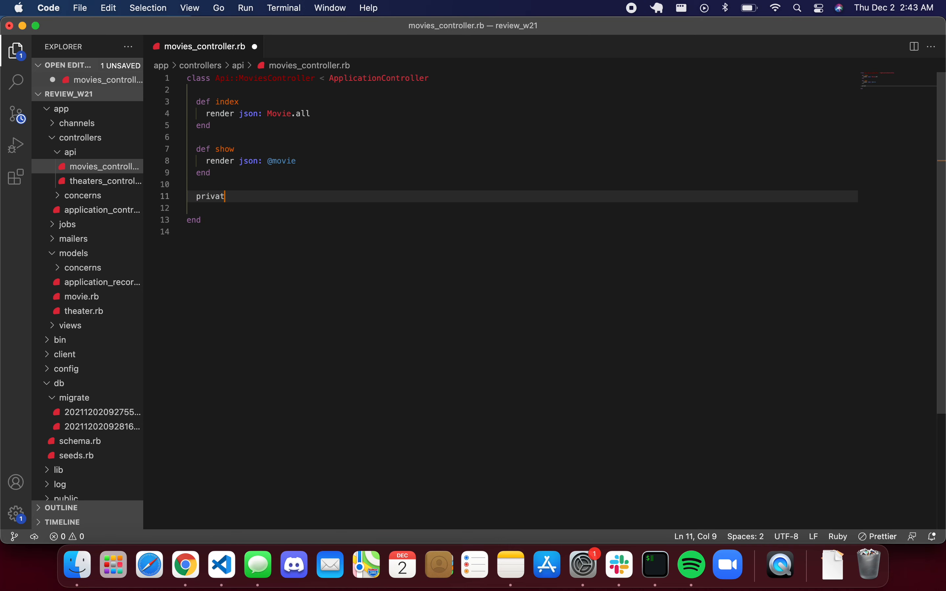
key(Enter)
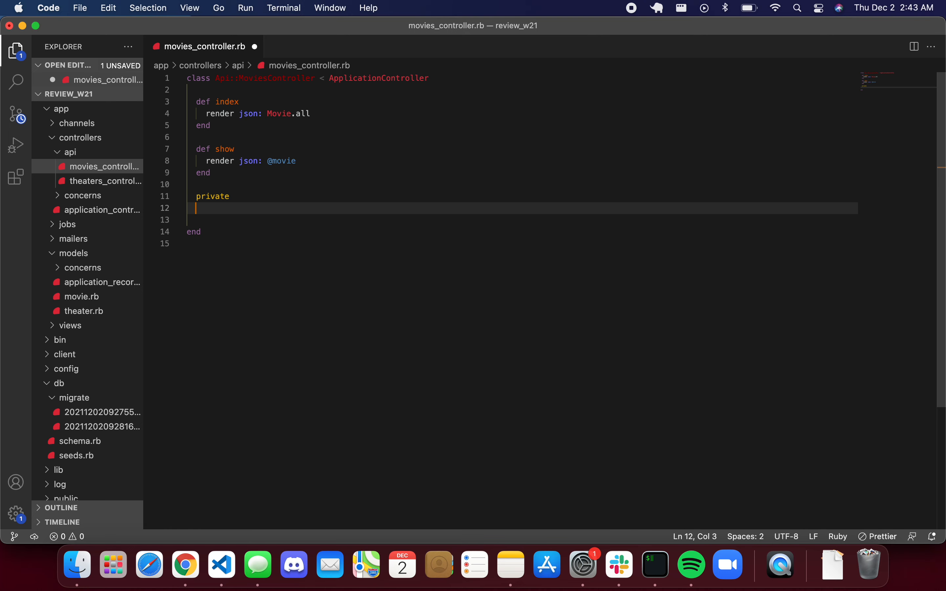
text(set mov)
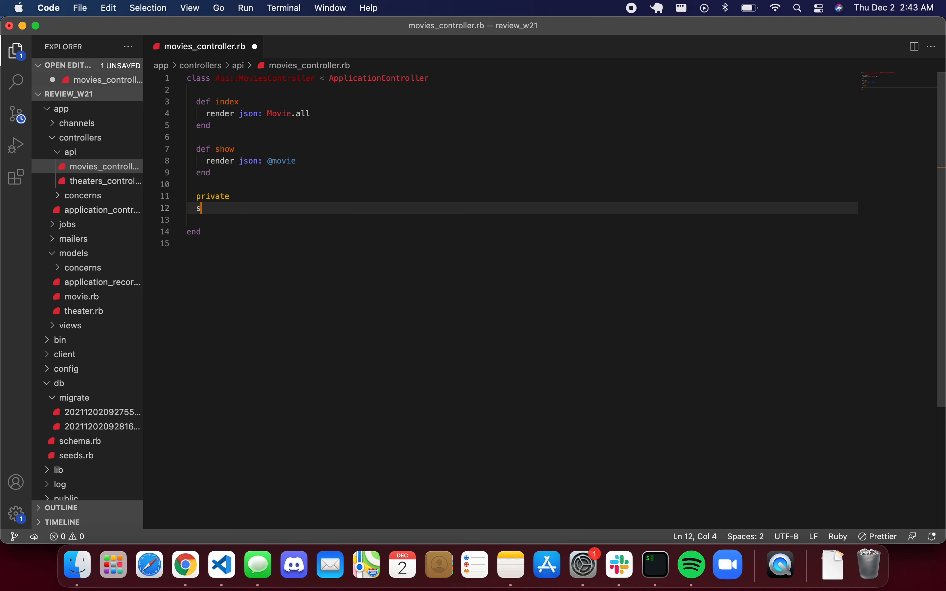
text(def set)
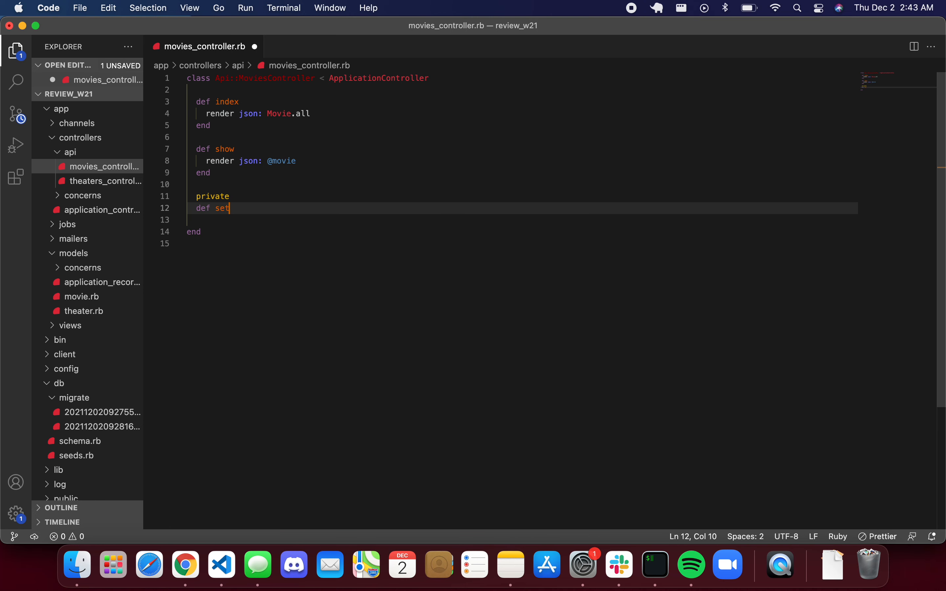
text(_movie)
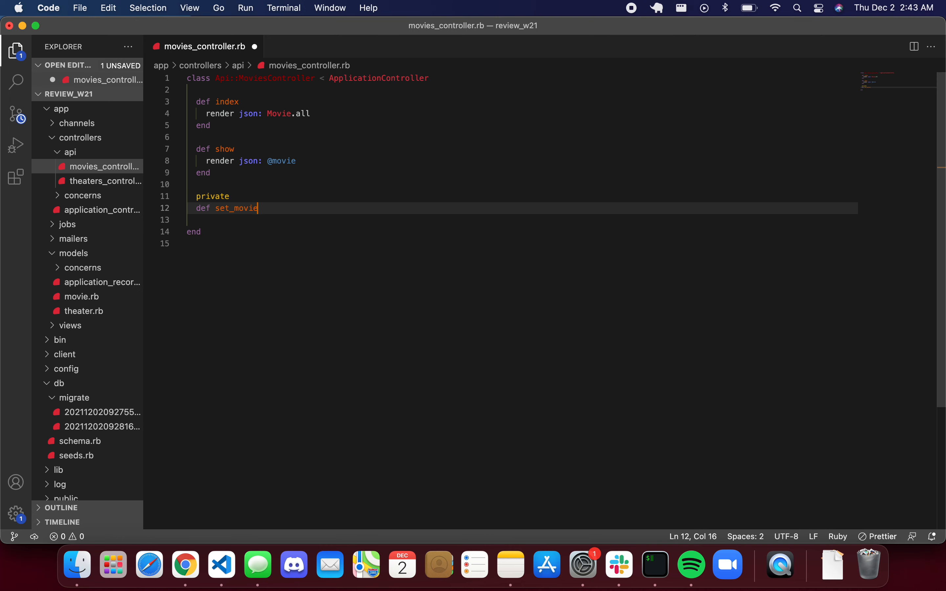
text(end)
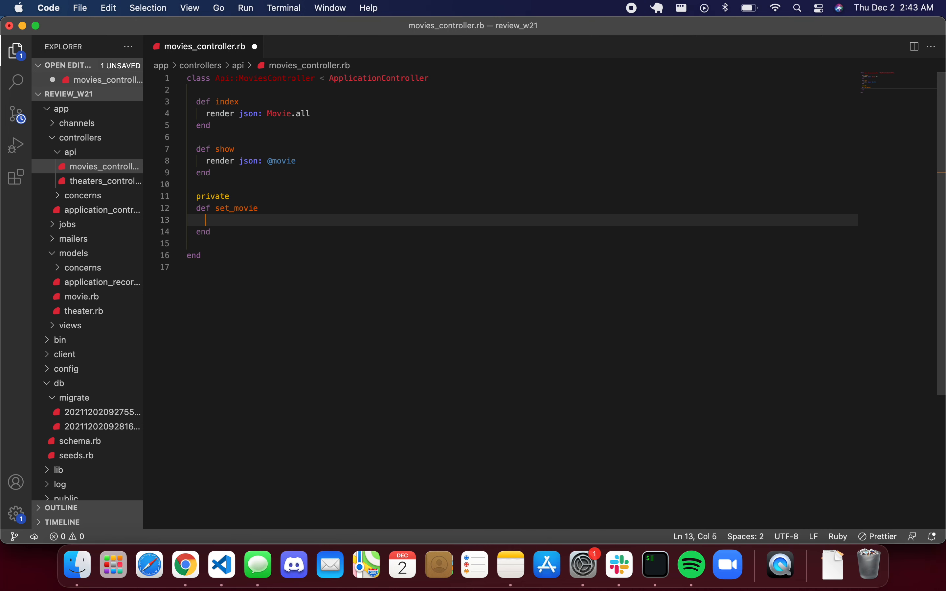
text(@movie)
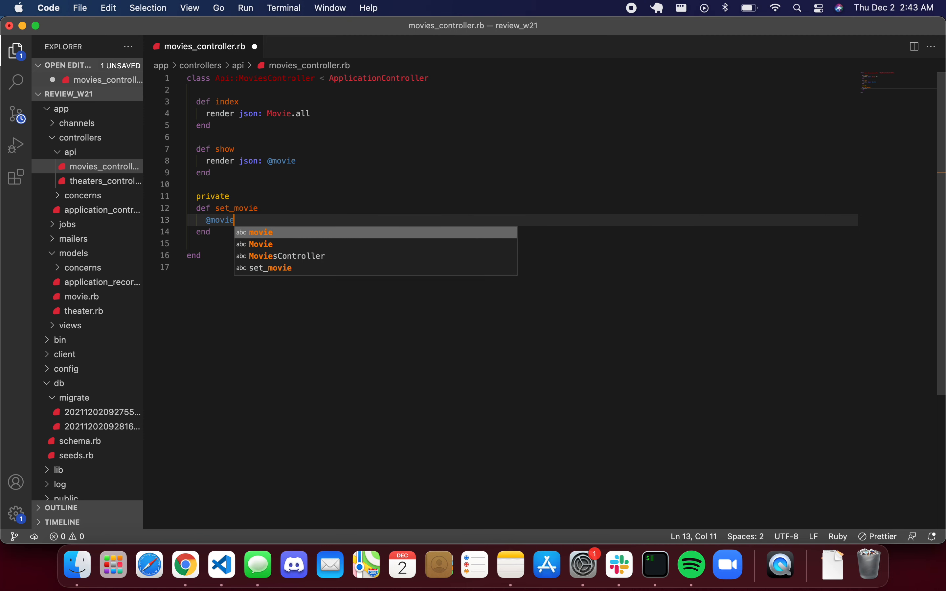
text(=)
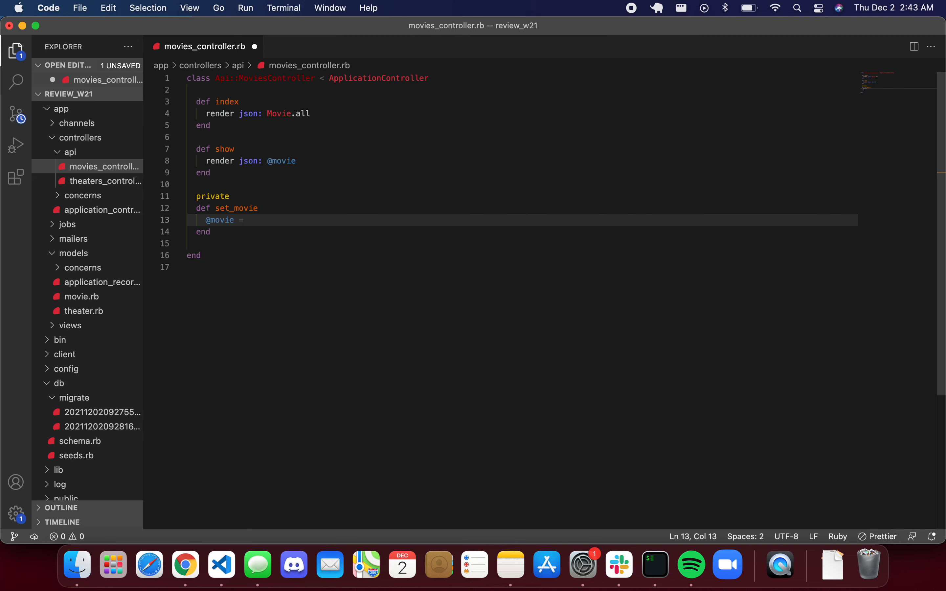
text(Movie)
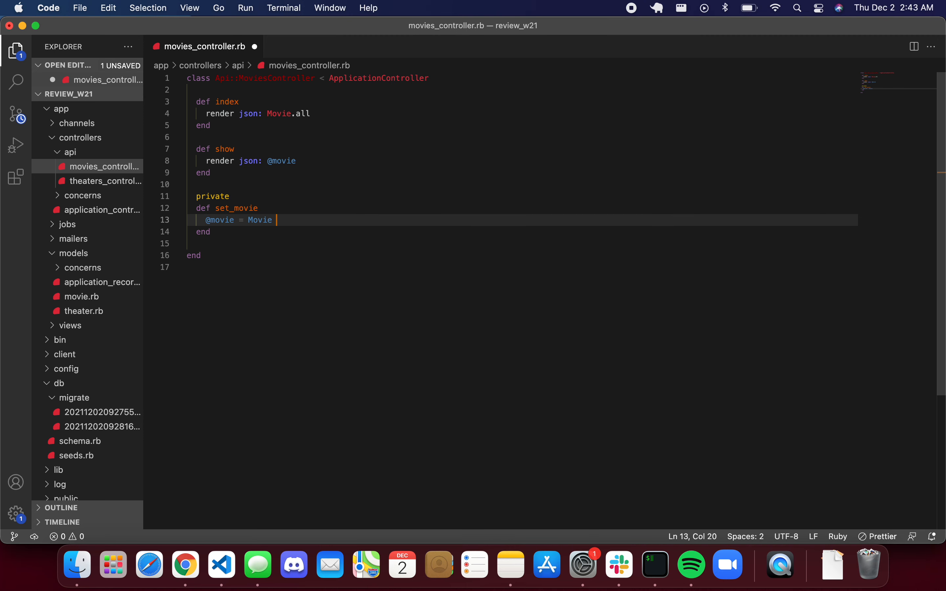
text(.fin)
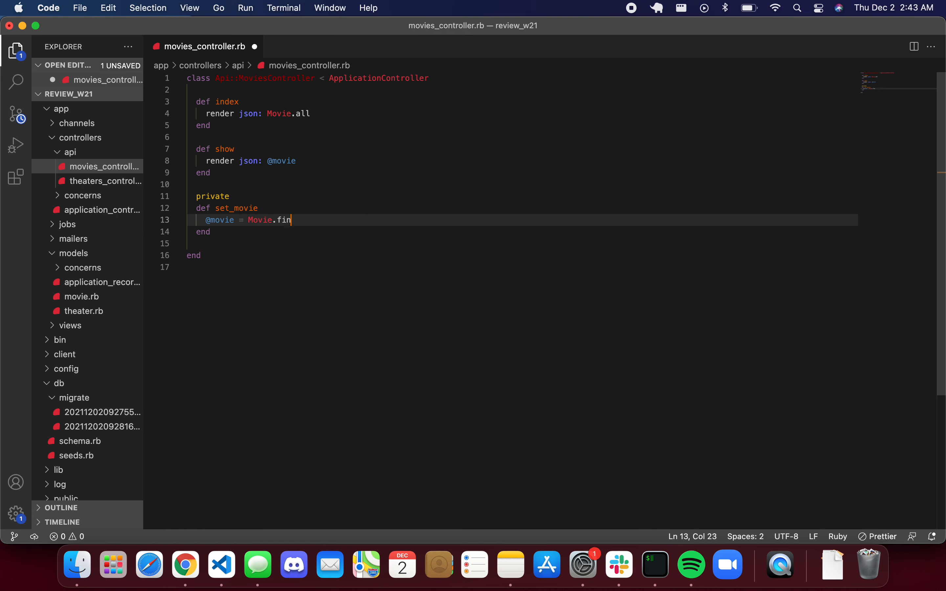
text(d(parms))
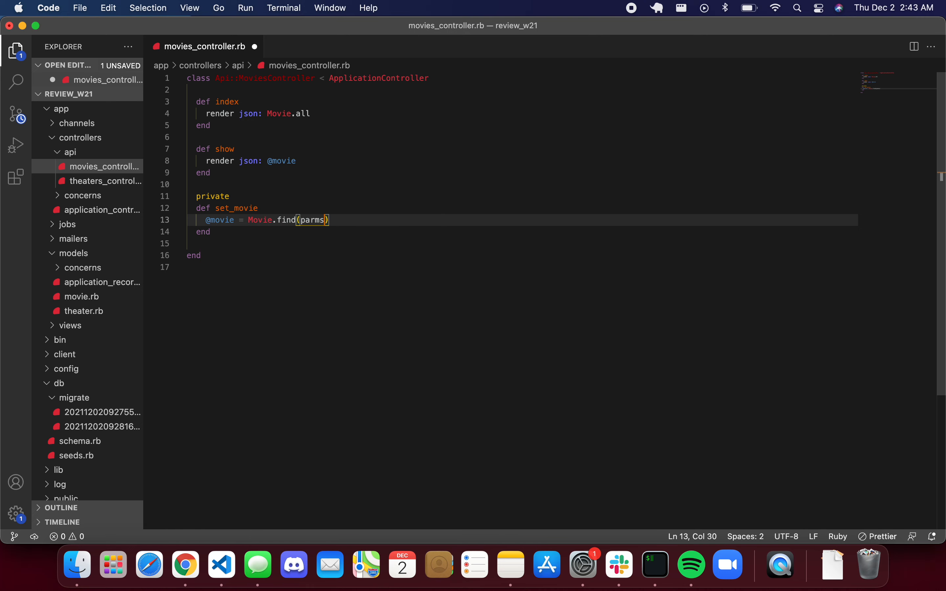
key(Backspace)
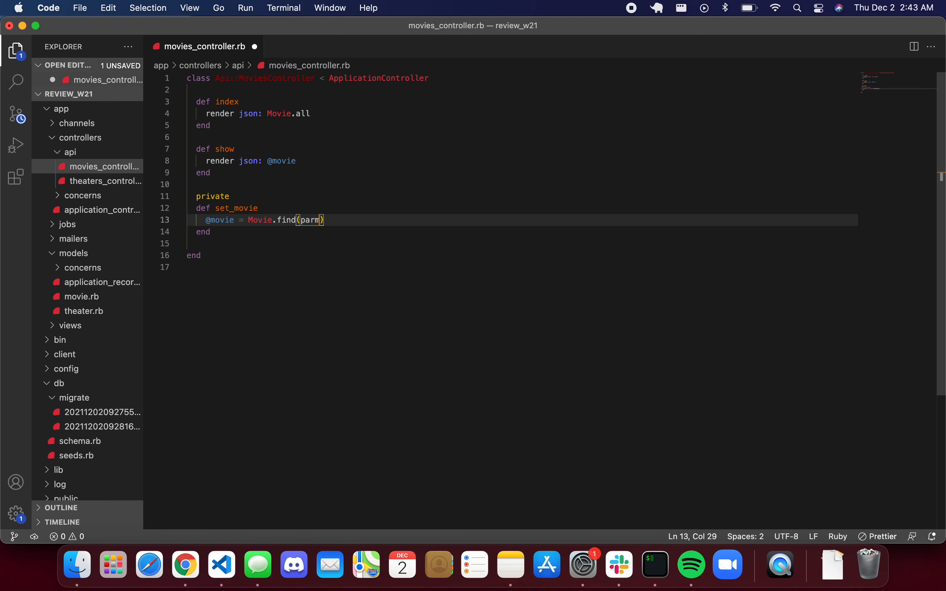
text(s)
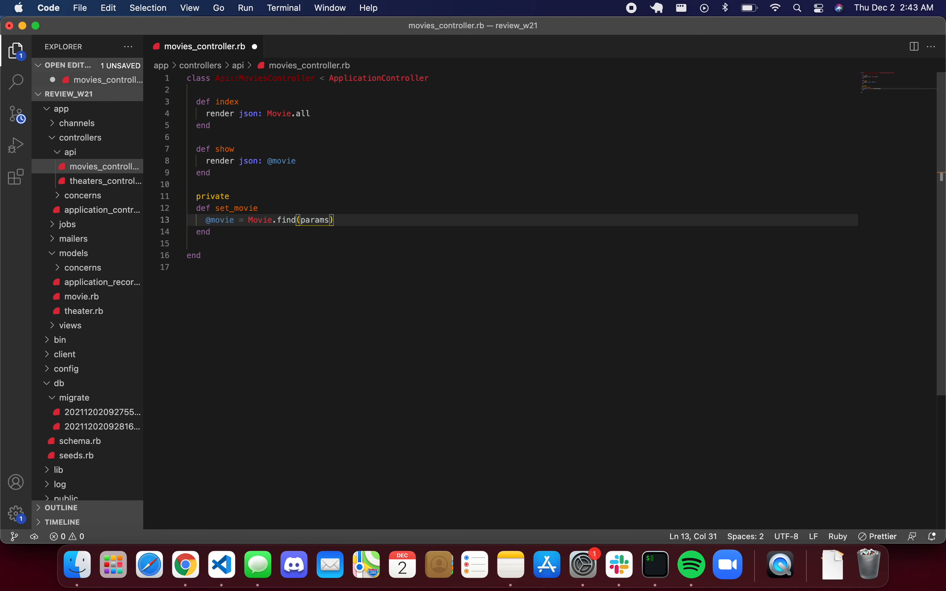
text([:id])
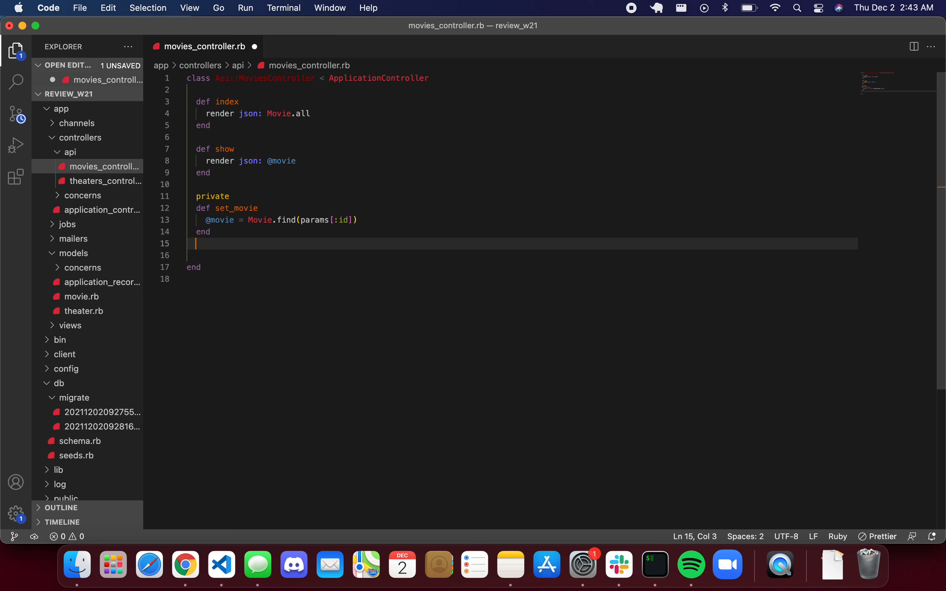
mouse_move(260, 220)
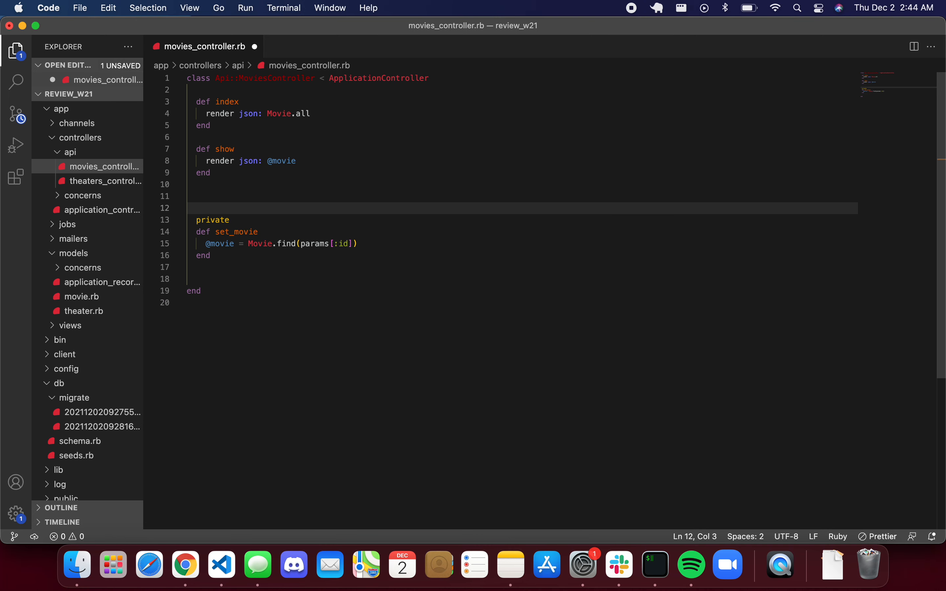
Add before_action :set_movie, only: [:show, :destroy, :update] under the class header.
click(238, 89)
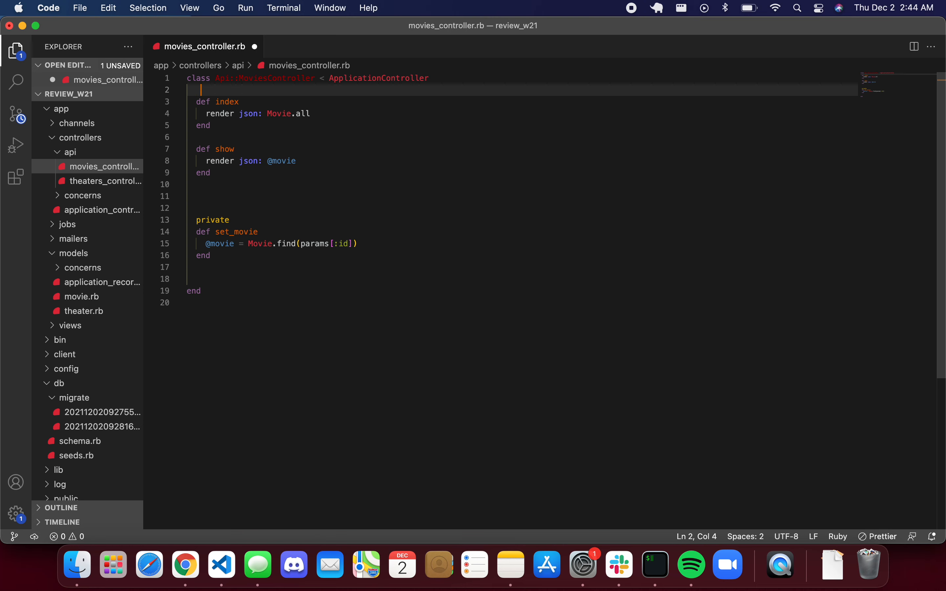
text(before action)
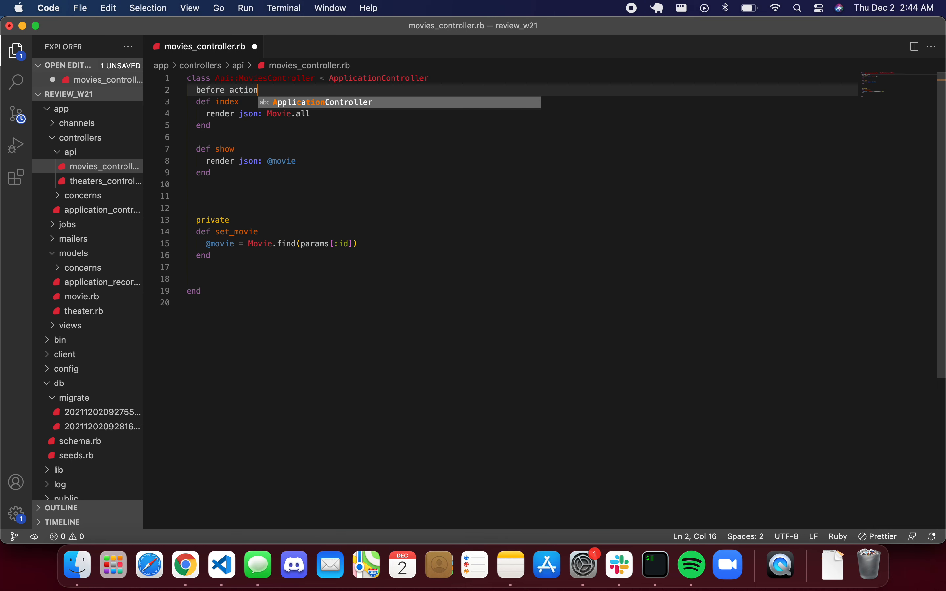
key(Backspace)
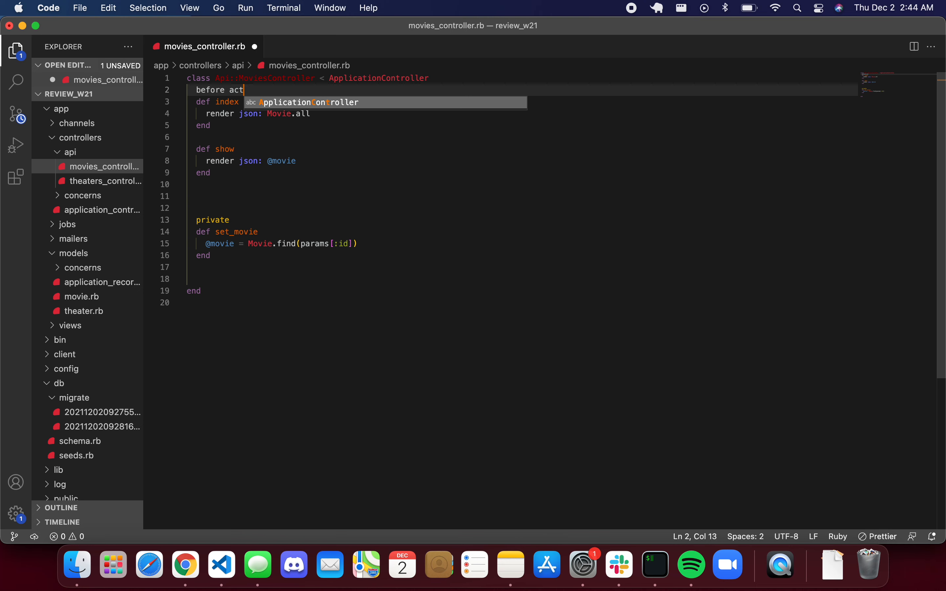
text(ion :)
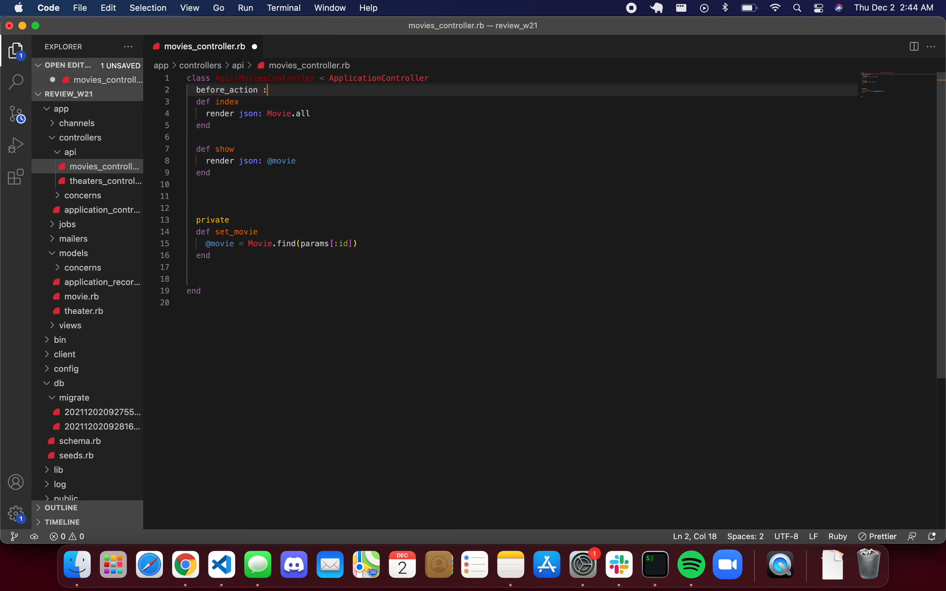
text(set_movie)
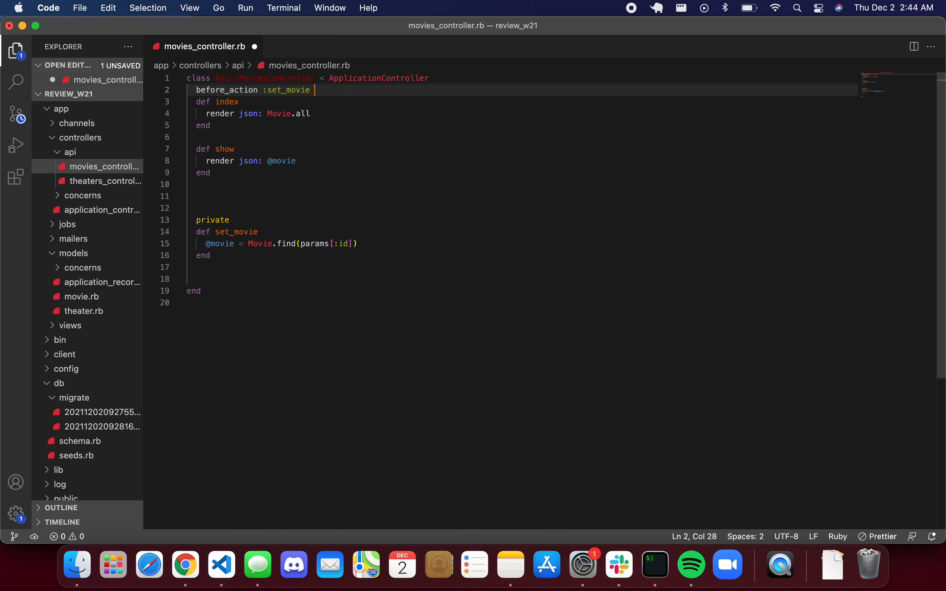
text(, only)
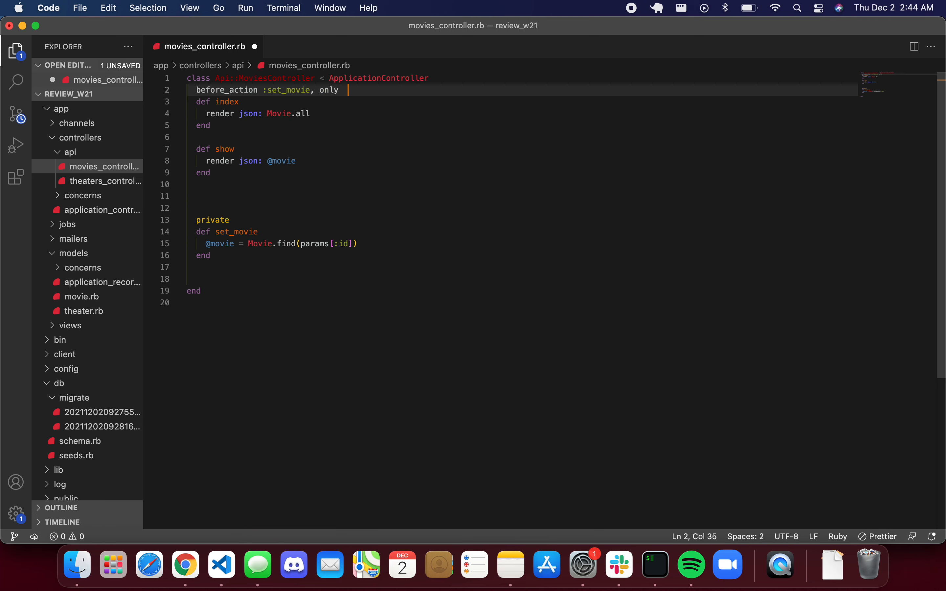
text(: [])
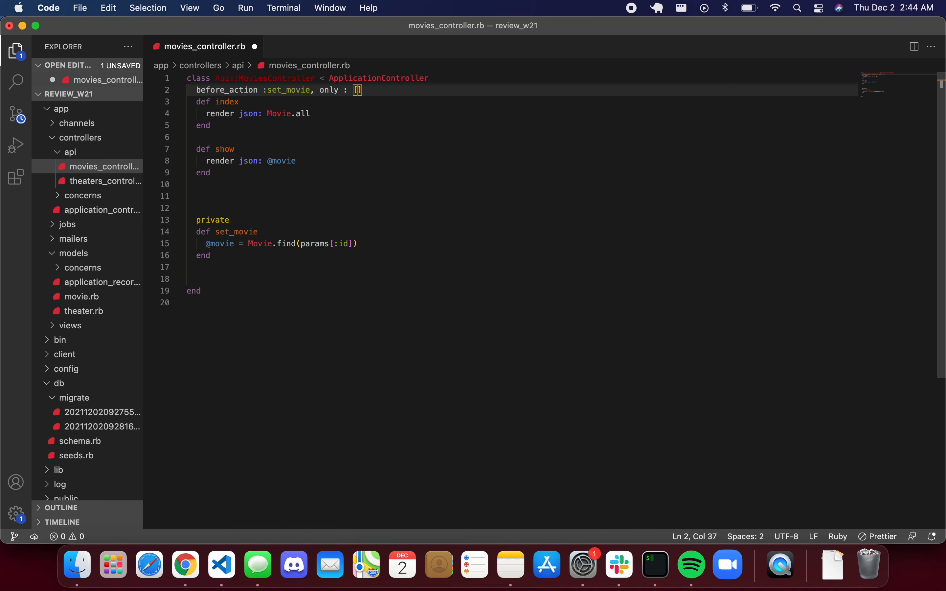
key(backspace)
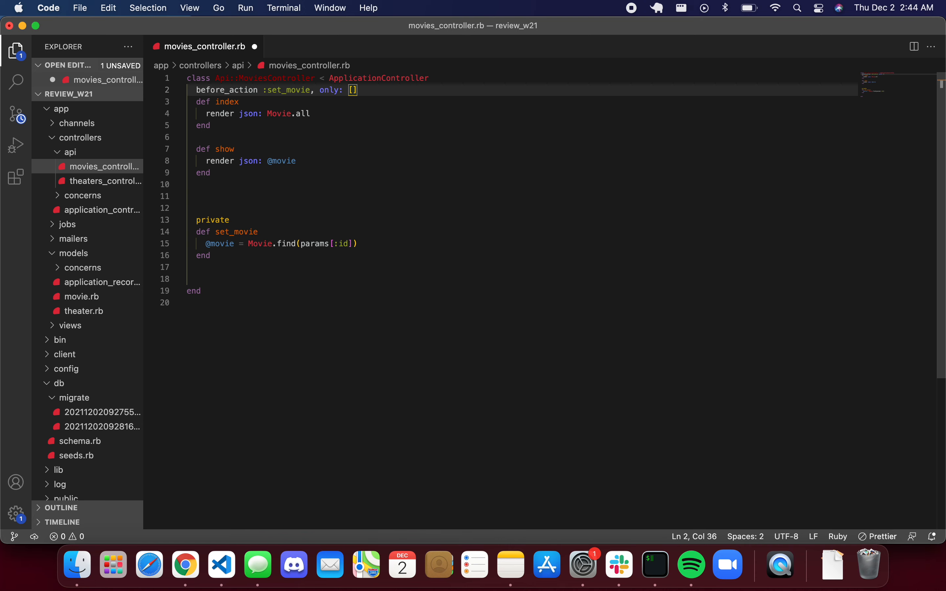
text(:show,)
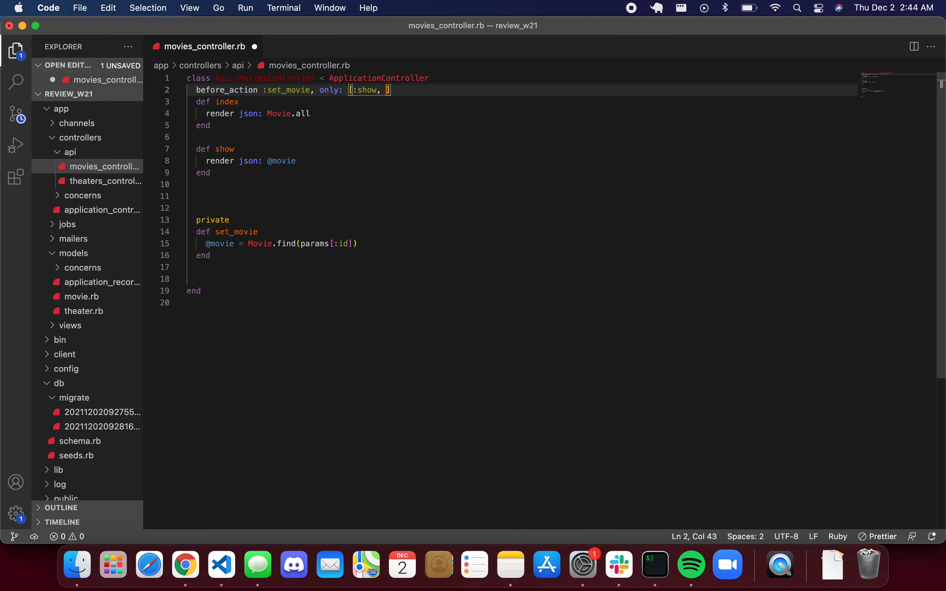
text(:dest)
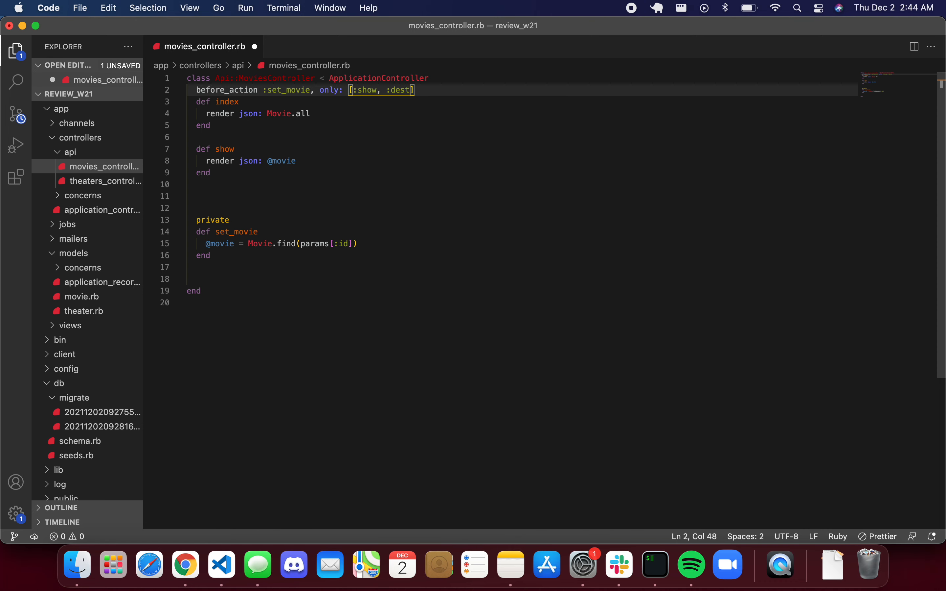
text(roy,)
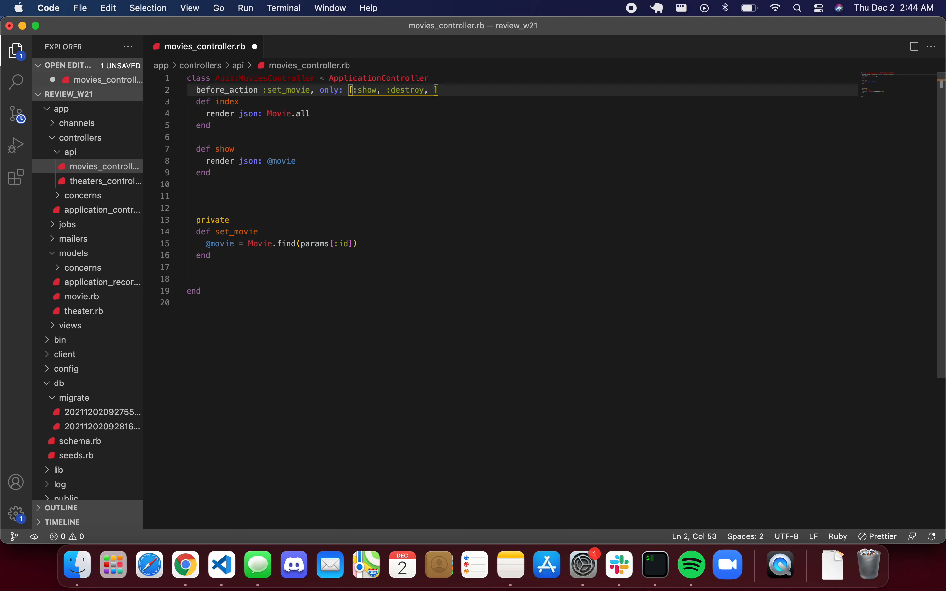
text(:update)
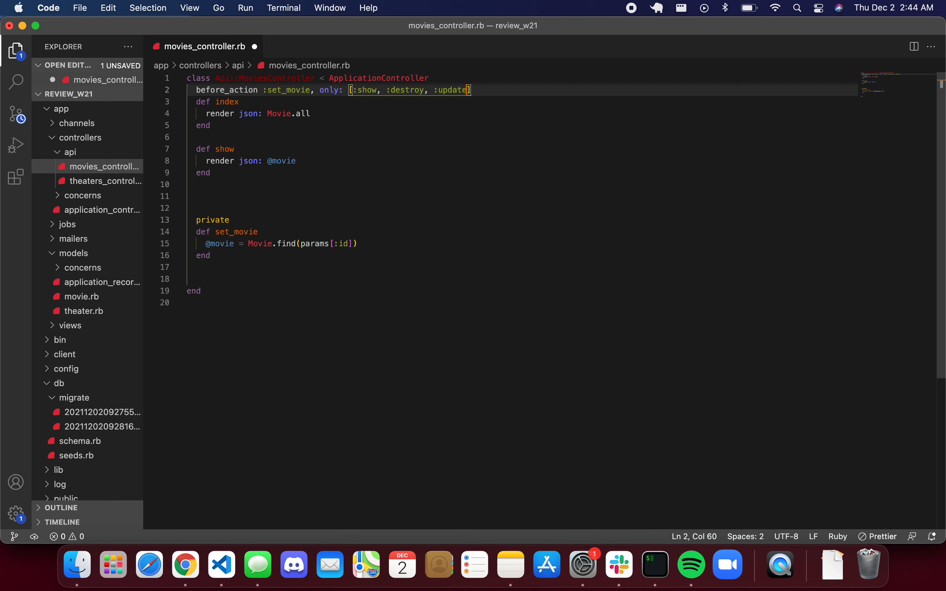
Begin a new def on the blank line after the show action.
click(199, 196)
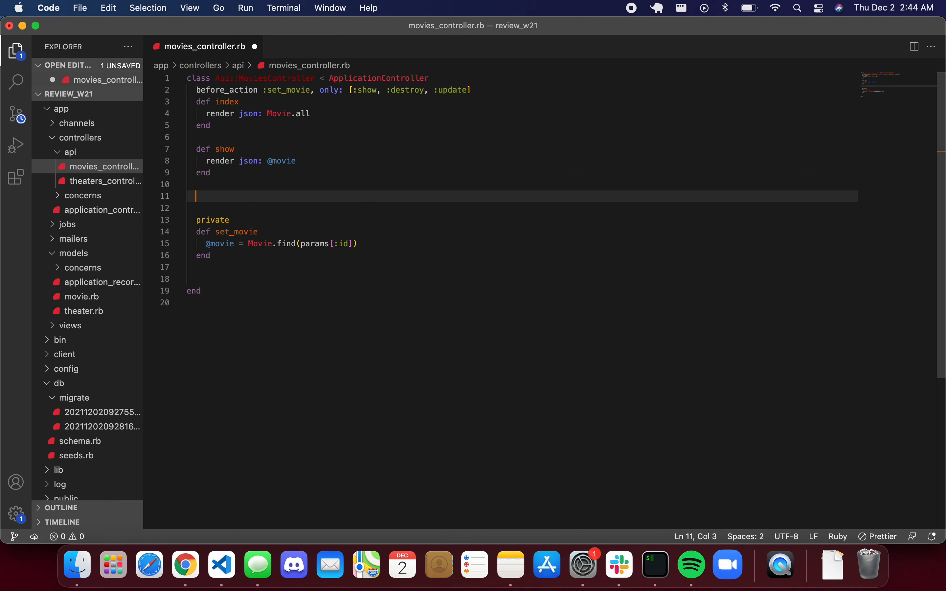
text(def)
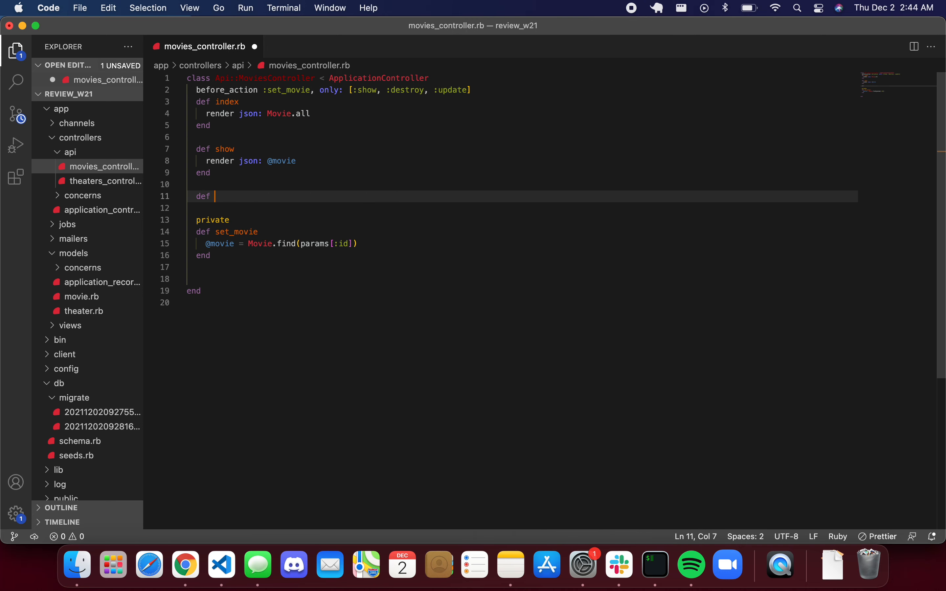
Name the new action create and stub a private def set_theater with its end.
text(create)
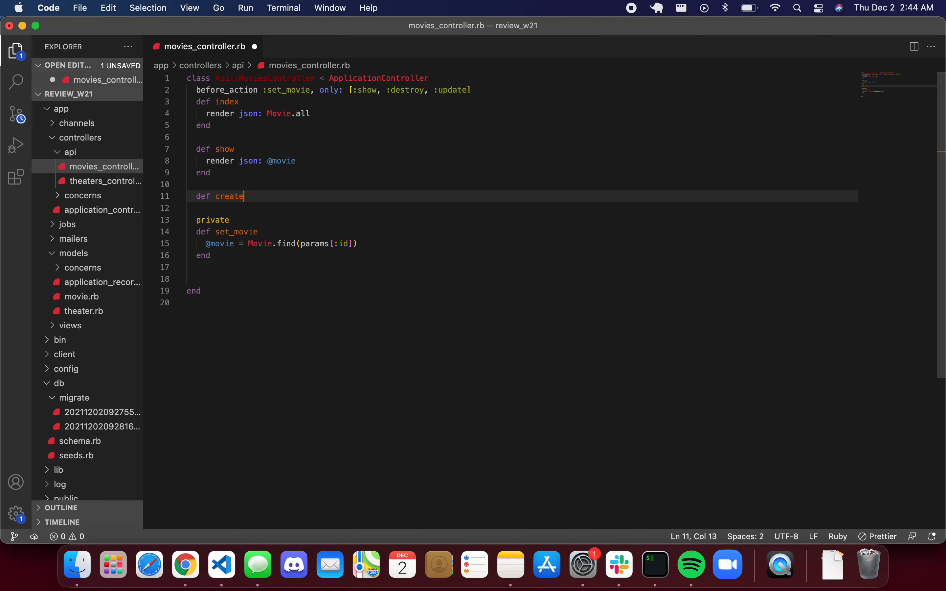
text(re)
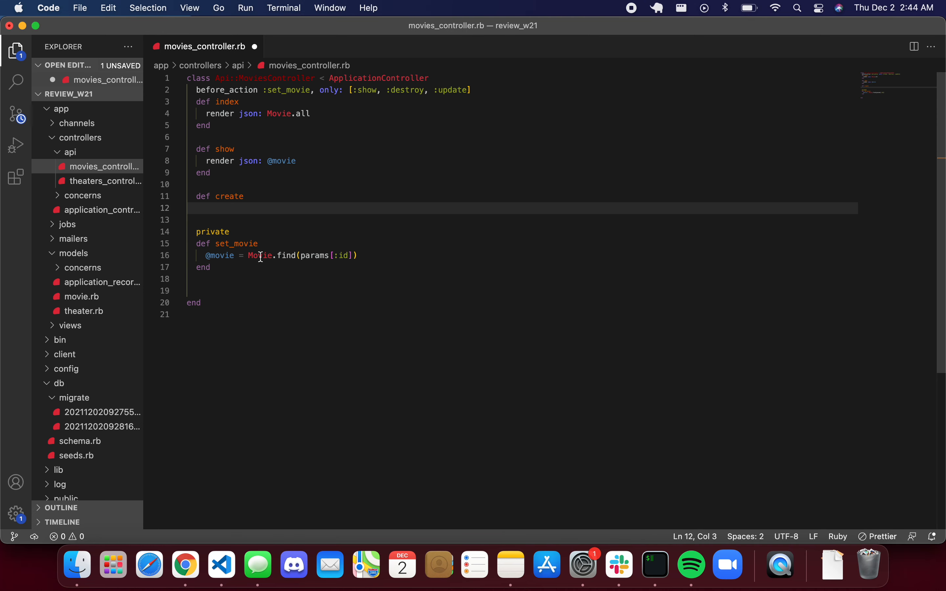
text(se)
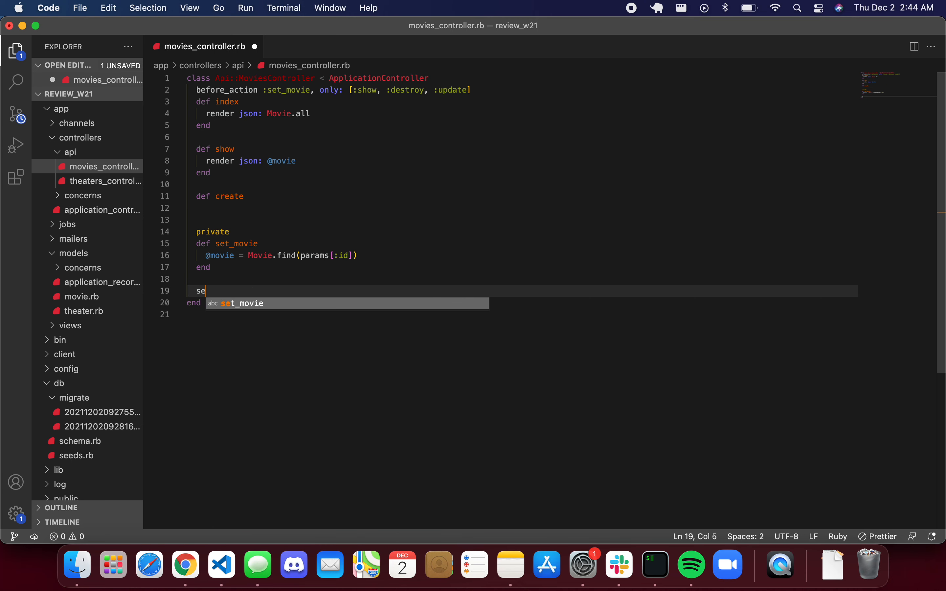
text(def)
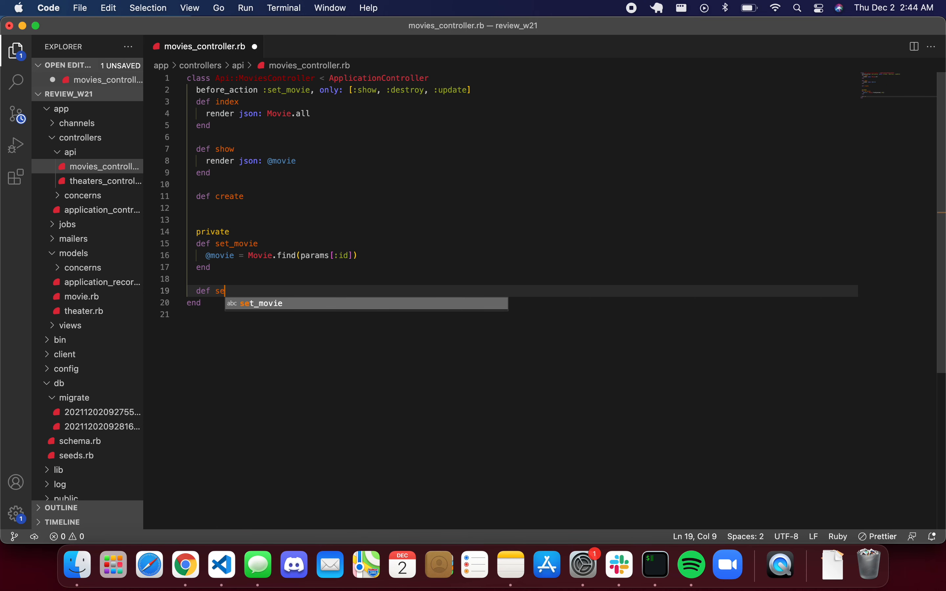
text(t_theater)
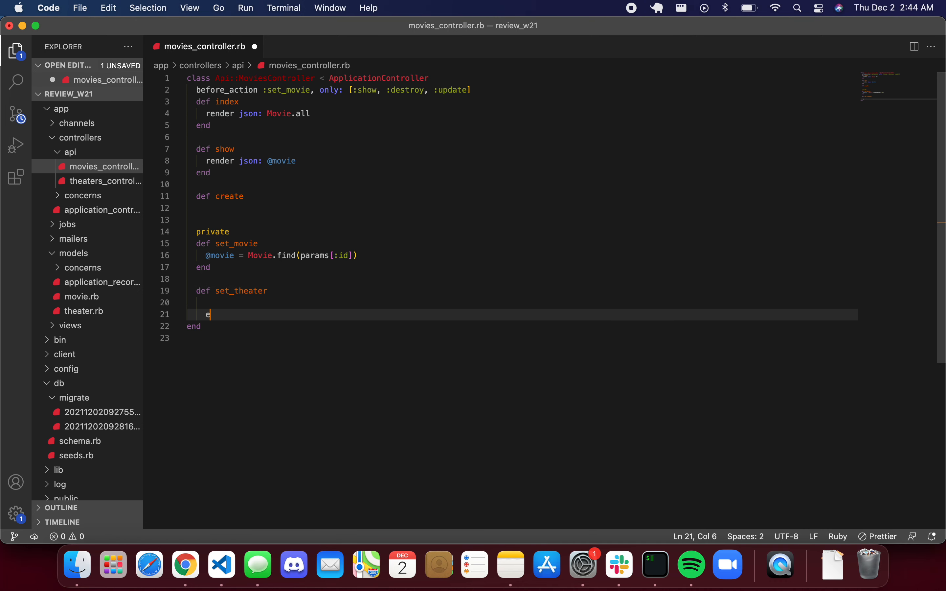
text(nd)
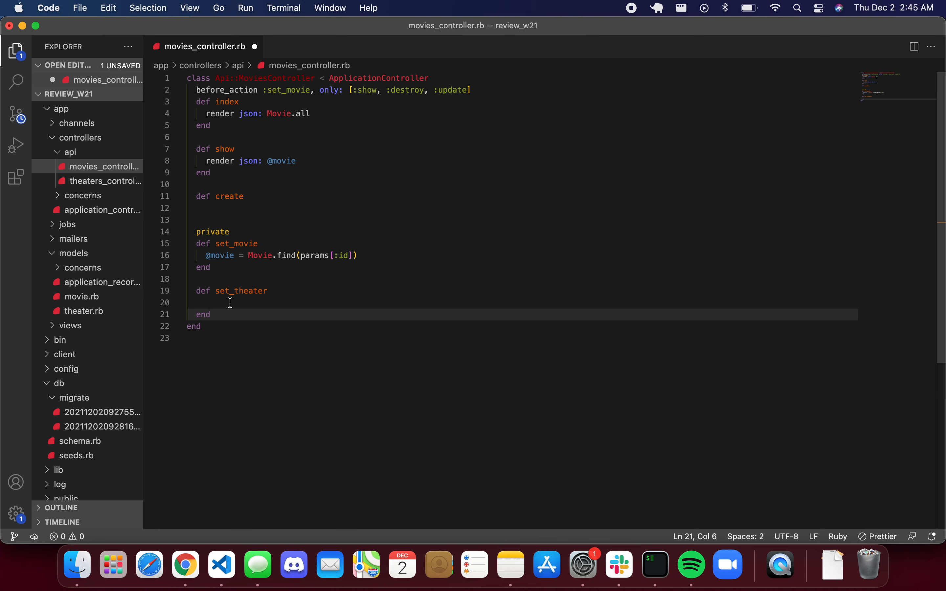
click(205, 303)
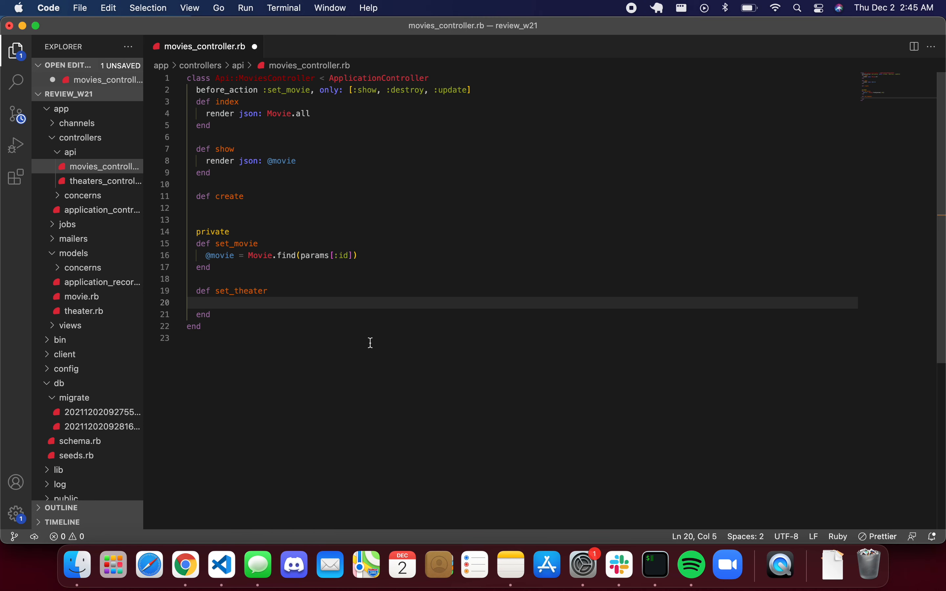
click(205, 303)
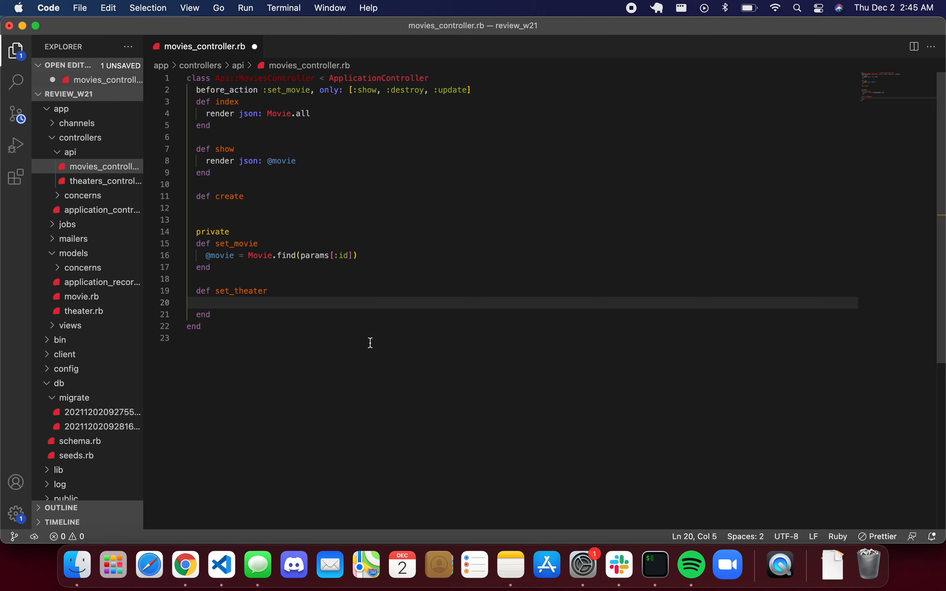
text(@)
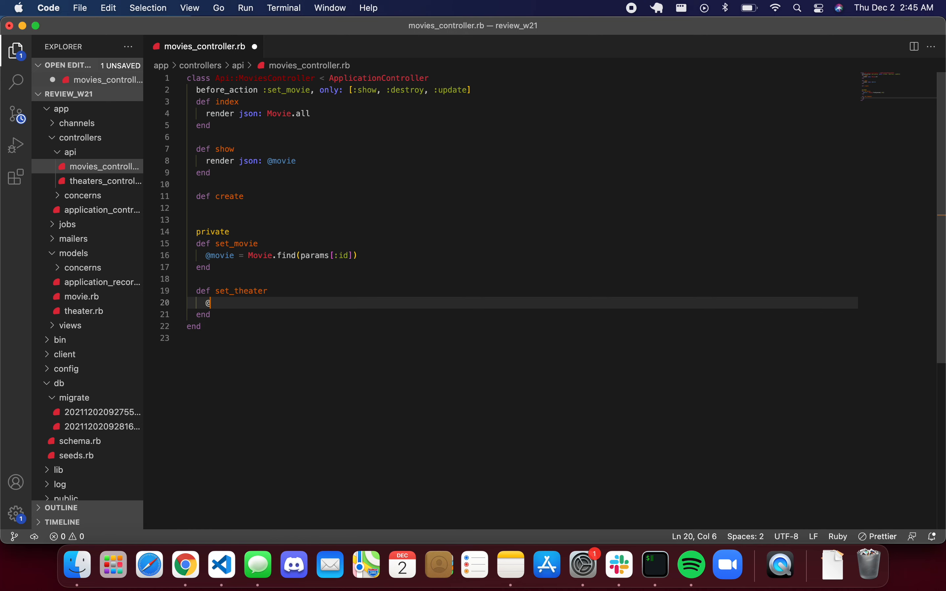
text(theater =)
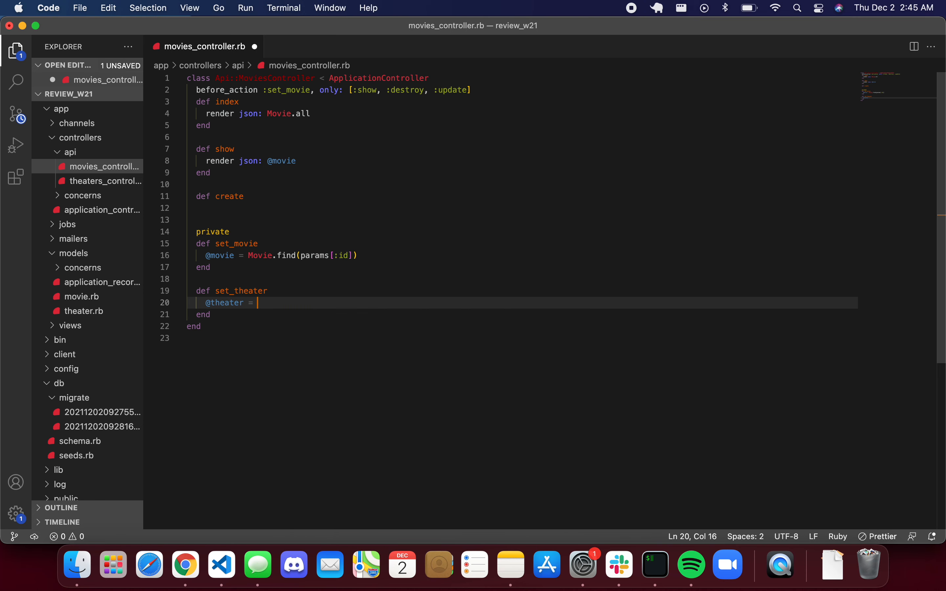
text(the)
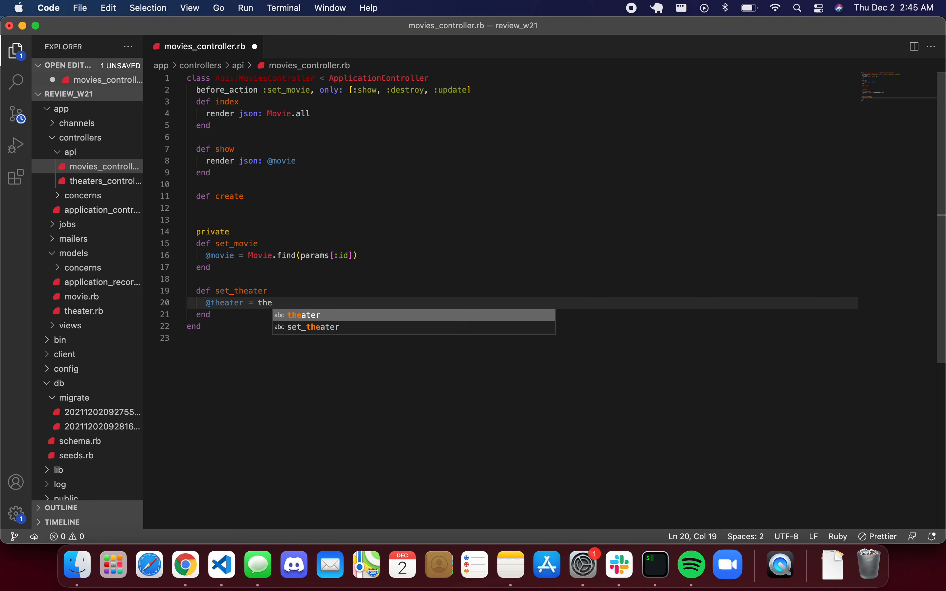
text(ather)
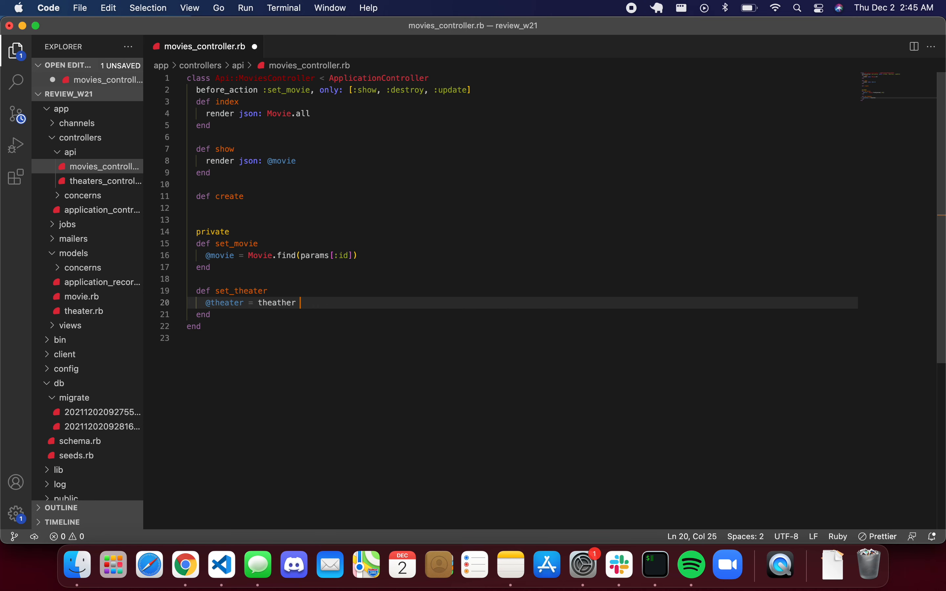
key(Backspace)
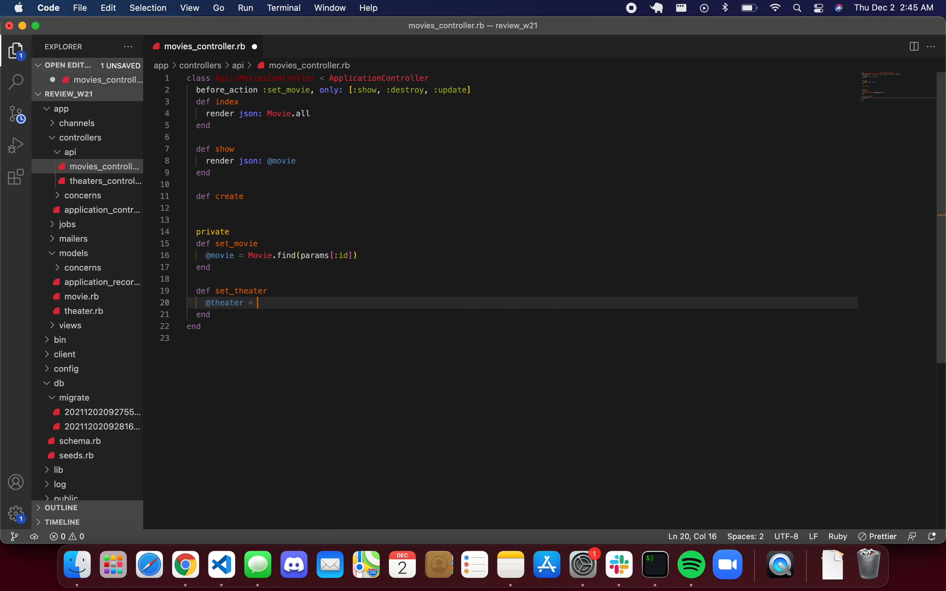
text(Theater)
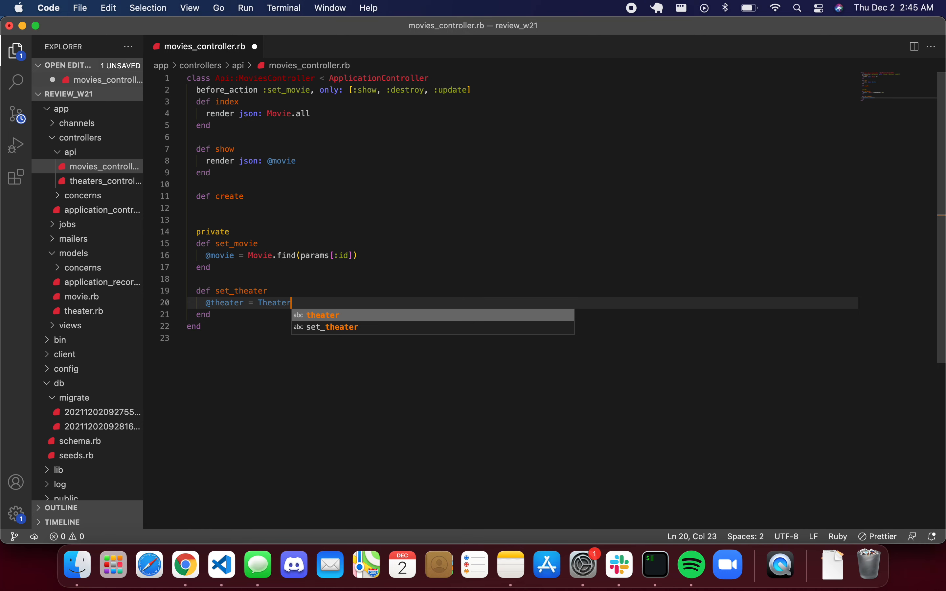
text(.find)
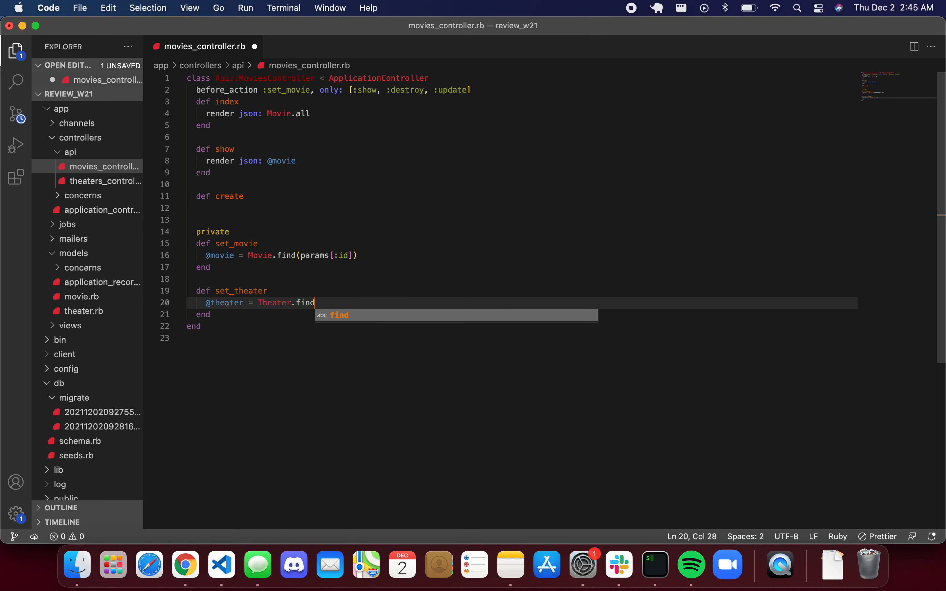
text((params[)
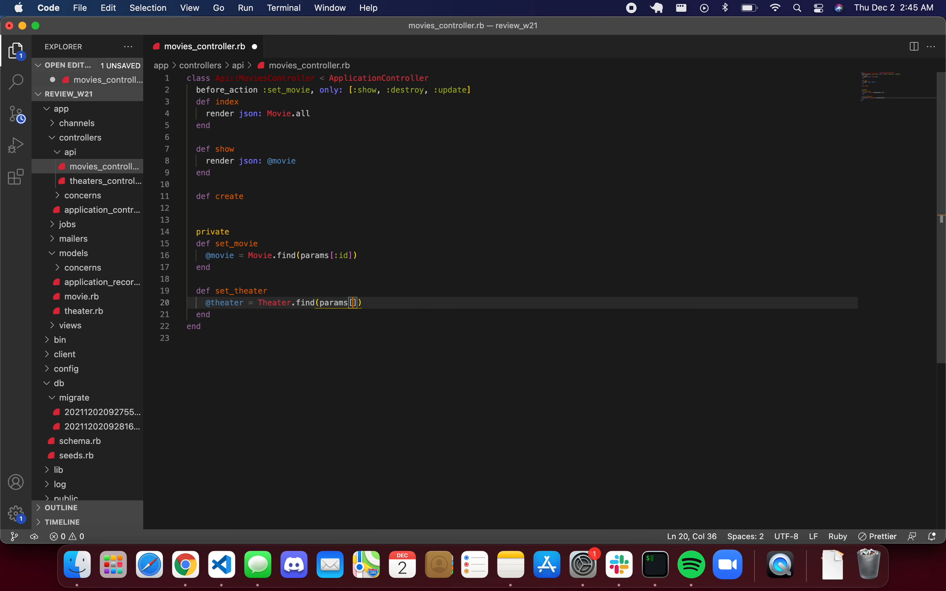
text(:)
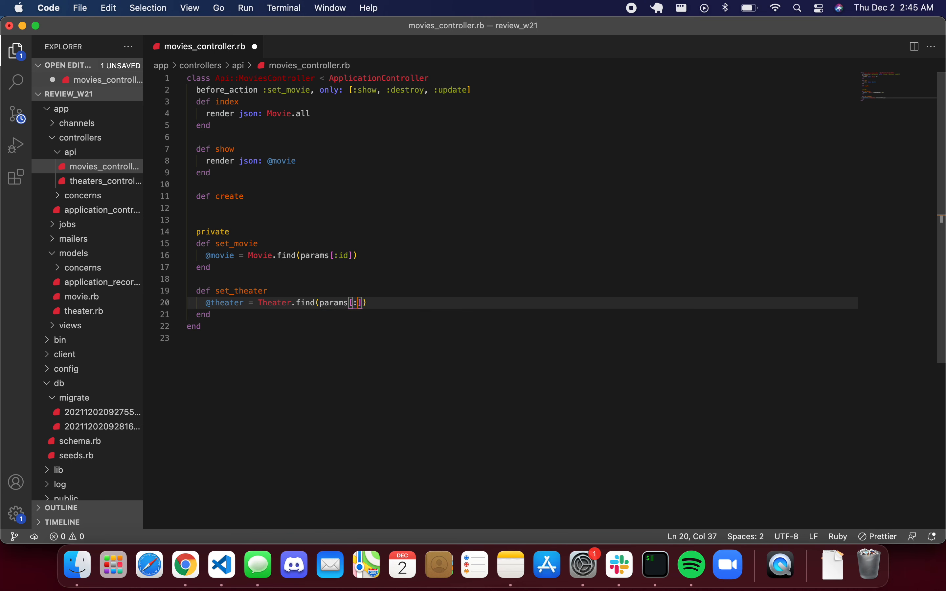
text(theater)
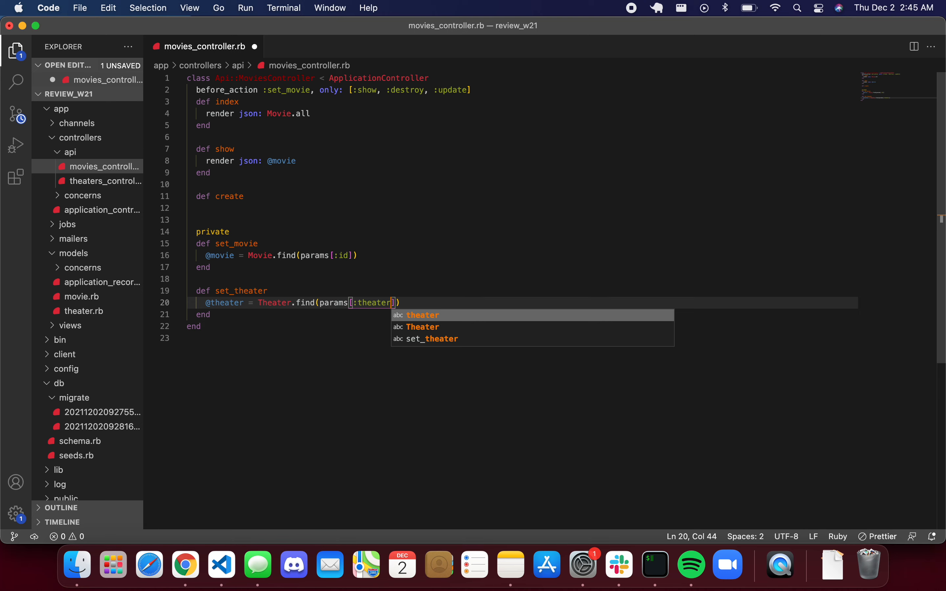
text(_id)
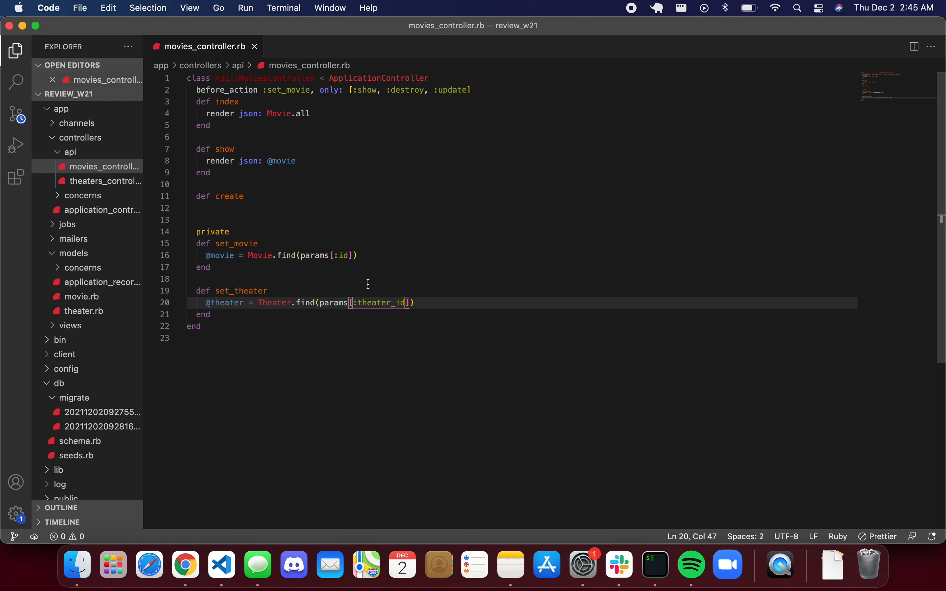
text(routes)
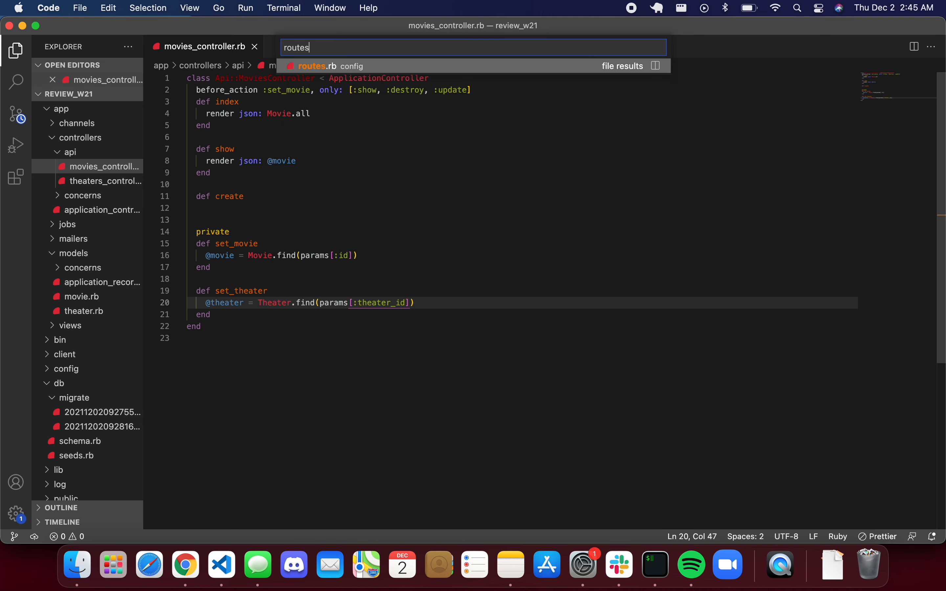
In routes.rb start namespace :api do with resources :theaters do.
click(314, 66)
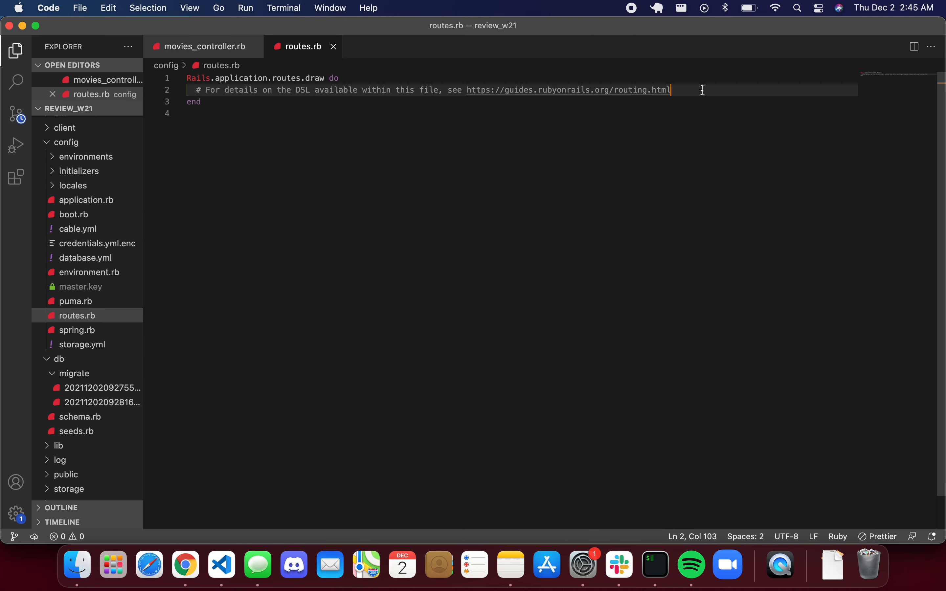
text(namespace)
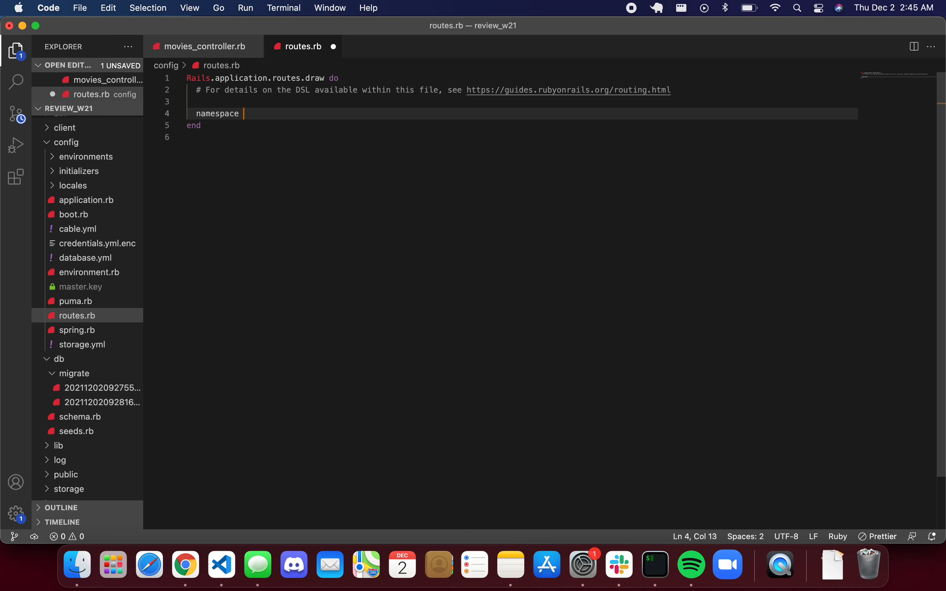
text(api do)
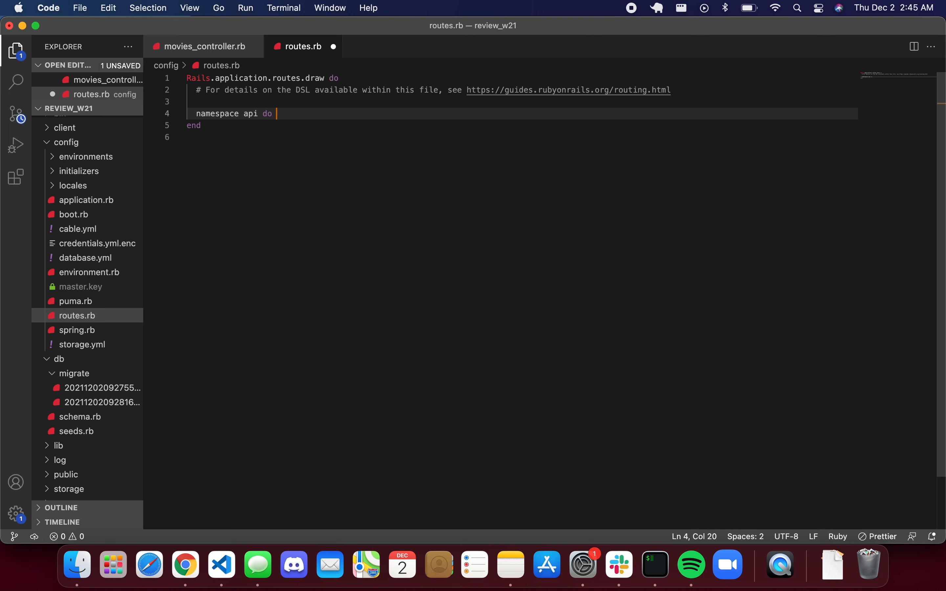
text(reso)
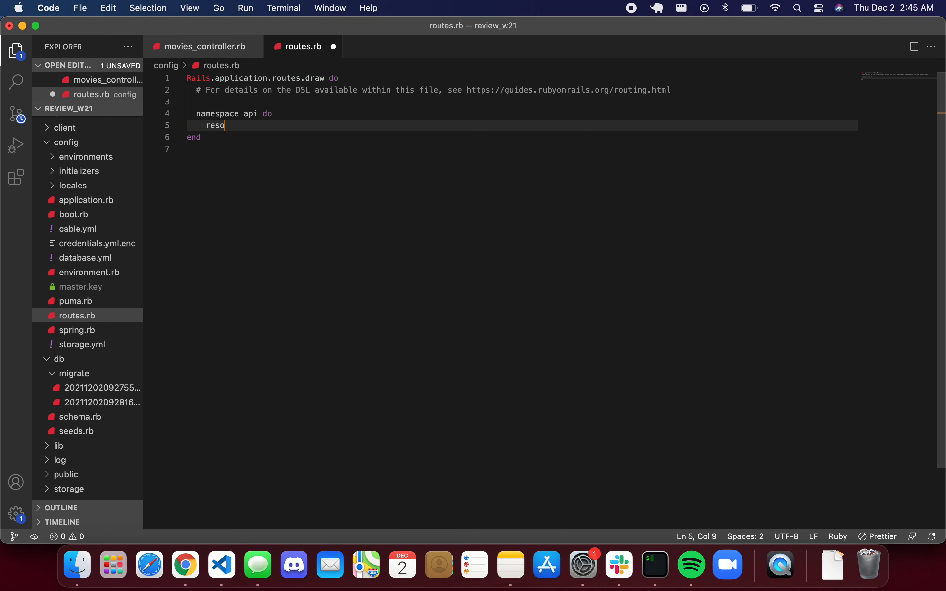
text(rr)
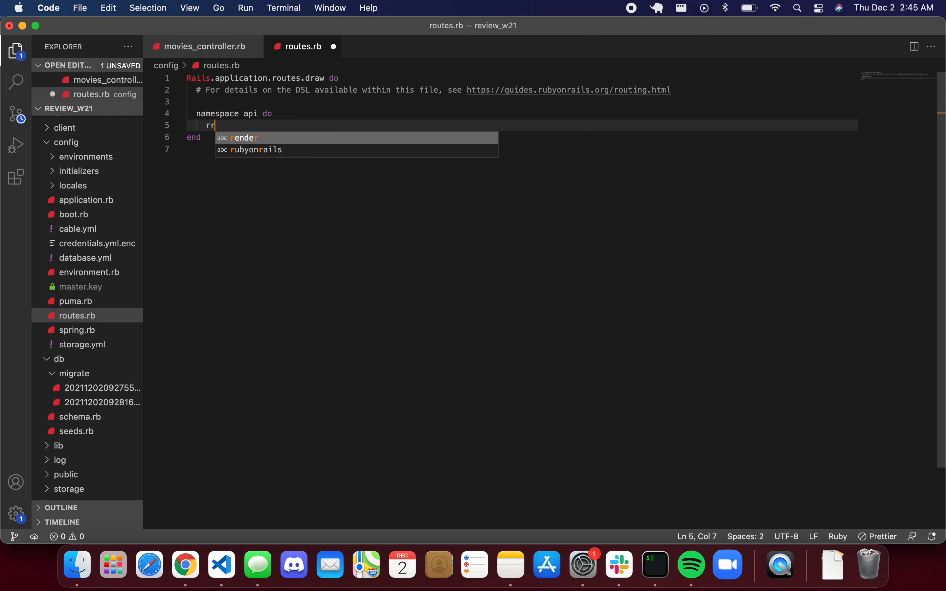
text(eo)
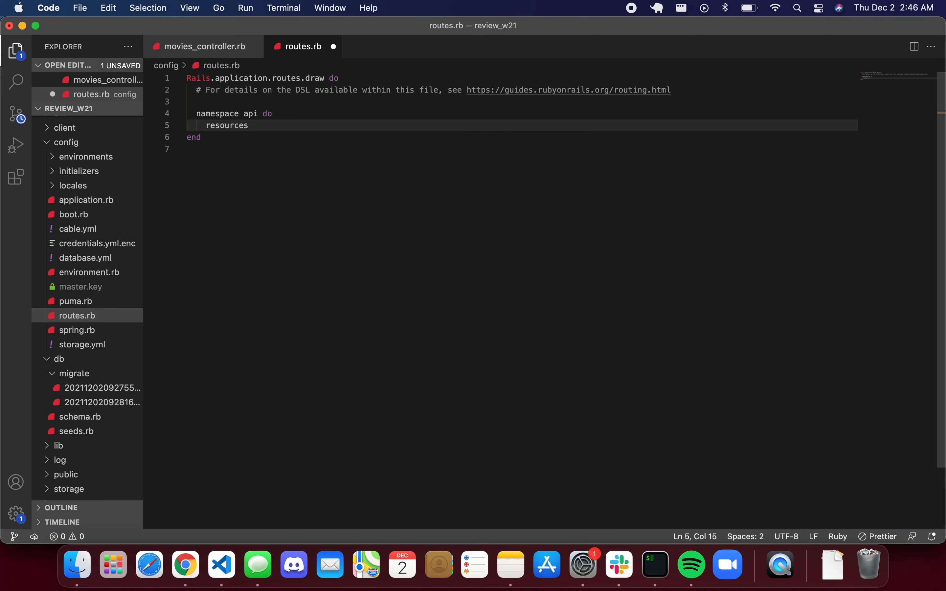
text(theaters do)
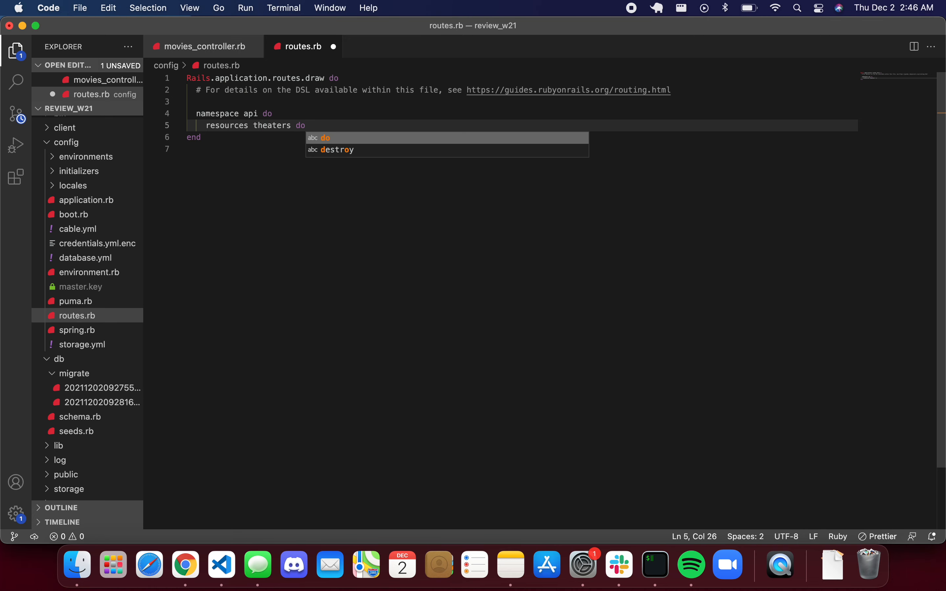
Nest resources :movies inside theaters, close the blocks and save.
text(resources)
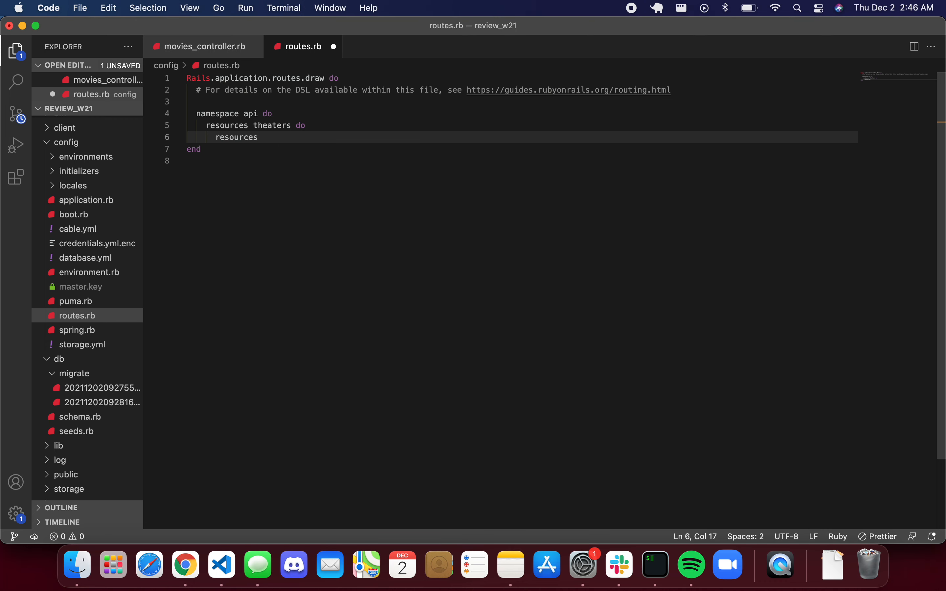
text(movies)
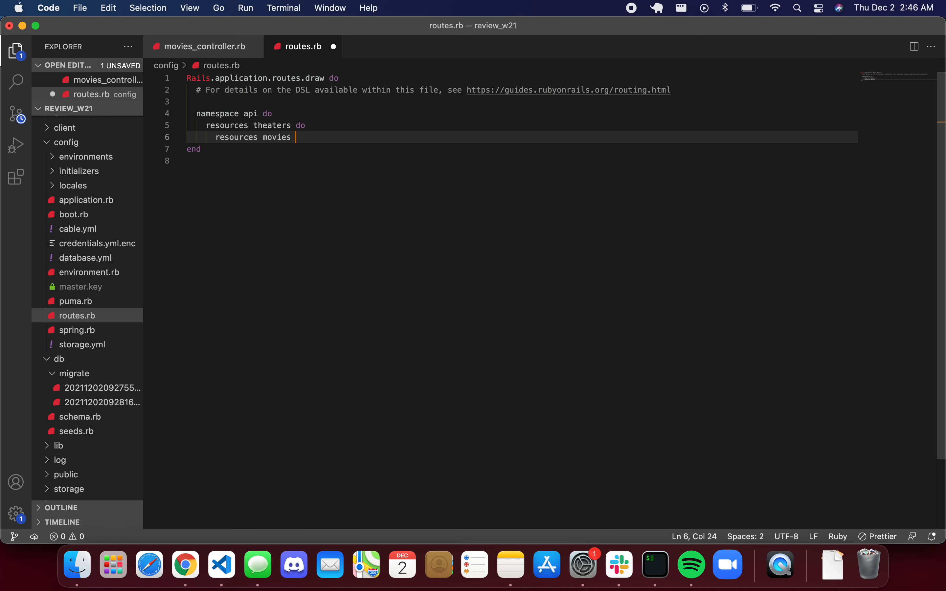
text(end)
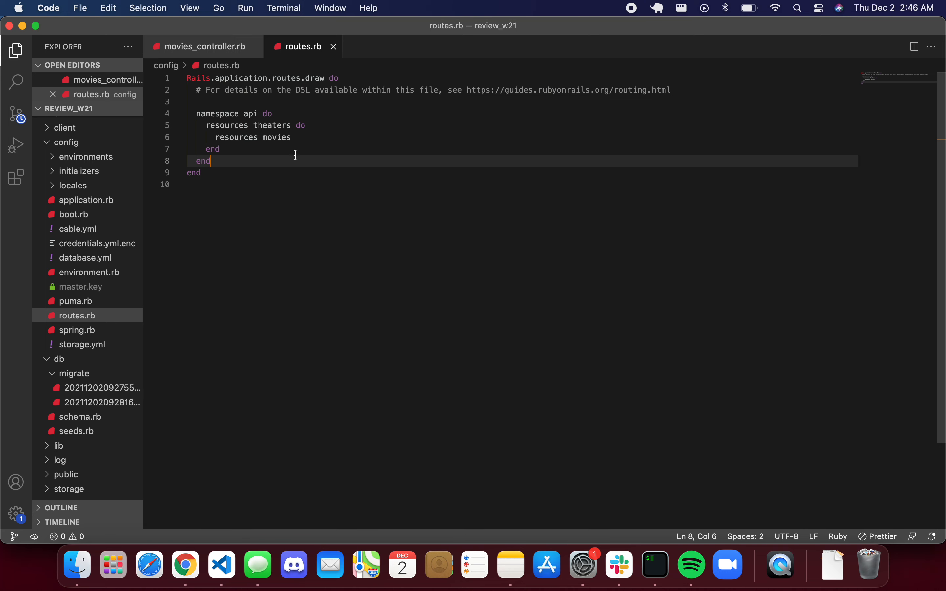
mouse_move(379, 314)
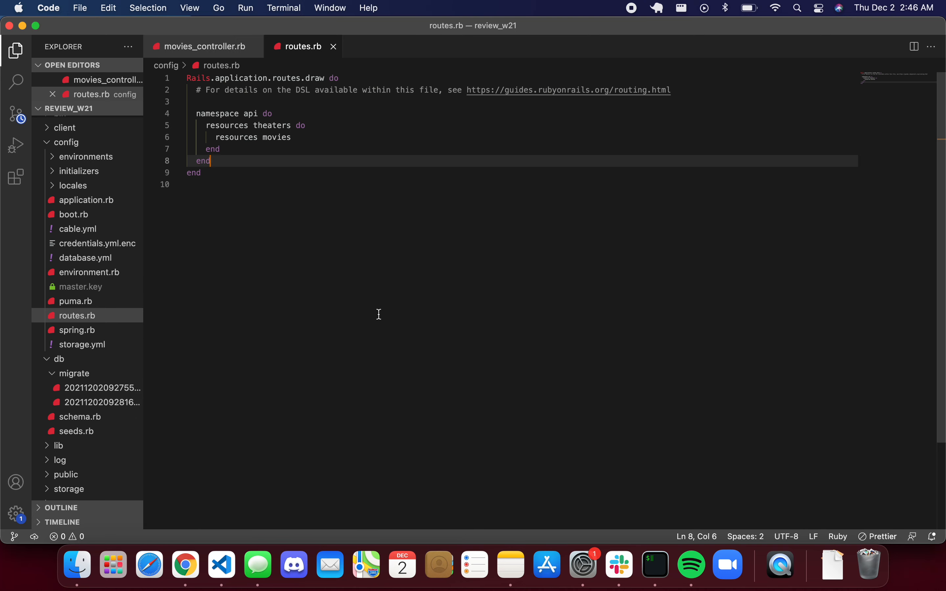
key(cmd+p)
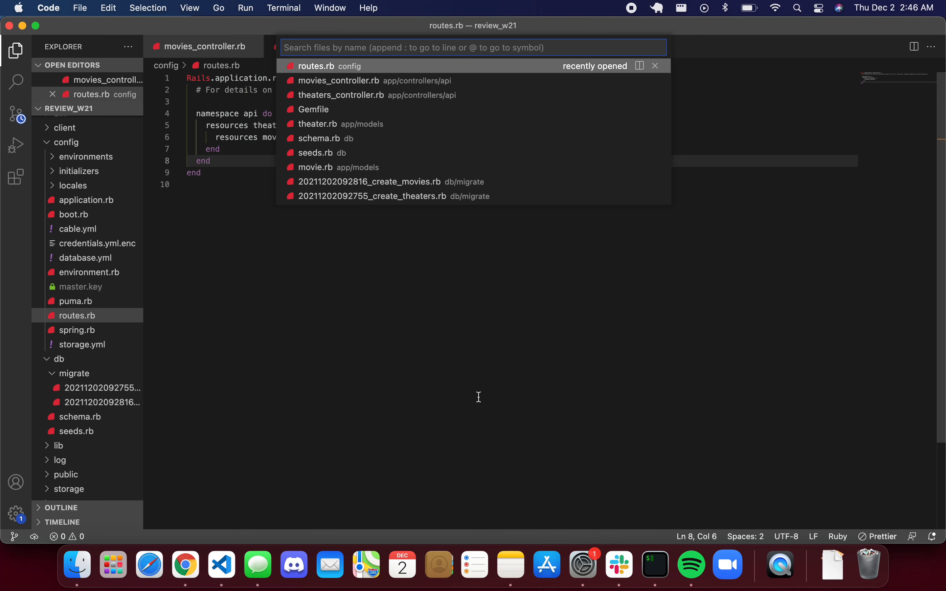
Bring up the client package.json from the file picker.
text(j)
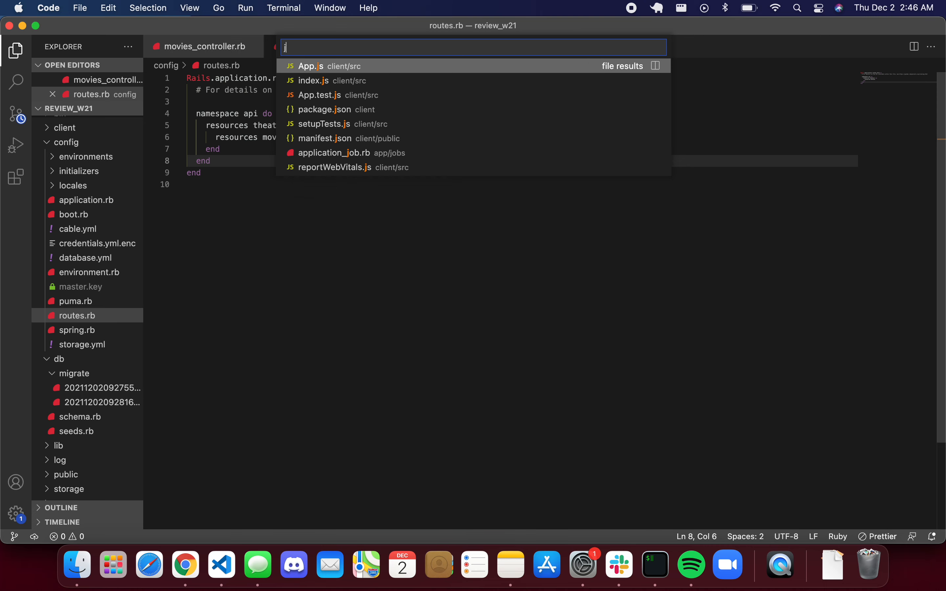
text(pack)
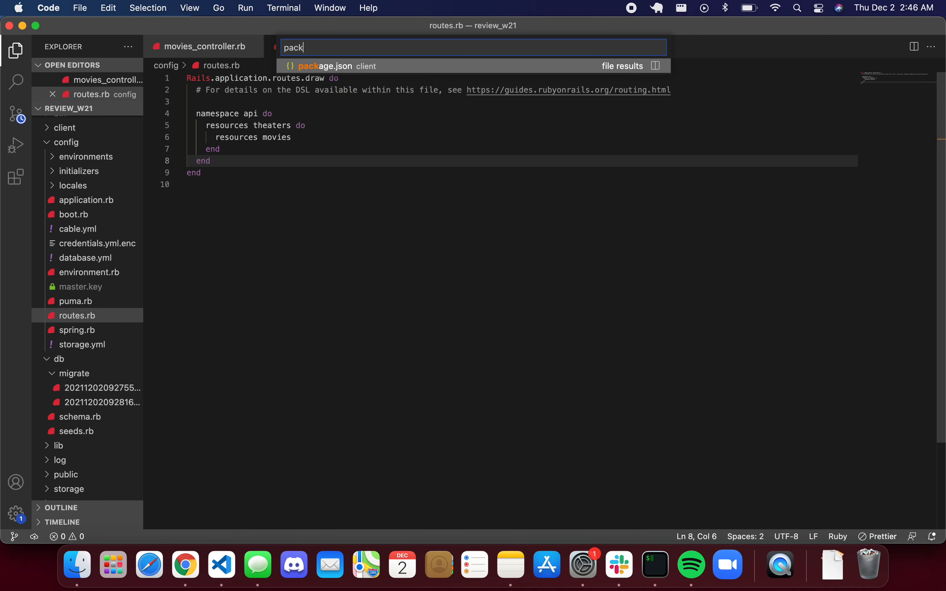
click(344, 66)
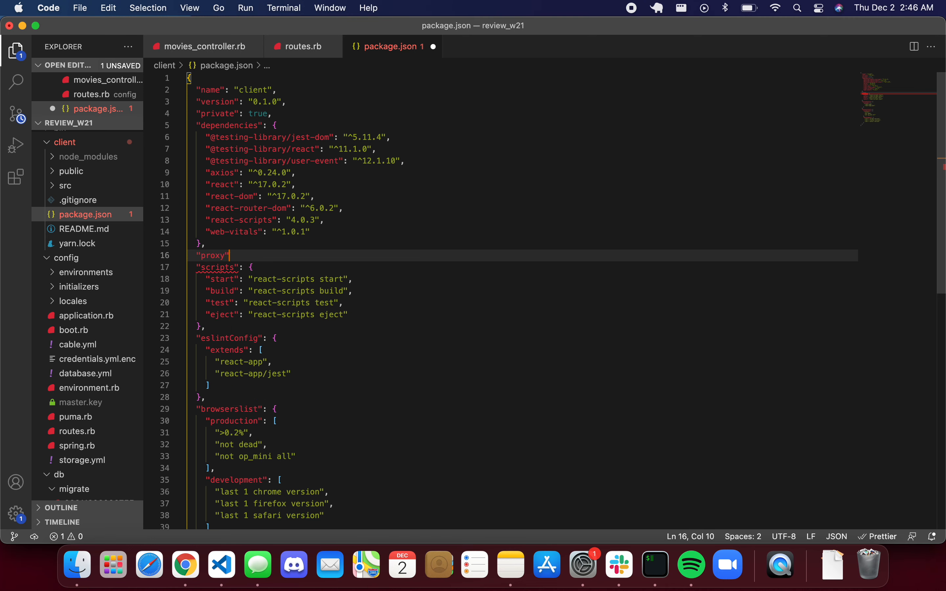
text(:)
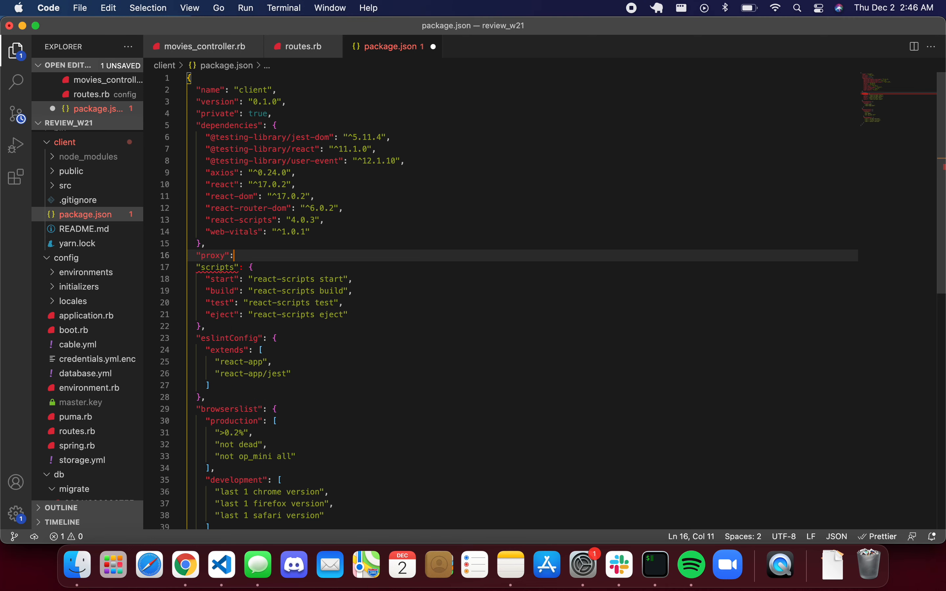
text({})
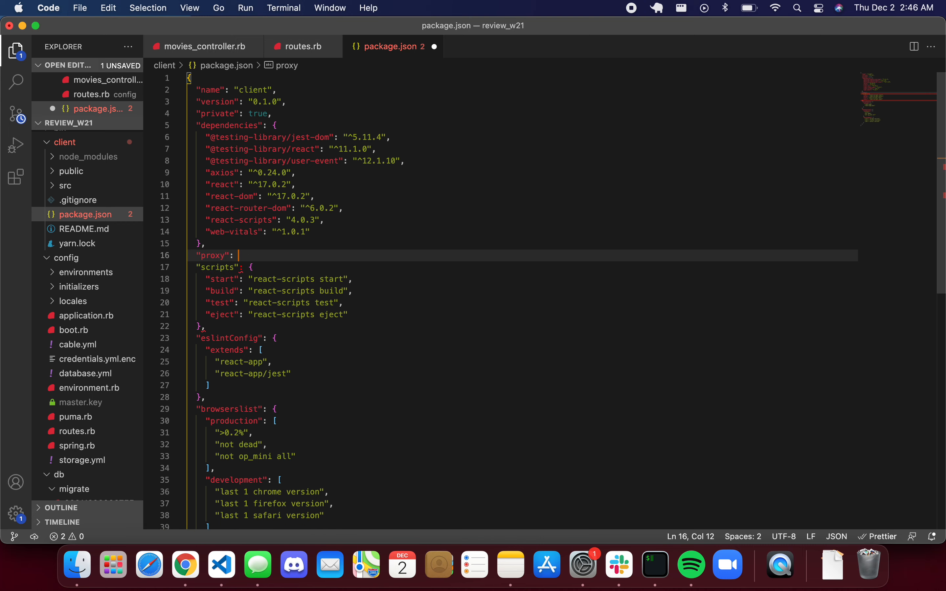
text(lo")
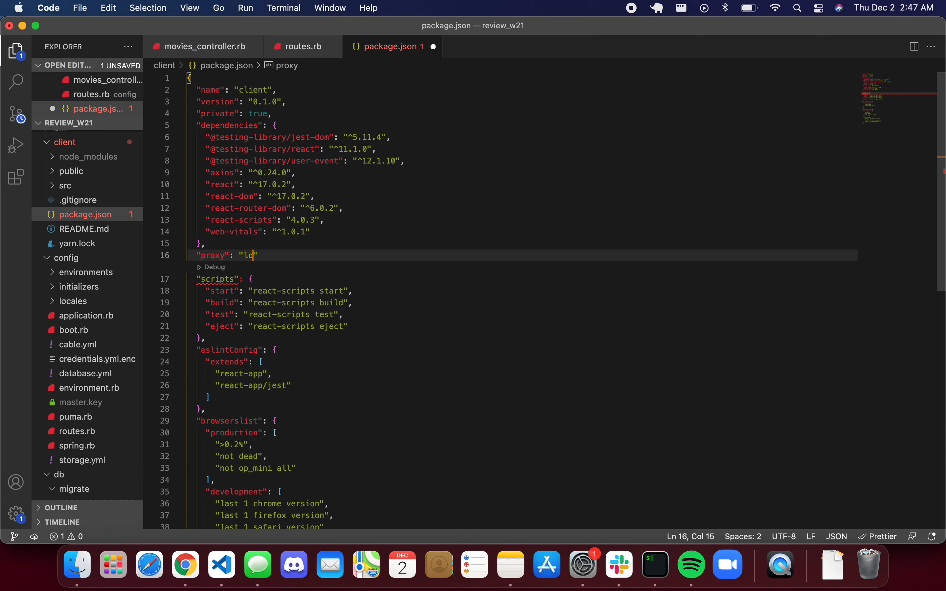
text(calh)
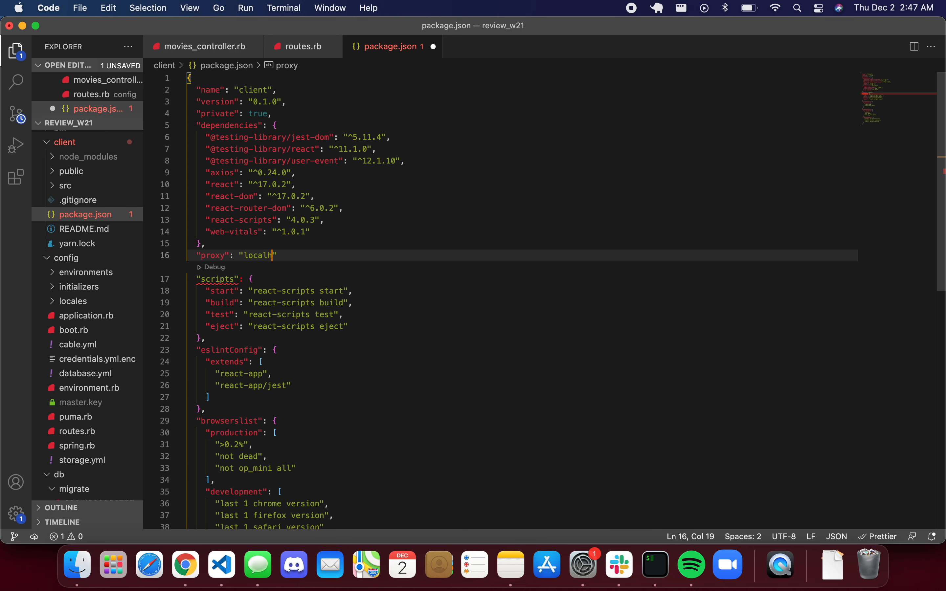
text(ost)
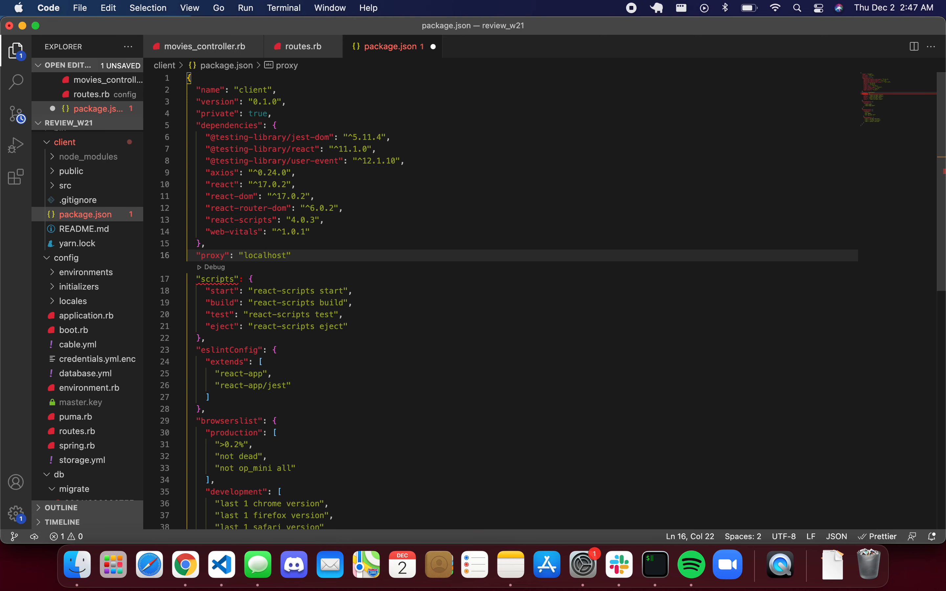
text(3001)
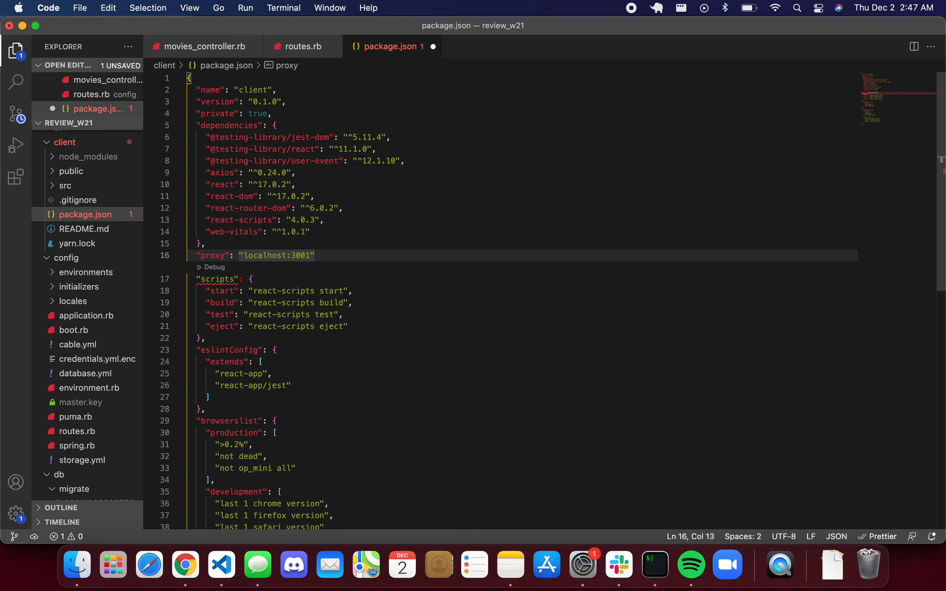
text(http)
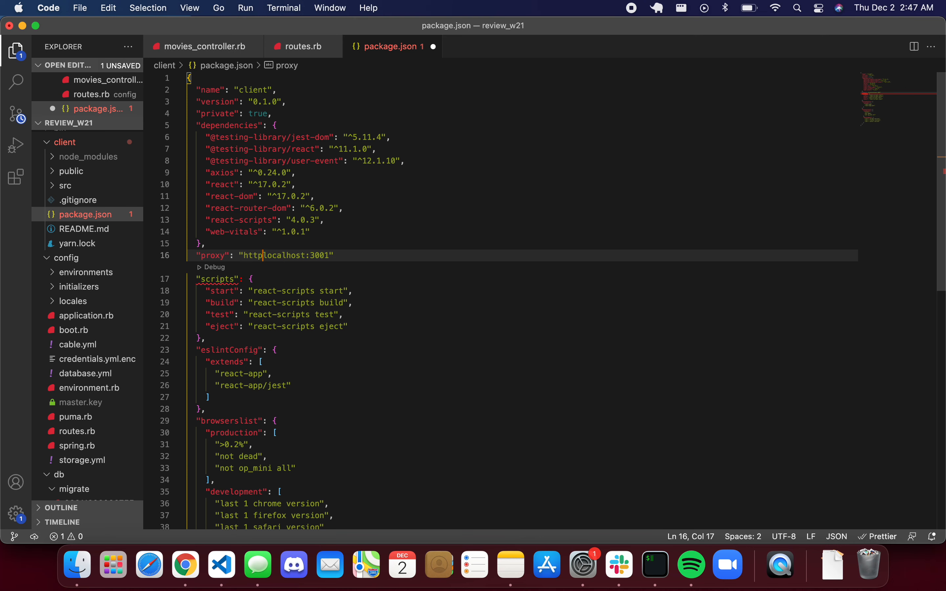
text(://)
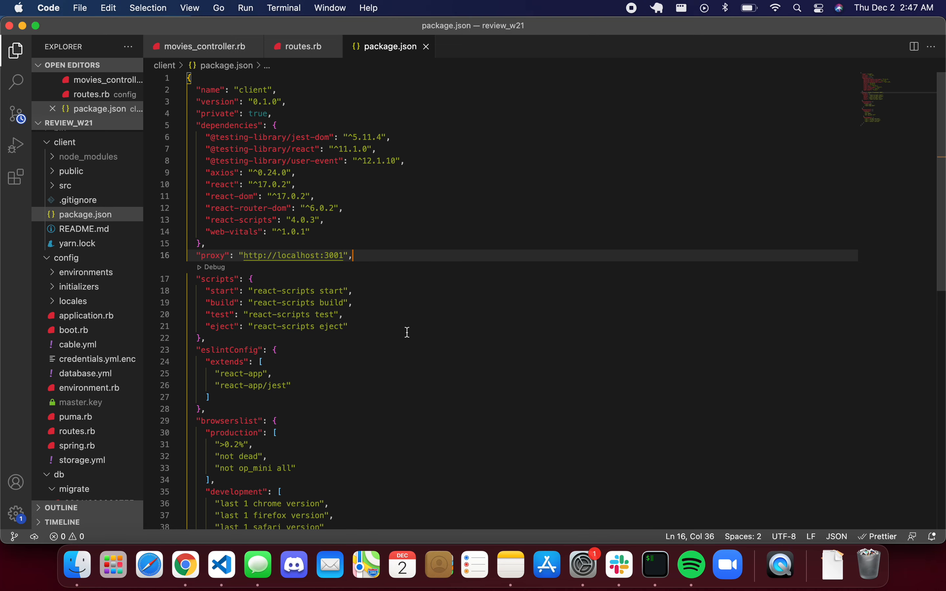
mouse_move(373, 271)
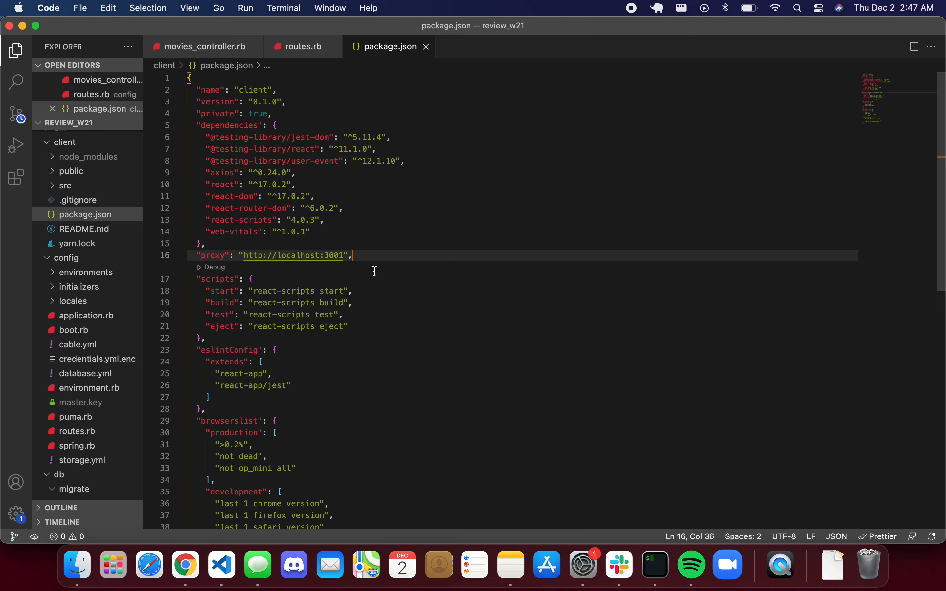
mouse_move(427, 46)
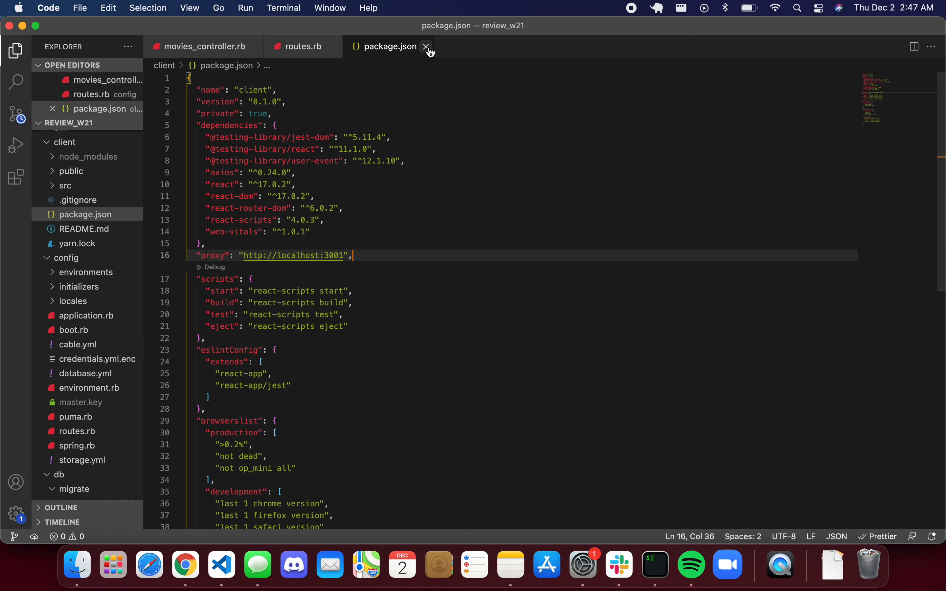
click(426, 47)
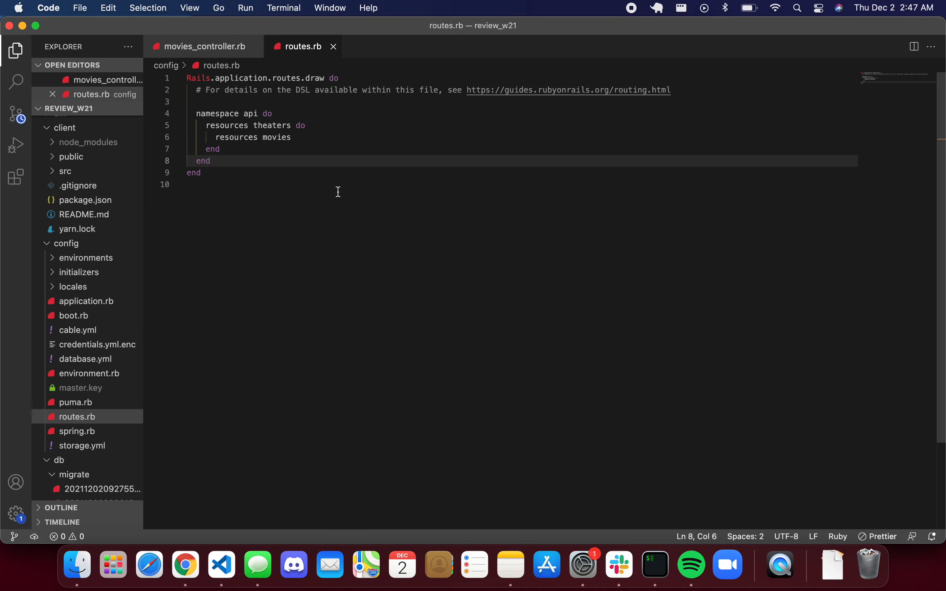
mouse_move(367, 186)
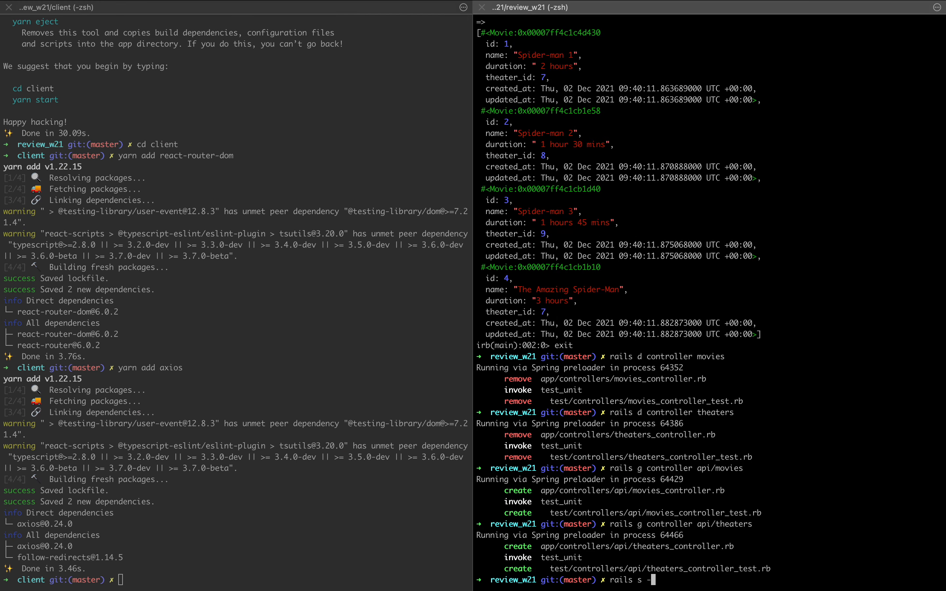
Run rails s -p 3001, which exits with an undefined 'api' error from routes.rb.
text(p 3001)
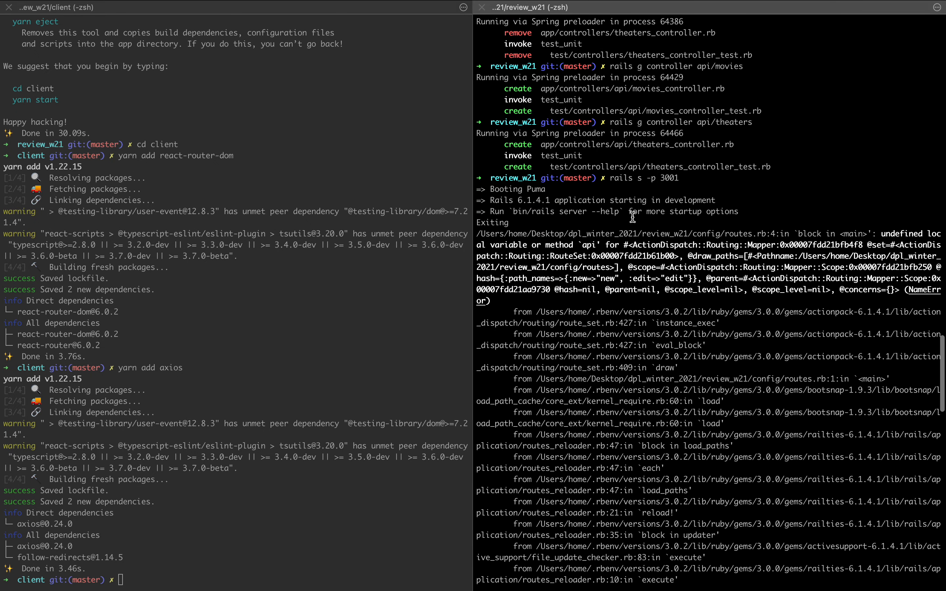
mouse_move(713, 258)
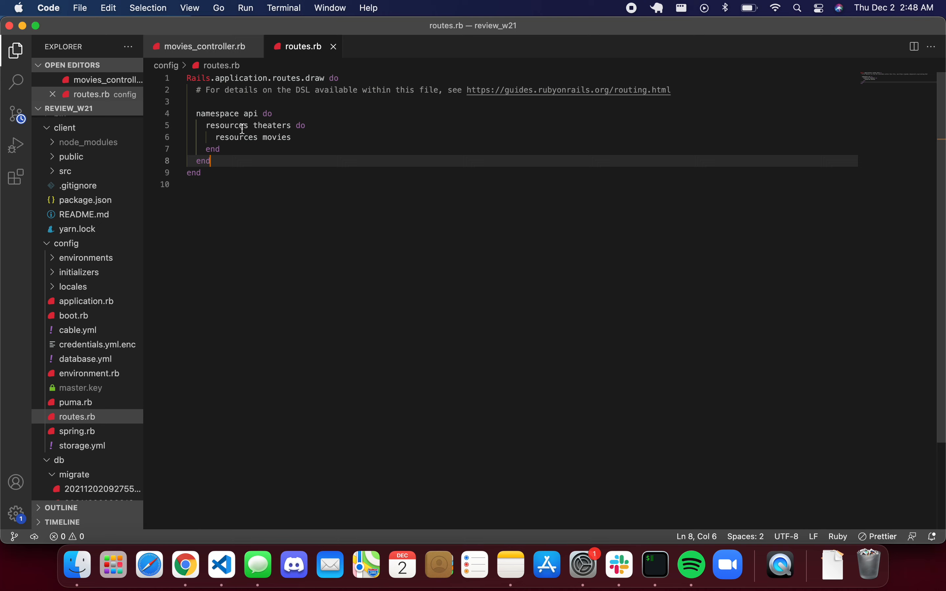
mouse_move(307, 28)
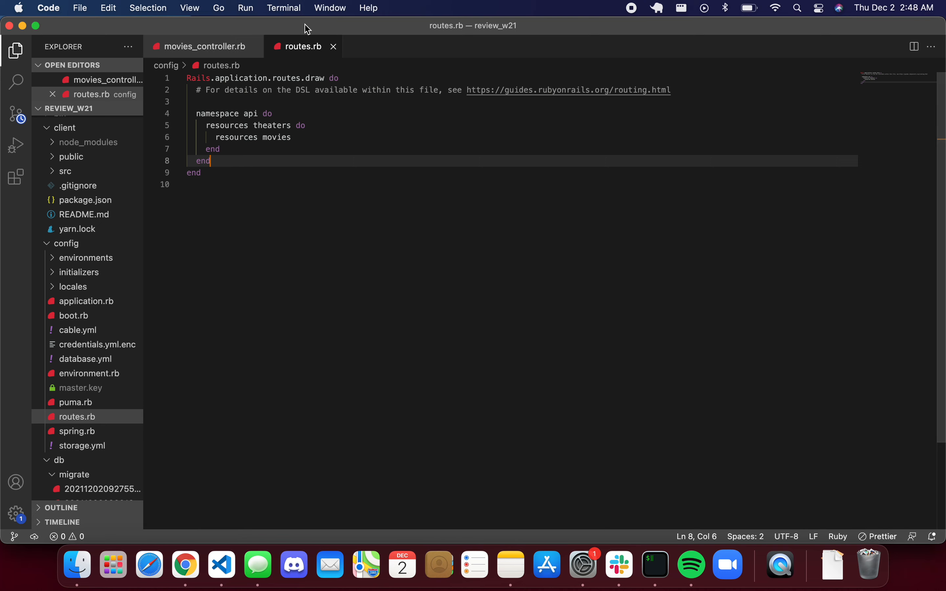
In a new Chrome tab pick the Local Host 3001 Routes bookmark from the 3001 folder.
click(250, 114)
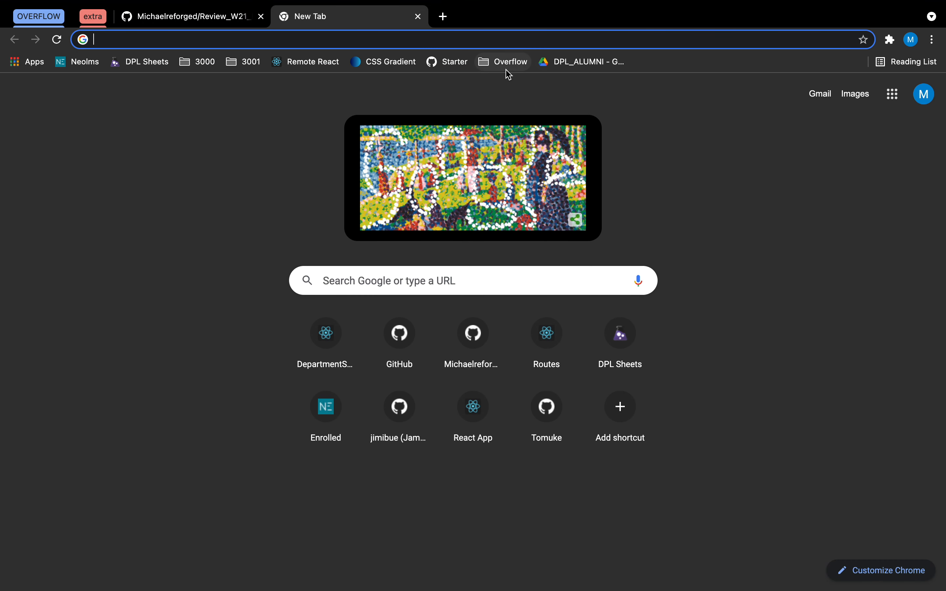
click(204, 61)
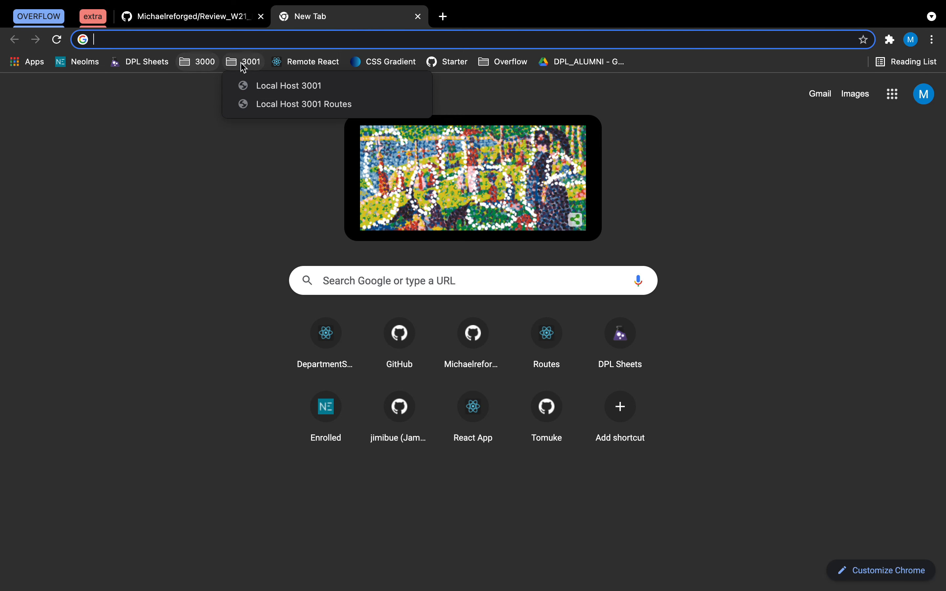
click(304, 103)
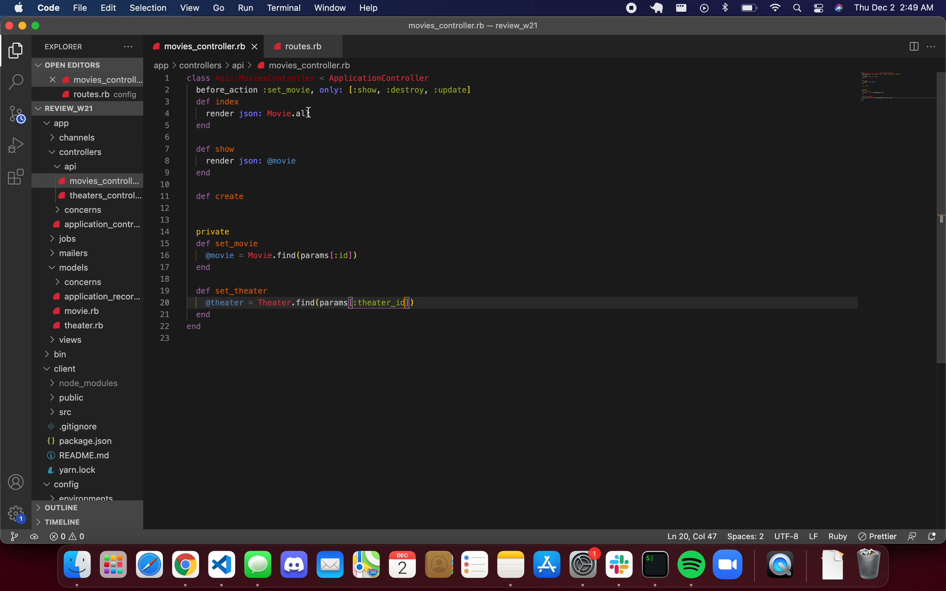
Close the create action and add empty update and destroy actions.
click(333, 47)
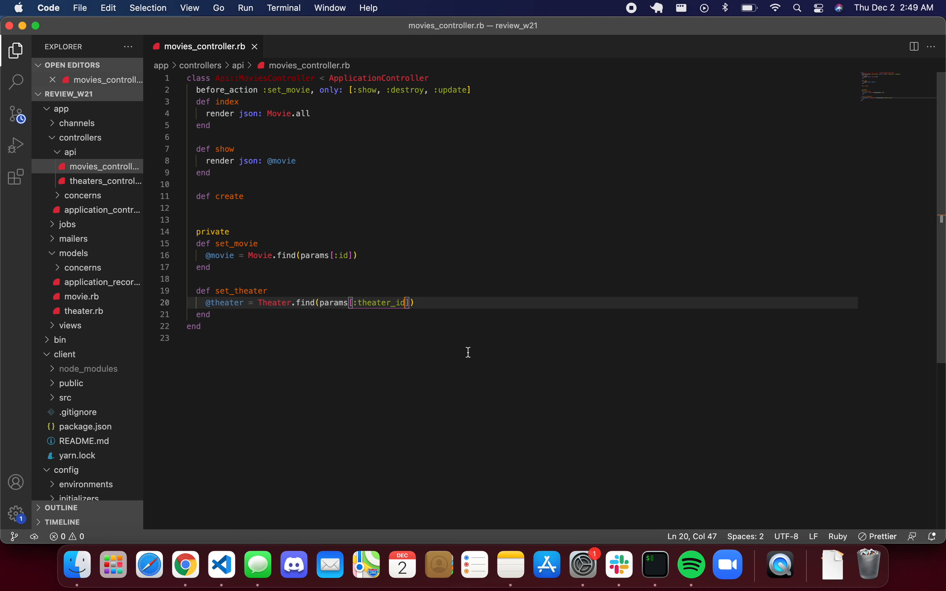
mouse_move(566, 195)
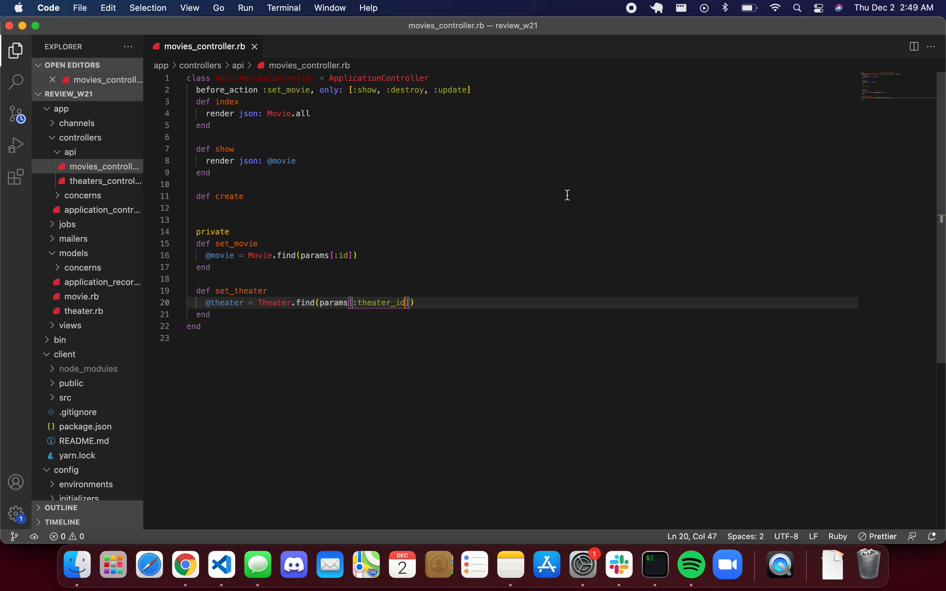
click(278, 209)
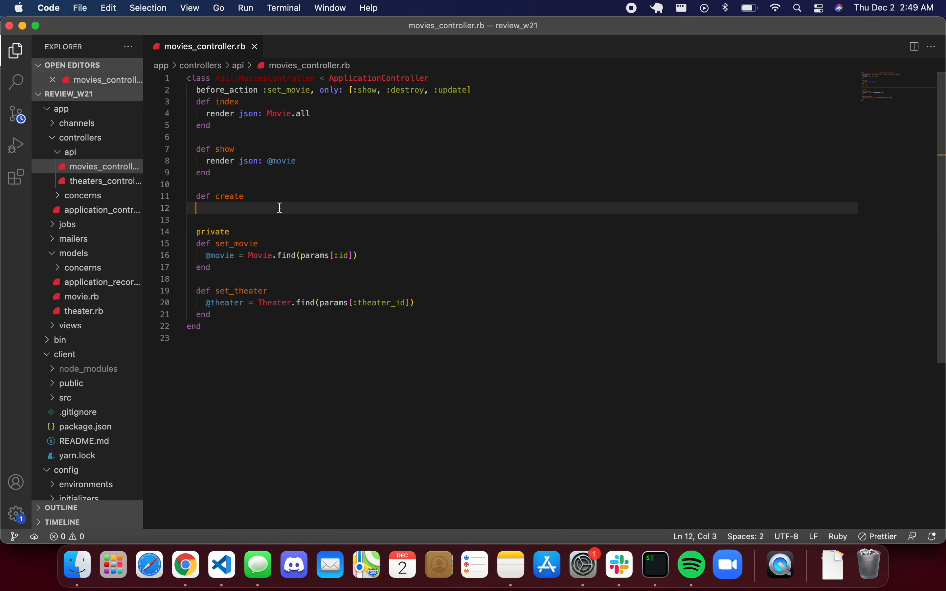
text(end)
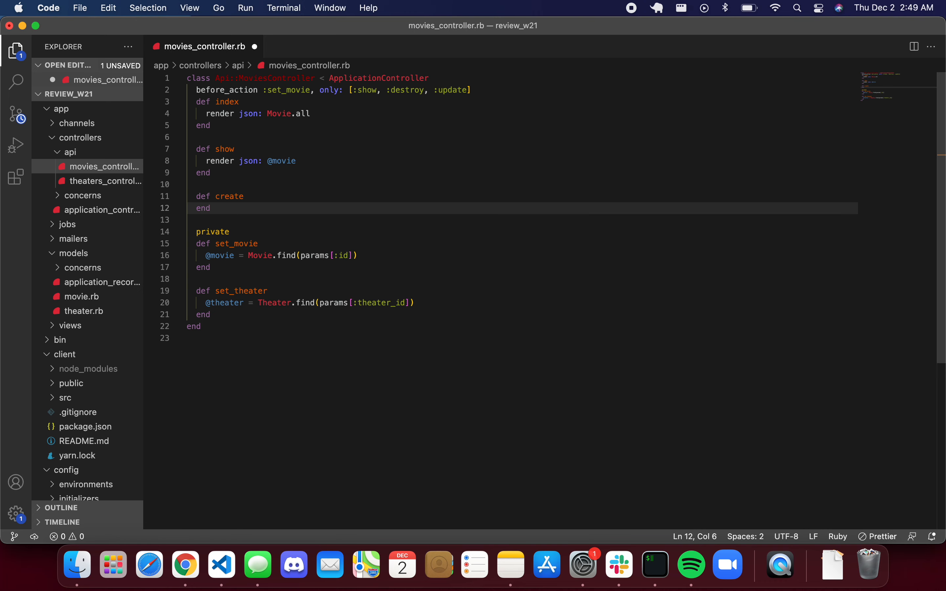
text(def)
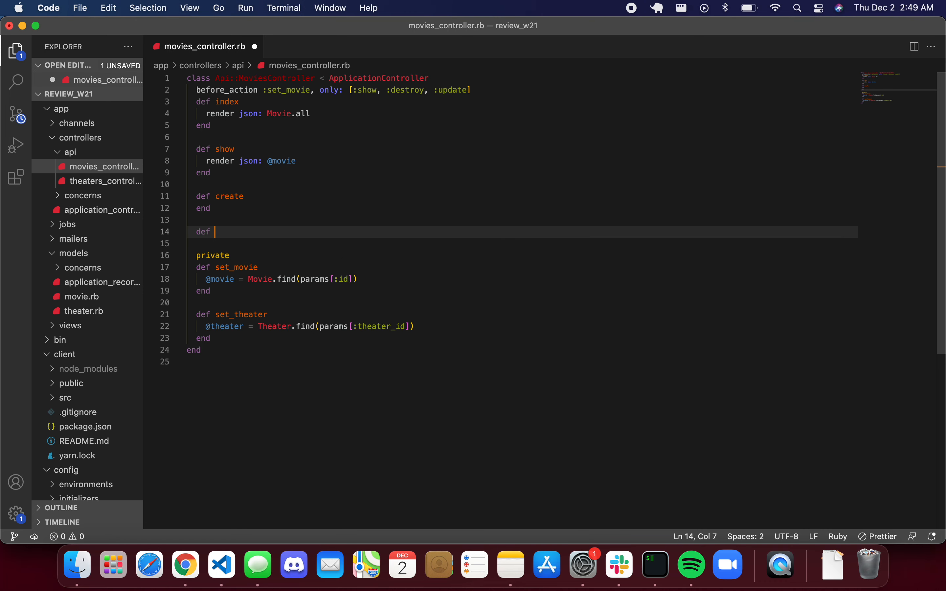
text(update)
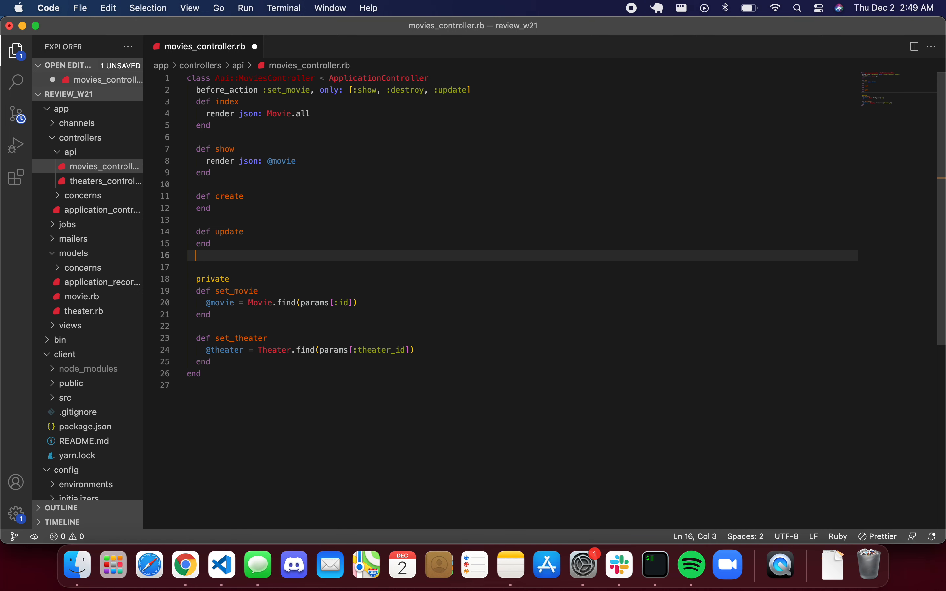
text(def)
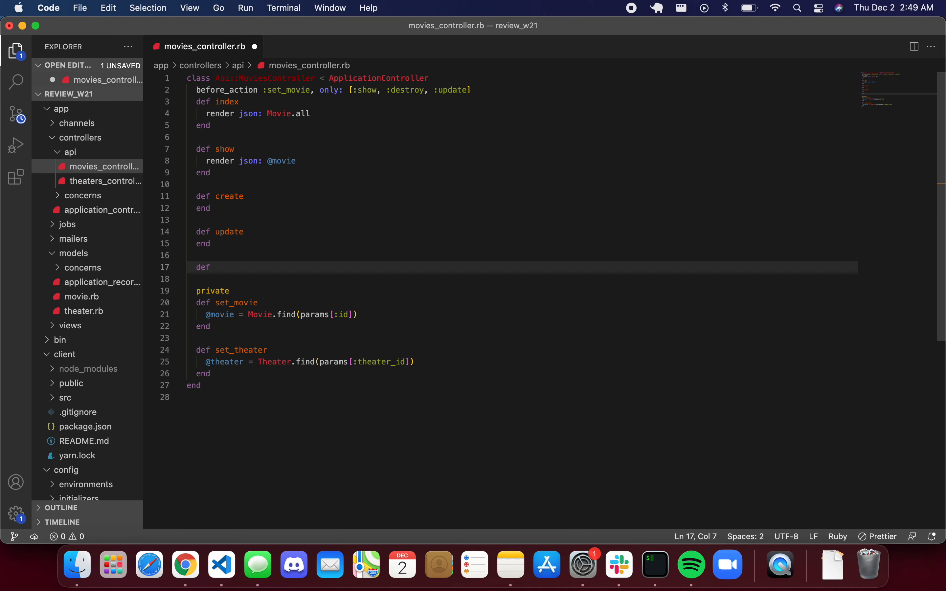
text(dest)
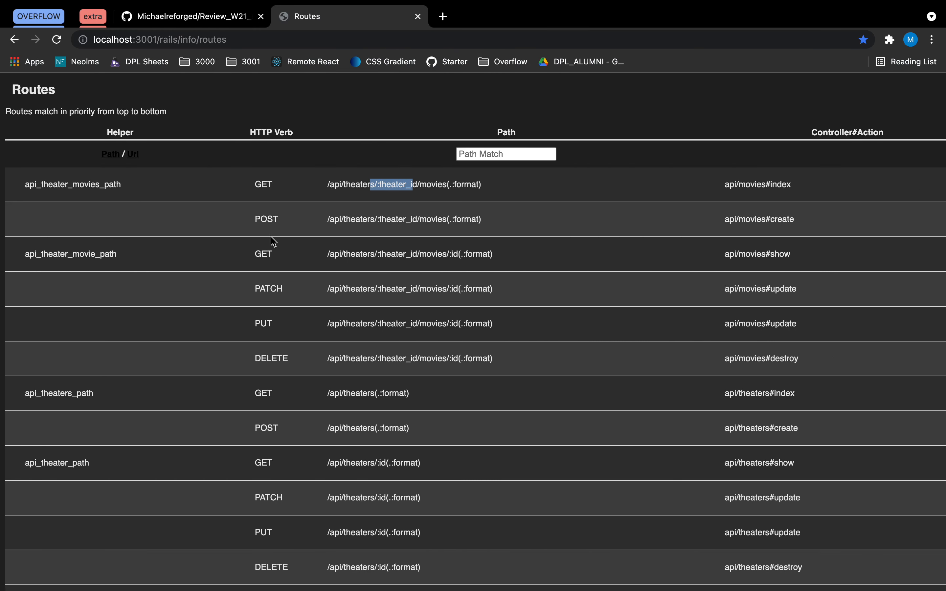
mouse_move(771, 417)
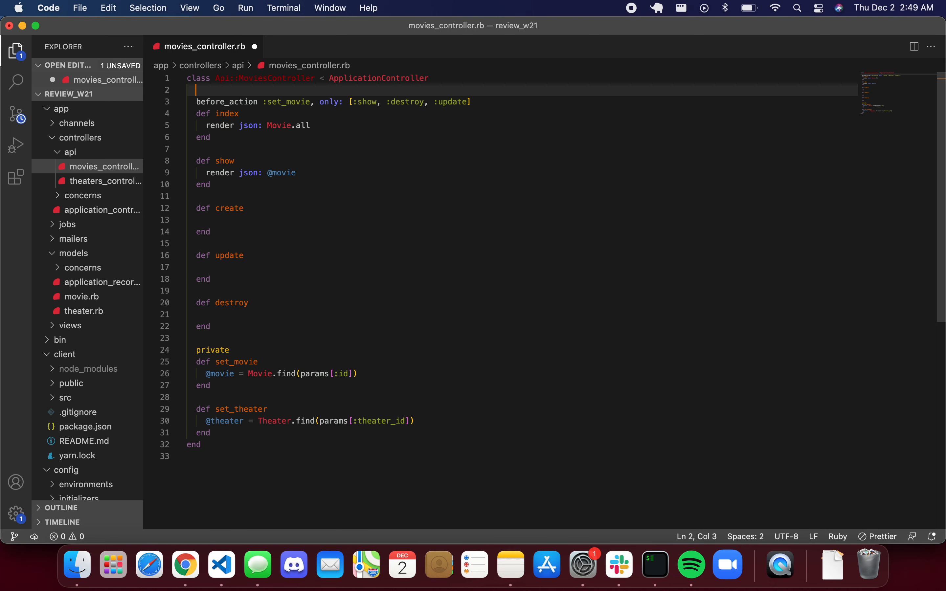
Add before_action :set_theater on line 2, save, and select all the controller code.
text(before_action :set T)
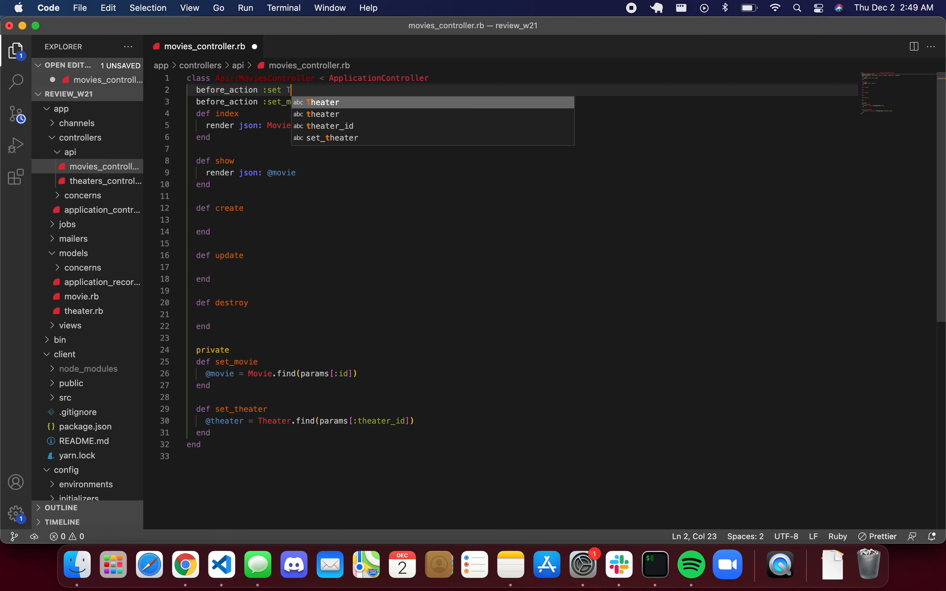
key(Tab)
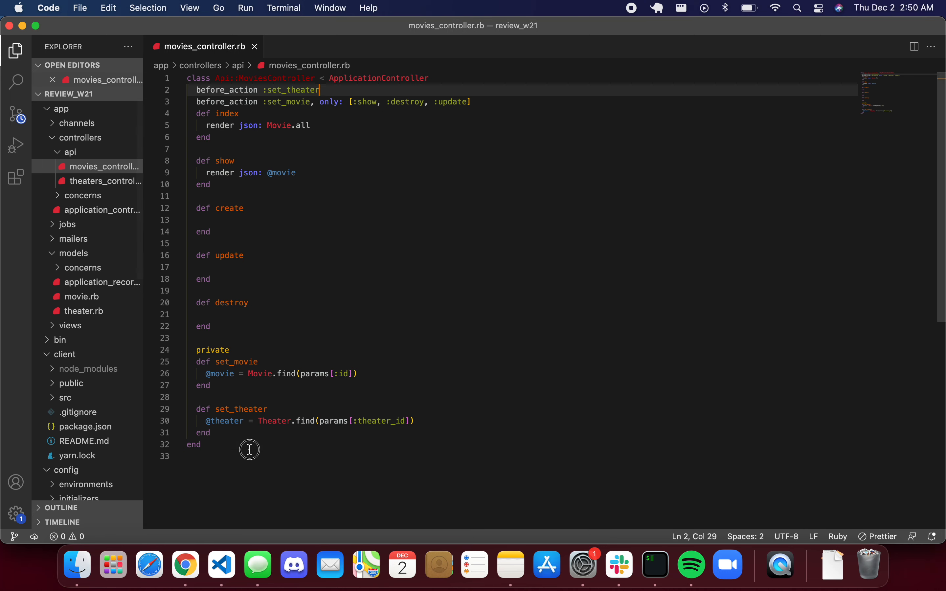
key(cmd+a)
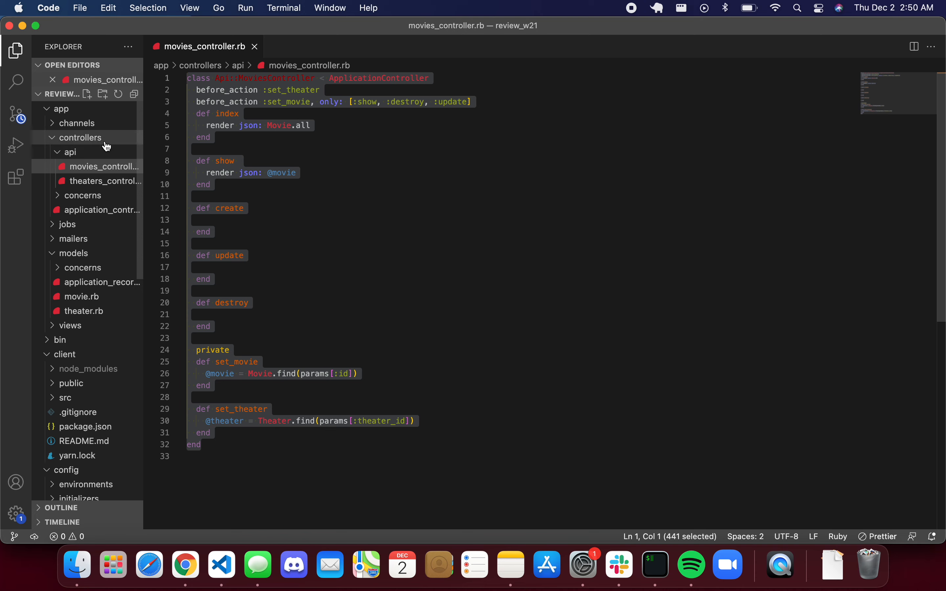
Copy the movies controller body into the theaters controller, renaming references to Theater.
click(105, 182)
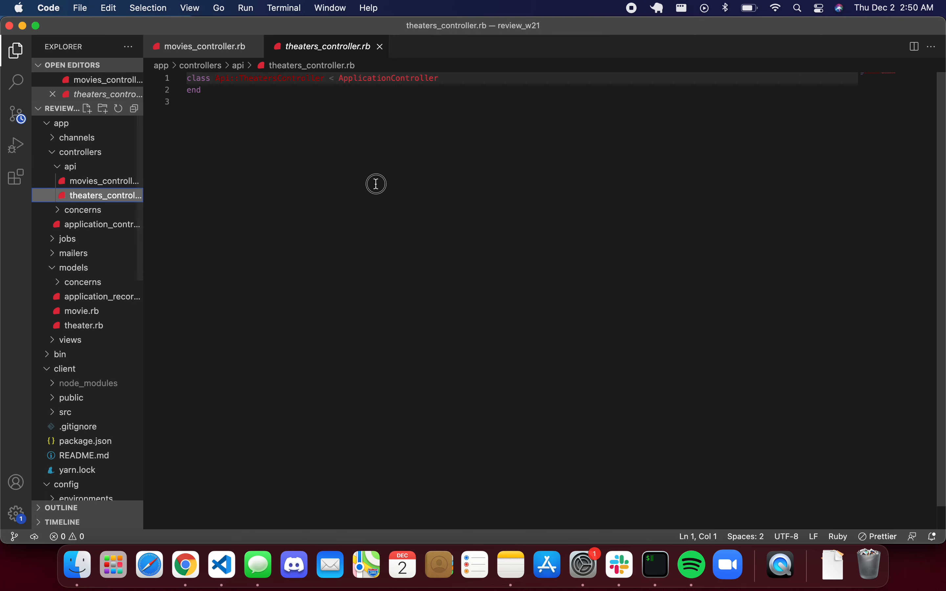
key(Enter)
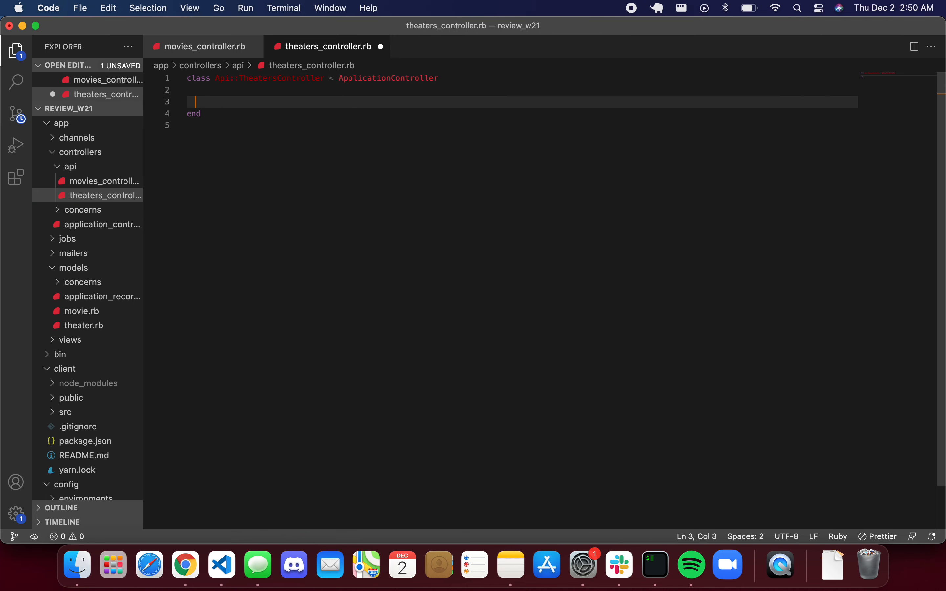
click(203, 46)
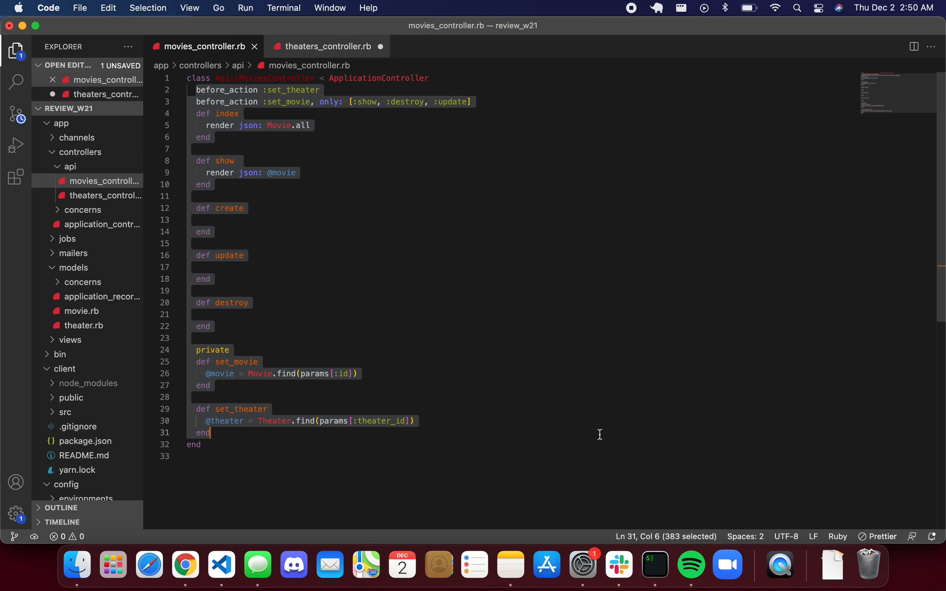
click(328, 46)
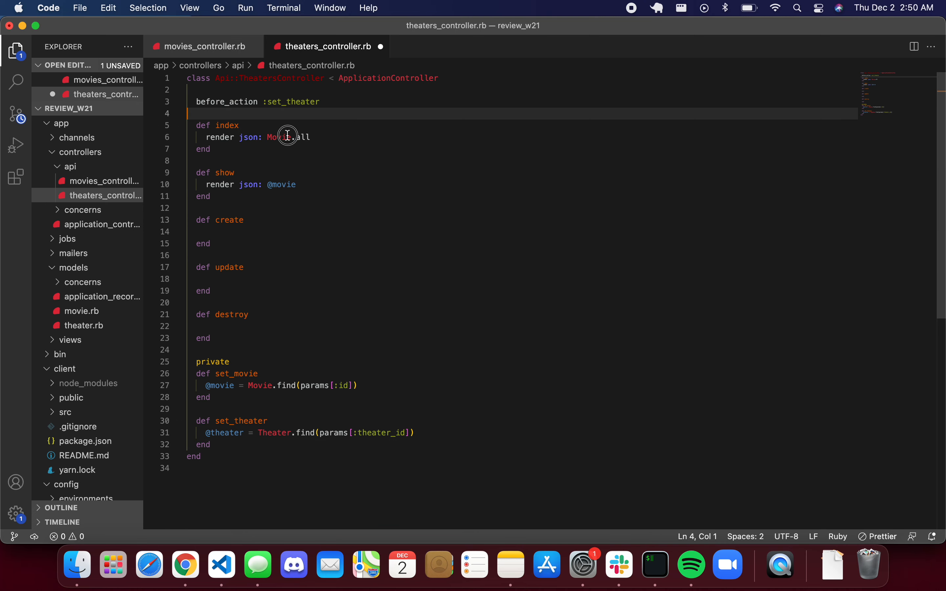
text(Theater)
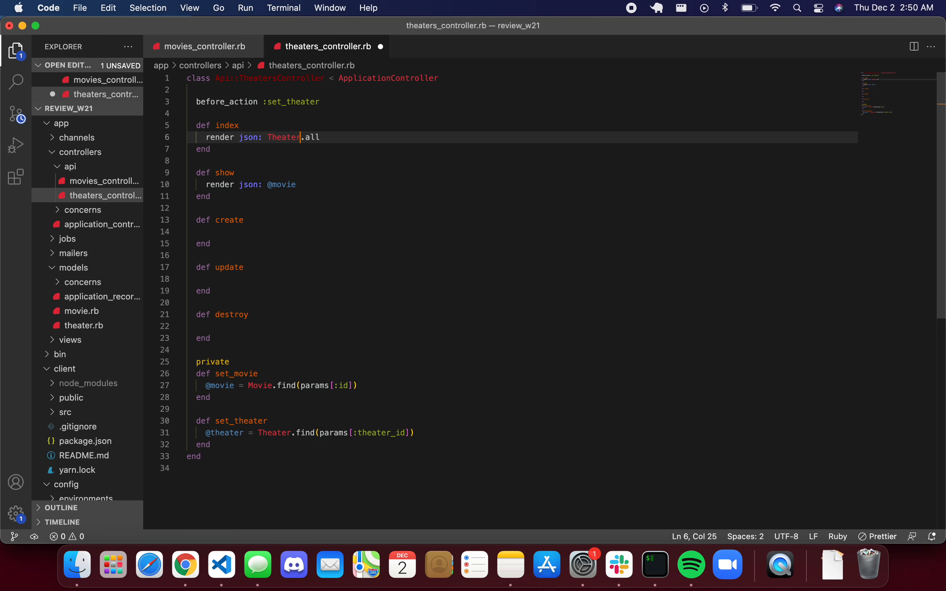
text(theater)
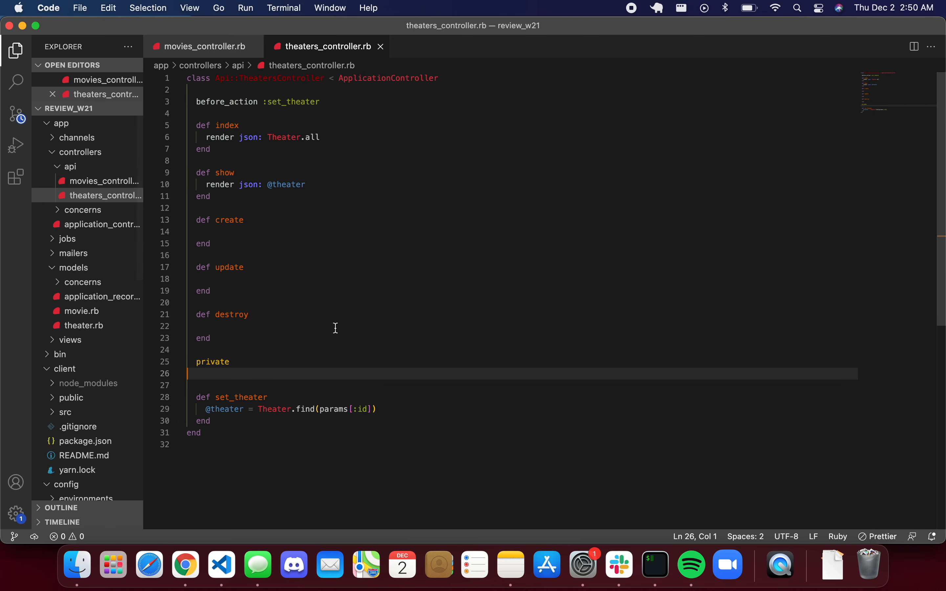
Limit set_theater to only: [:show, :update, :destroy] and save the theaters controller.
click(295, 89)
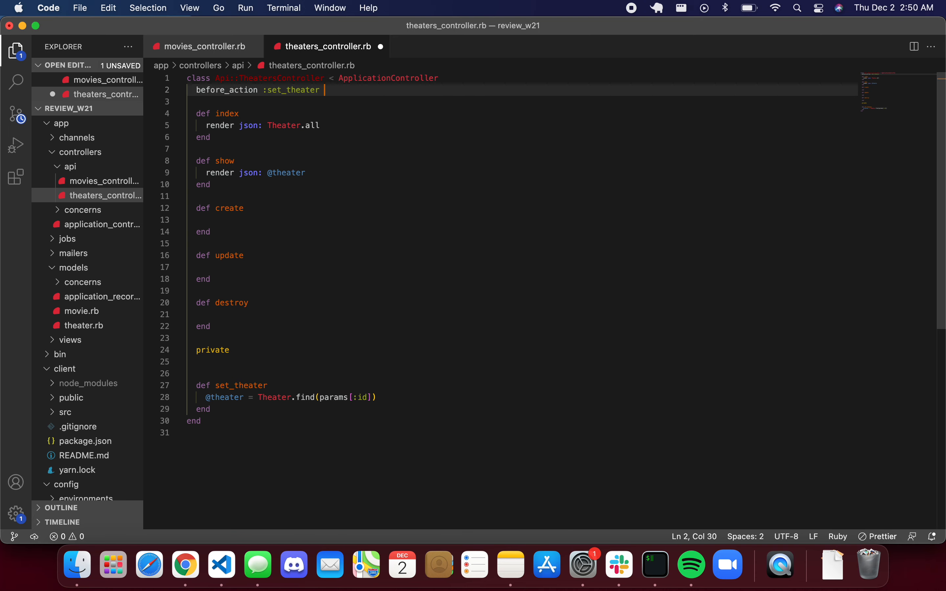
text(, only)
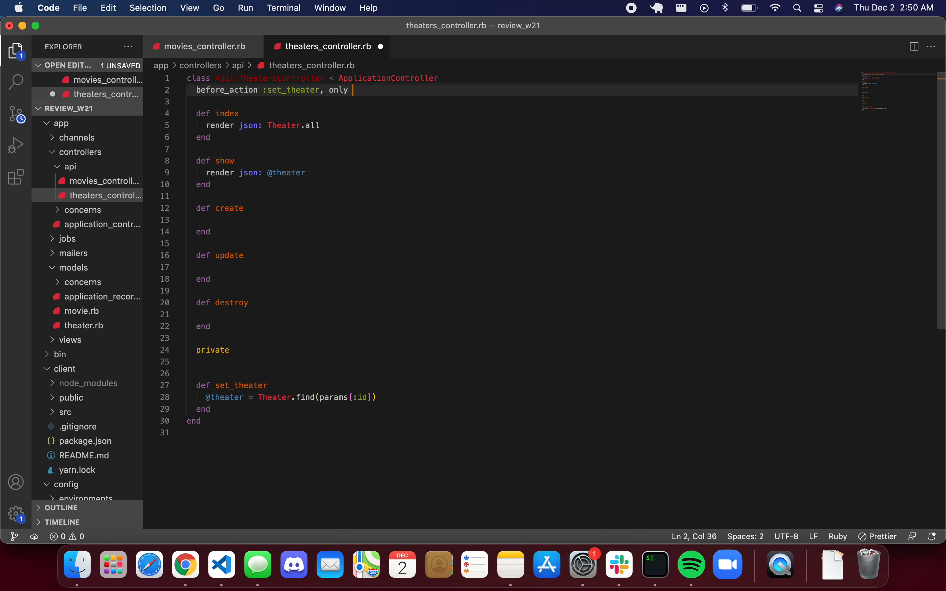
text(:)
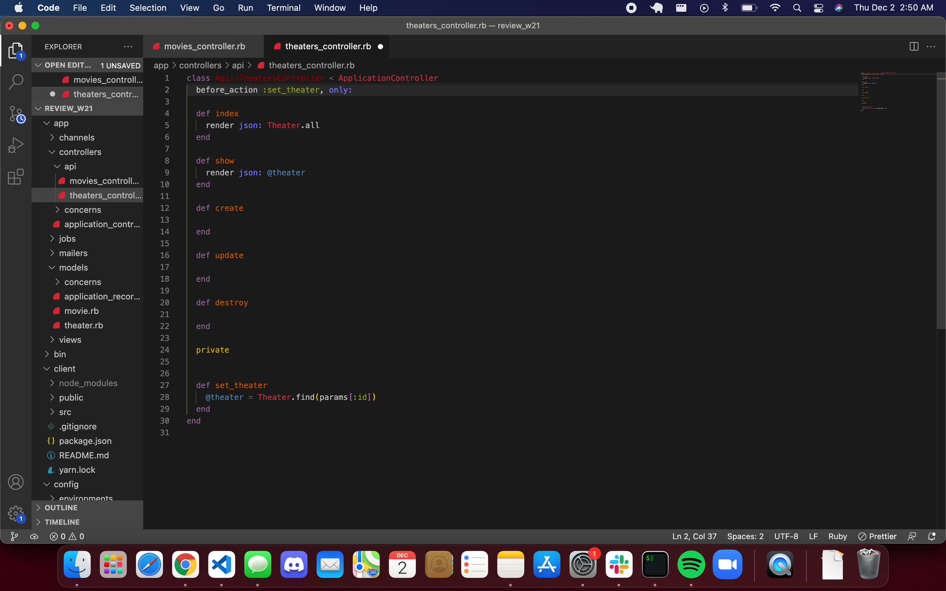
text([])
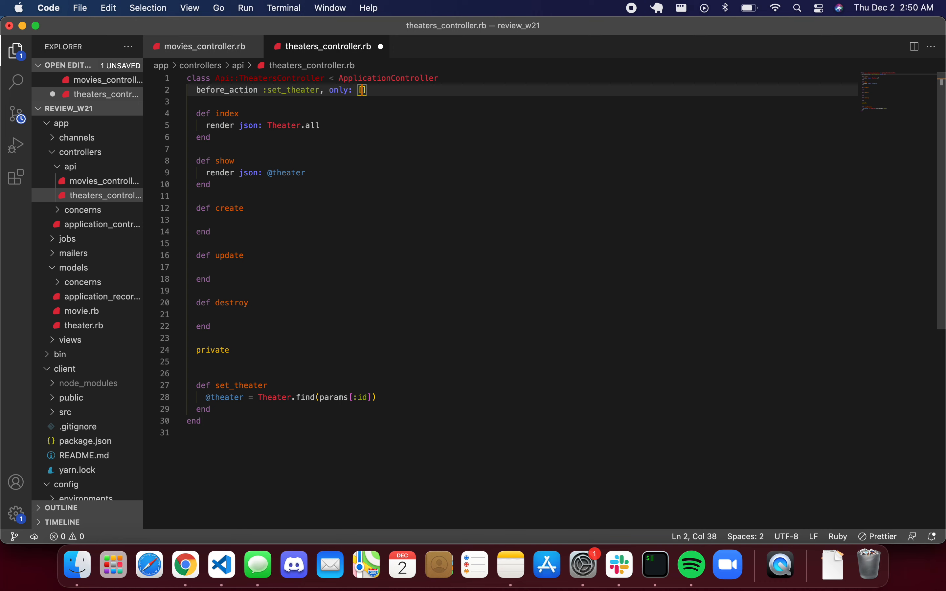
text(show)
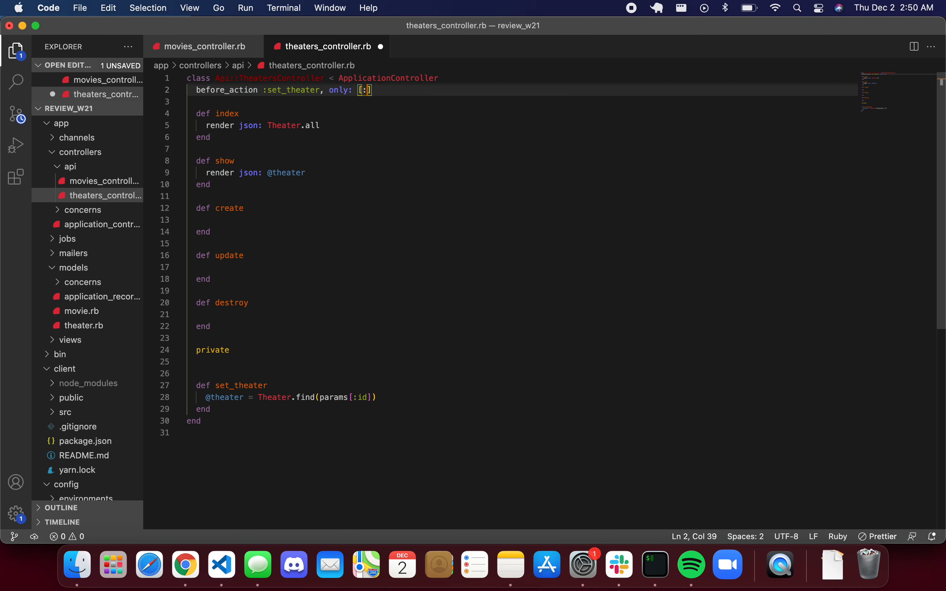
text(show, c)
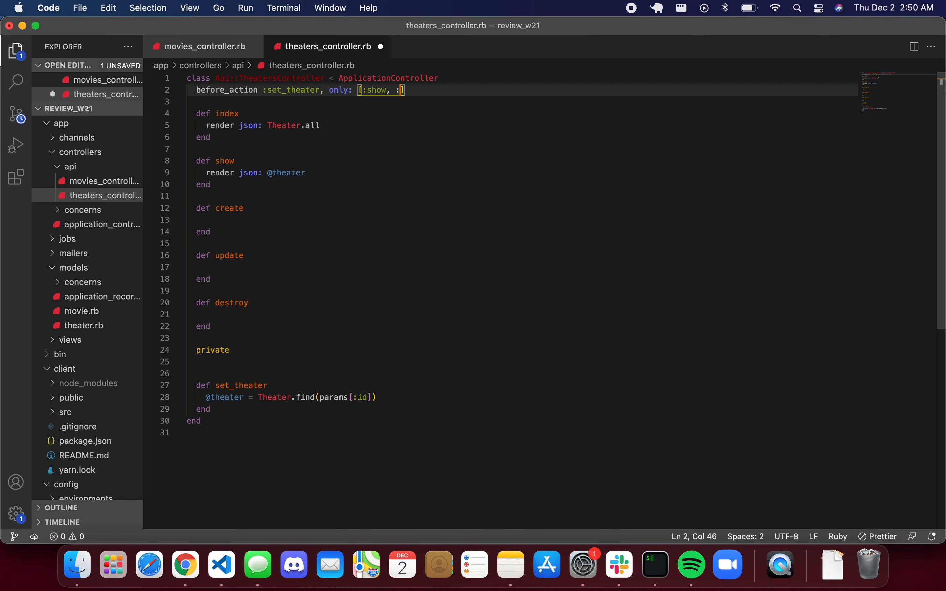
text(update)
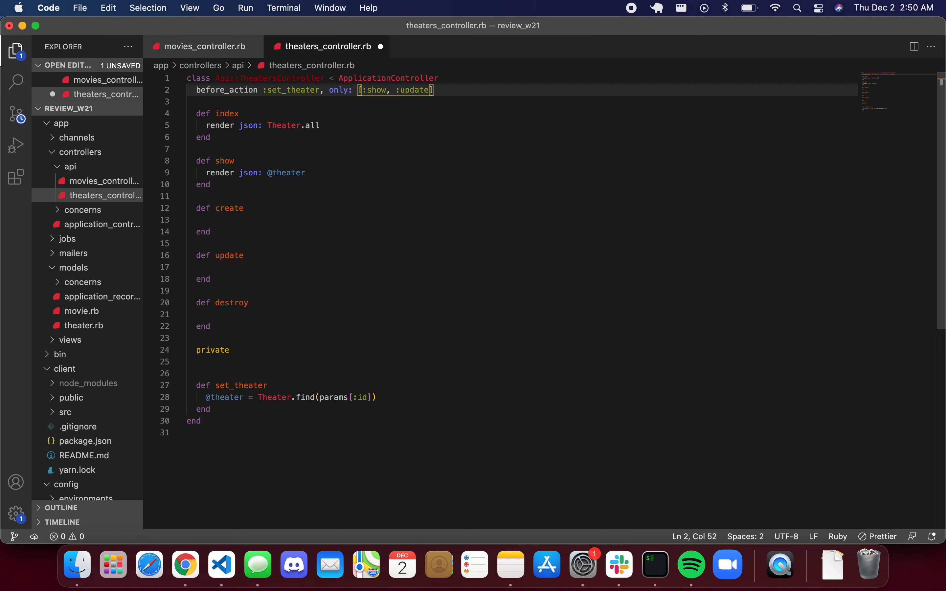
text(, destroy)
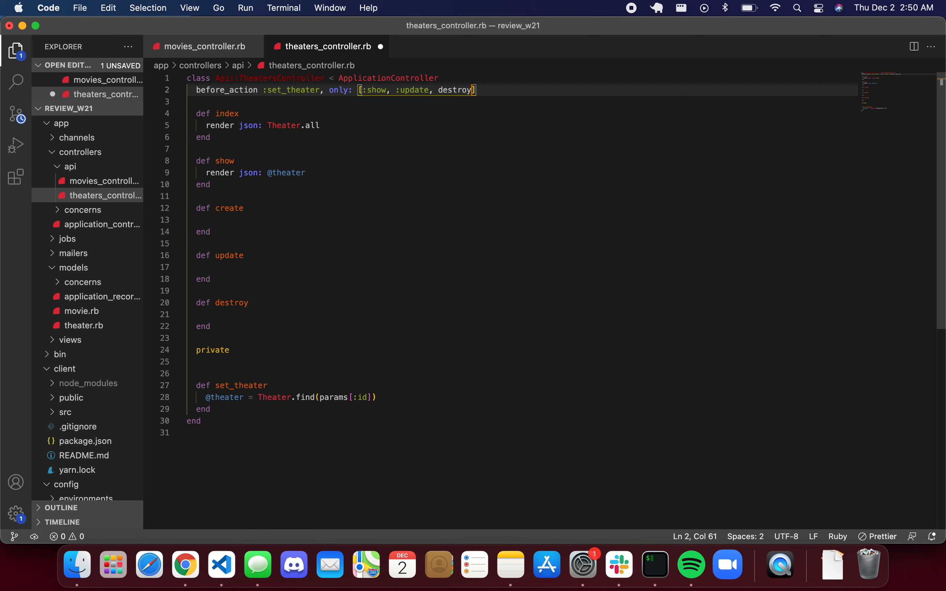
key(cmd+s)
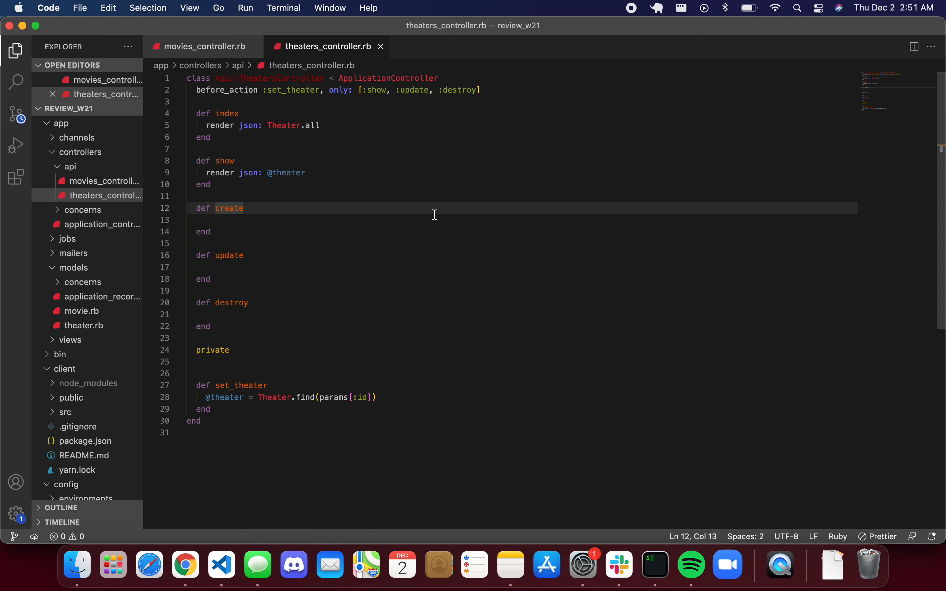
scroll(down, 3)
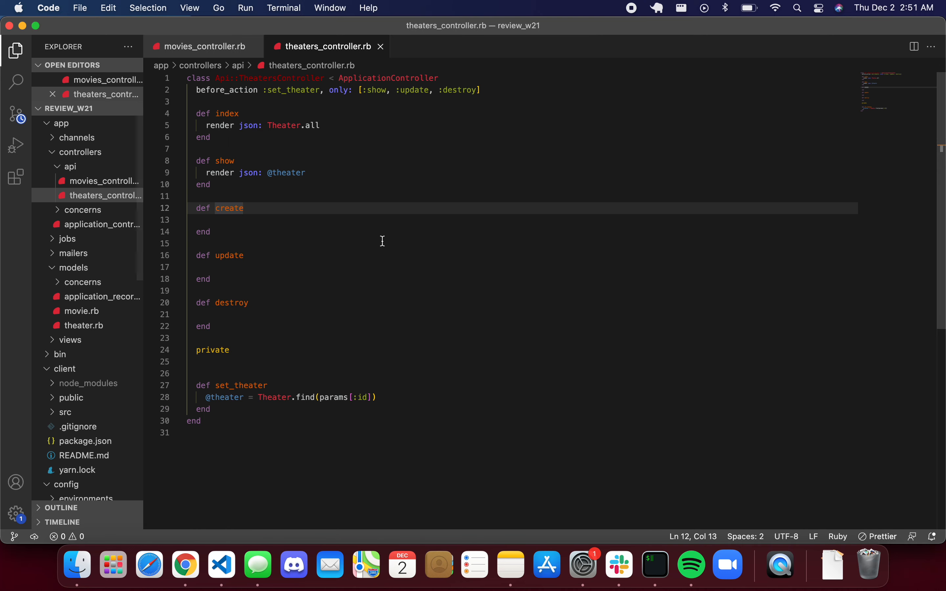
mouse_move(381, 47)
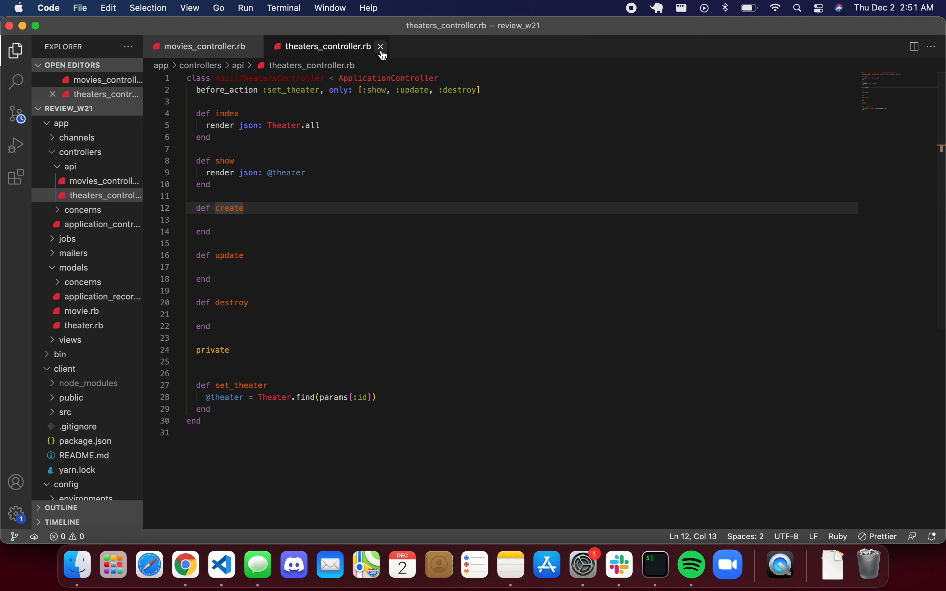
mouse_move(380, 47)
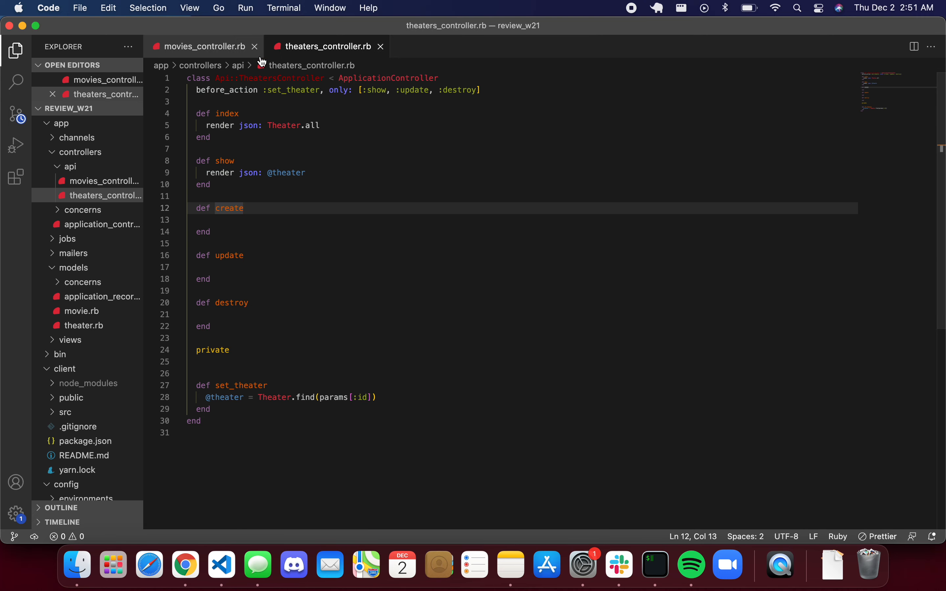
click(203, 46)
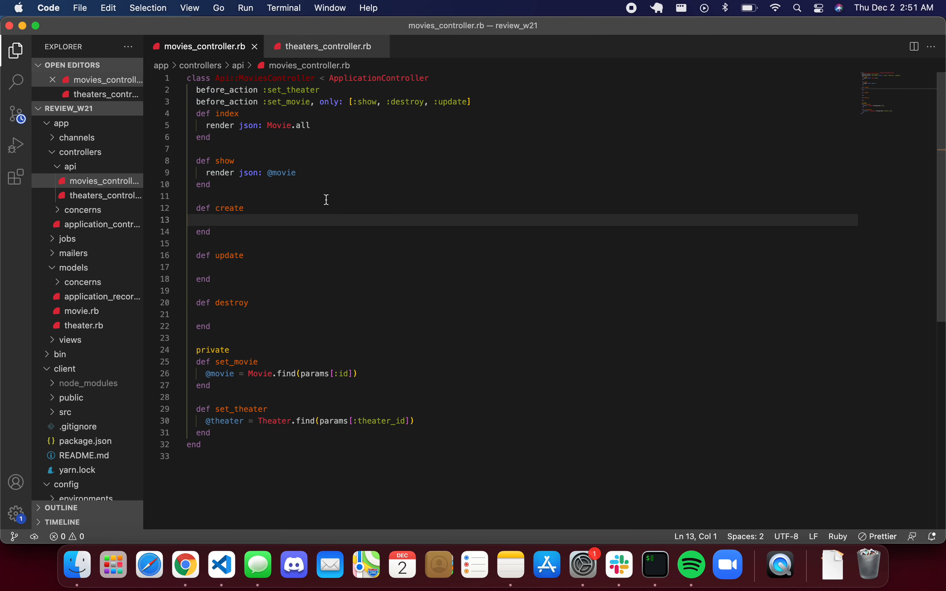
Run yarn start in a new client terminal pane and load localhost:3000 in Chrome.
click(254, 46)
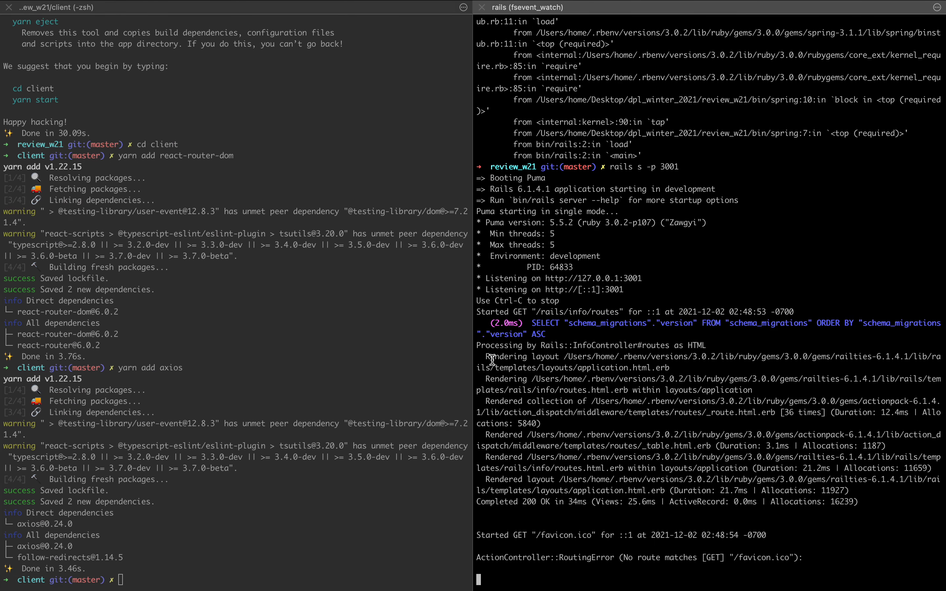
mouse_move(290, 397)
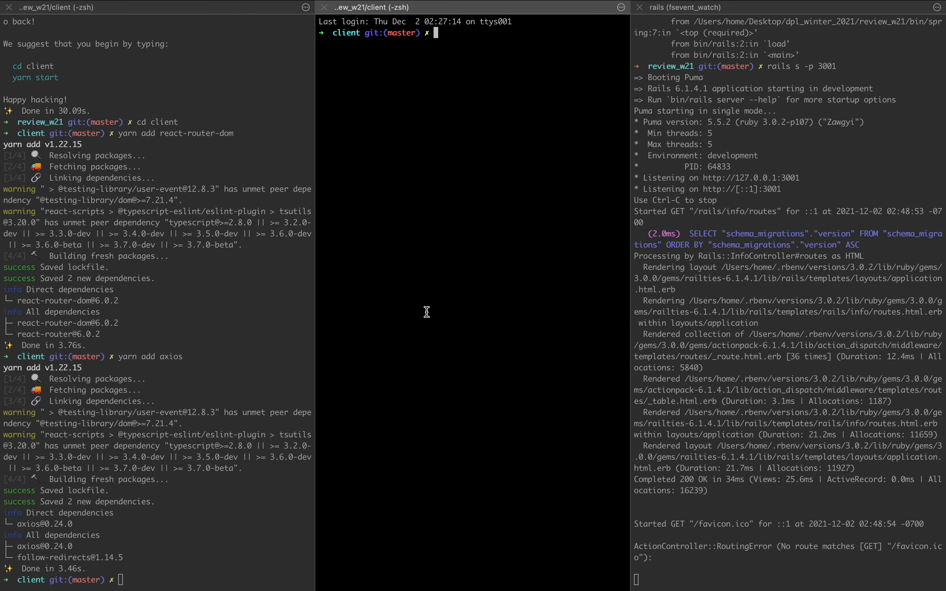
text(yarn)
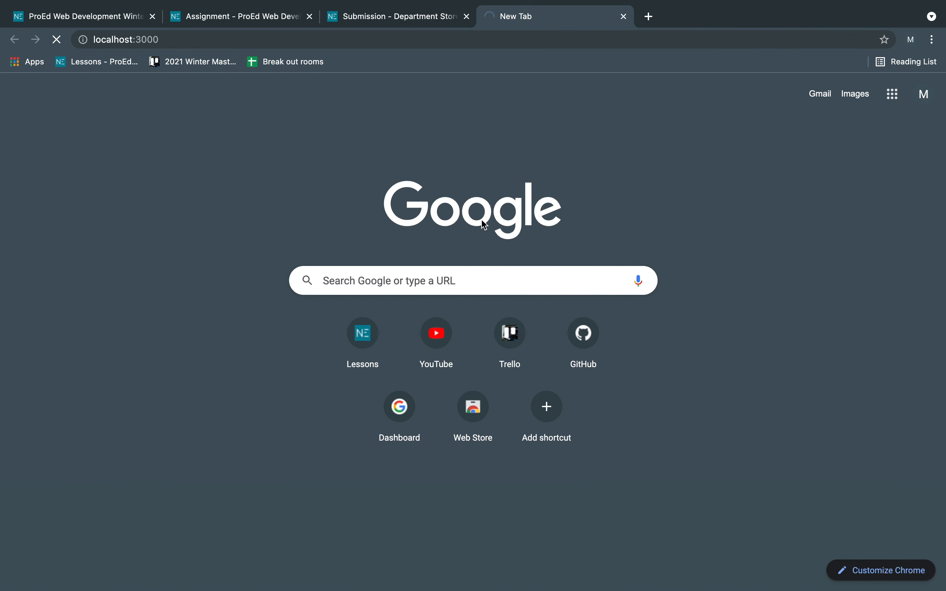
mouse_move(262, 178)
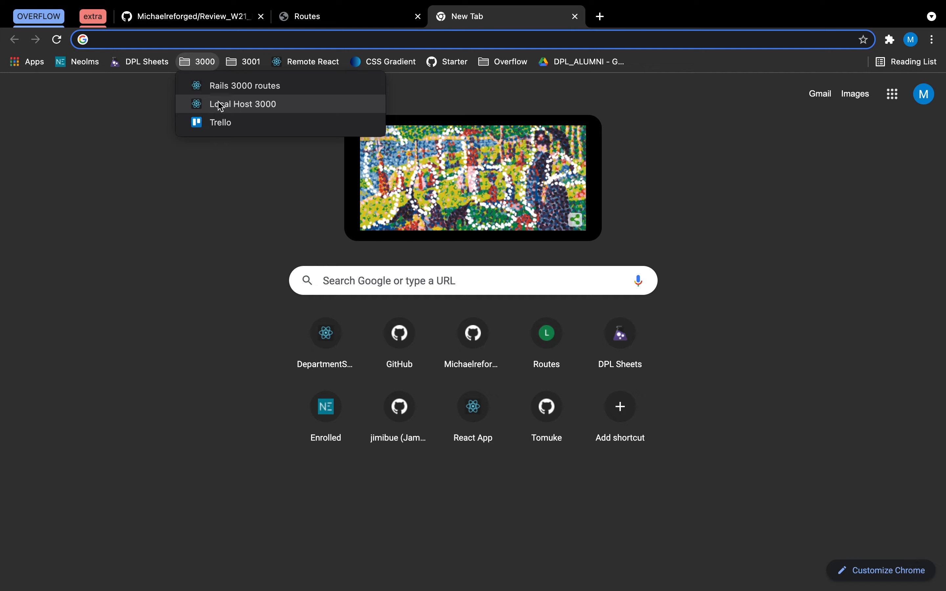
click(244, 104)
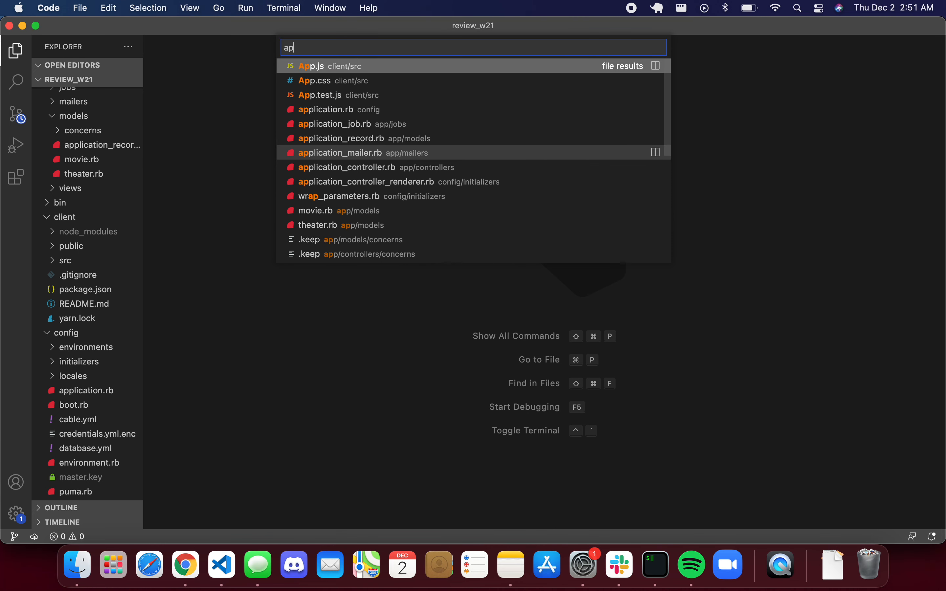
Reduce App.js to a div reading 'Theater Routing to be done during Review' and save.
click(321, 65)
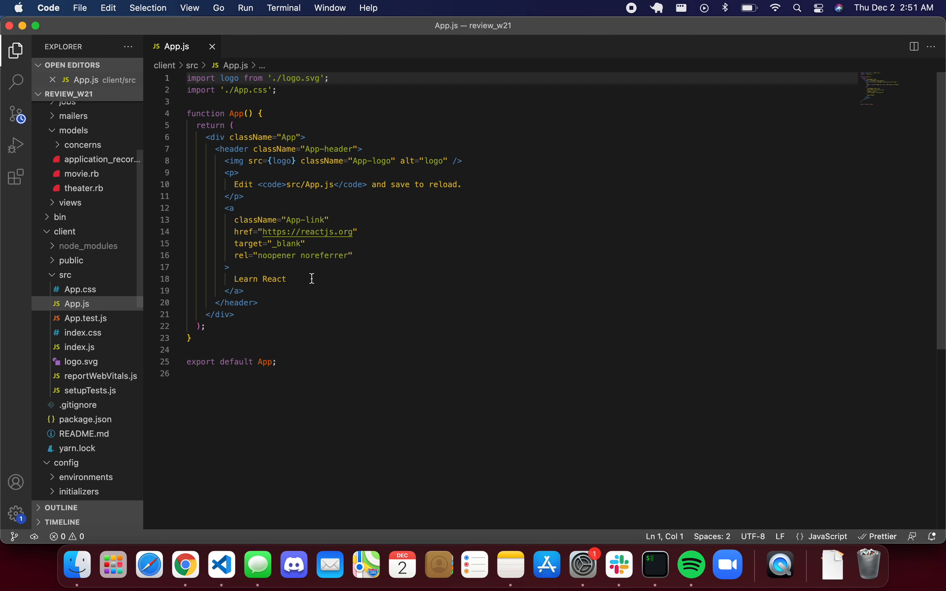
mouse_move(266, 306)
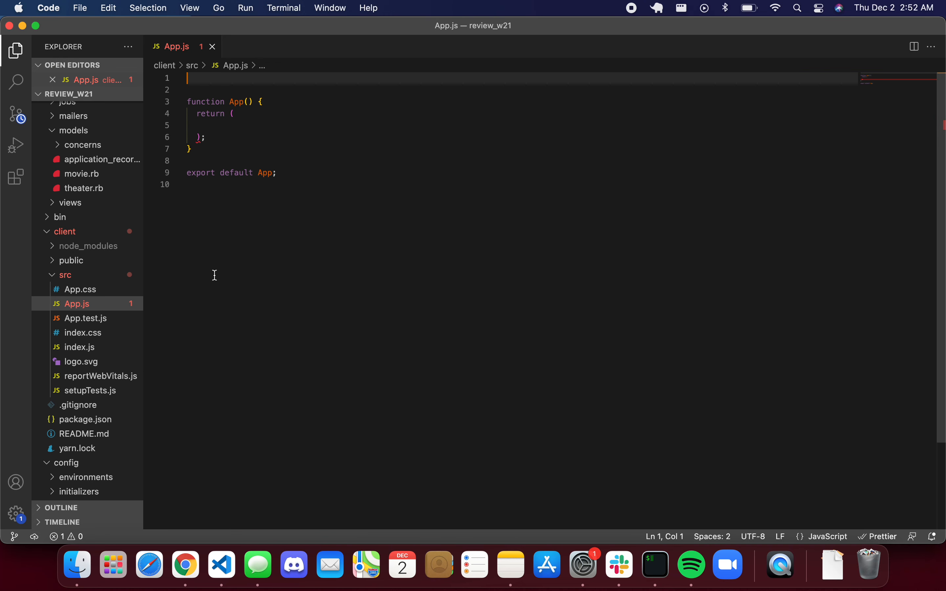
mouse_move(238, 126)
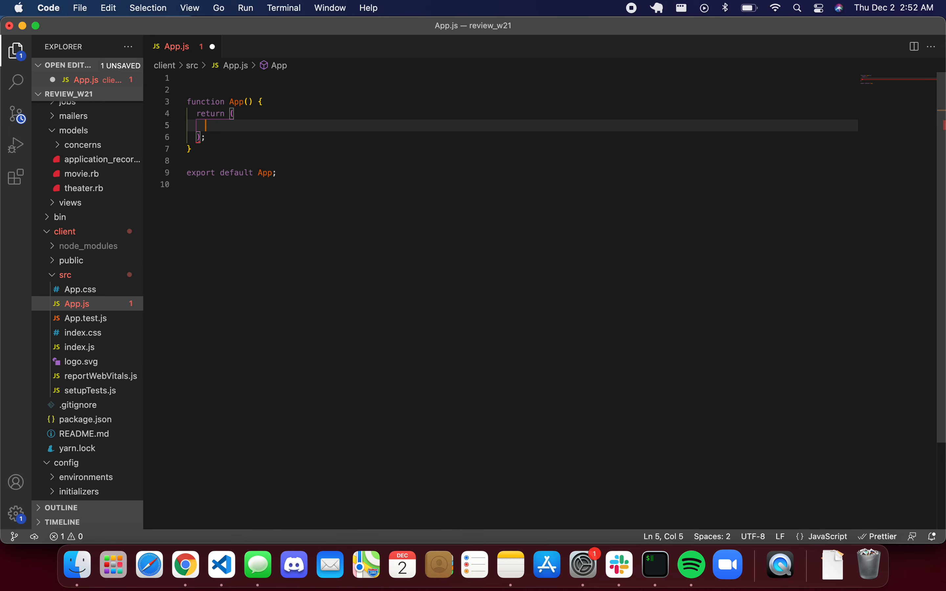
mouse_move(240, 141)
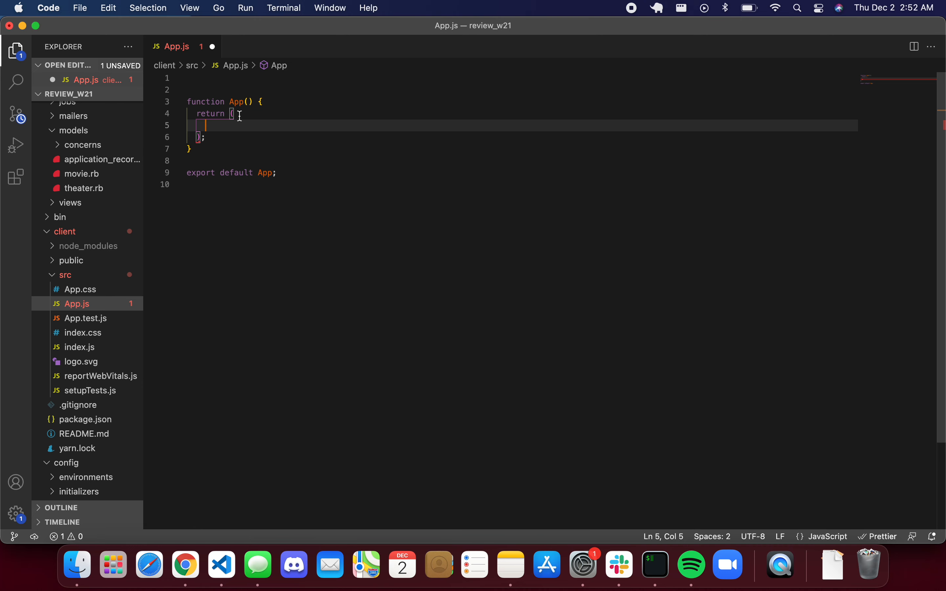
mouse_move(200, 151)
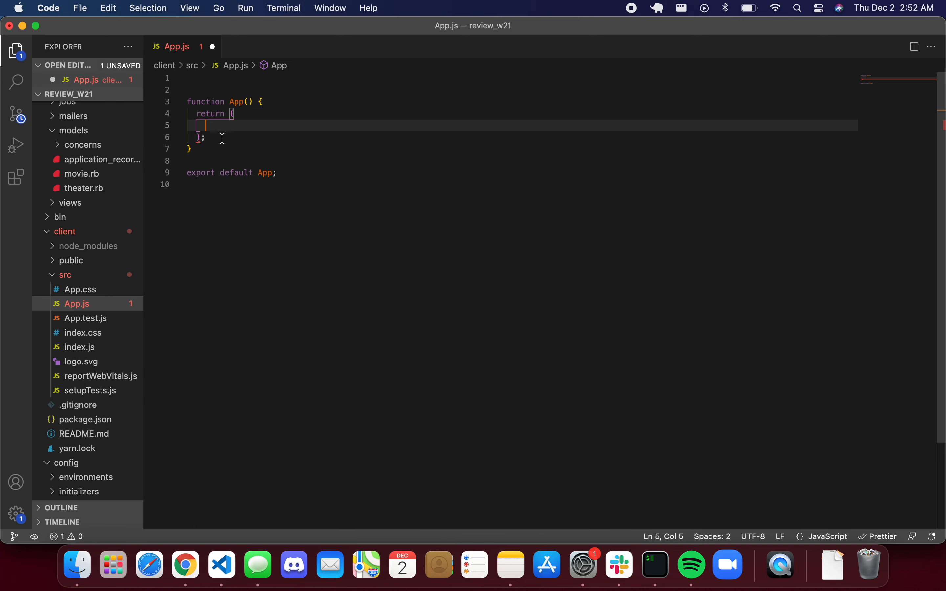
mouse_move(294, 127)
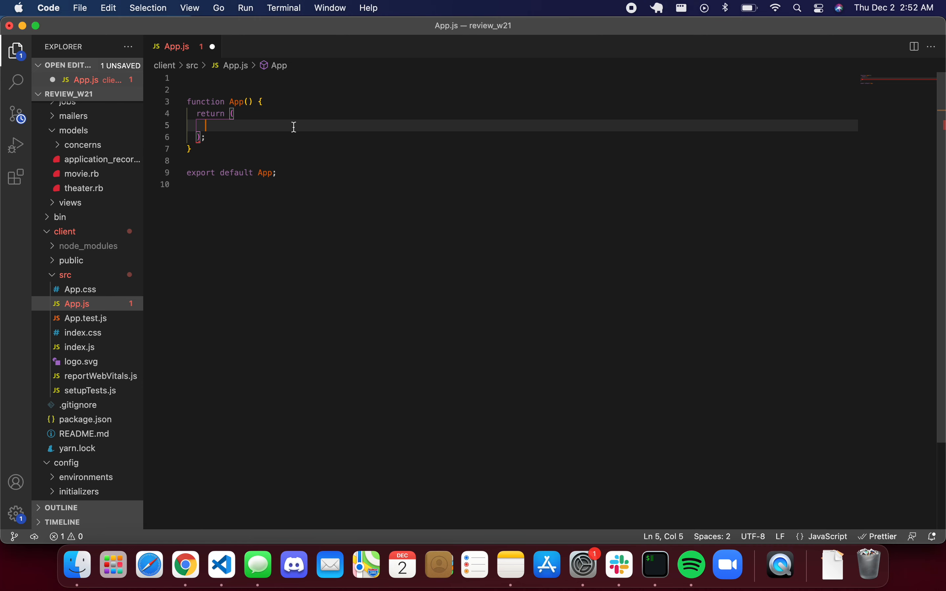
text(<div></div>)
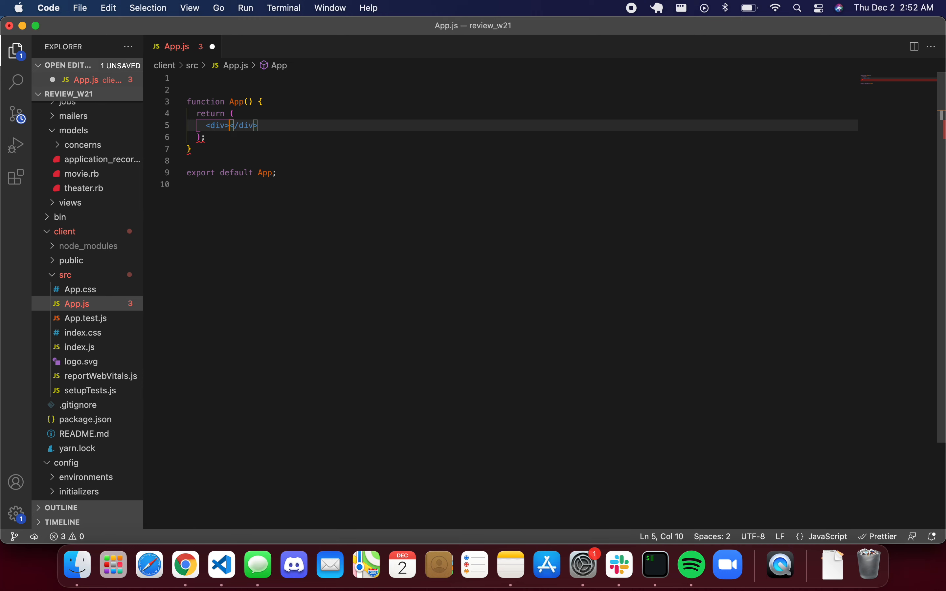
text(Theater R)
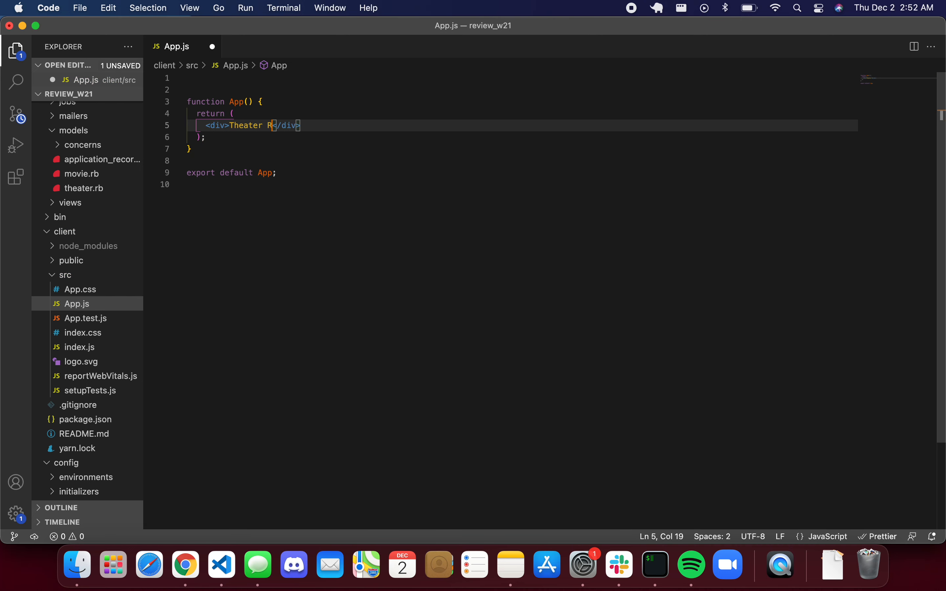
text(outing)
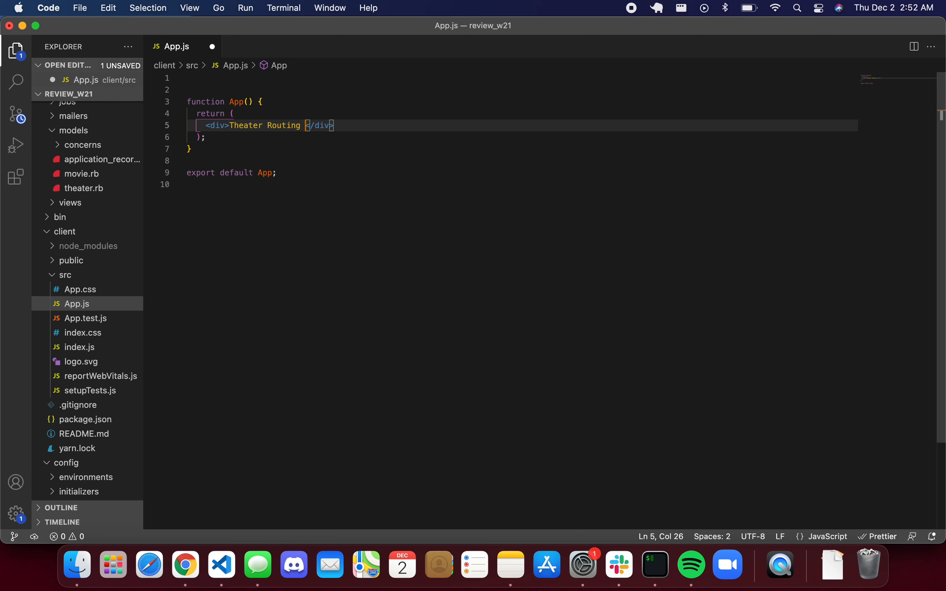
text(to be done during Review)
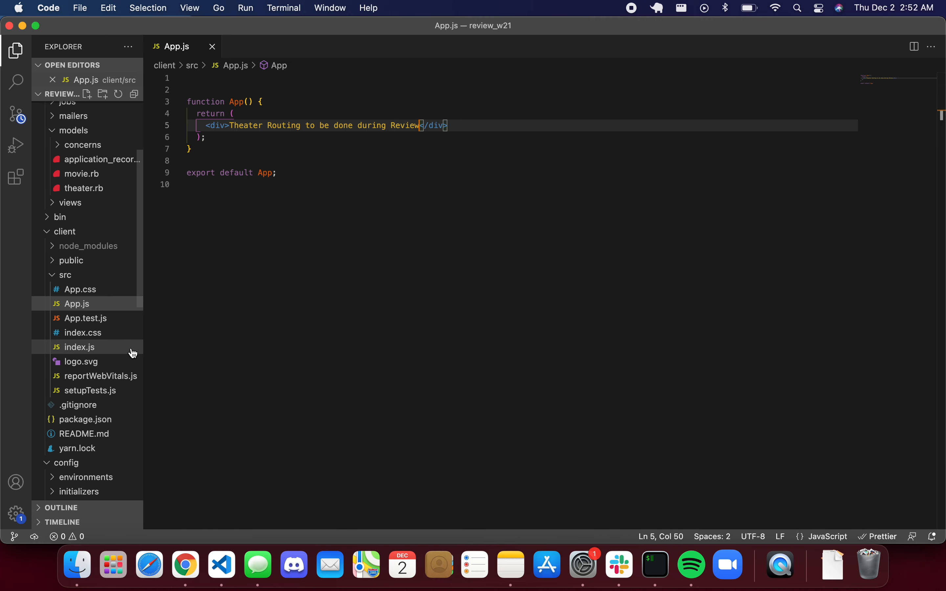
mouse_move(109, 362)
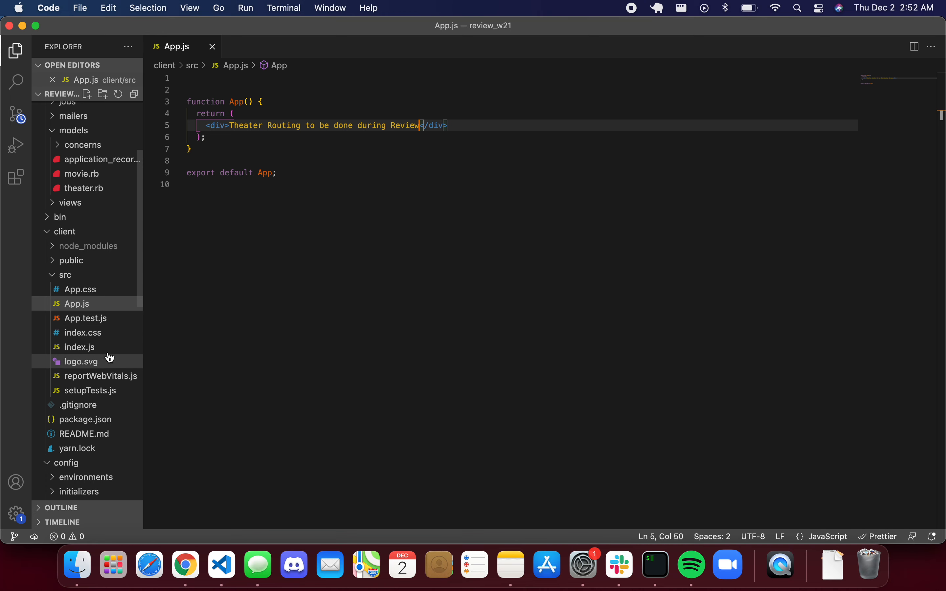
Create a Pages folder under client src with a new Home.js file inside it.
click(78, 347)
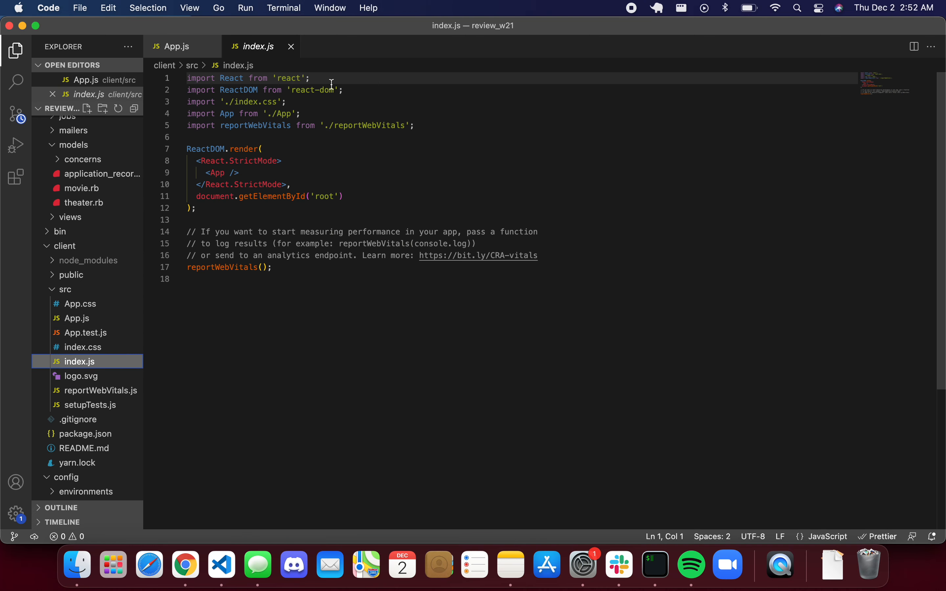
mouse_move(248, 196)
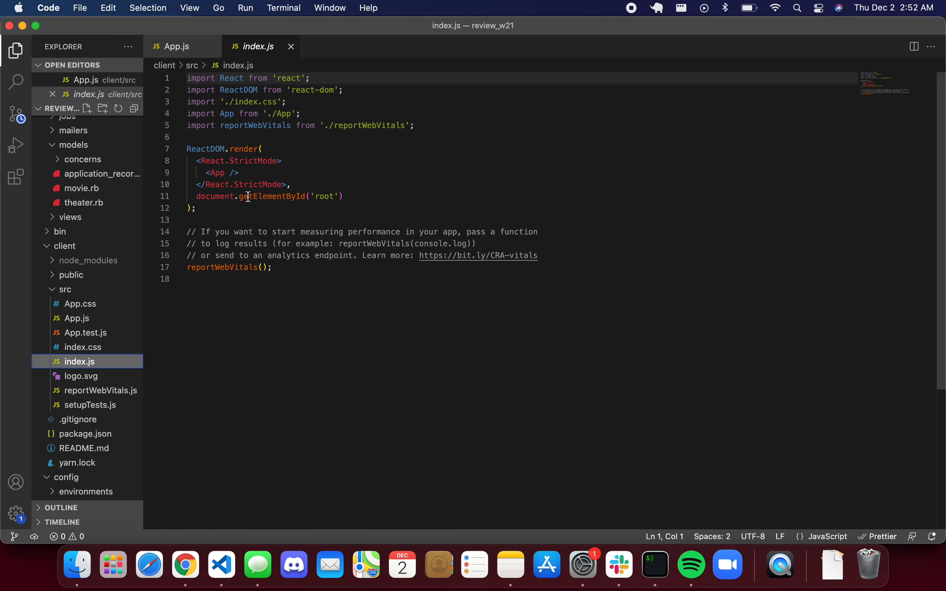
mouse_move(266, 196)
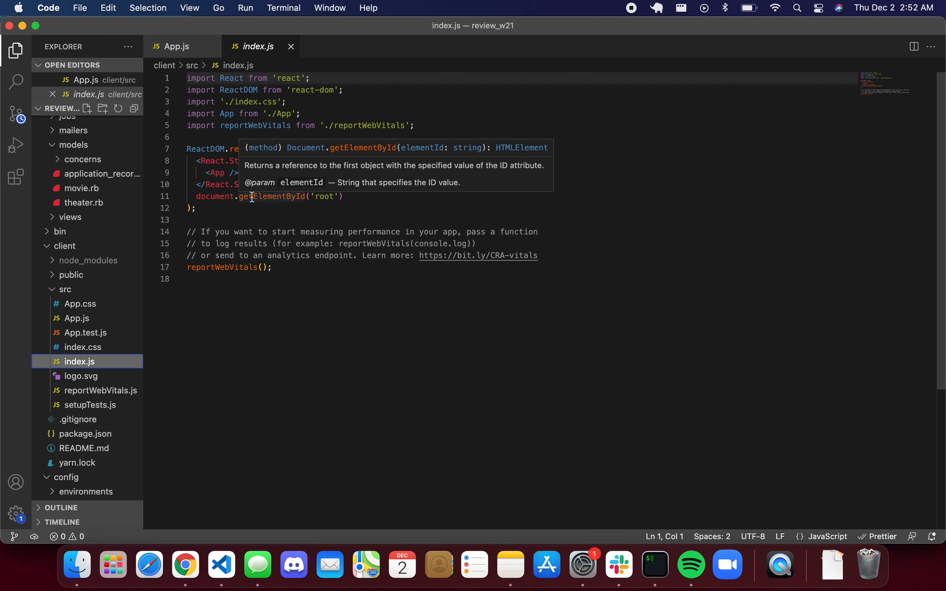
mouse_move(78, 304)
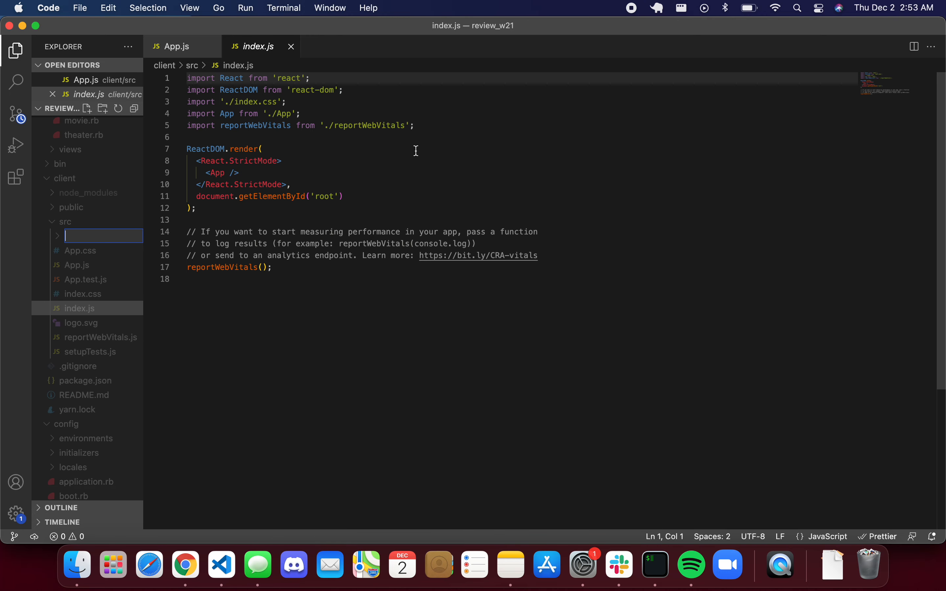
text(Pages)
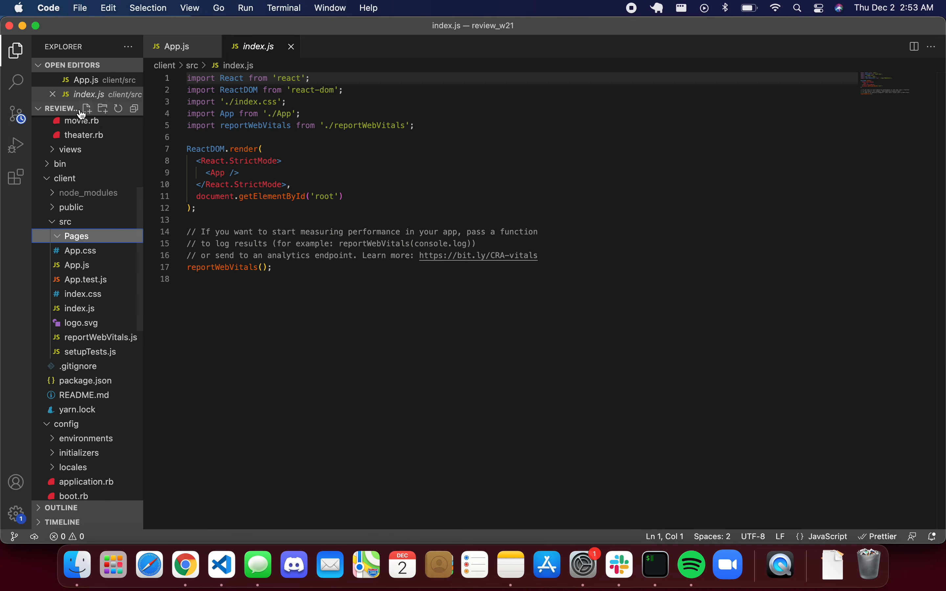
click(88, 108)
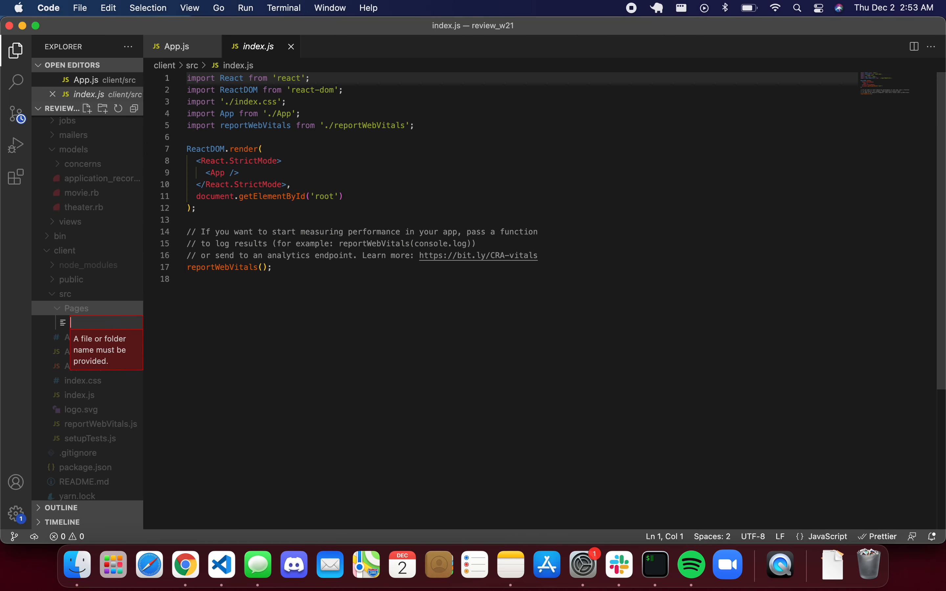
text(theater)
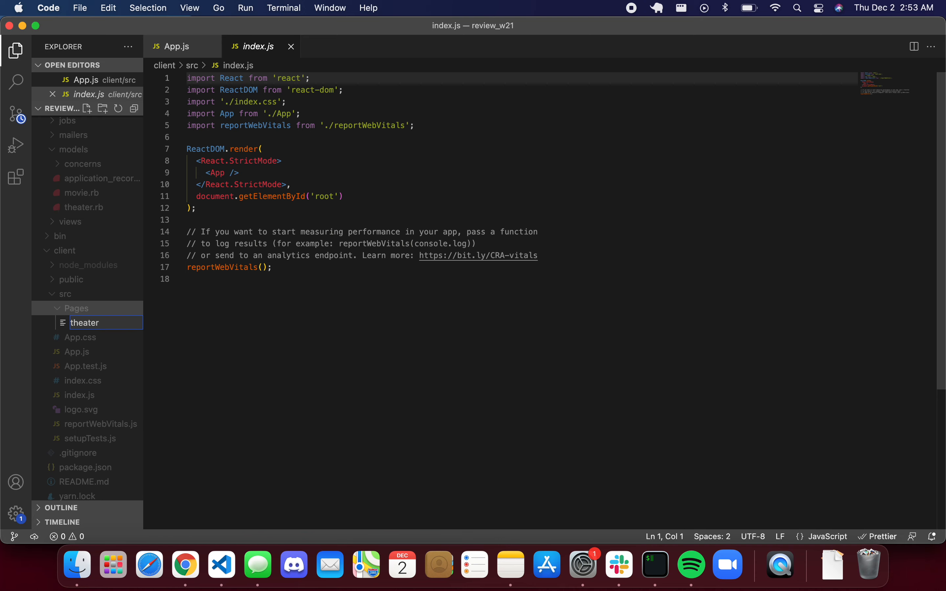
text(H)
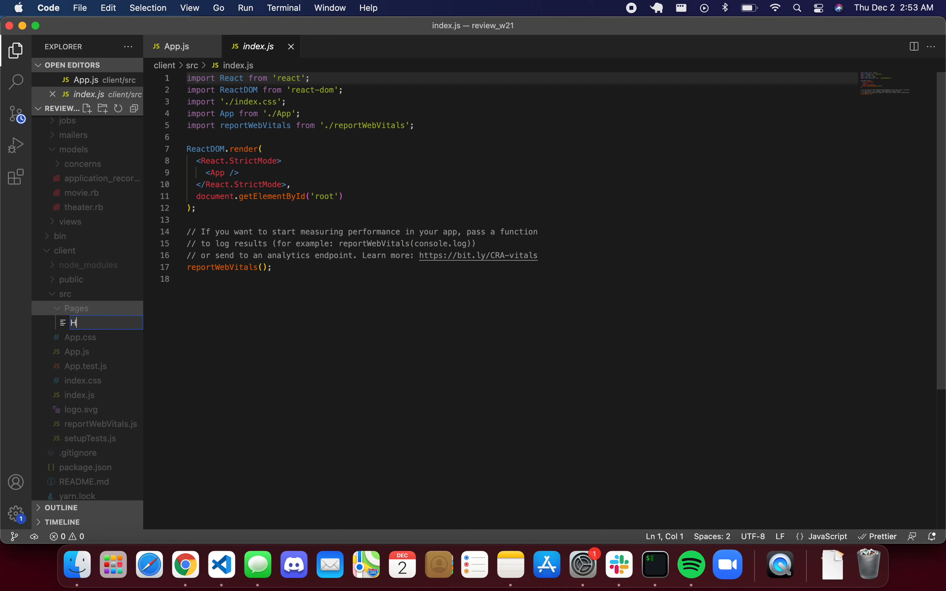
text(ome.j)
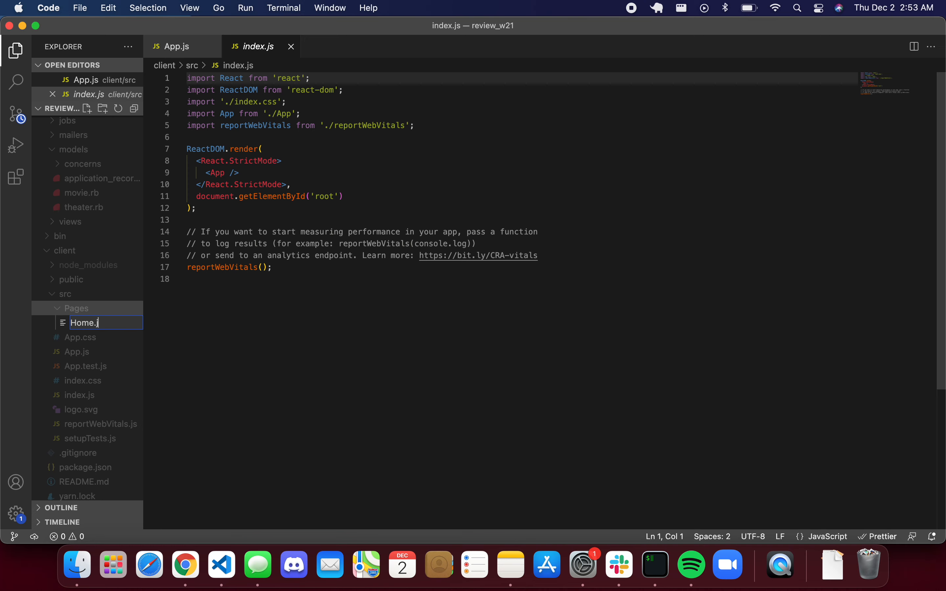
key(Enter)
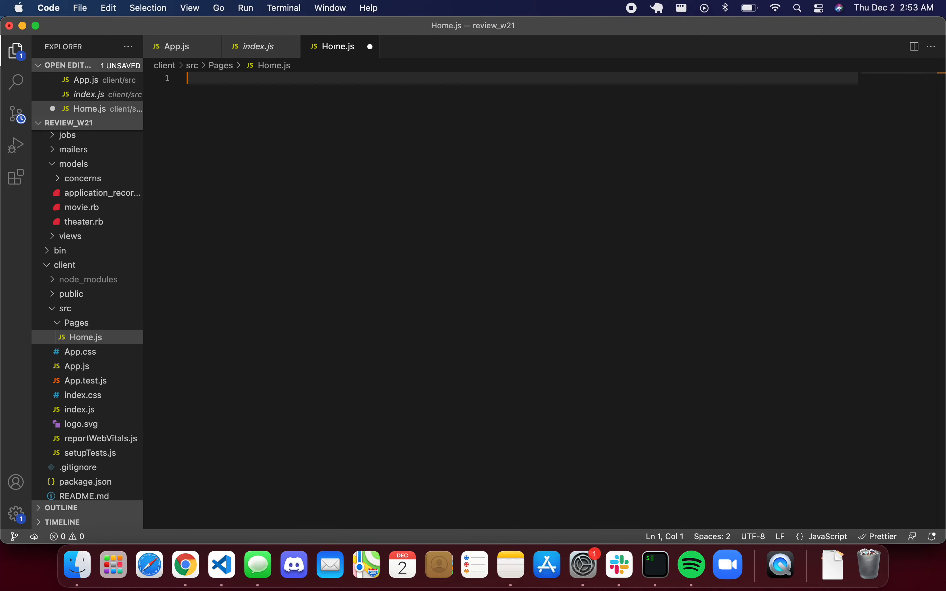
Write the React import, a const Home arrow function, and export default Home.
text(import read)
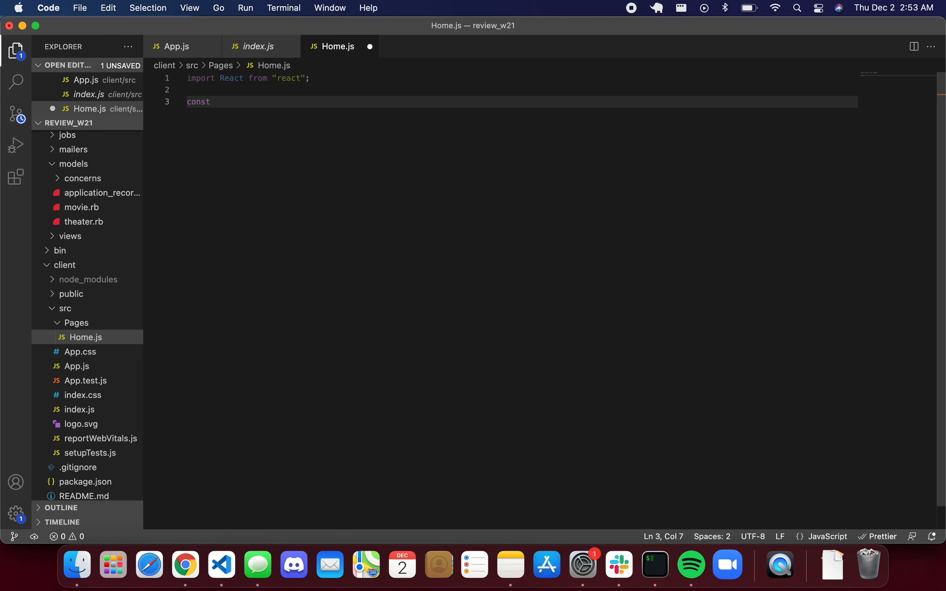
text(Home)
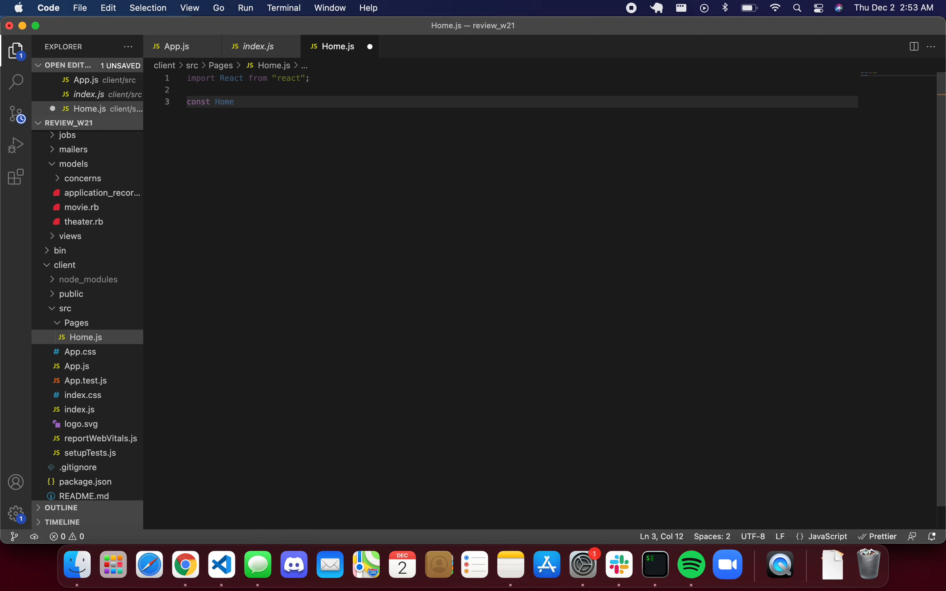
text(= ())
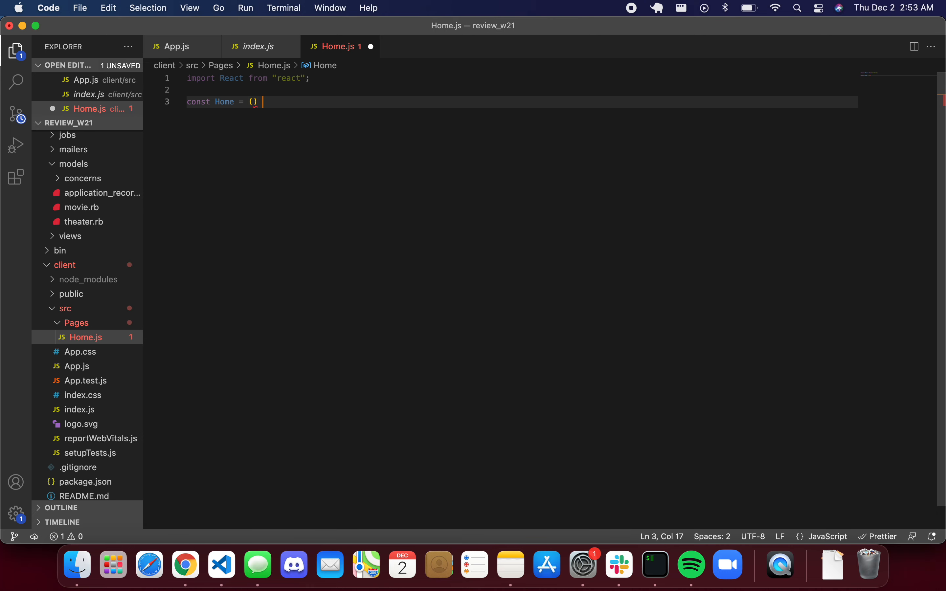
text(=>)
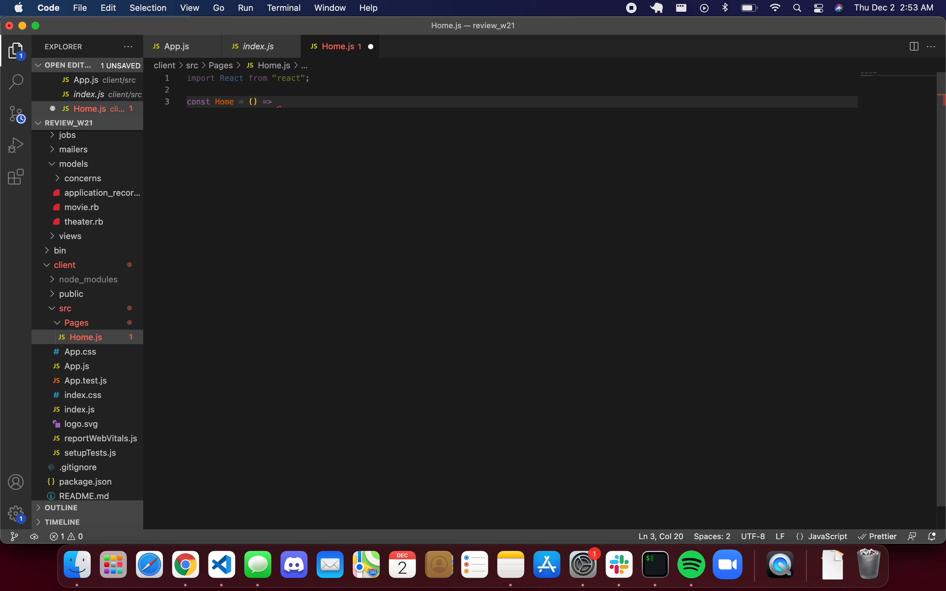
text({)
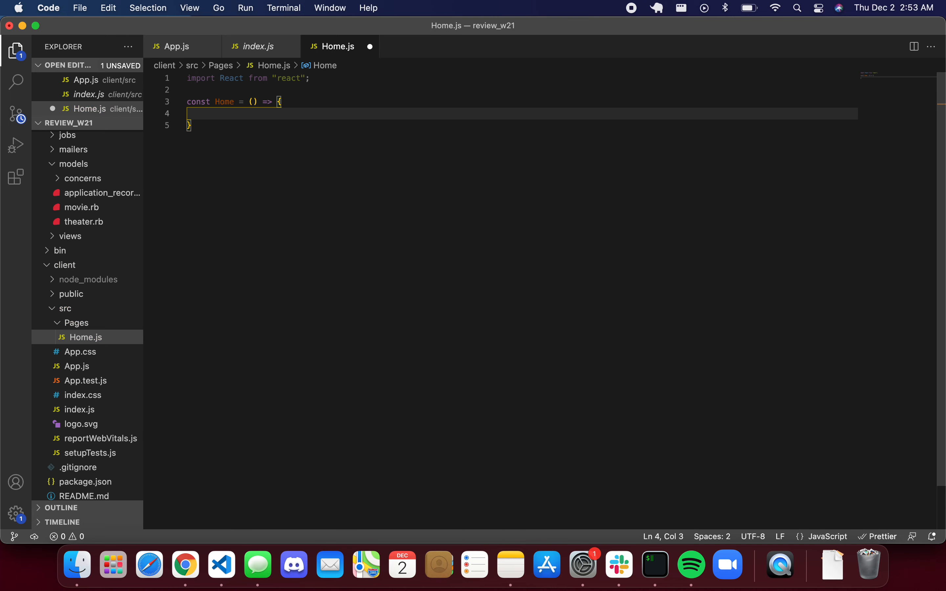
text(export)
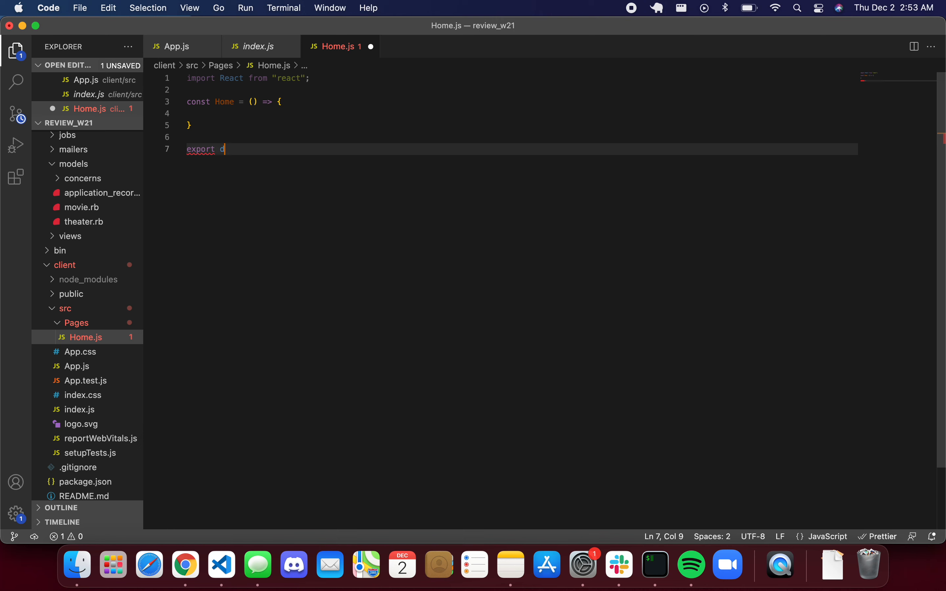
text(default)
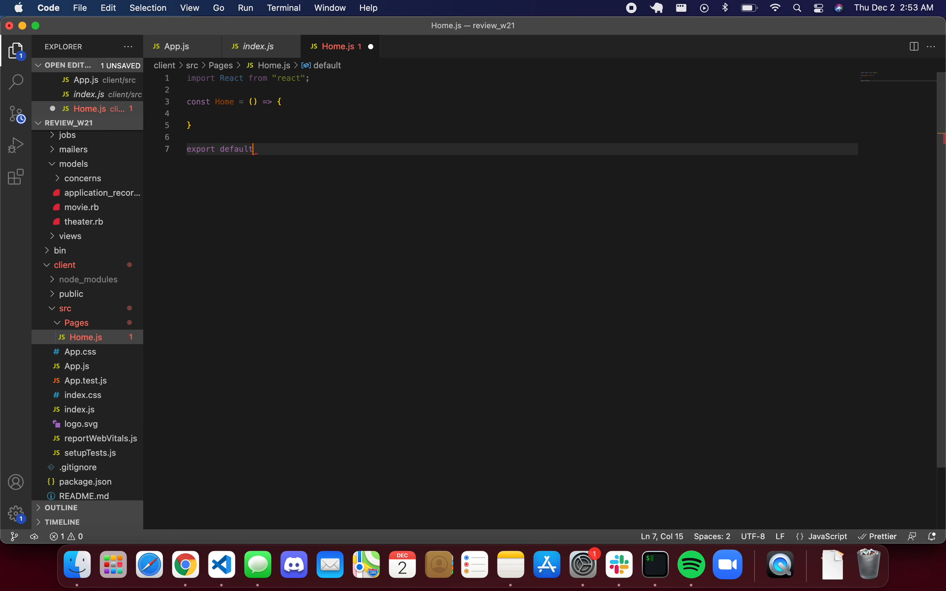
text(Home)
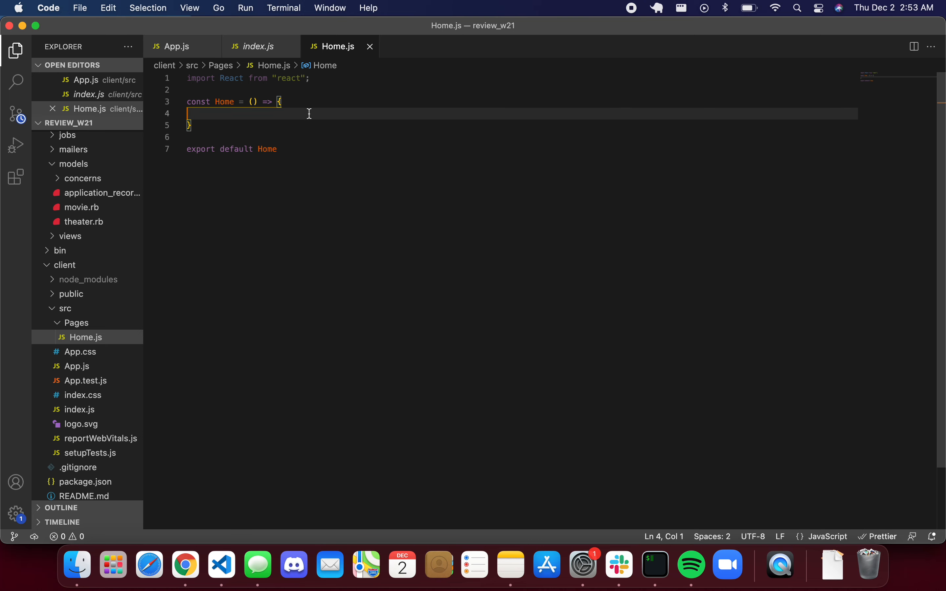
Return a div with an h1 reading 'Welcome to Jank Fandango' from Home.
key(enter)
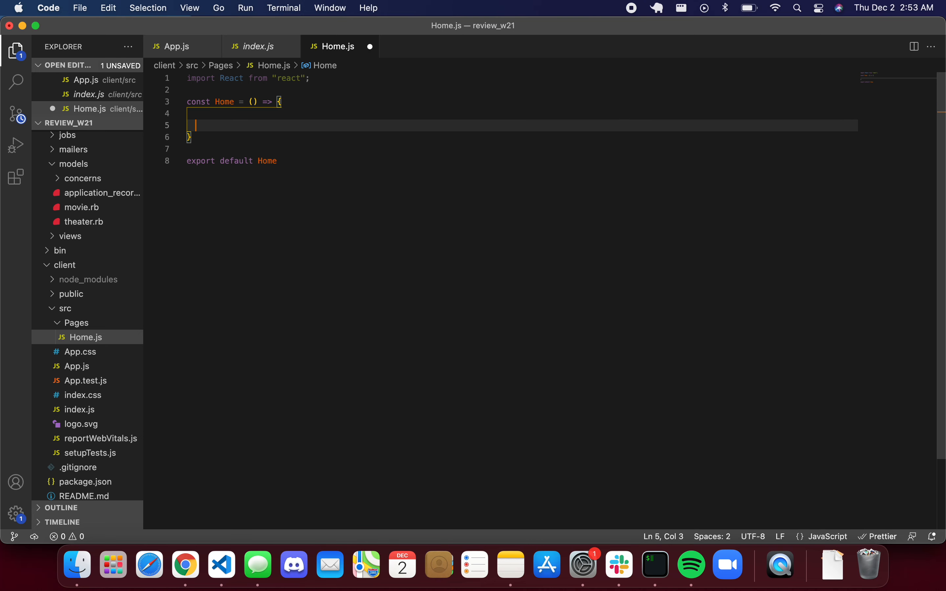
text(return()
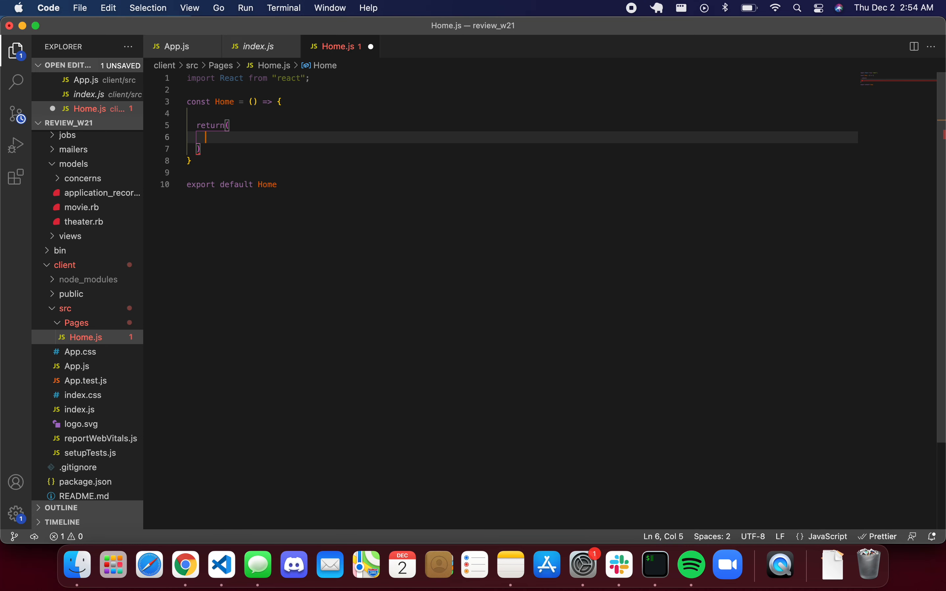
text(<div>)
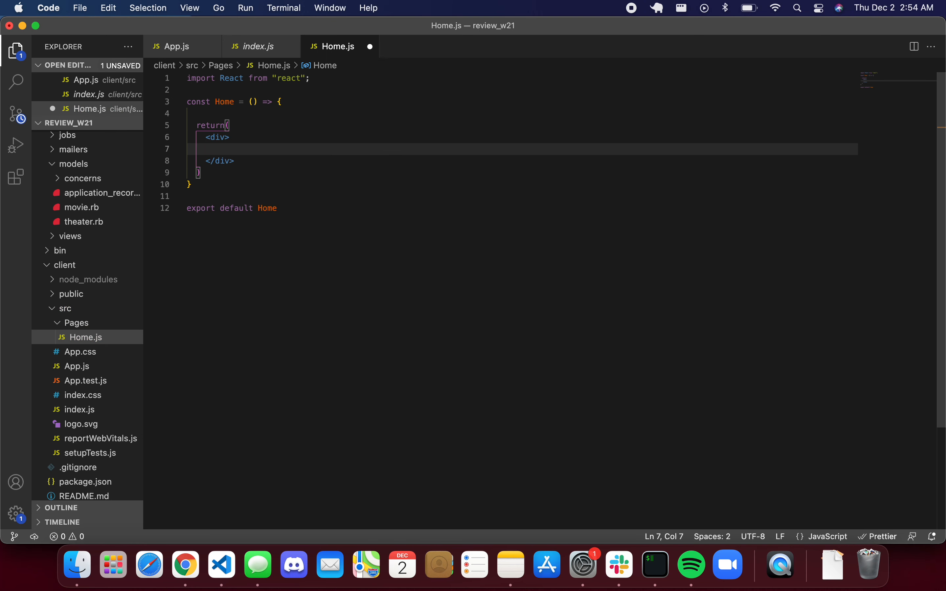
text(<)
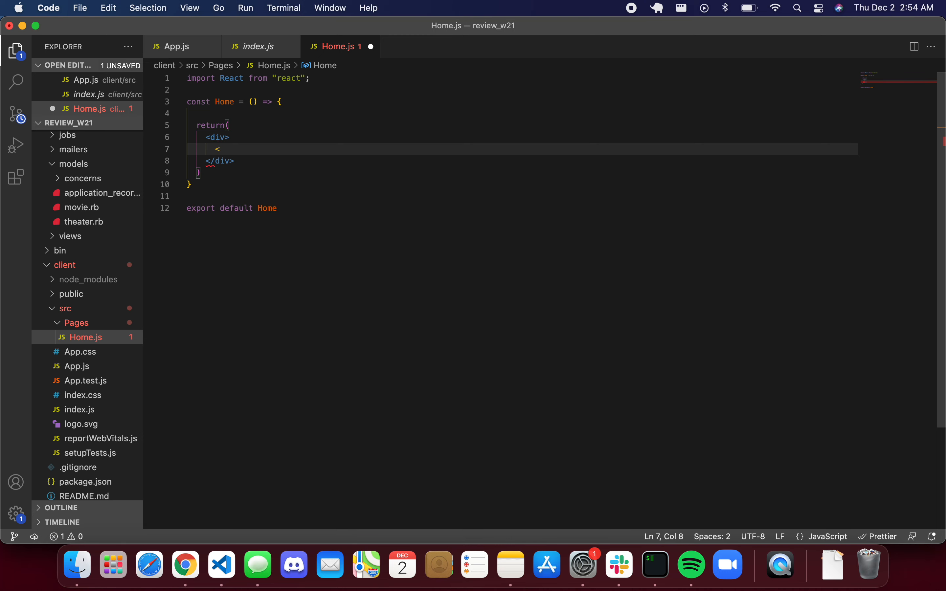
text(H)
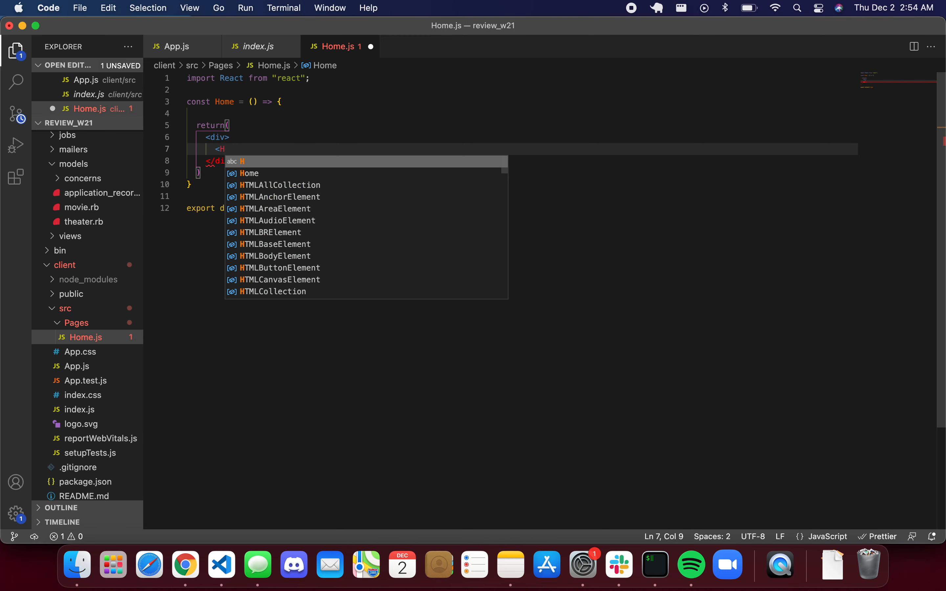
text(1)
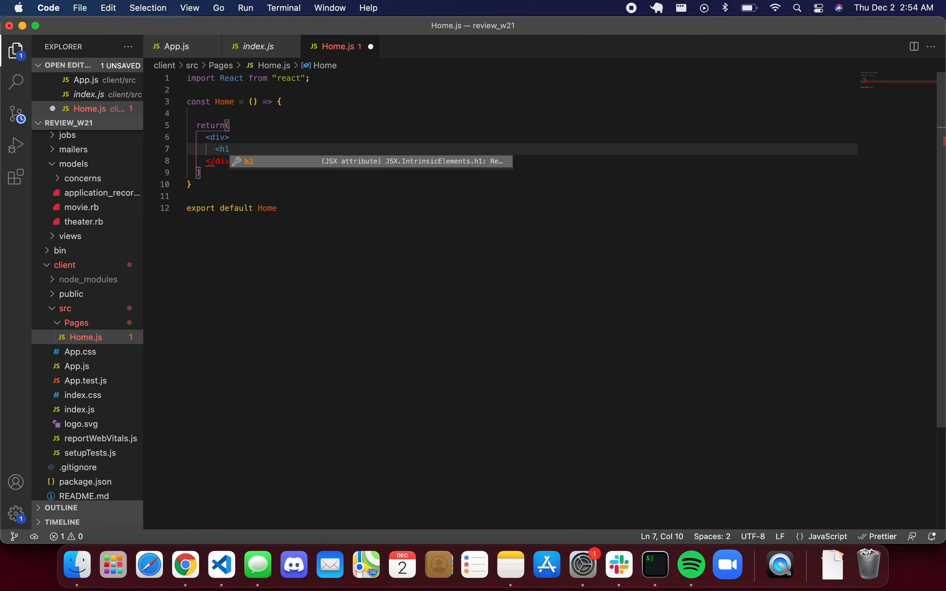
text(></h1>)
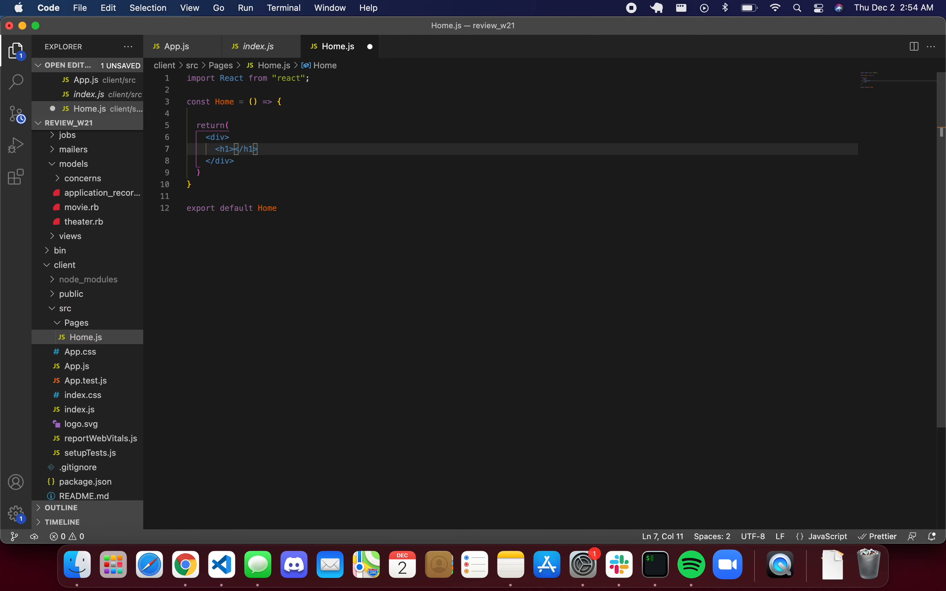
text(Welcome to)
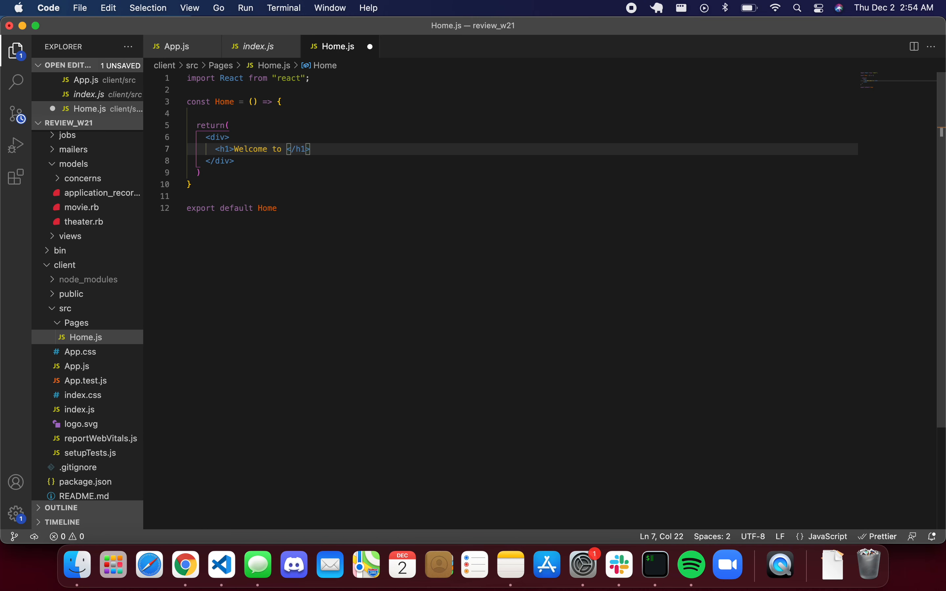
text(Jank F)
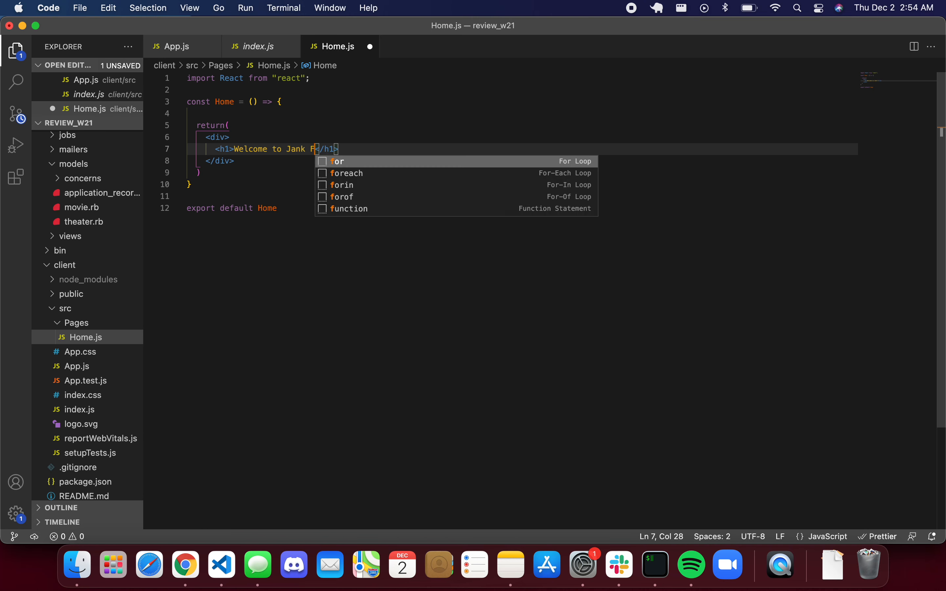
text(andango)
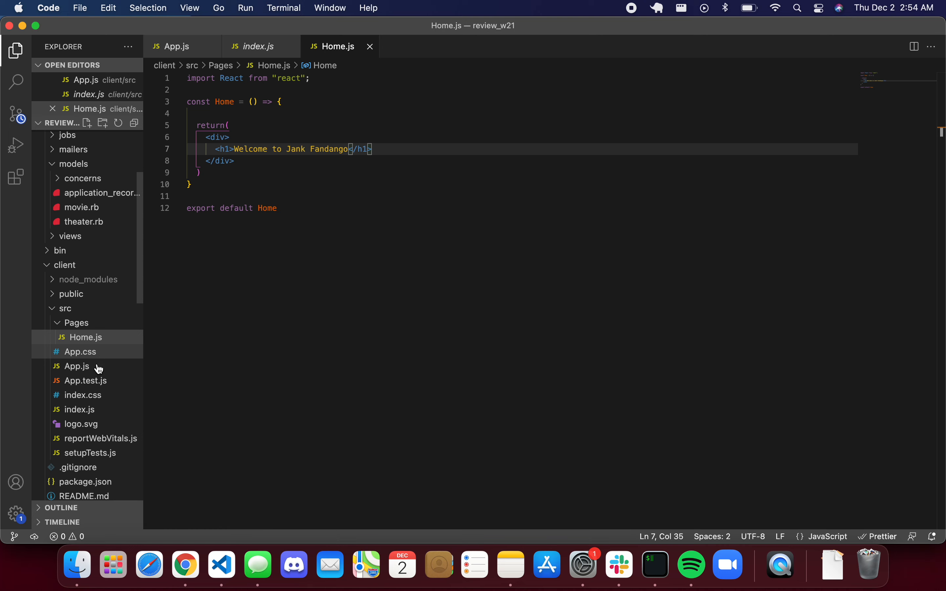
Import Home from ./Pages/Home in App.js and render <Home/> in its return.
click(77, 366)
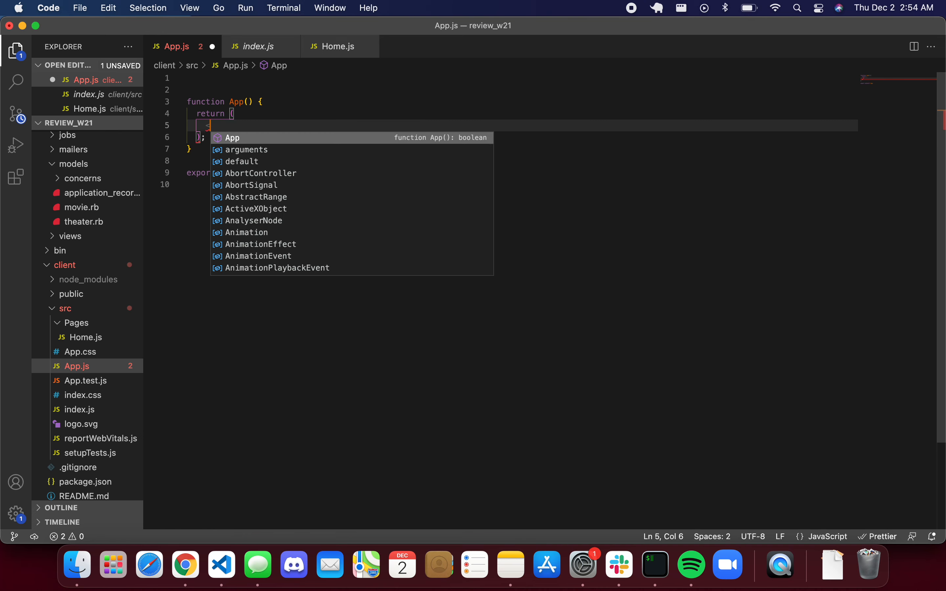
text(<hom)
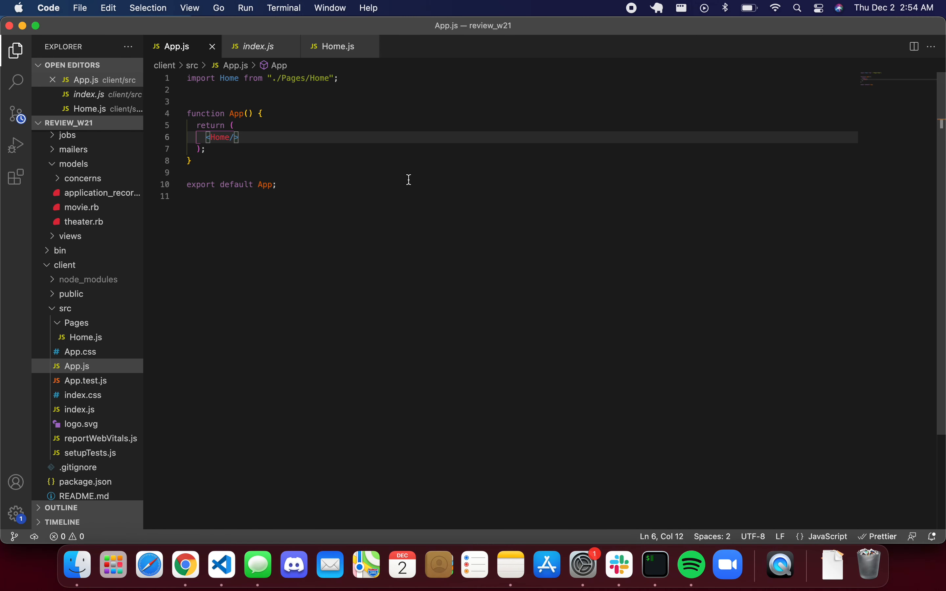
mouse_move(109, 236)
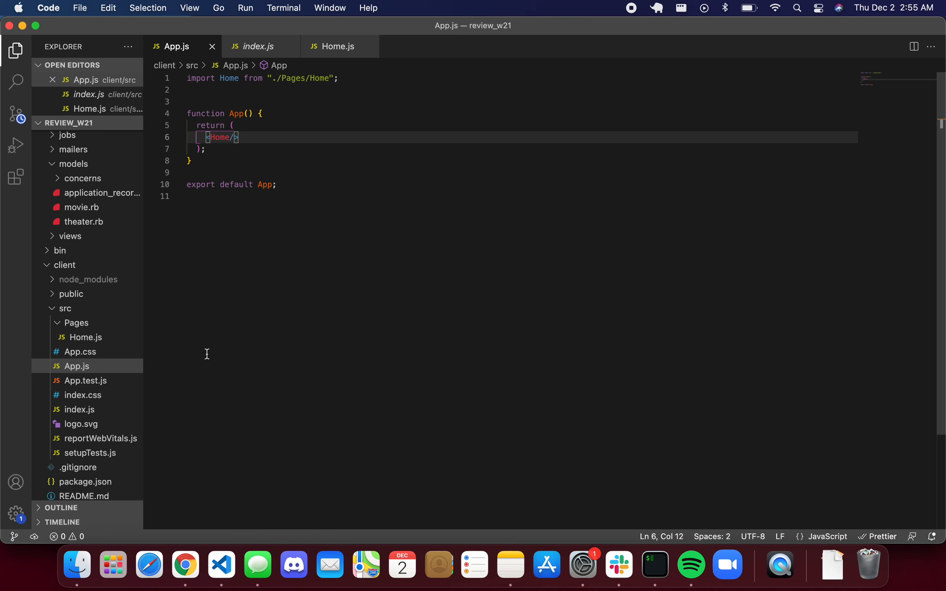
mouse_move(211, 345)
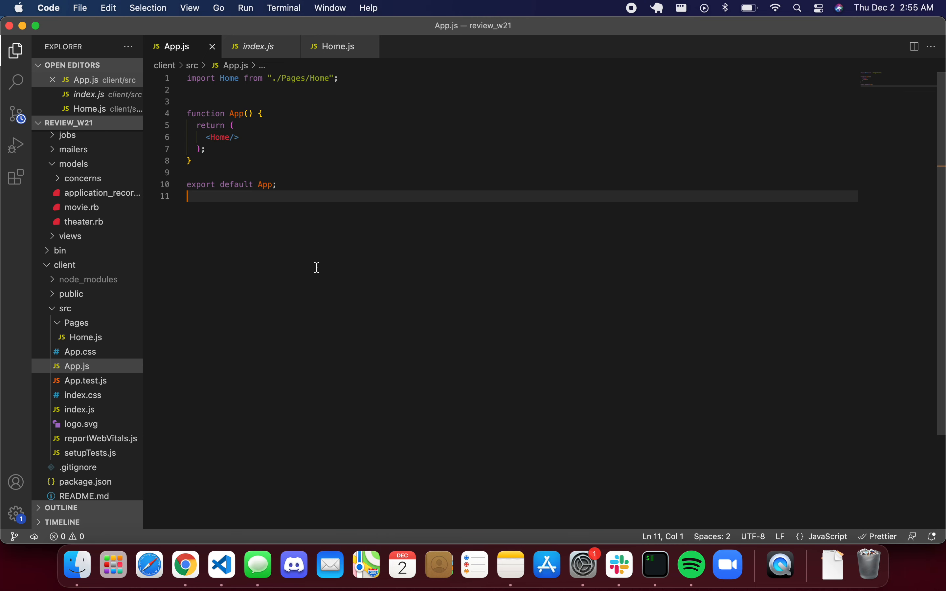
mouse_move(316, 272)
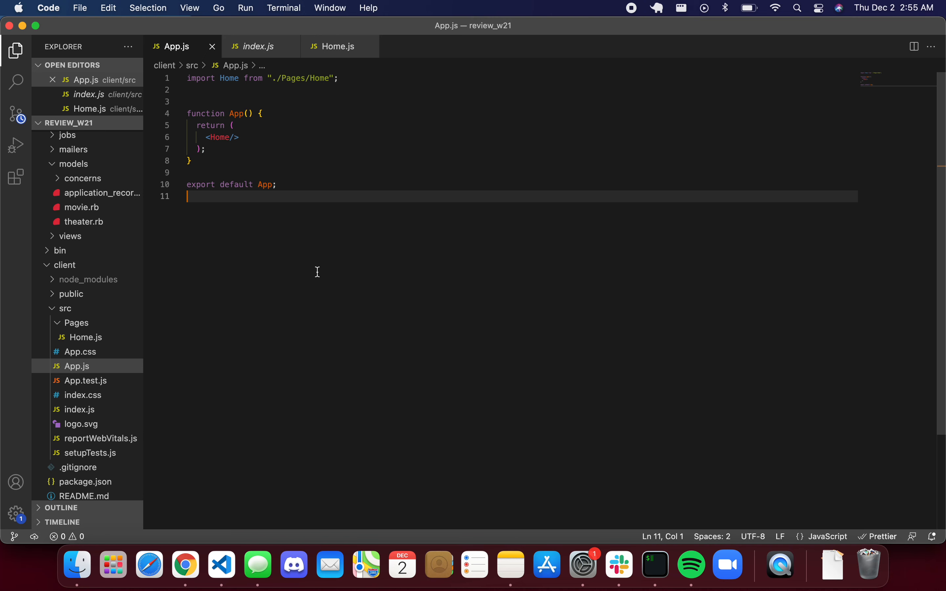
mouse_move(342, 261)
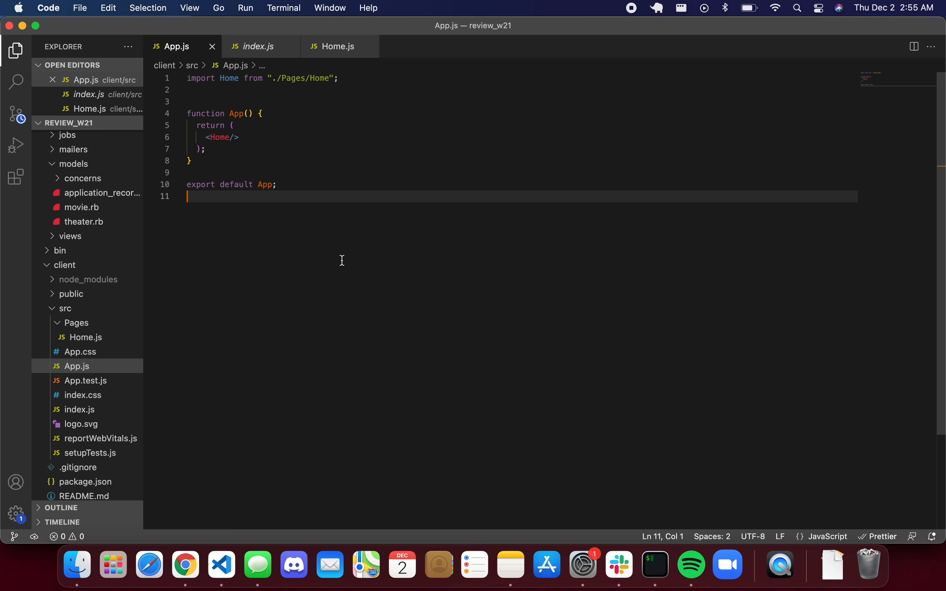